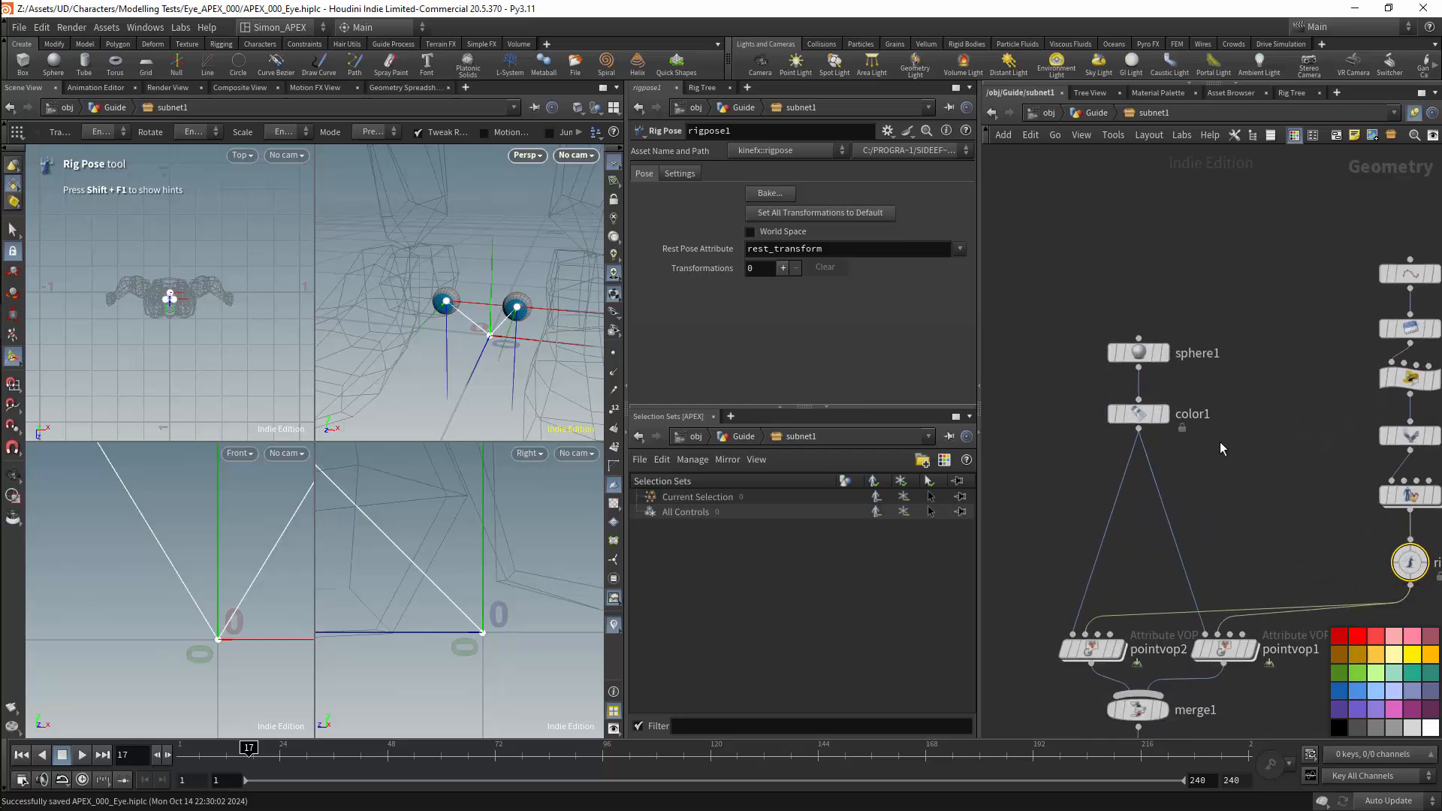
Add a Null node to the subnet network and rename it EYE
{"action": "key", "text": "tab"}
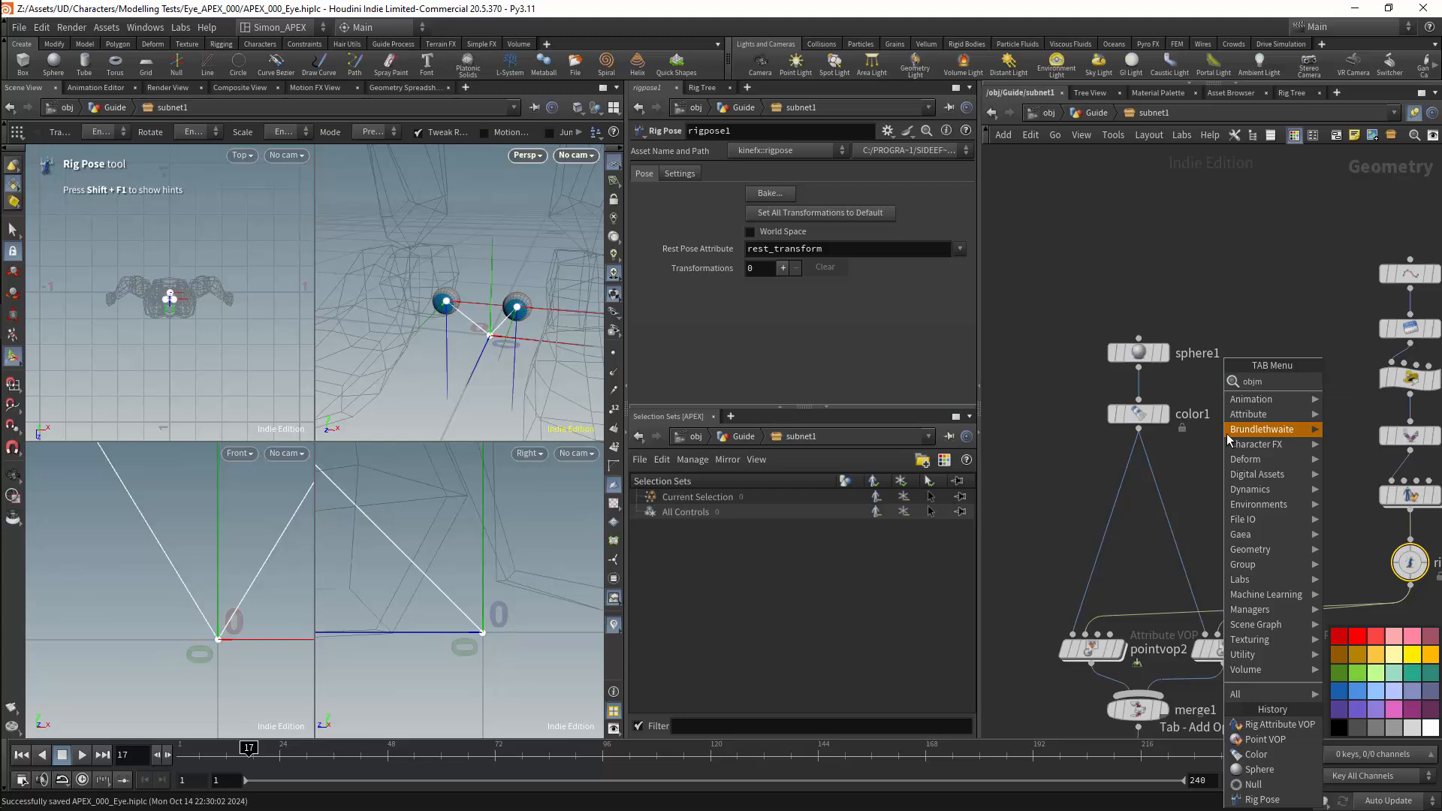
{"action": "left_click", "coordinate": [1278, 435]}
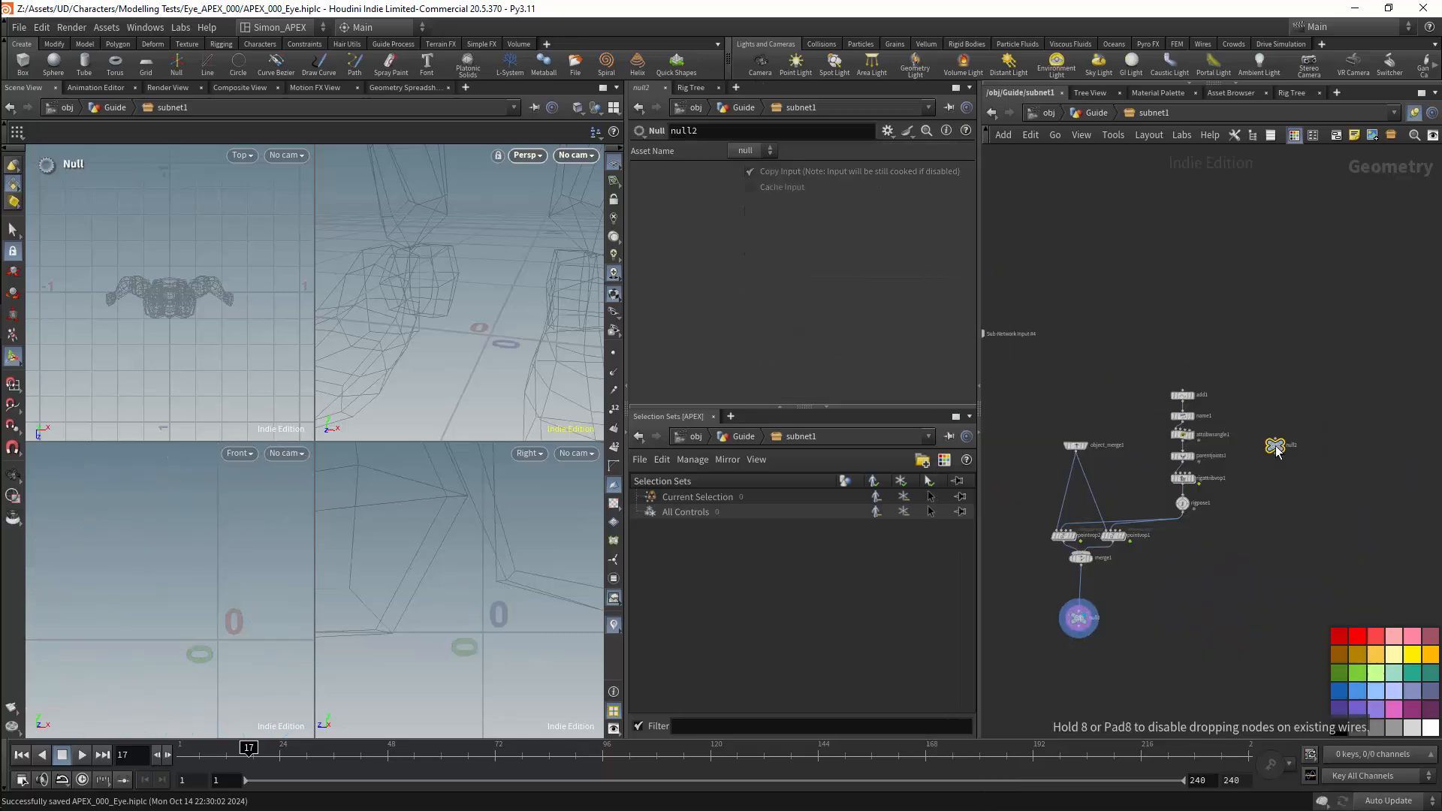
{"action": "double_click", "coordinate": [1289, 445]}
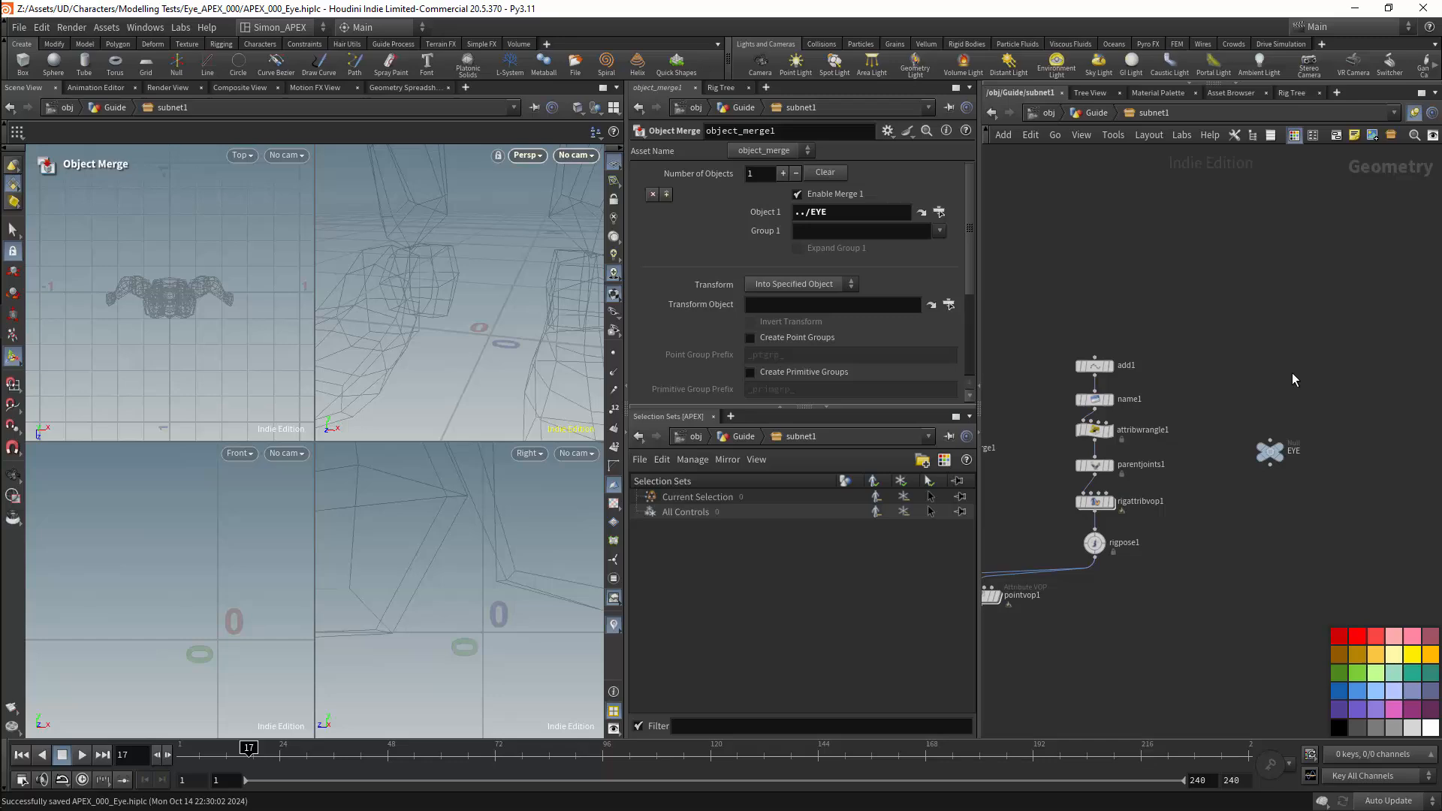
Add circle1 as an open-arc circle on the YZ plane with radius 0.001
{"action": "key", "text": "Tab"}
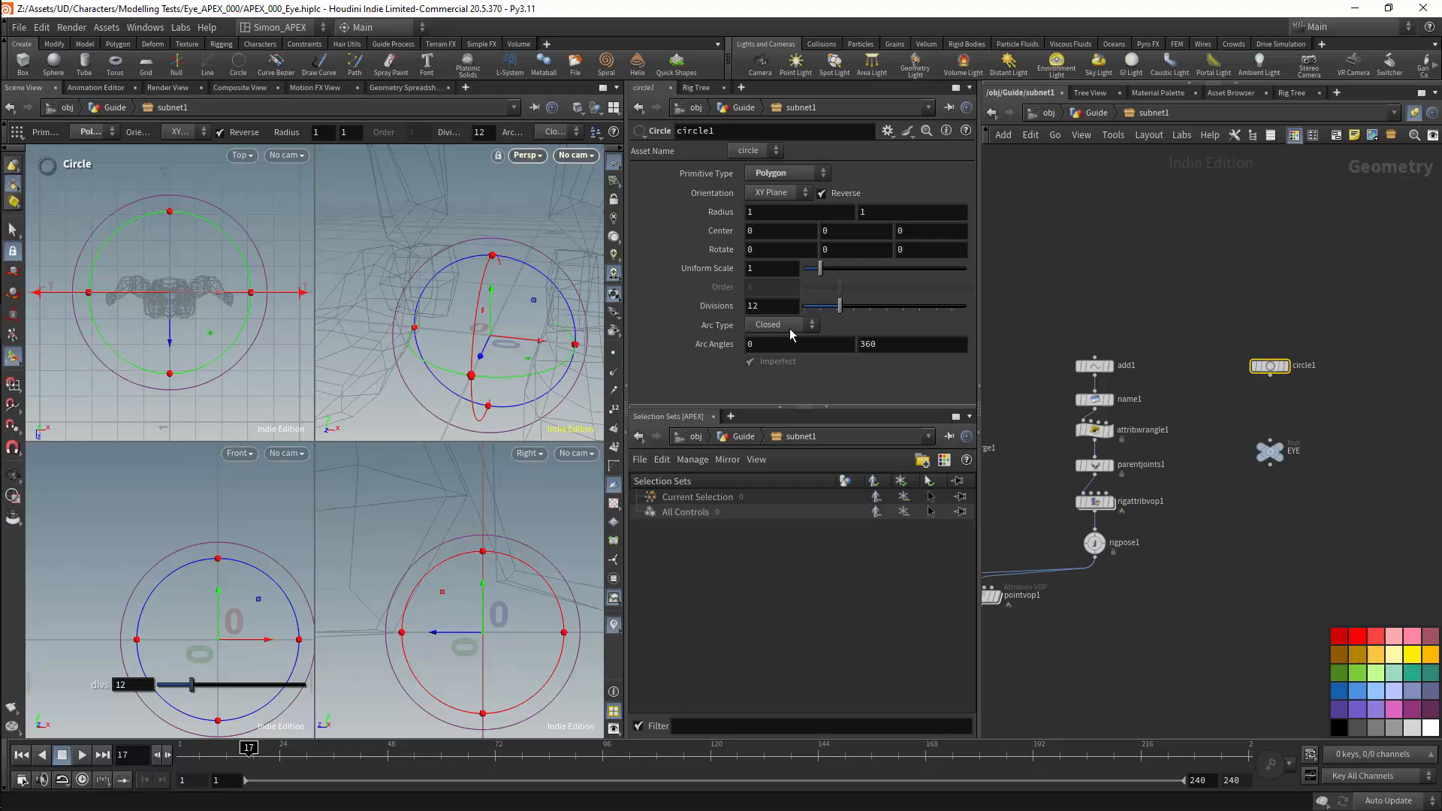
{"action": "left_click", "coordinate": [780, 324]}
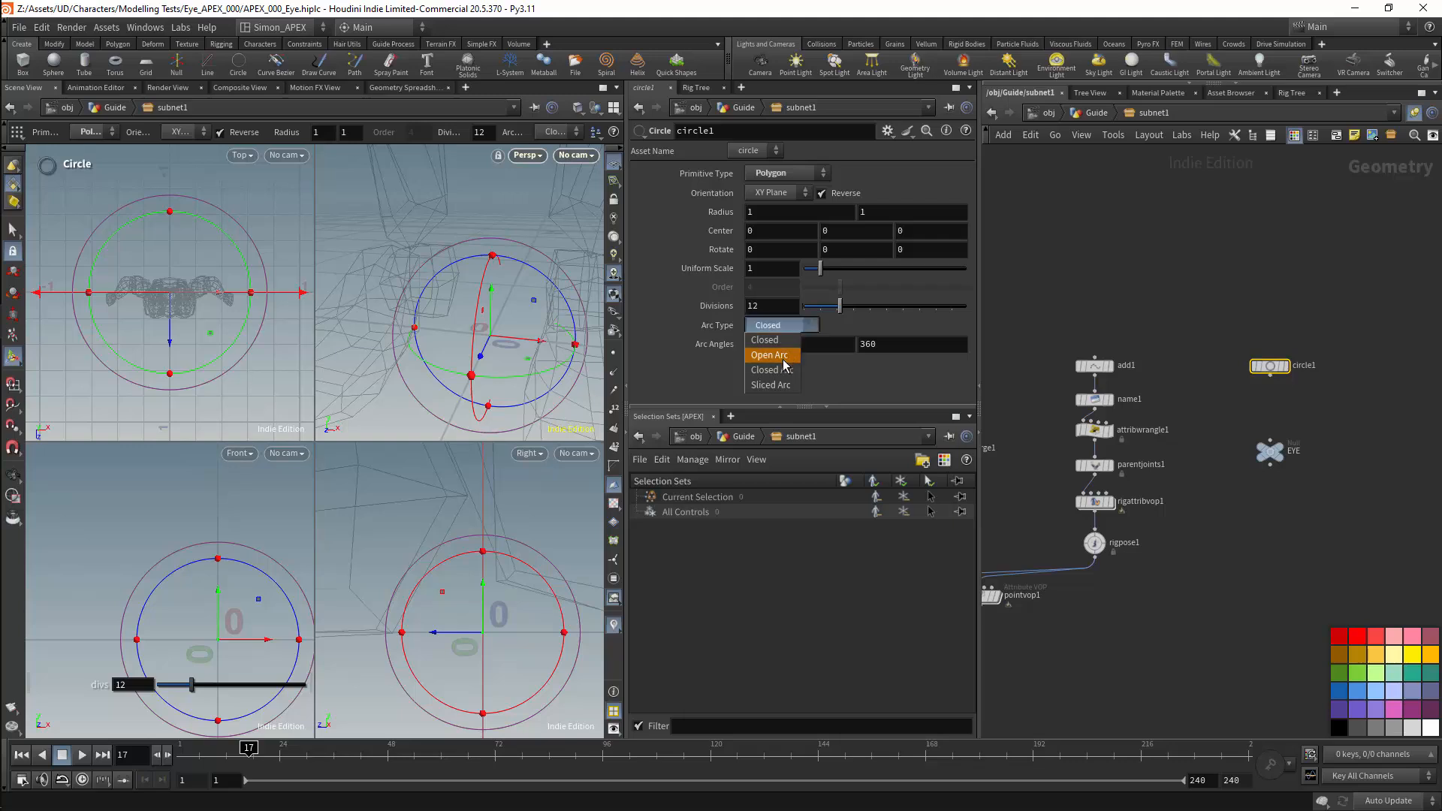
{"action": "left_click", "coordinate": [769, 354]}
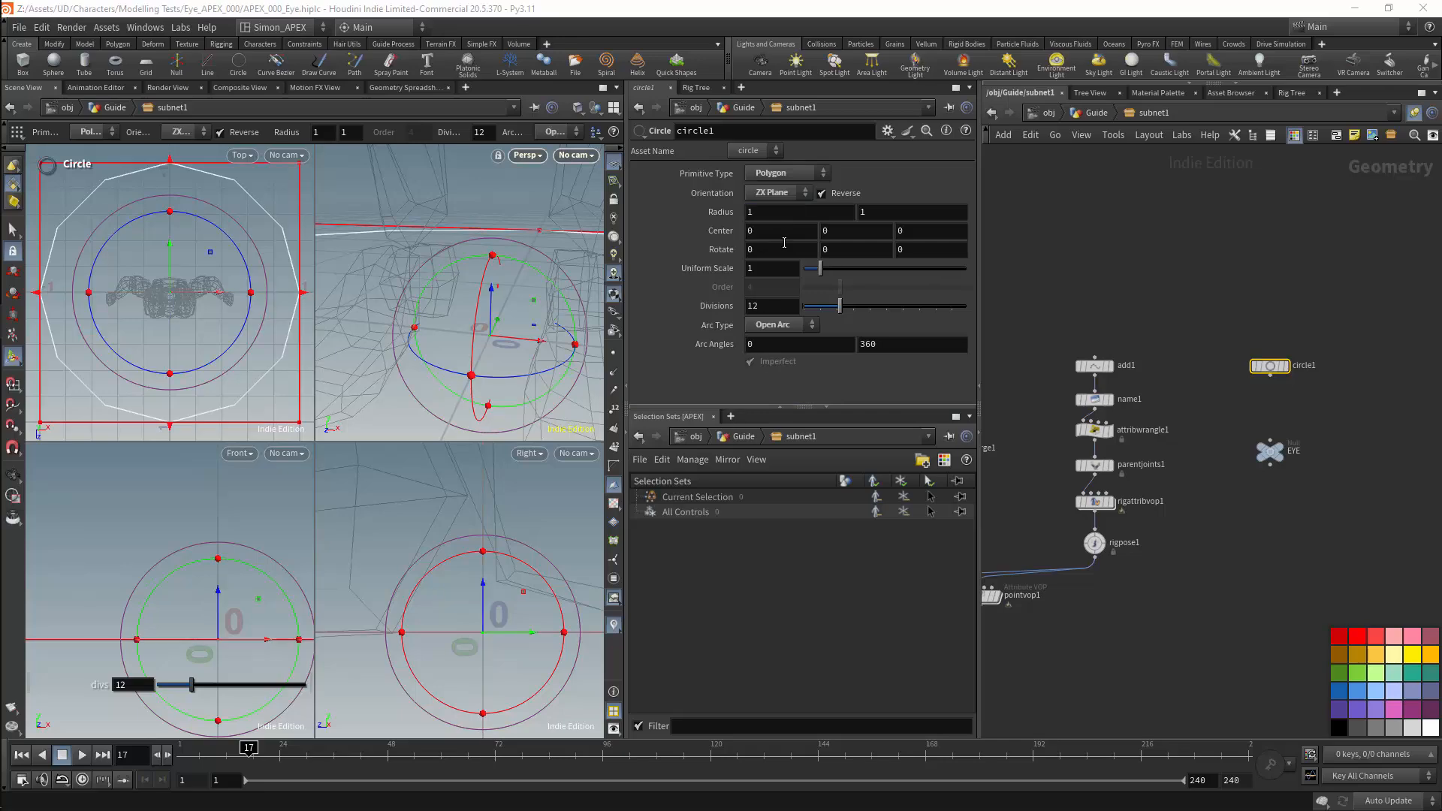
{"action": "left_click", "coordinate": [781, 192]}
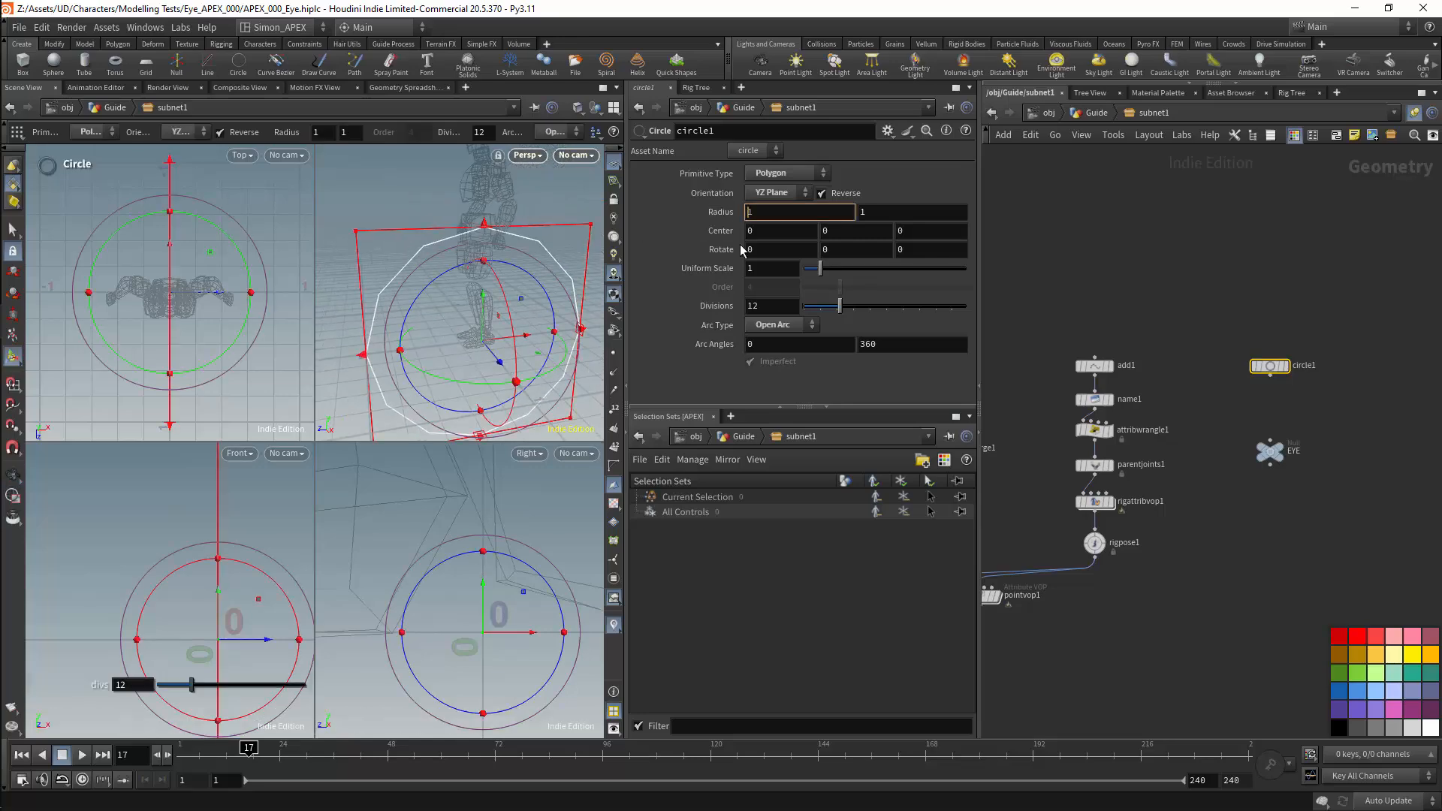
{"action": "type", "text": "0.001"}
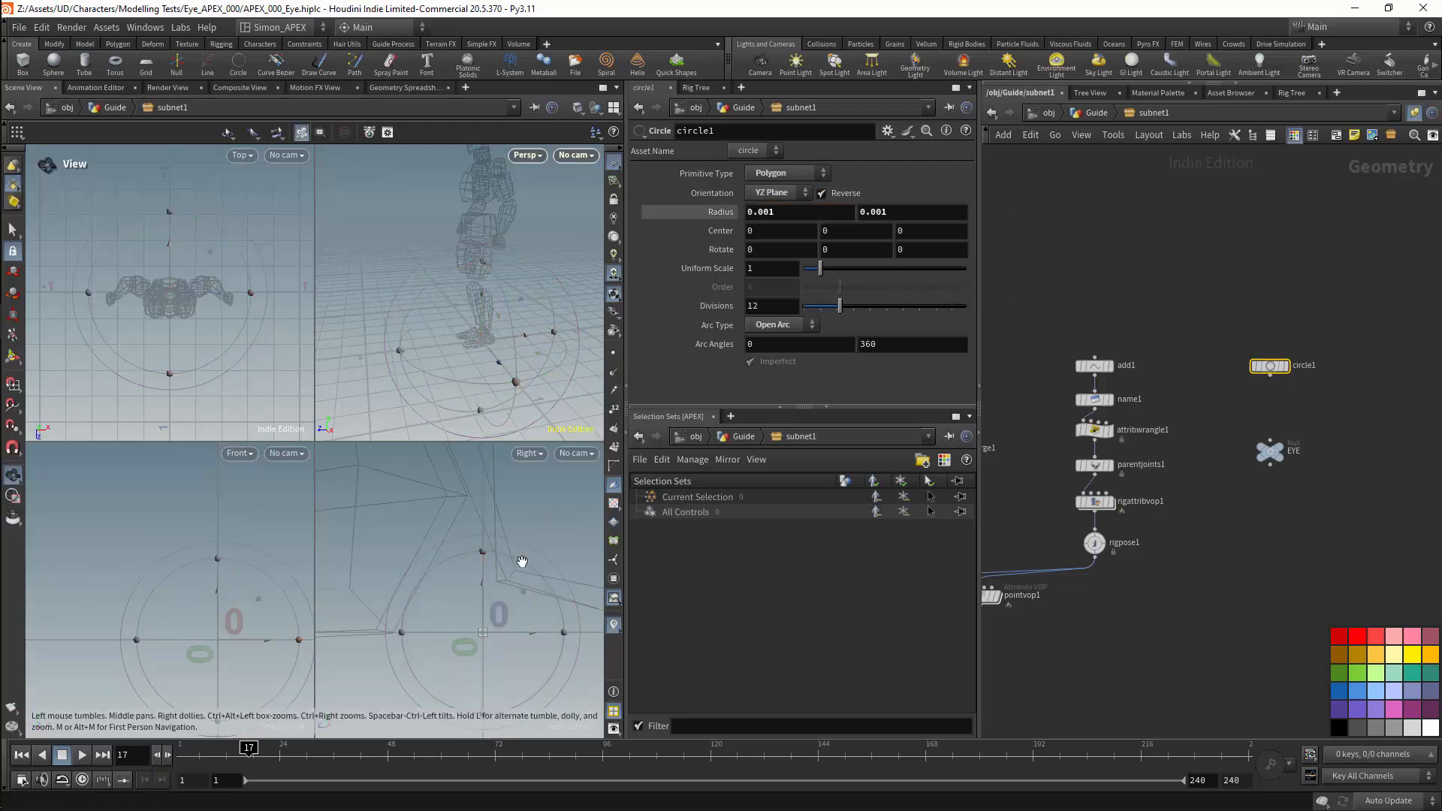
{"action": "left_click", "coordinate": [1269, 365]}
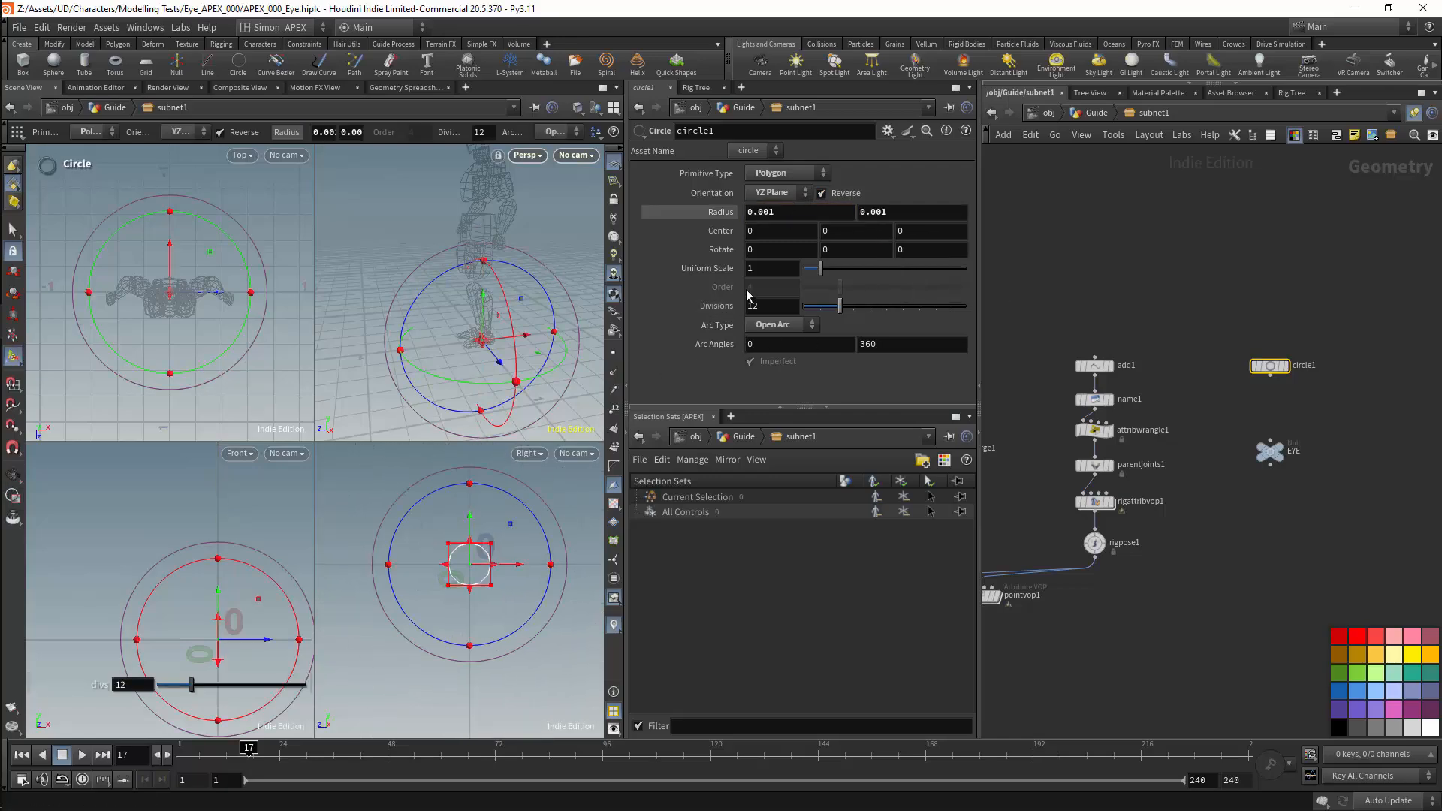
{"action": "left_click_drag", "start_coordinate": [811, 268], "coordinate": [963, 267]}
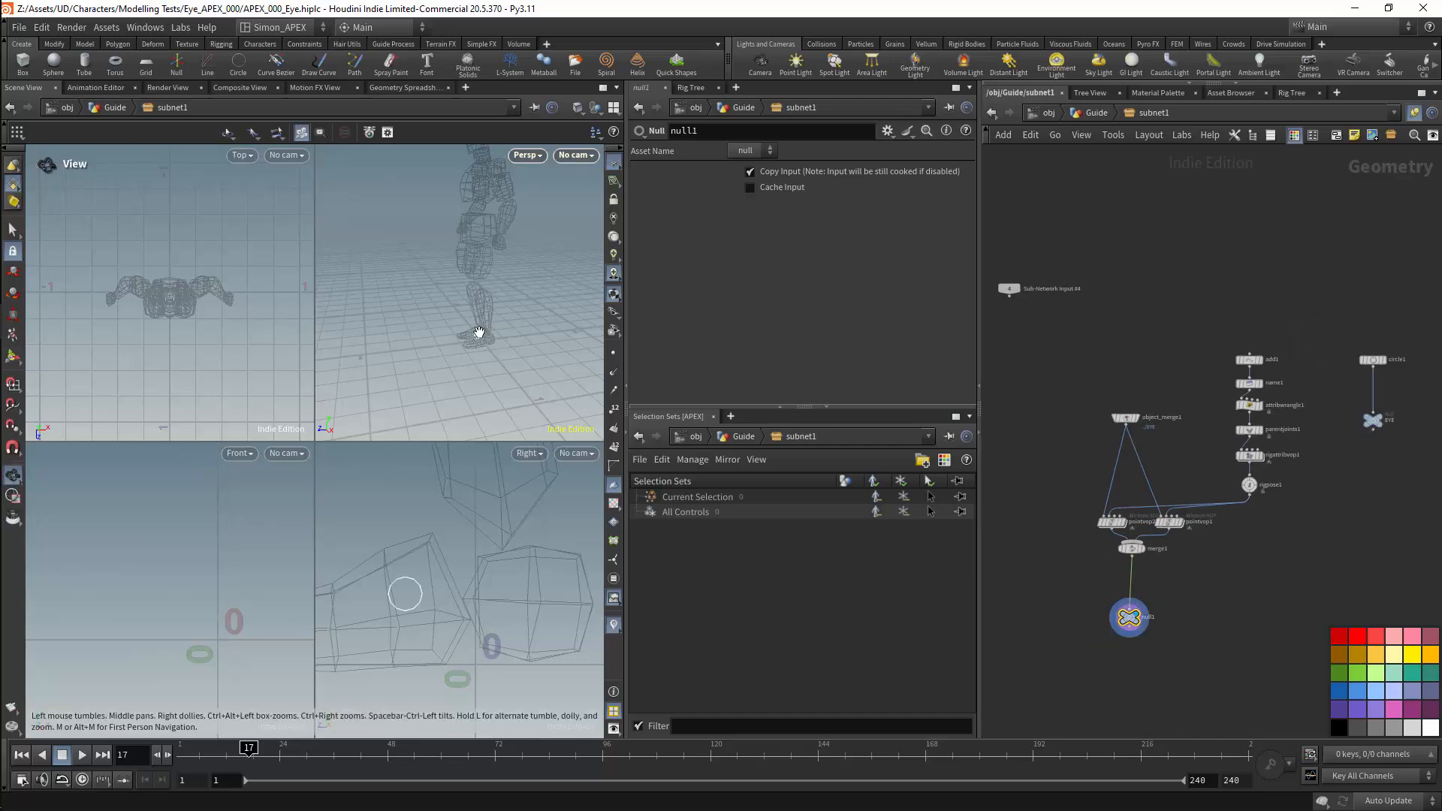
Frame the character's head and add a carve node below circle1
{"action": "left_click_drag", "start_coordinate": [478, 331], "coordinate": [426, 372]}
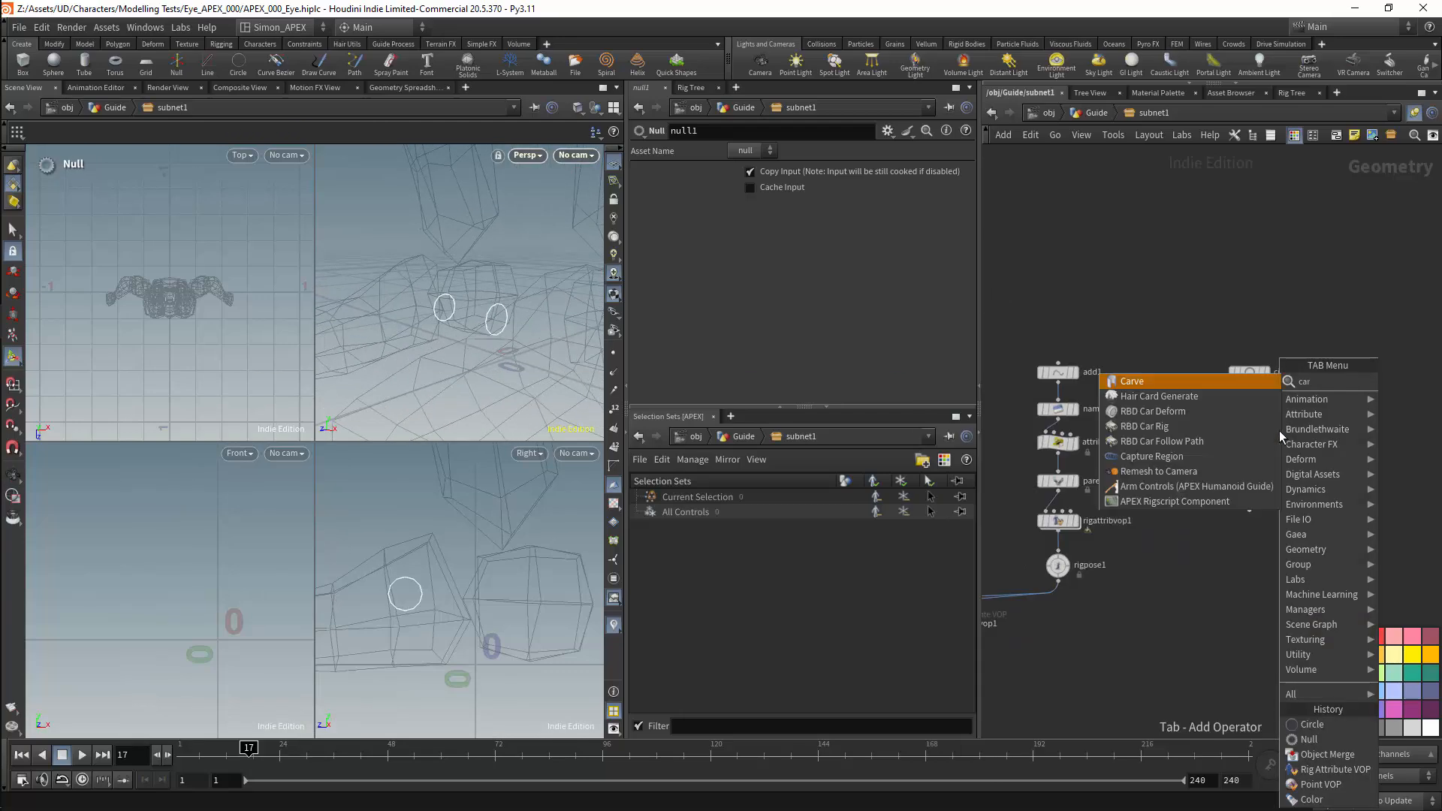
{"action": "left_click", "coordinate": [1131, 381]}
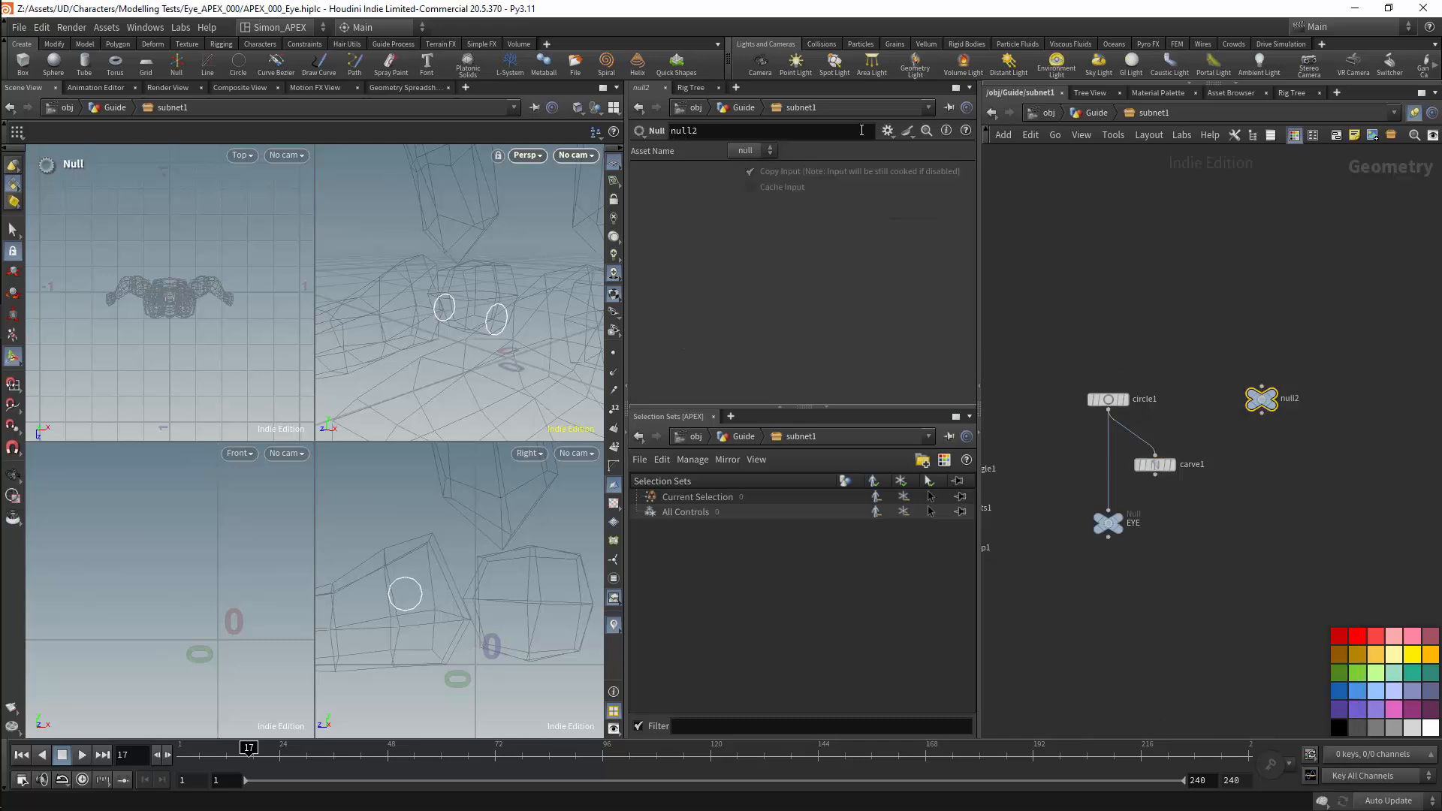
Give null2 a float parameter named and labelled Iris with range 0 to 10000
{"action": "left_click", "coordinate": [886, 131]}
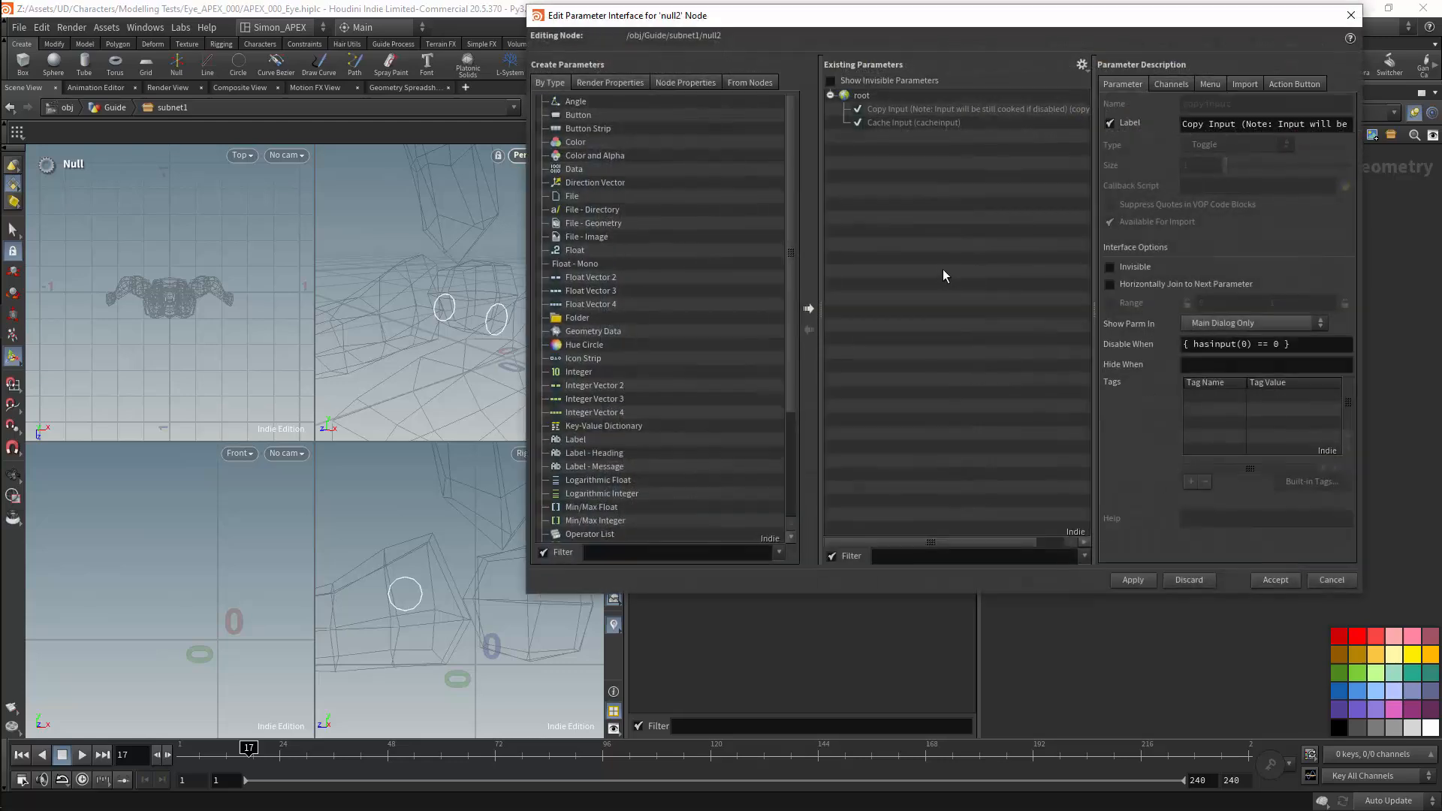
{"action": "left_click", "coordinate": [575, 250]}
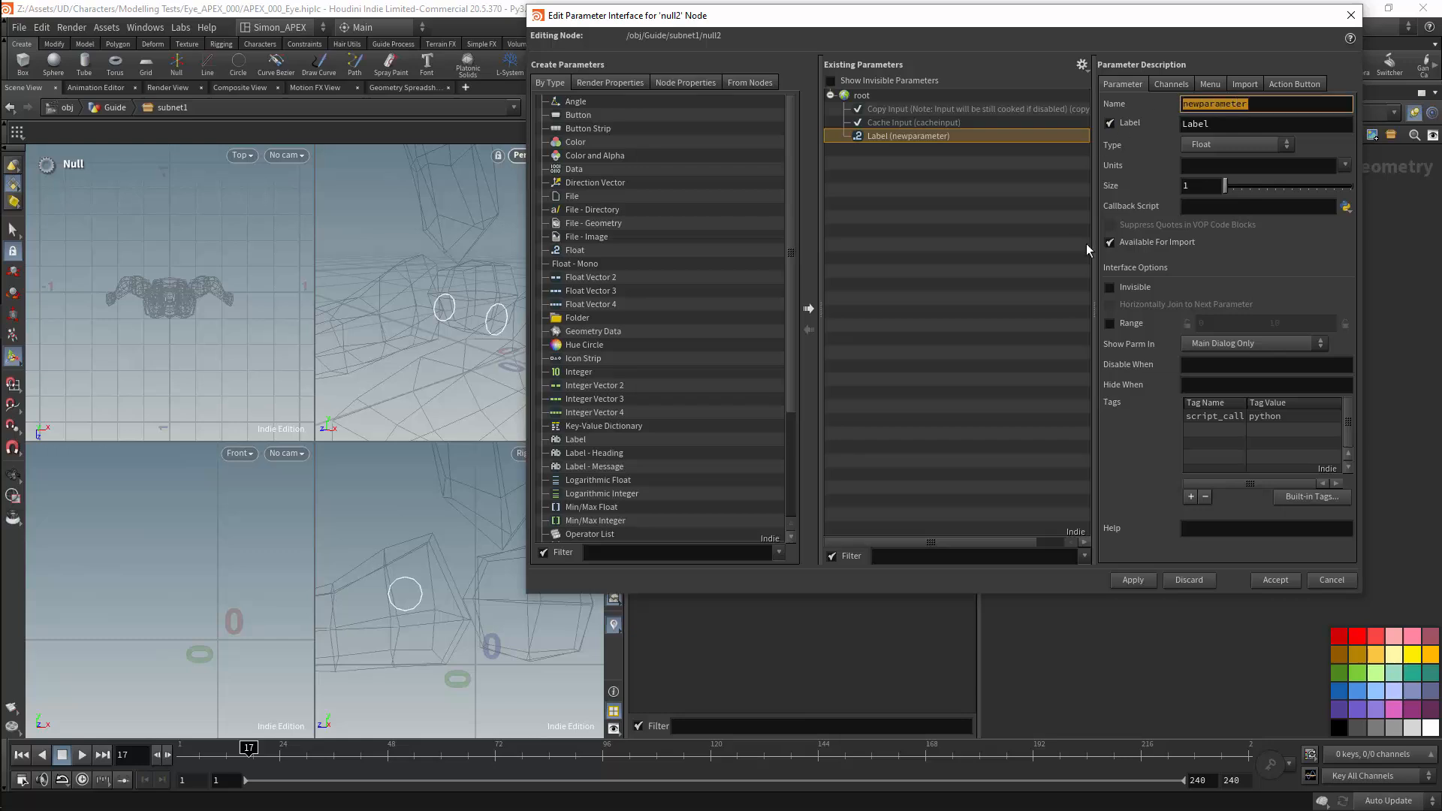
{"action": "type", "text": "Iris"}
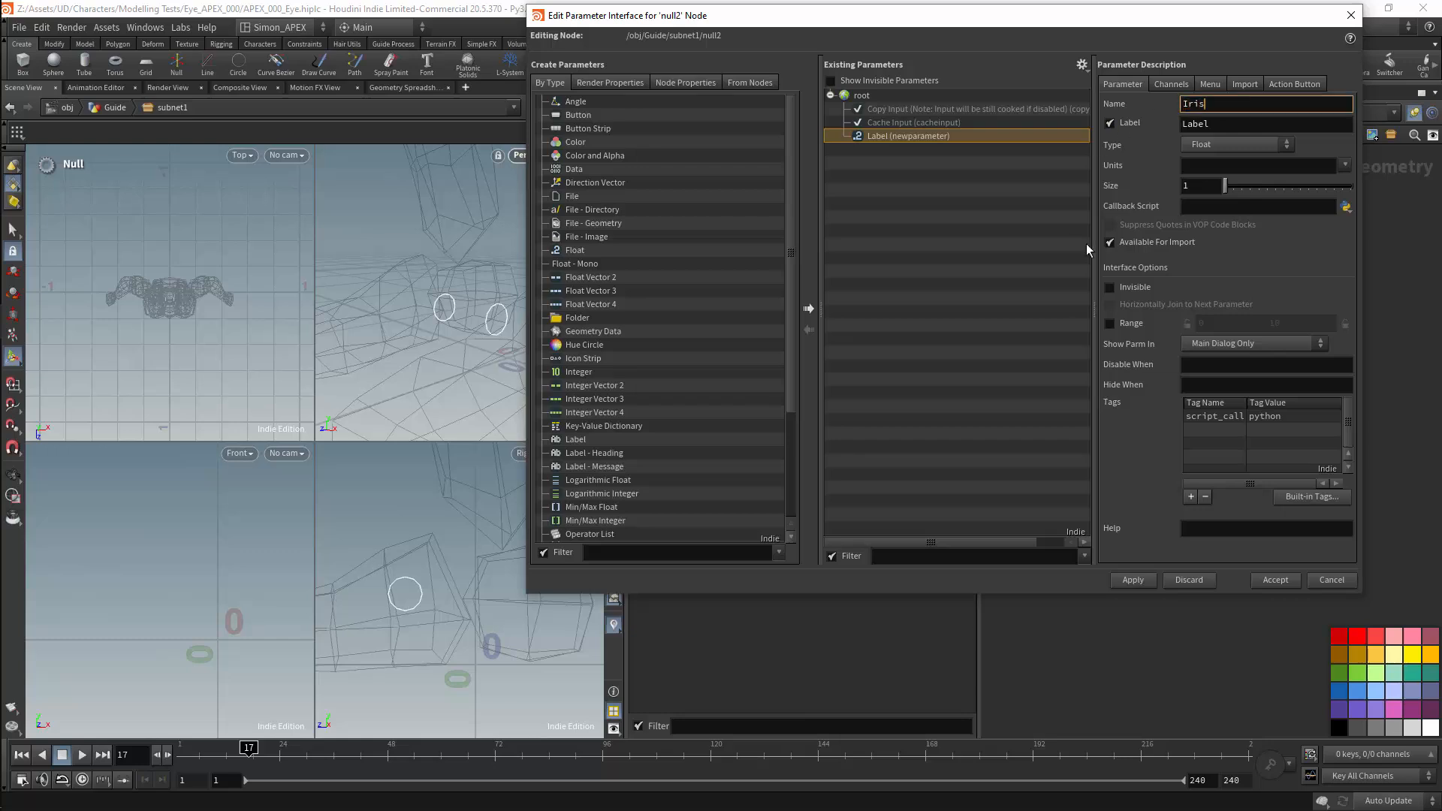
{"action": "left_click", "coordinate": [1265, 123]}
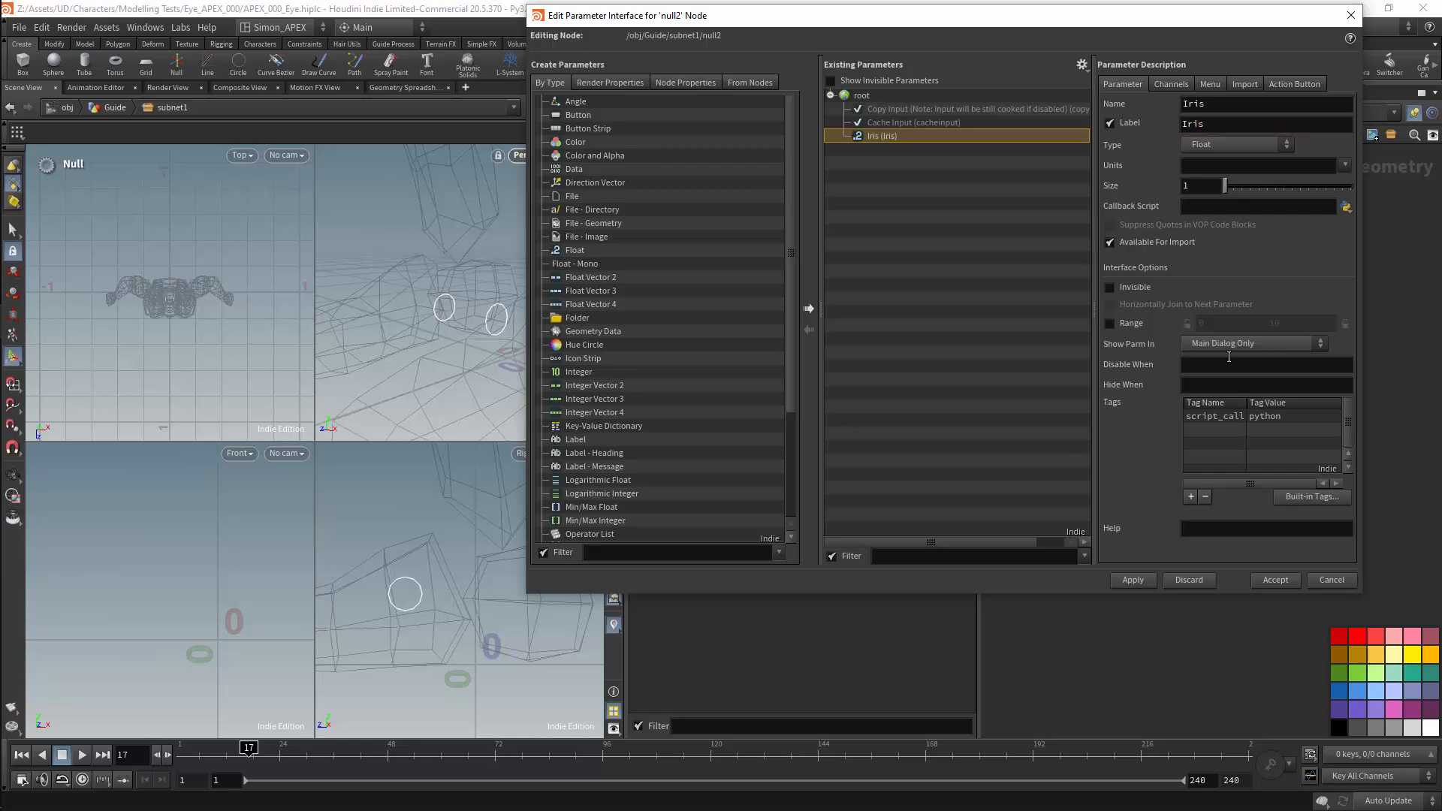
{"action": "left_click", "coordinate": [1110, 323]}
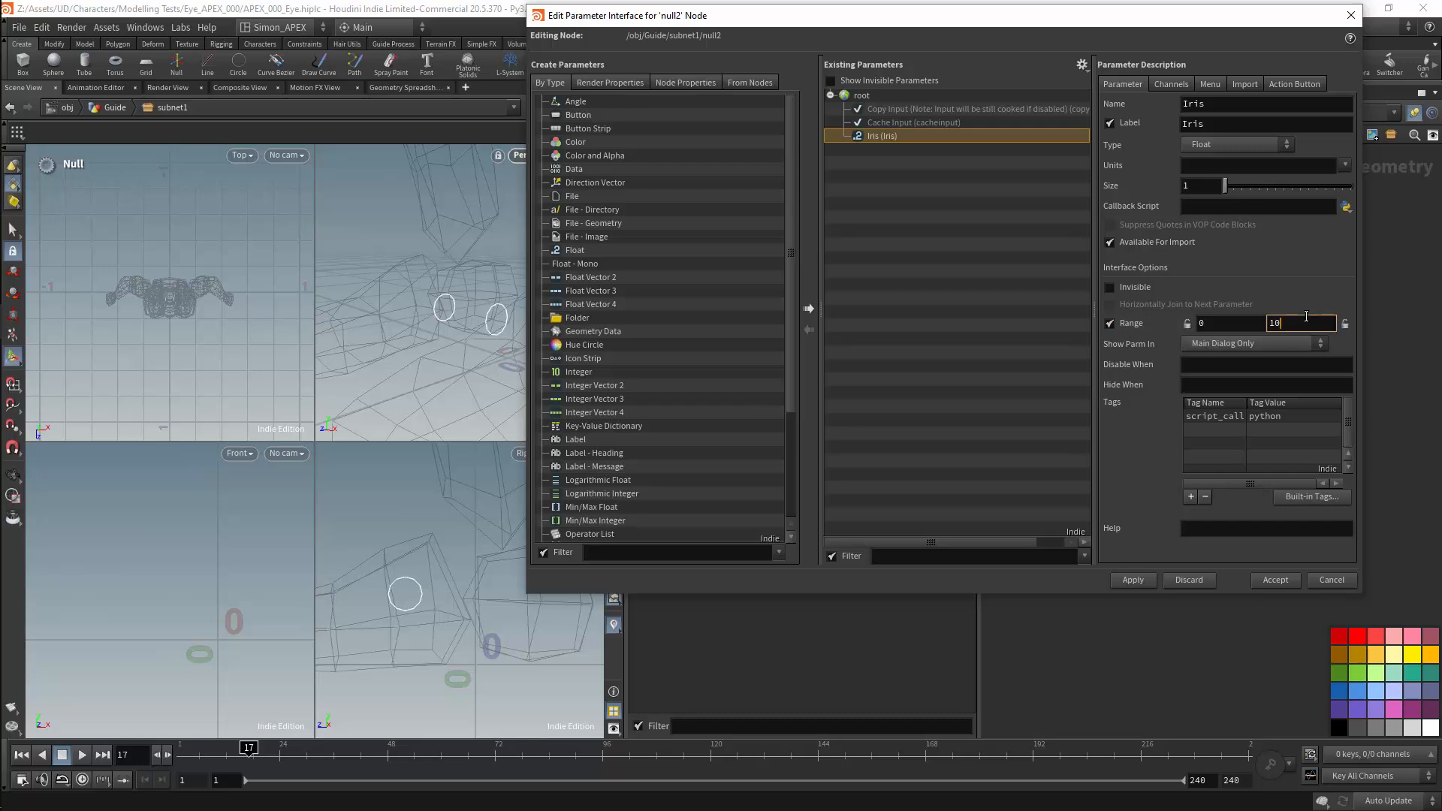
{"action": "type", "text": "10000"}
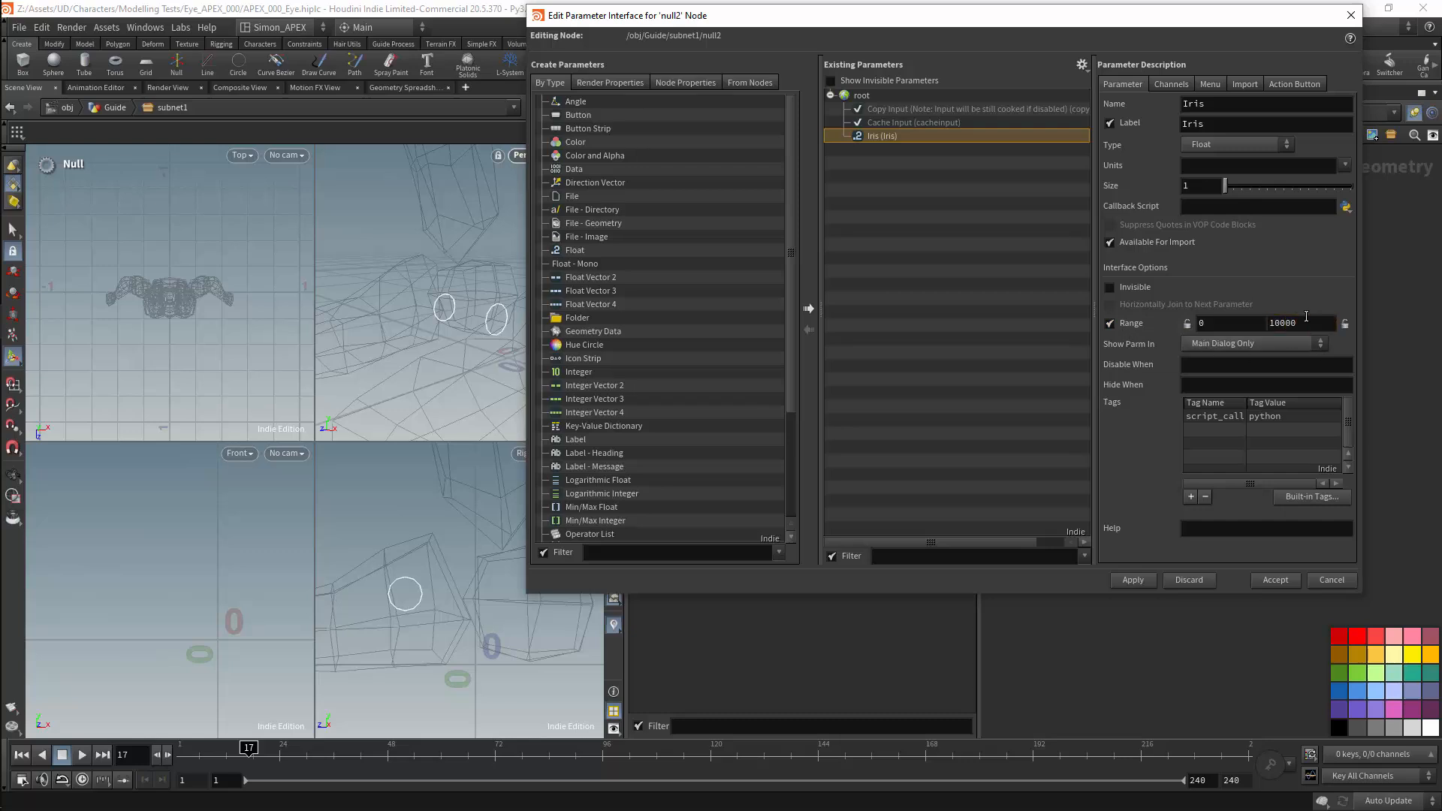
{"action": "left_click", "coordinate": [1274, 579]}
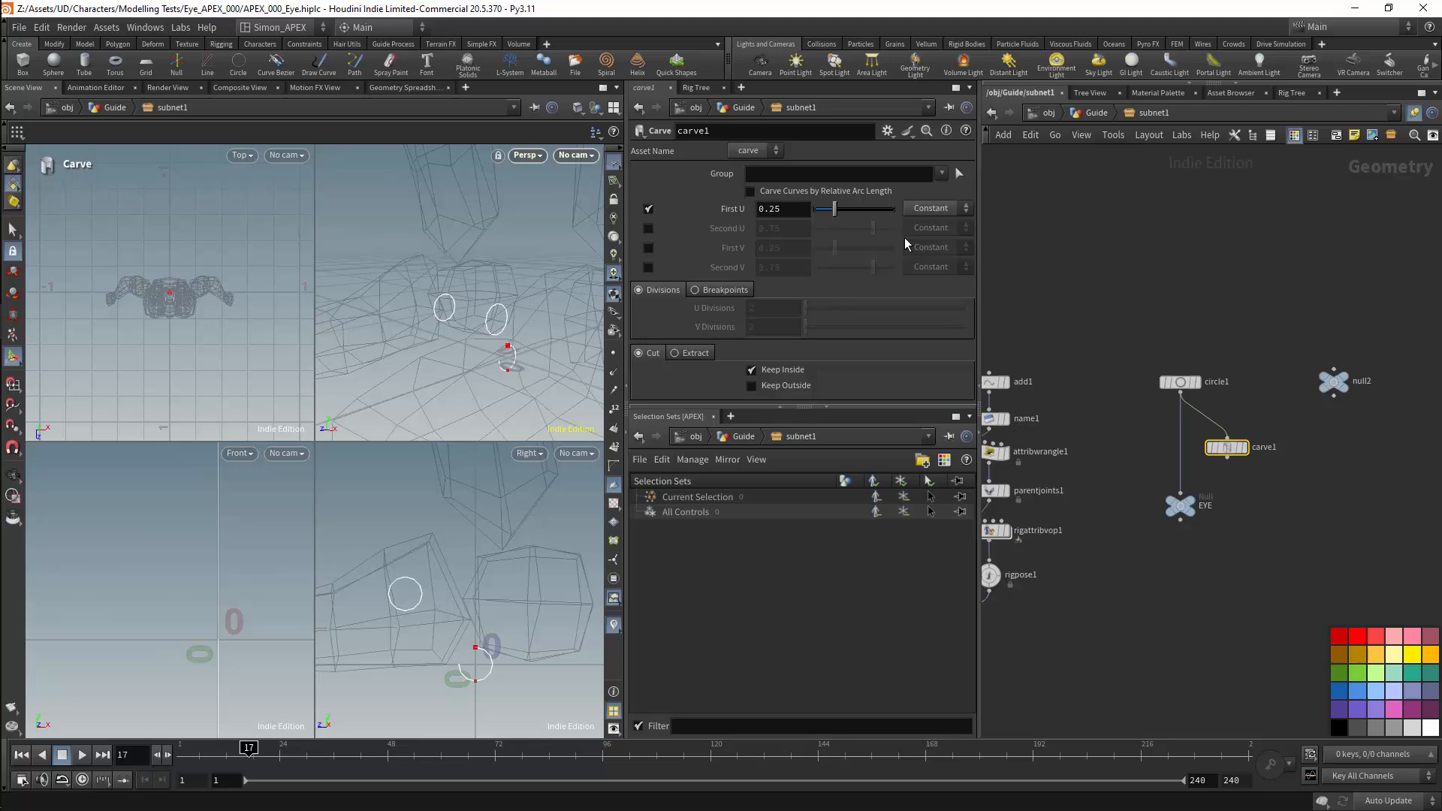
Set carve1's First U to 0 and Second U to 1; float null2's parameters
{"action": "left_click", "coordinate": [648, 227]}
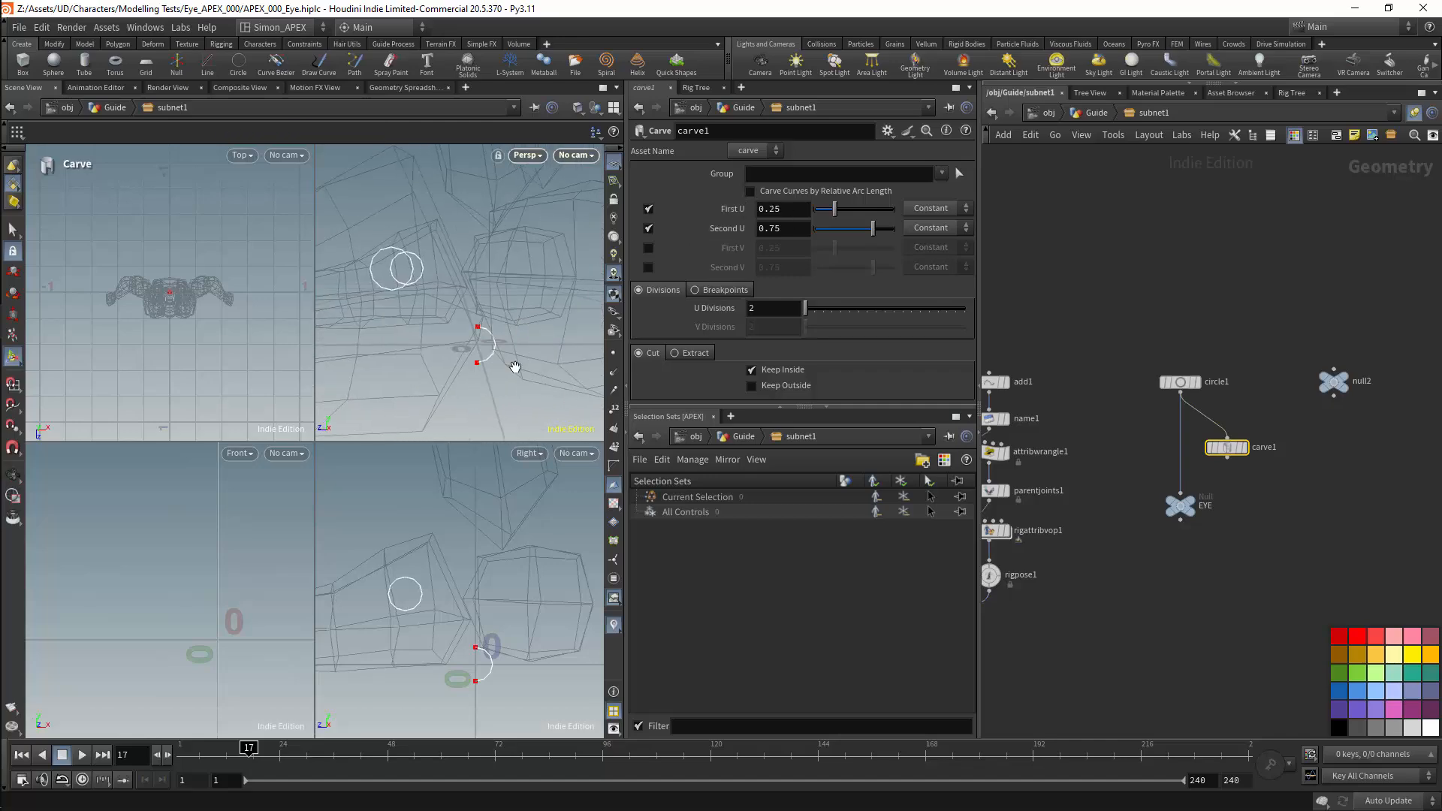
{"action": "left_click_drag", "start_coordinate": [828, 209], "coordinate": [814, 209]}
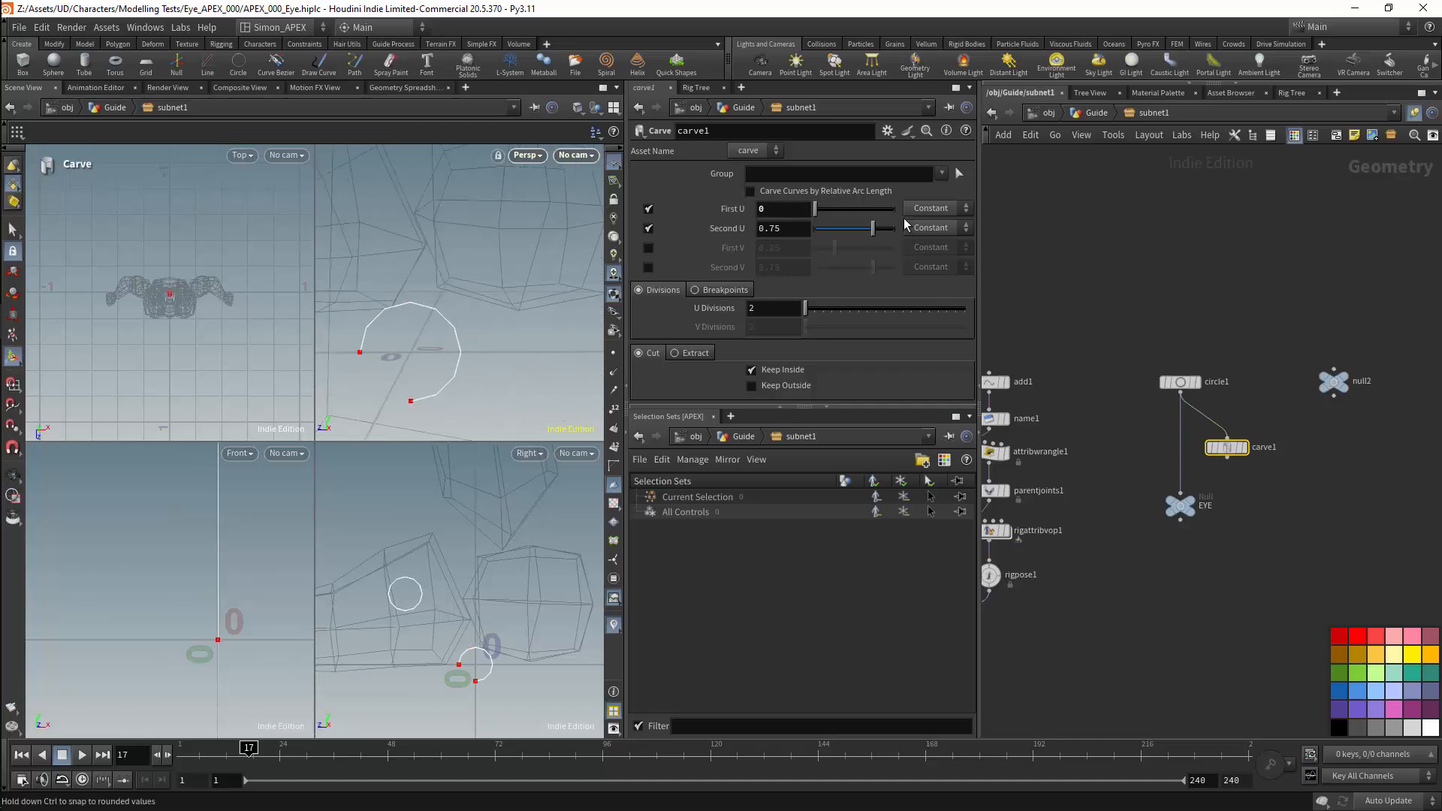
{"action": "left_click_drag", "start_coordinate": [869, 228], "coordinate": [890, 228]}
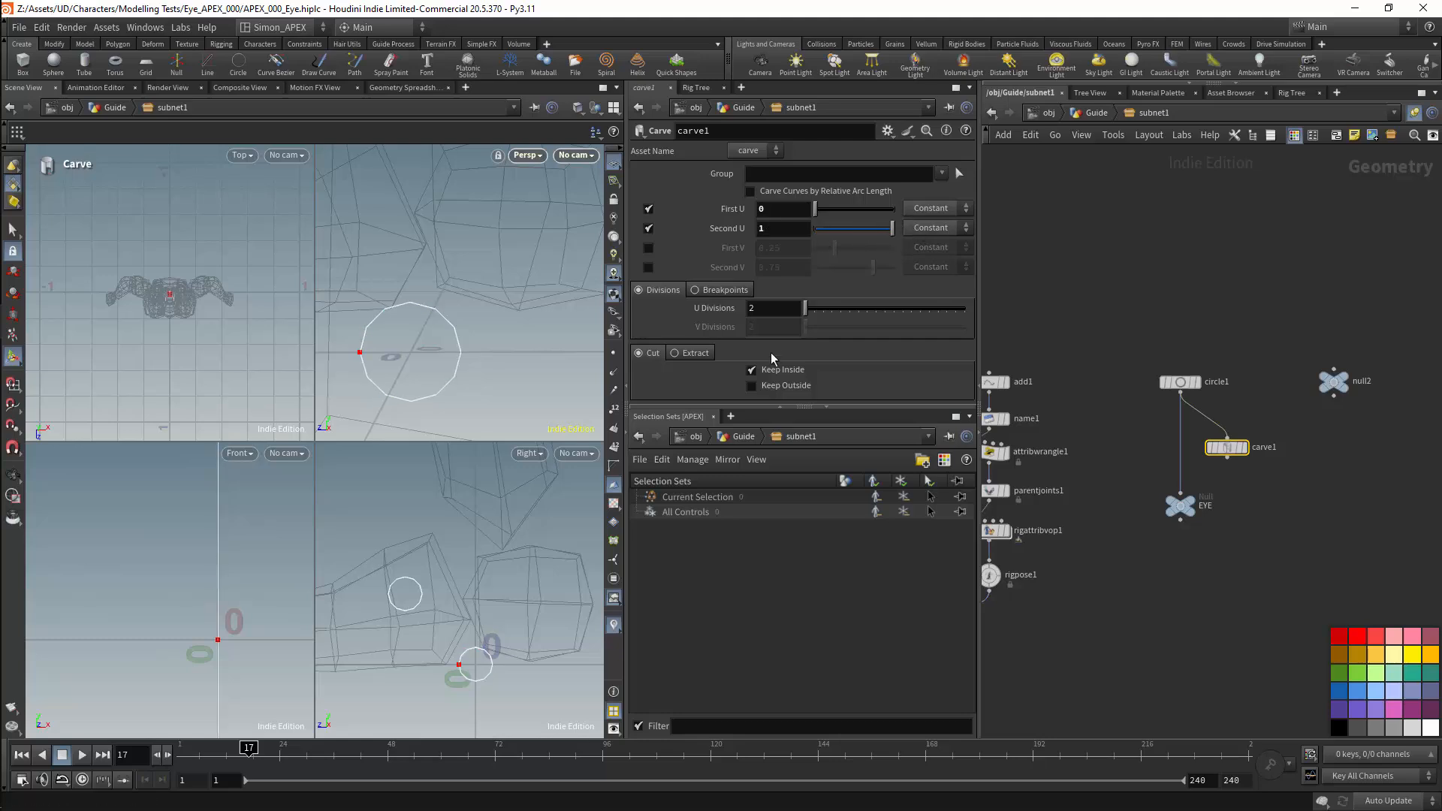
{"action": "mouse_move", "coordinate": [1283, 382]}
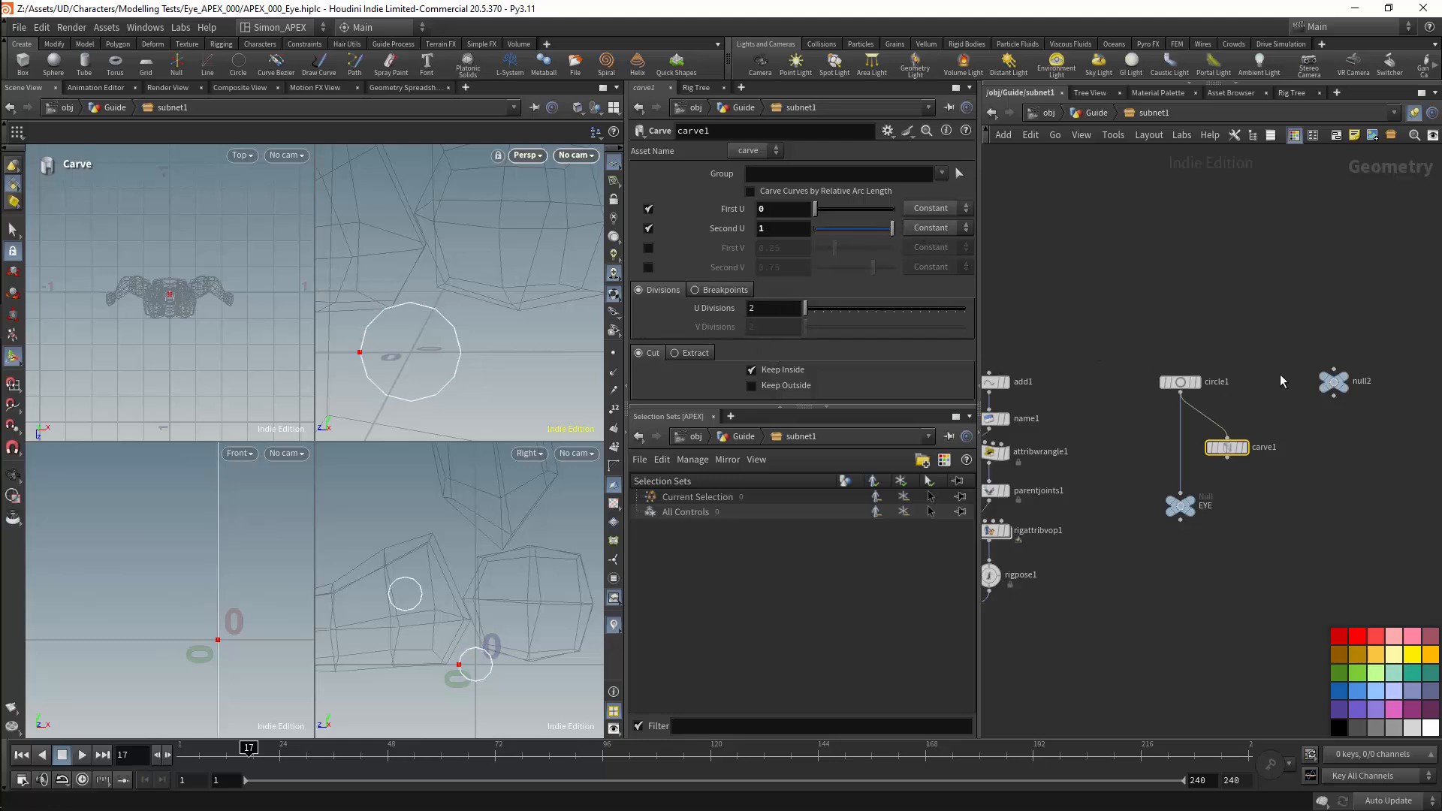
{"action": "left_click", "coordinate": [1332, 381]}
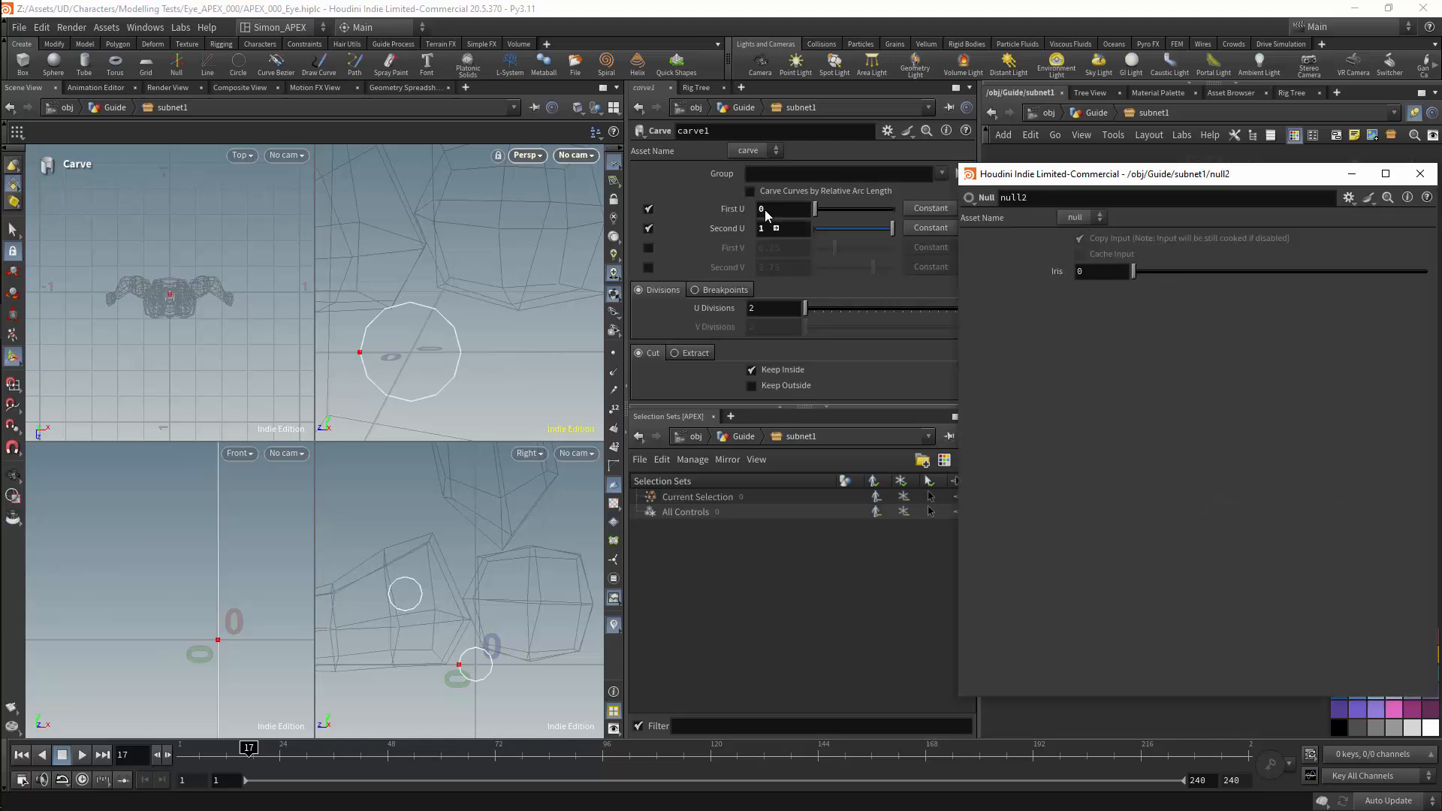
Drive carve1's U value with ch("../null2/Iris") and test it by raising Iris
{"action": "type", "text": "ch(\"../null2/Iris\")"}
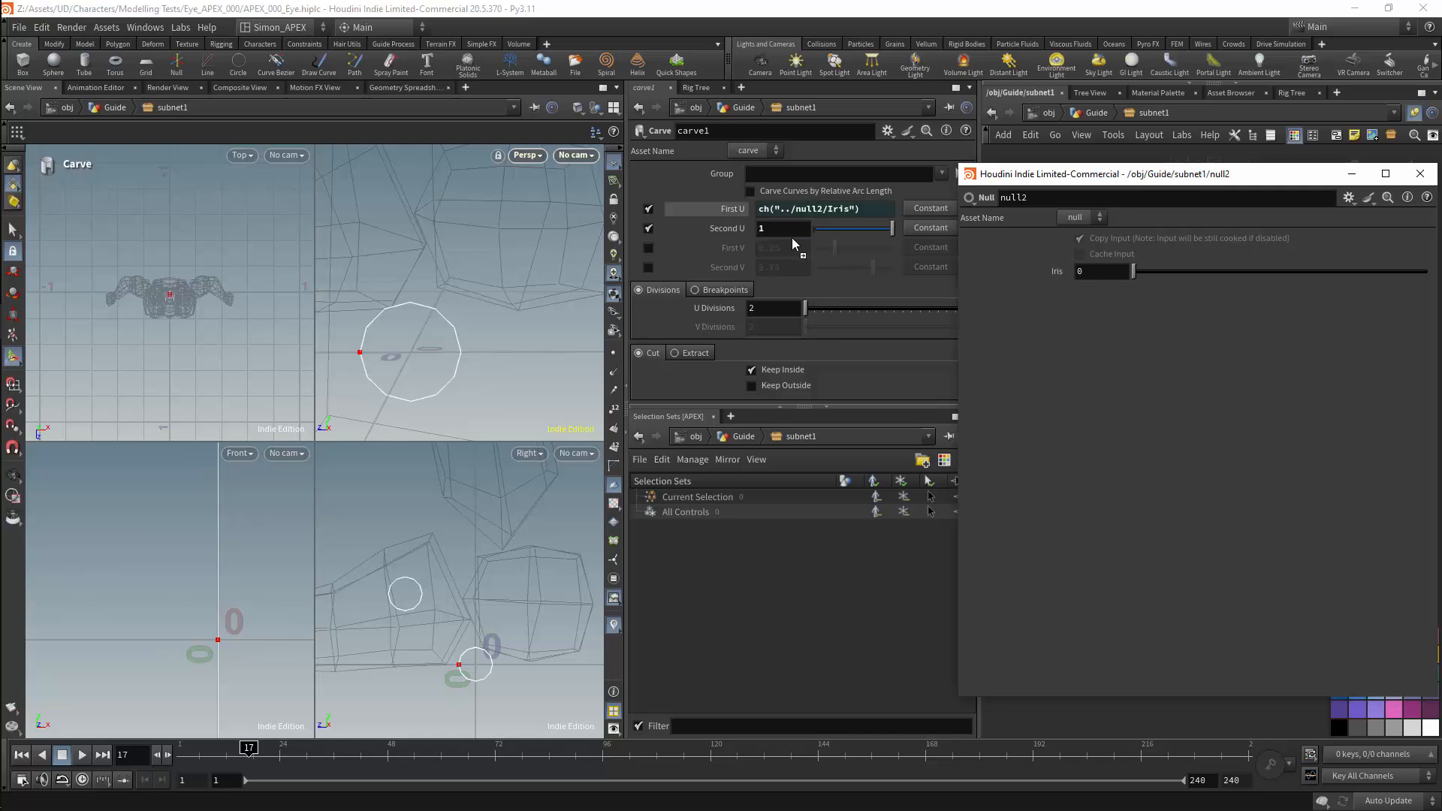
{"action": "left_click_drag", "start_coordinate": [1132, 271], "coordinate": [1184, 271]}
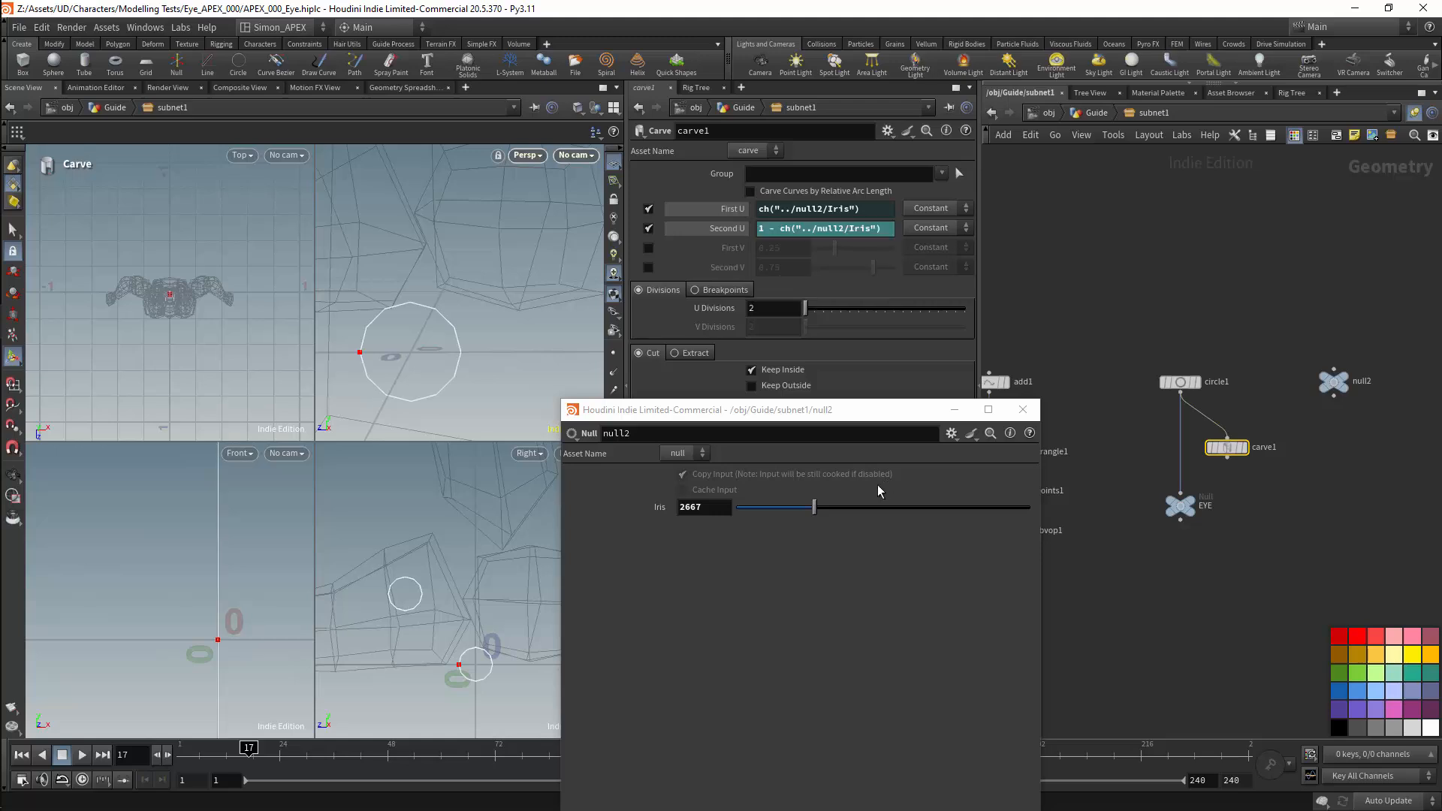
{"action": "left_click_drag", "start_coordinate": [814, 507], "coordinate": [734, 507]}
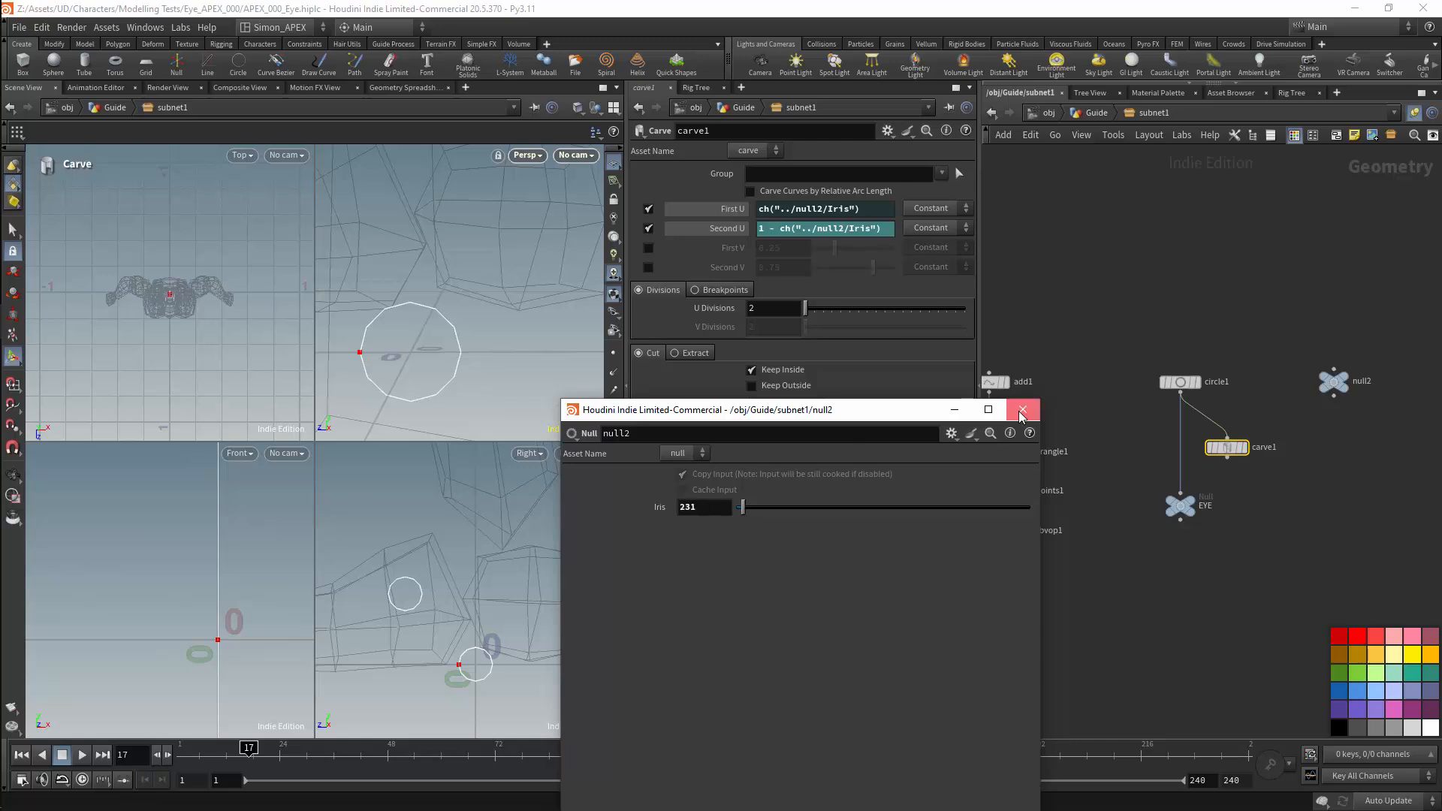
{"action": "left_click", "coordinate": [1022, 409]}
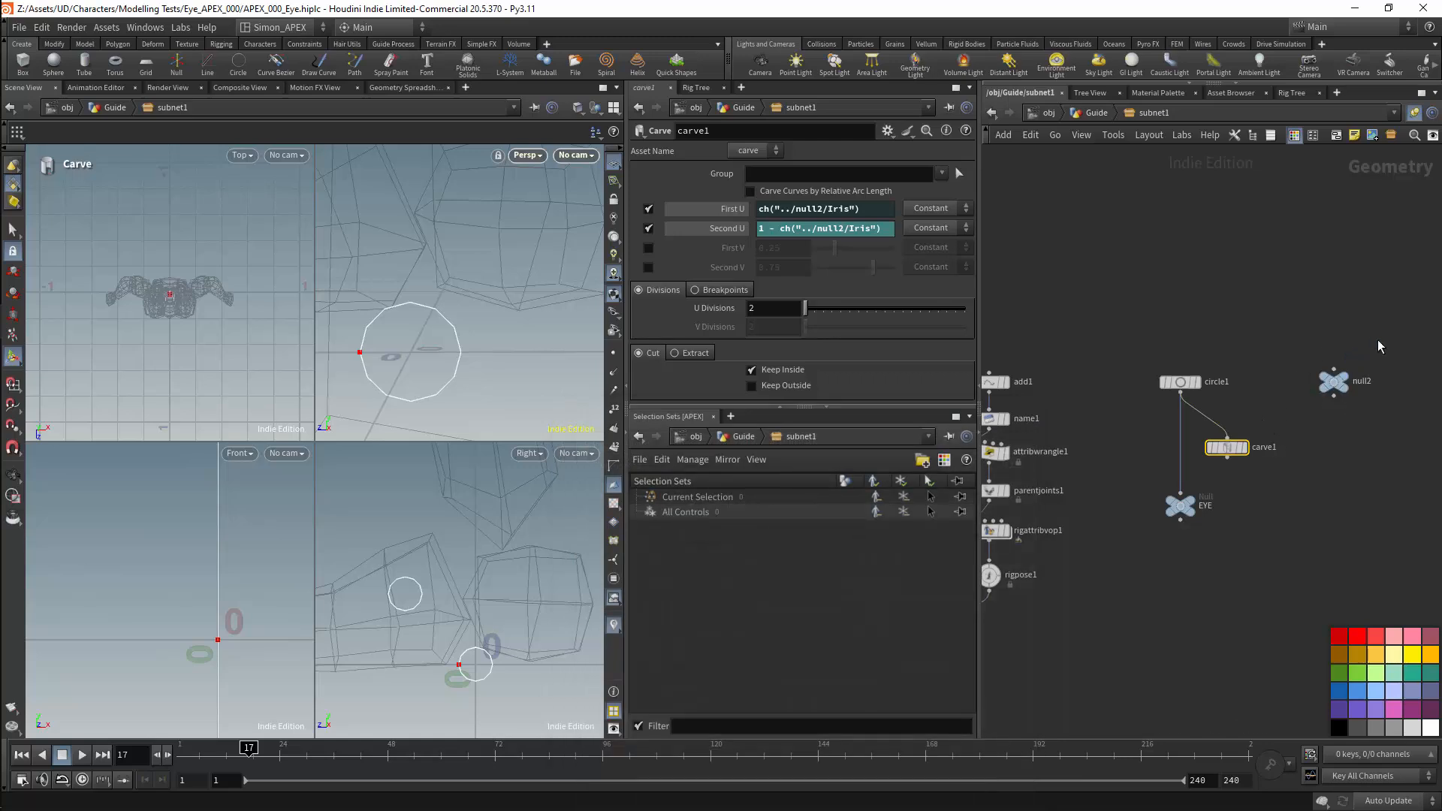
Scale the U expressions by *.0001 and sweep Iris up to its maximum
{"action": "left_click", "coordinate": [823, 208]}
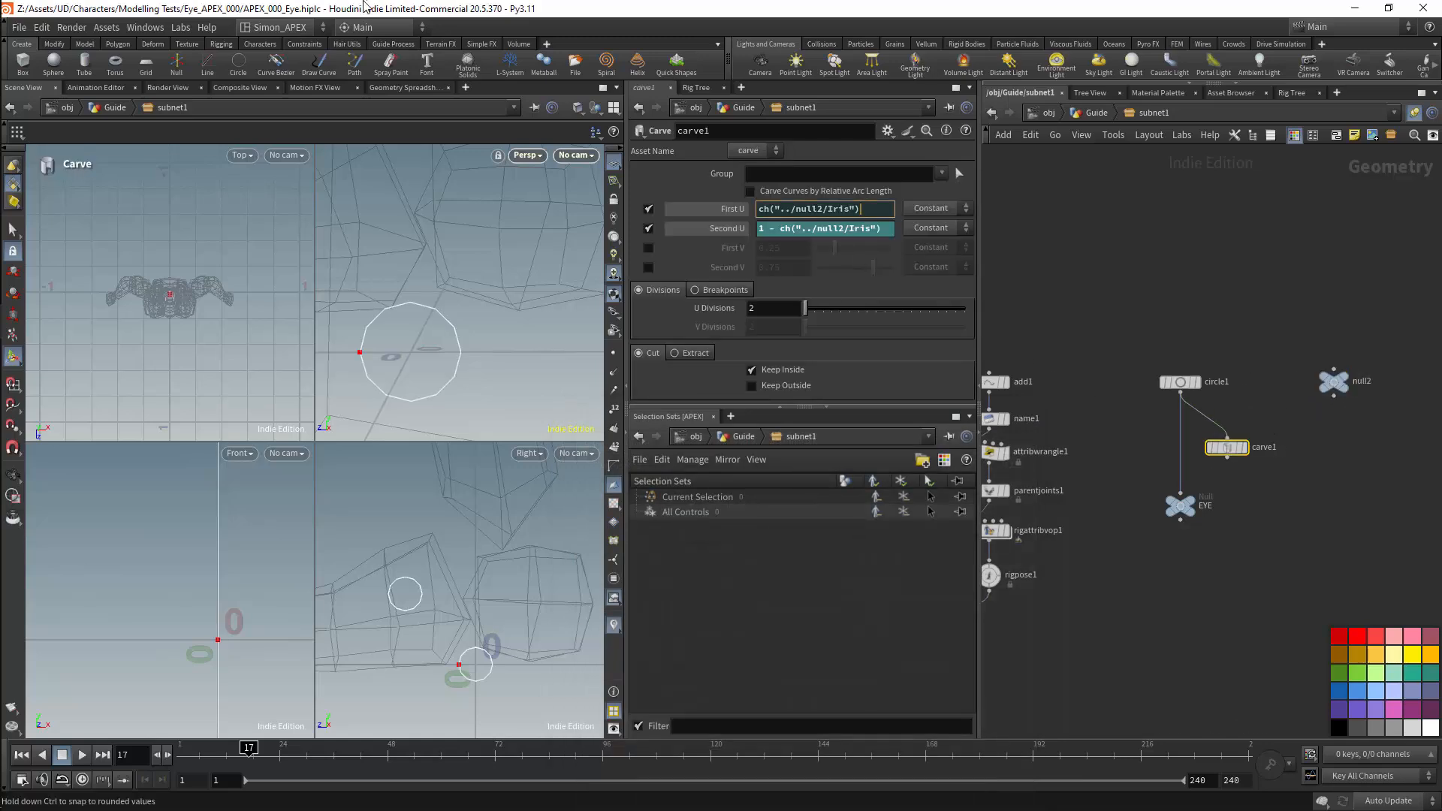
{"action": "type", "text": "*.0001"}
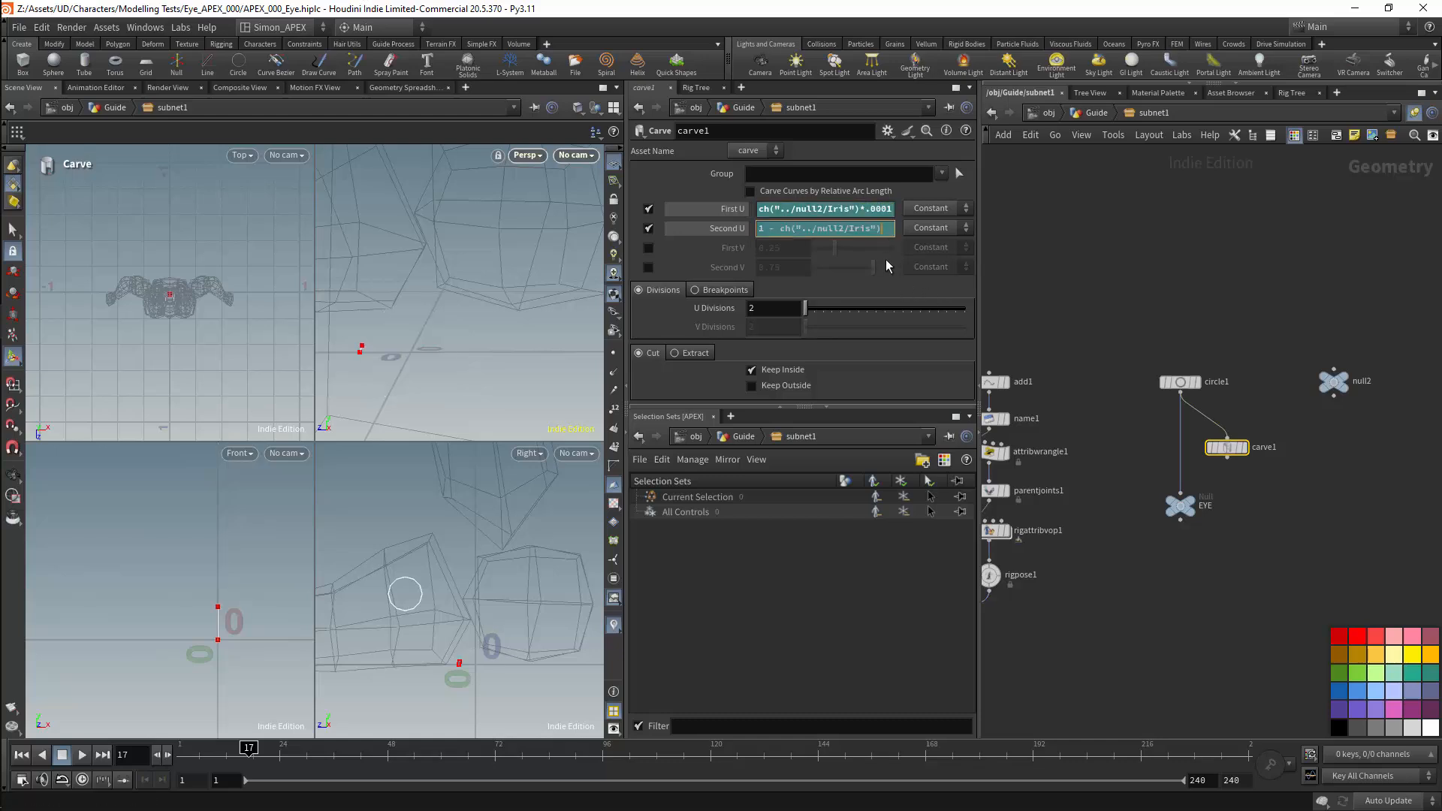
{"action": "left_click", "coordinate": [1333, 381]}
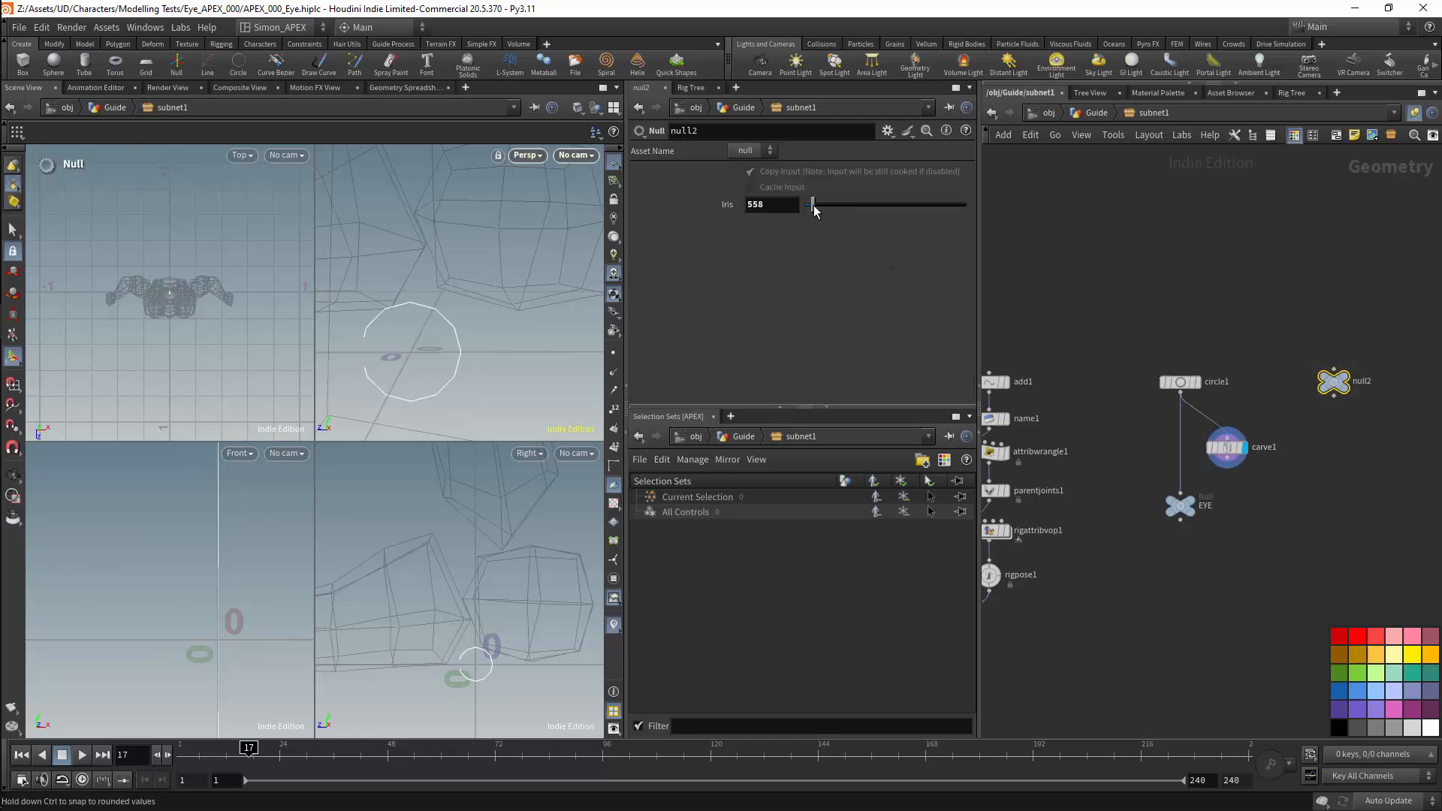
{"action": "left_click_drag", "start_coordinate": [810, 204], "coordinate": [874, 203]}
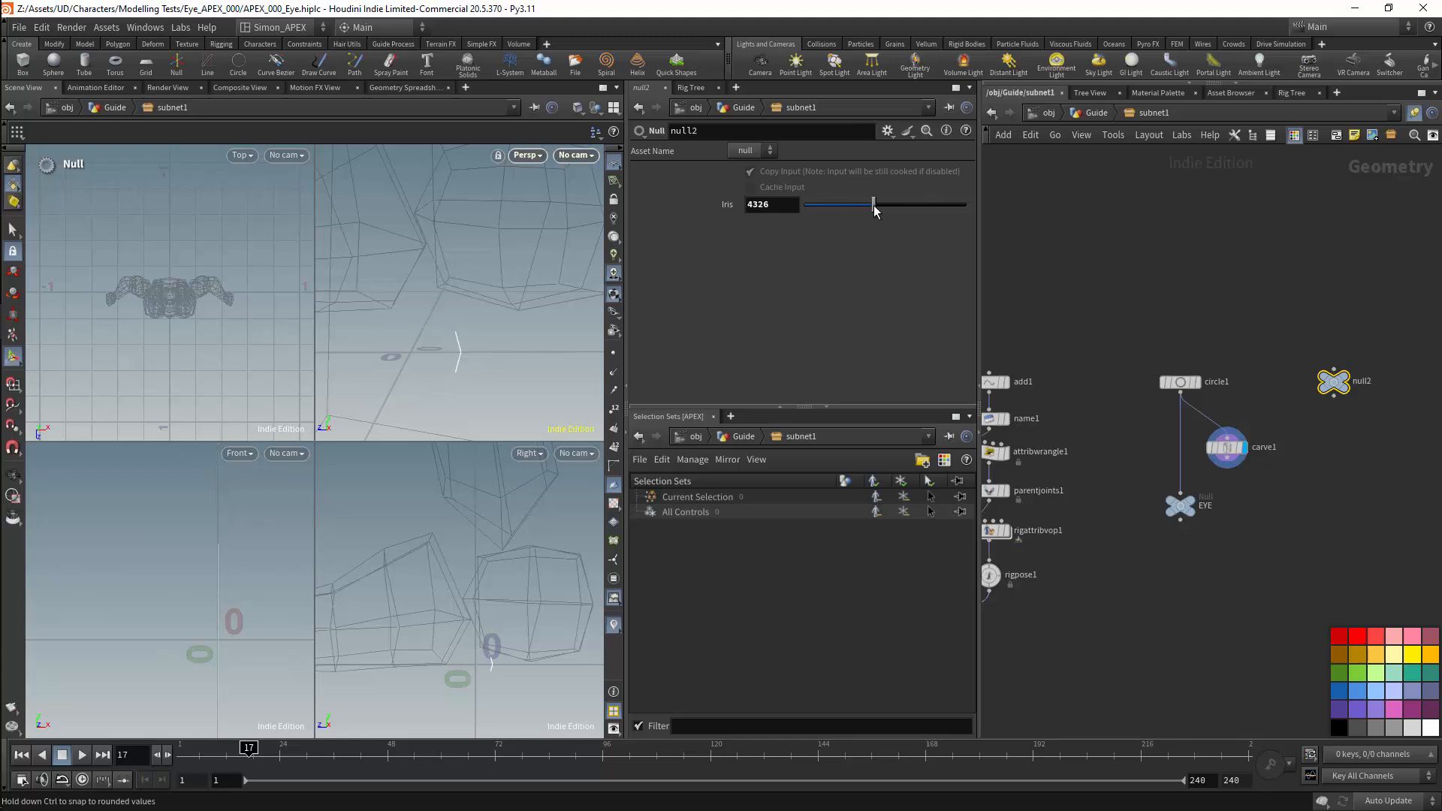
{"action": "left_click_drag", "start_coordinate": [872, 204], "coordinate": [814, 204]}
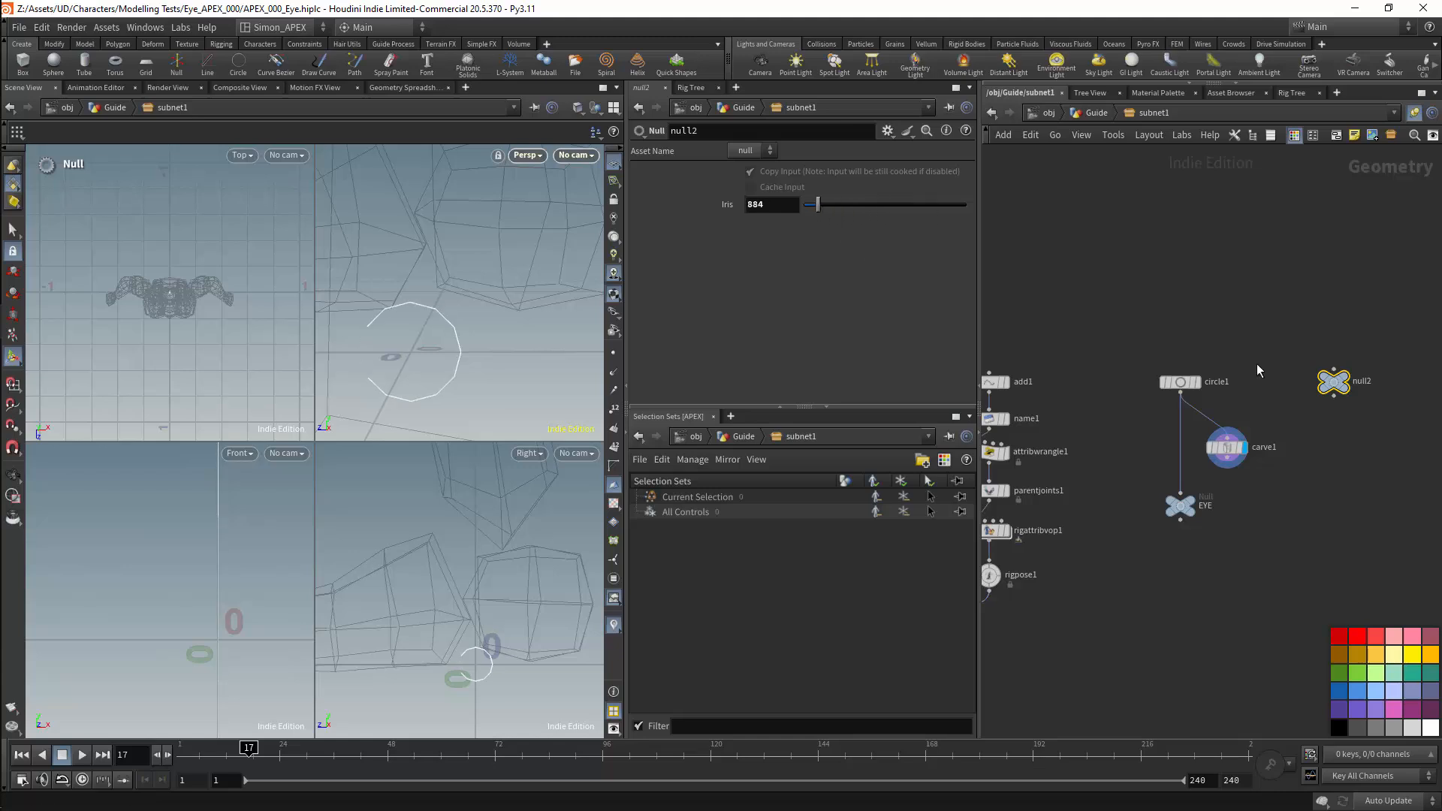
{"action": "left_click", "coordinate": [1227, 446]}
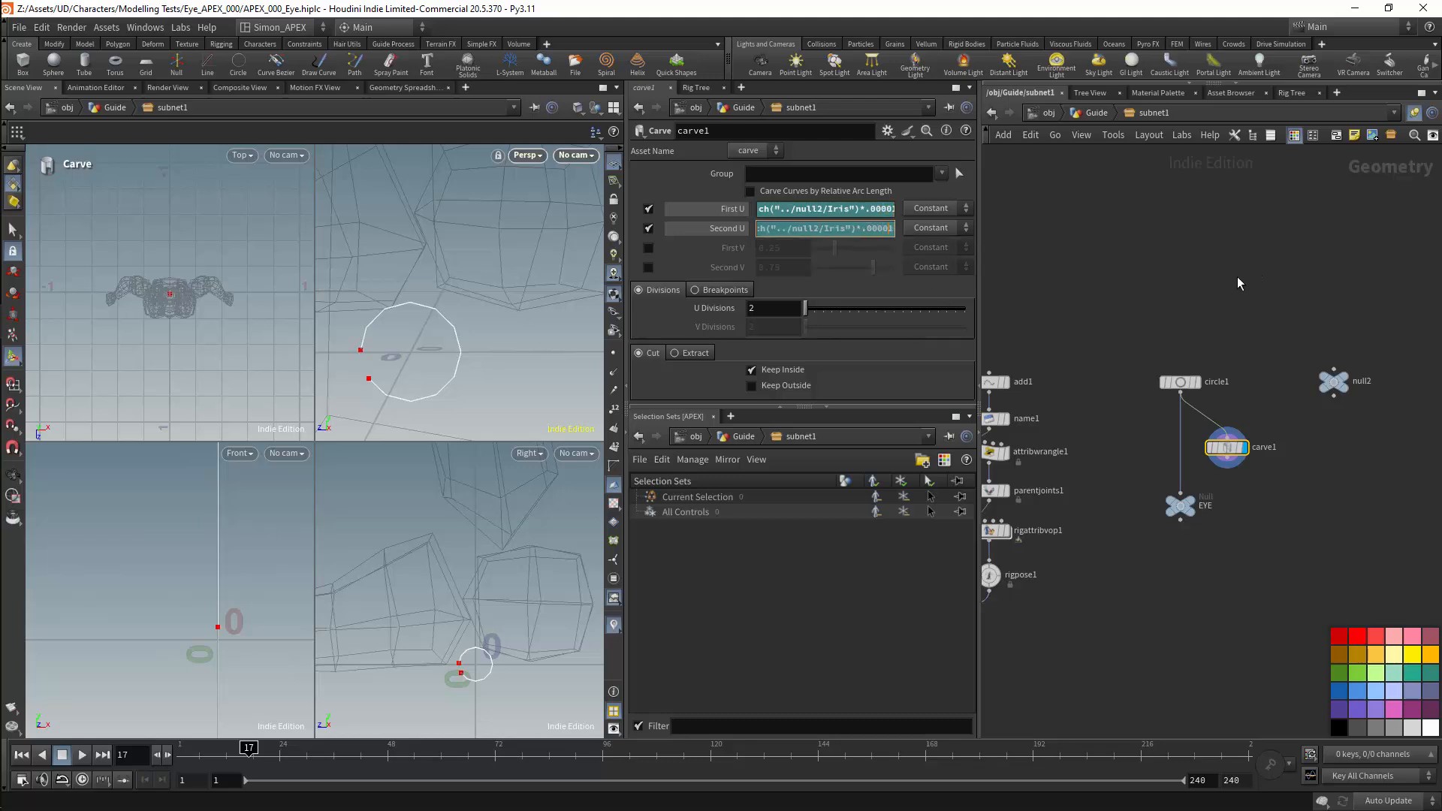
{"action": "left_click", "coordinate": [1334, 380]}
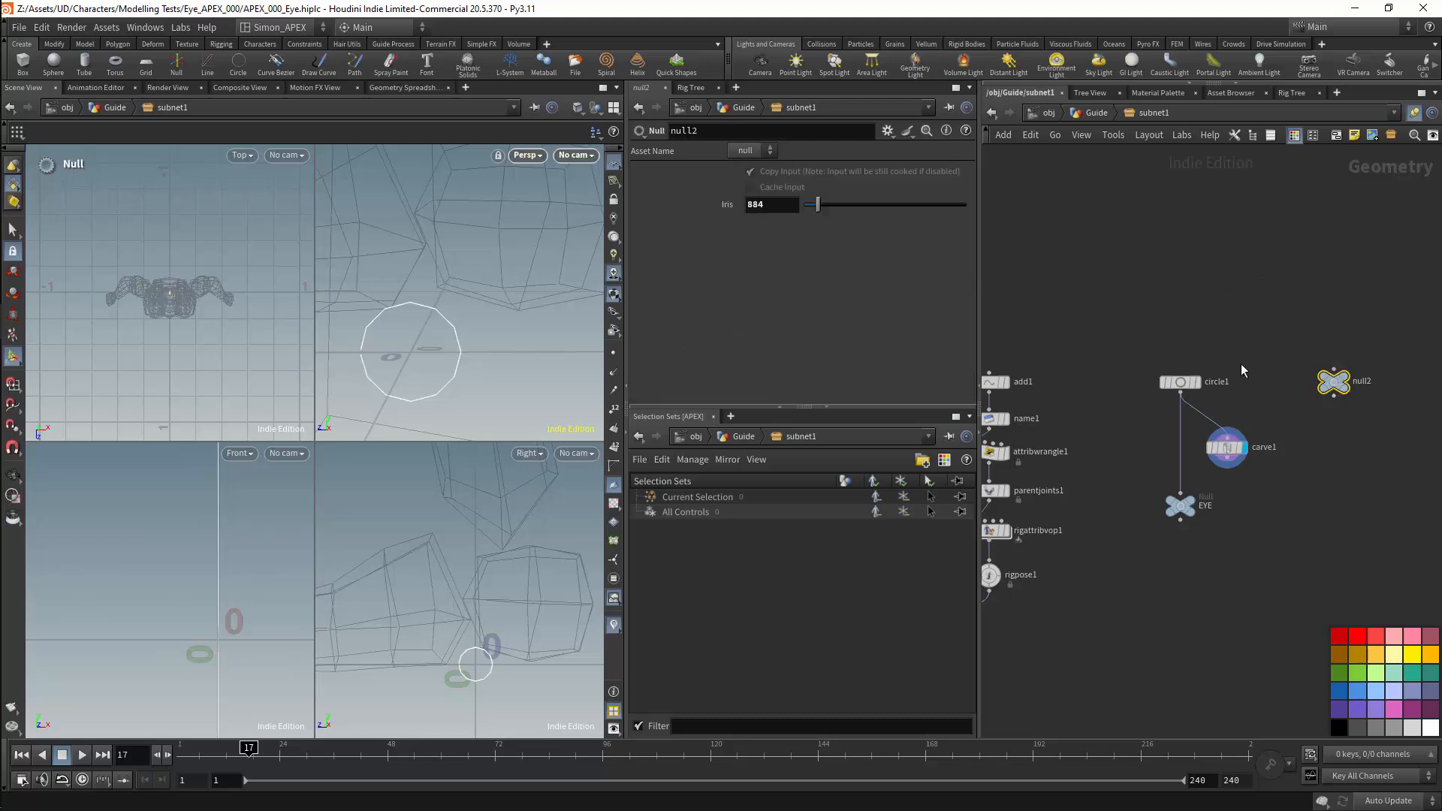
{"action": "left_click_drag", "start_coordinate": [815, 205], "coordinate": [883, 204]}
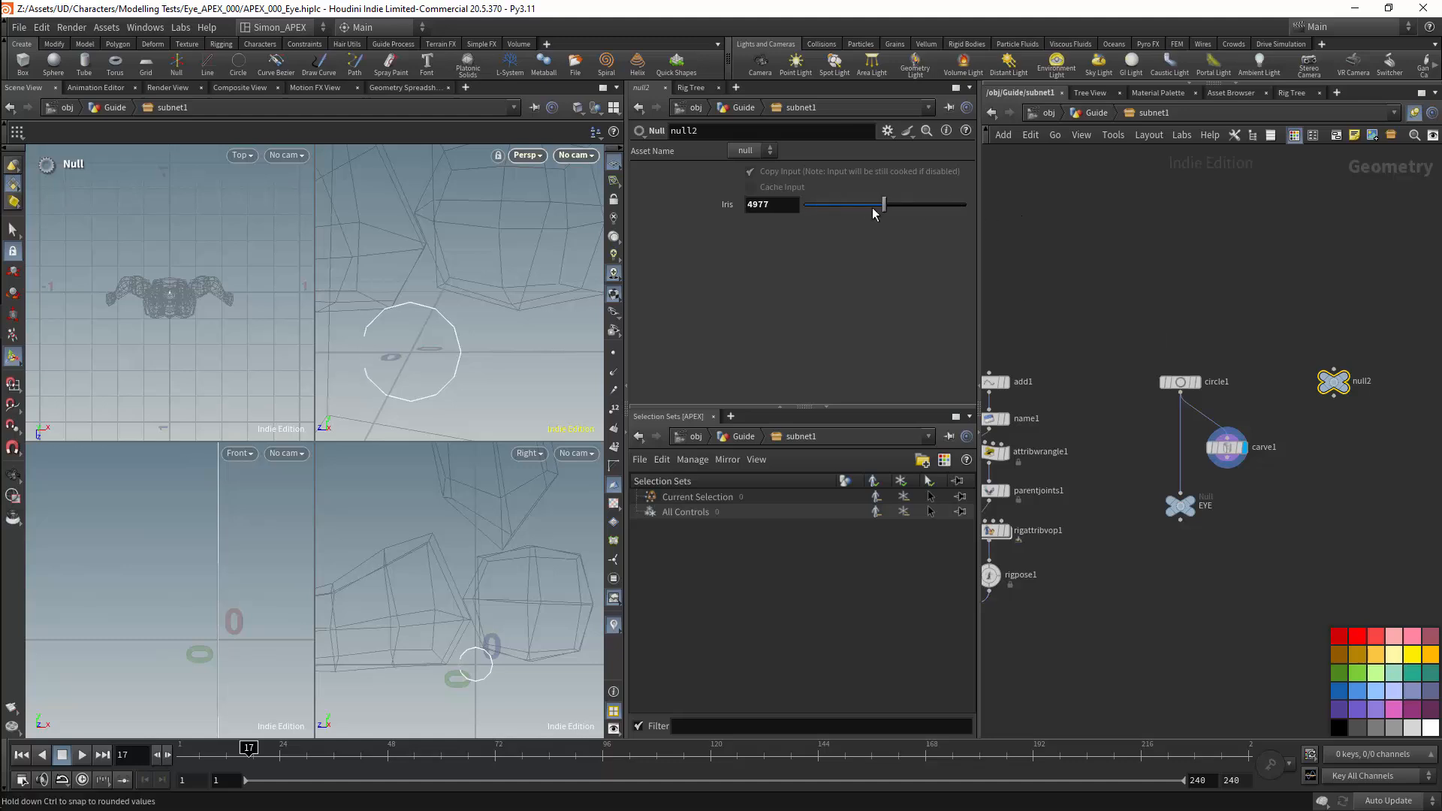
{"action": "left_click_drag", "start_coordinate": [883, 204], "coordinate": [963, 204]}
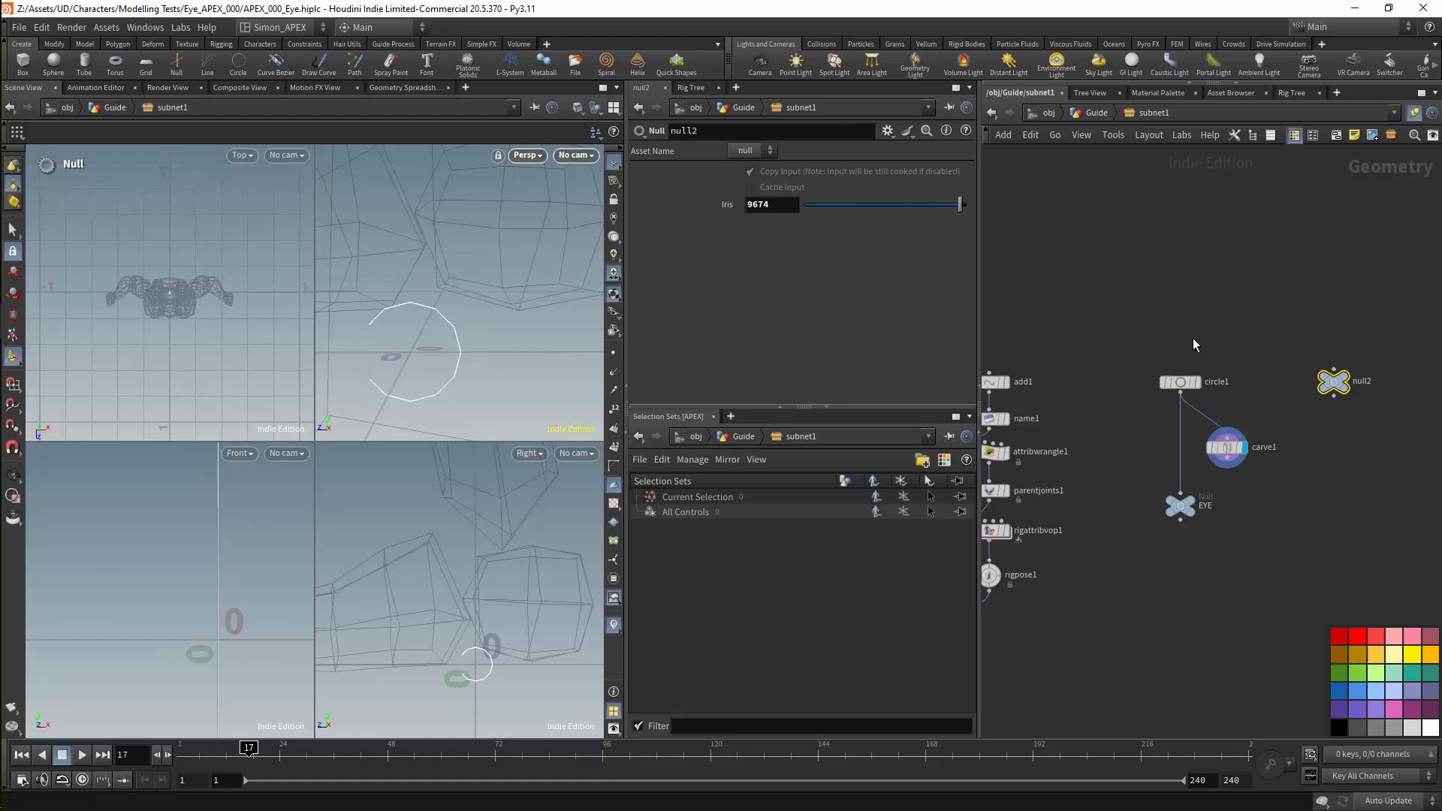
Revert null2's Iris to its default 0 and select circle1
{"action": "left_click", "coordinate": [886, 131]}
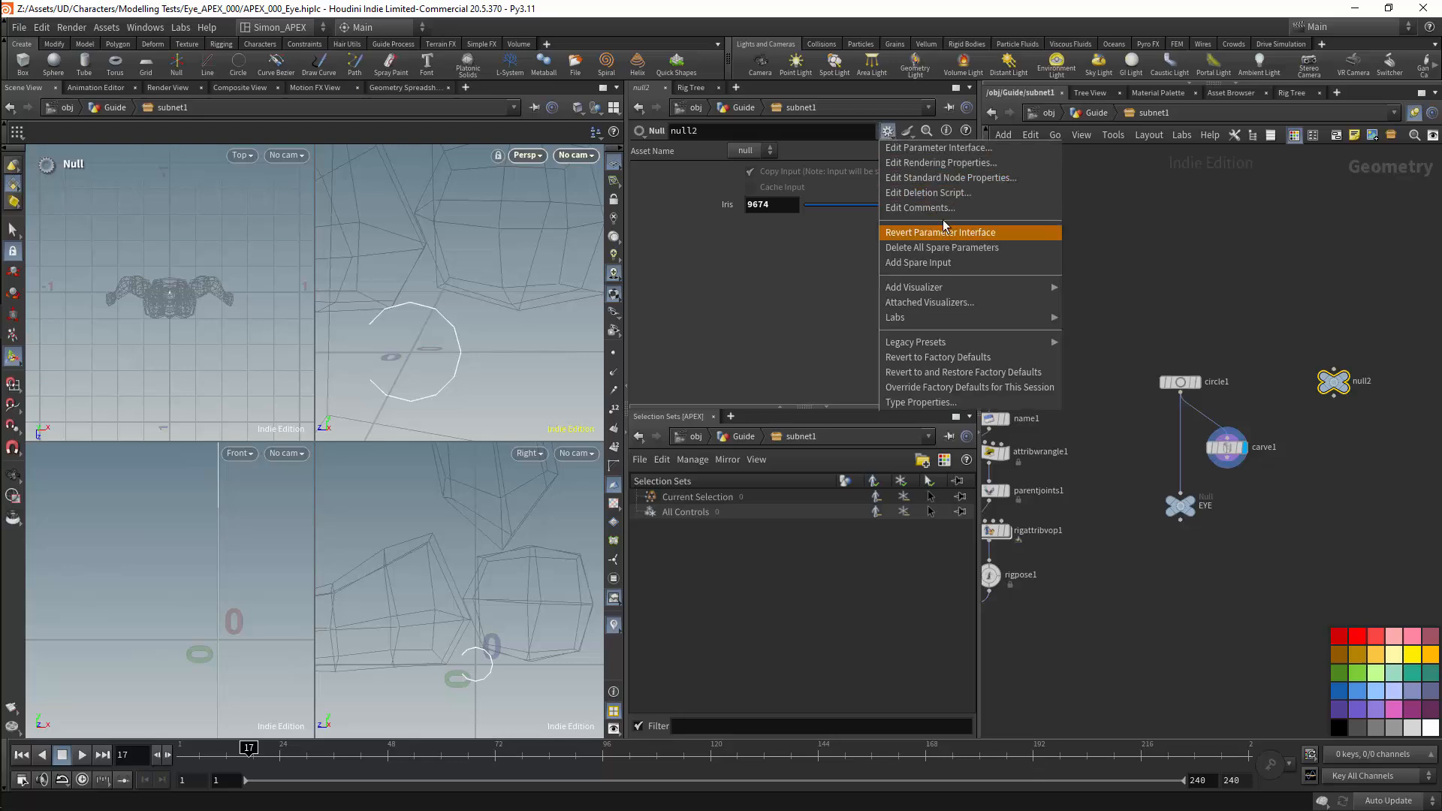
{"action": "left_click", "coordinate": [937, 147]}
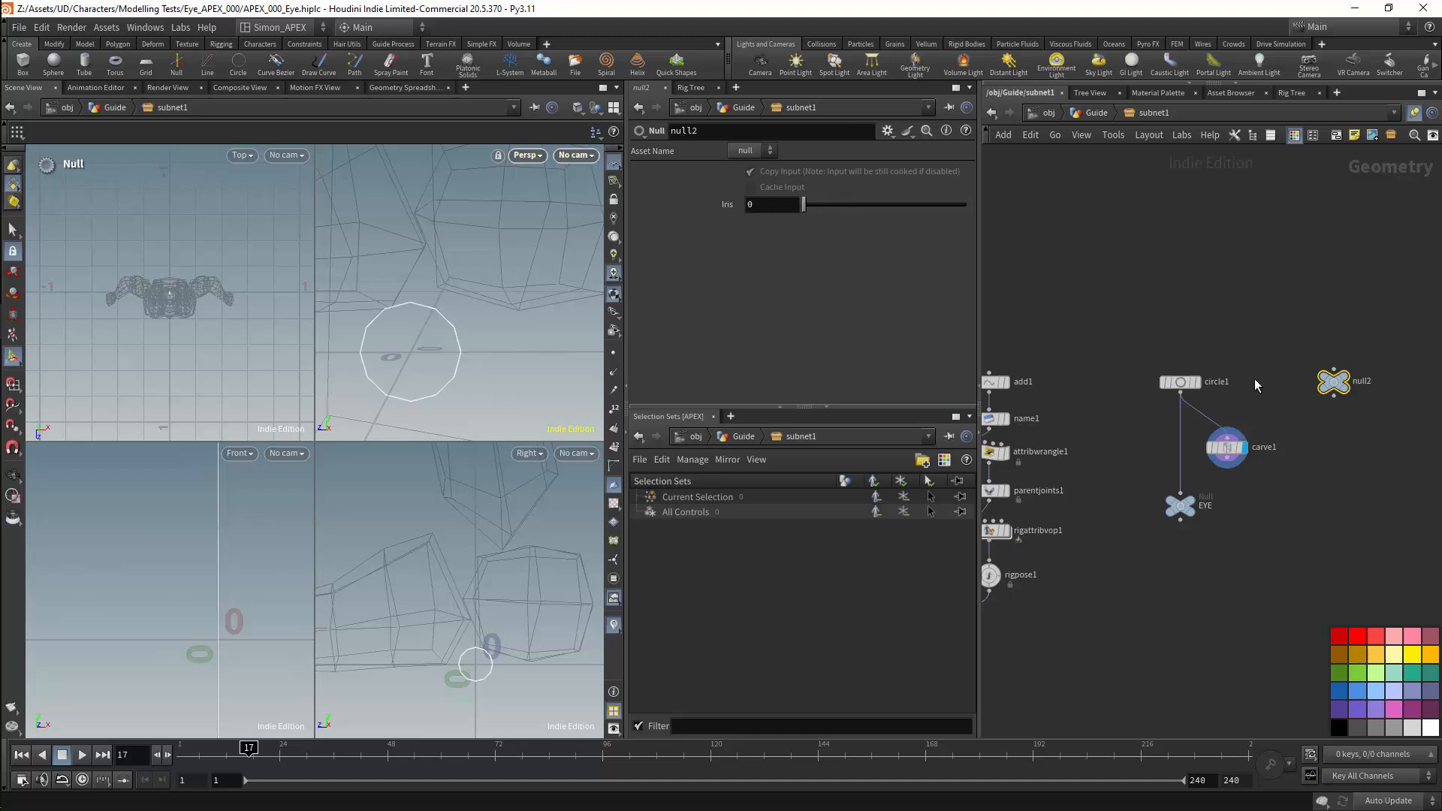
{"action": "left_click", "coordinate": [1180, 382]}
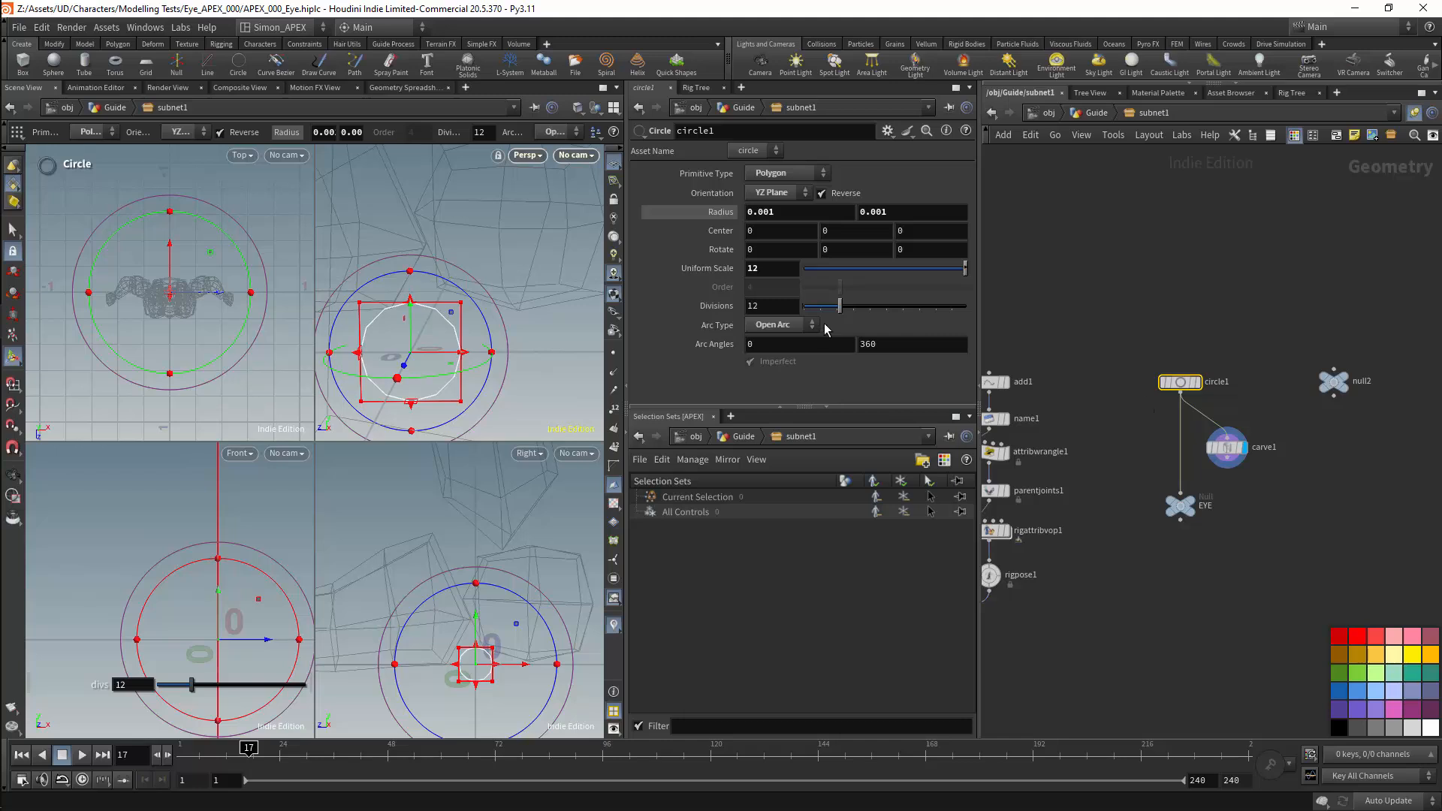
Drag circle1's Divisions slider from 12 up to 20
{"action": "left_click_drag", "start_coordinate": [819, 305], "coordinate": [863, 306]}
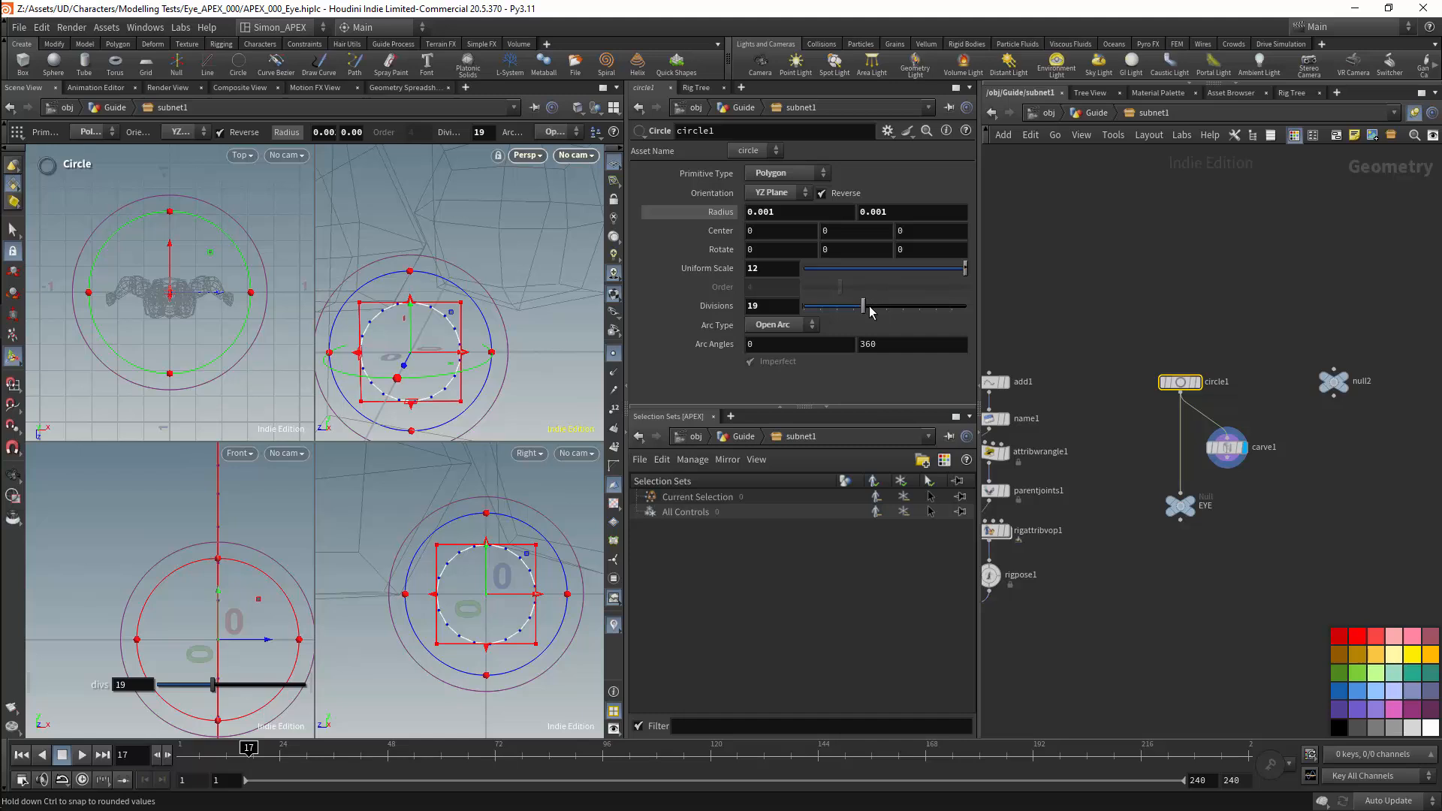
{"action": "left_click_drag", "start_coordinate": [860, 306], "coordinate": [866, 306]}
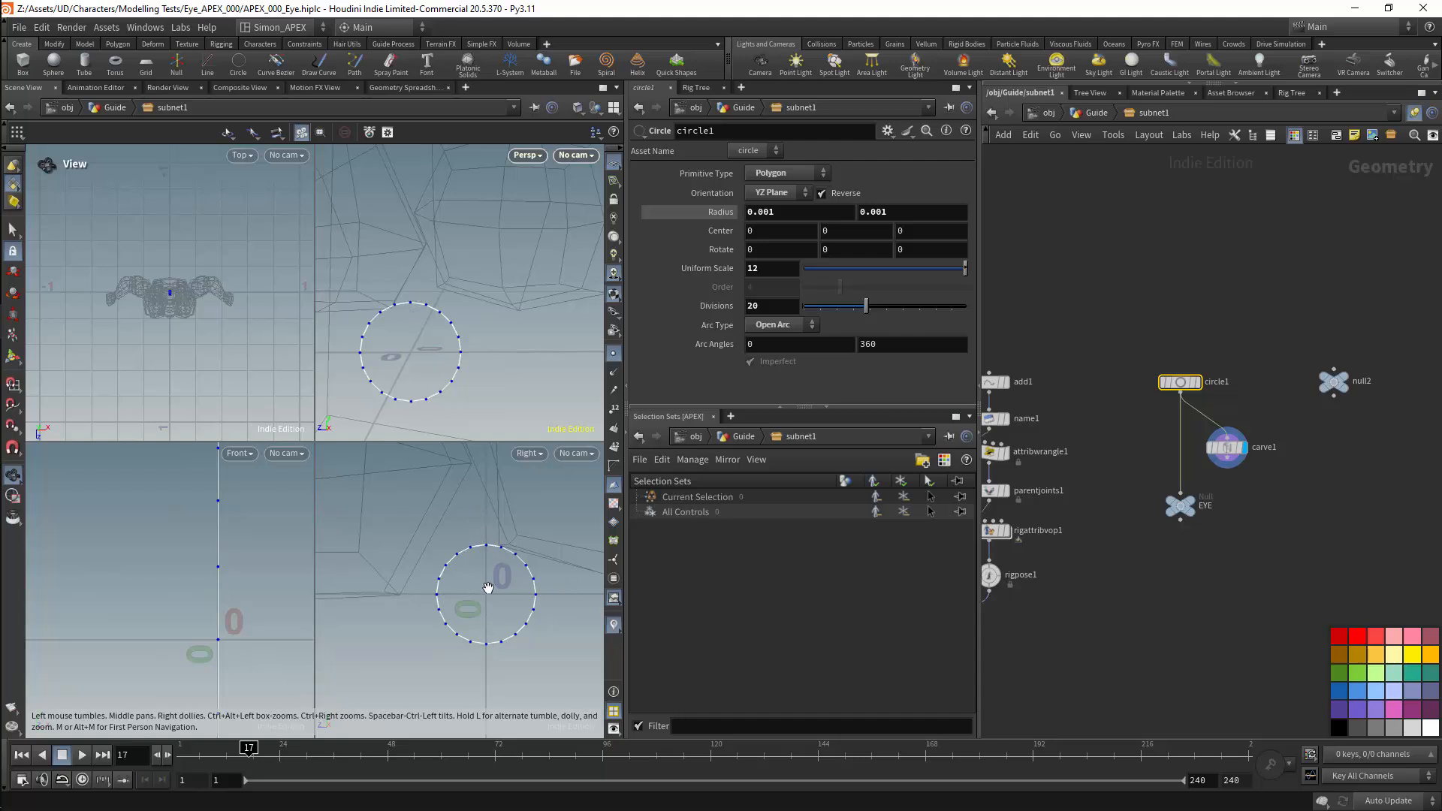
{"action": "mouse_move", "coordinate": [569, 593]}
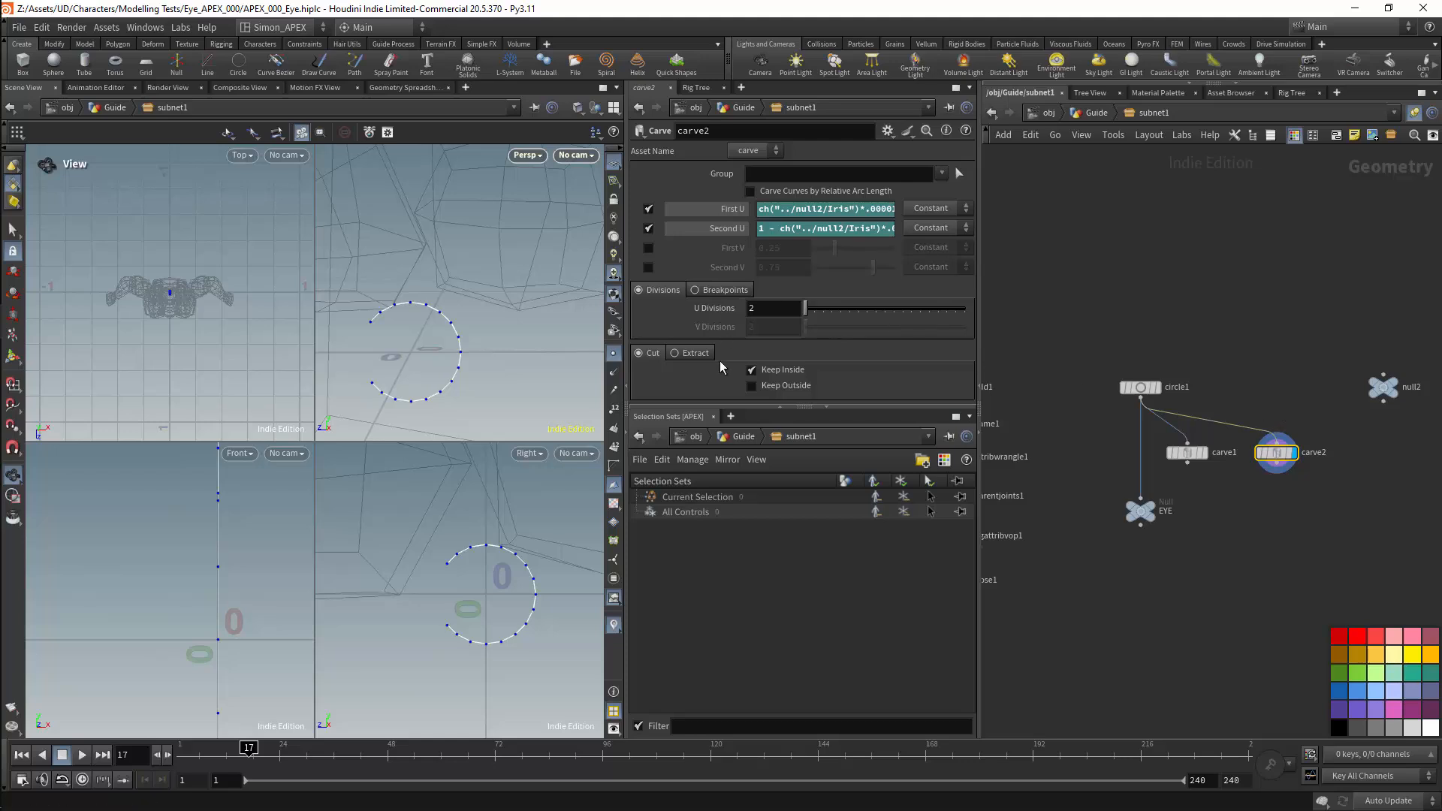
Toggle carve2's keep options, switch to Extract, and choose Extract Point(s)
{"action": "left_click", "coordinate": [752, 385]}
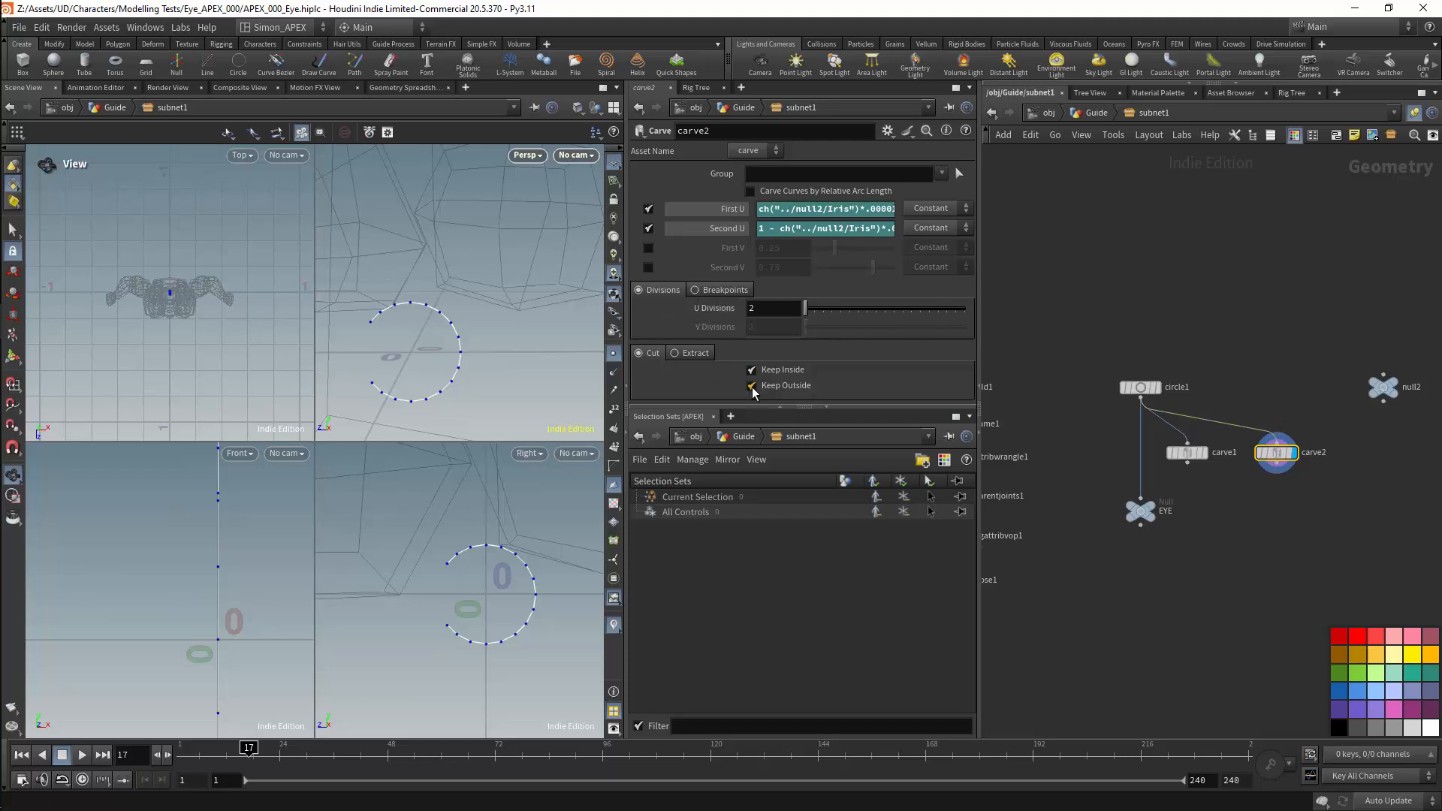
{"action": "left_click", "coordinate": [753, 385]}
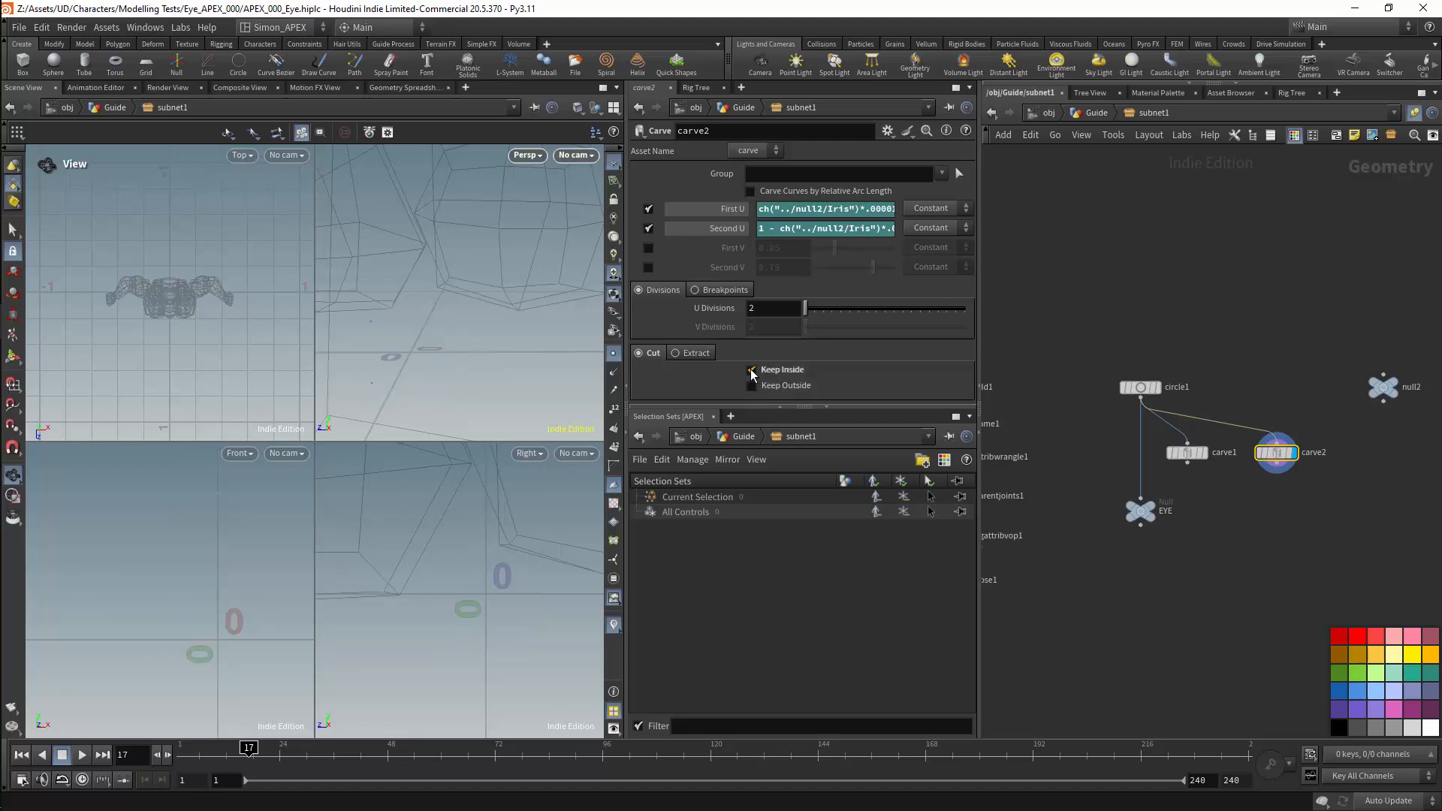
{"action": "left_click", "coordinate": [753, 384]}
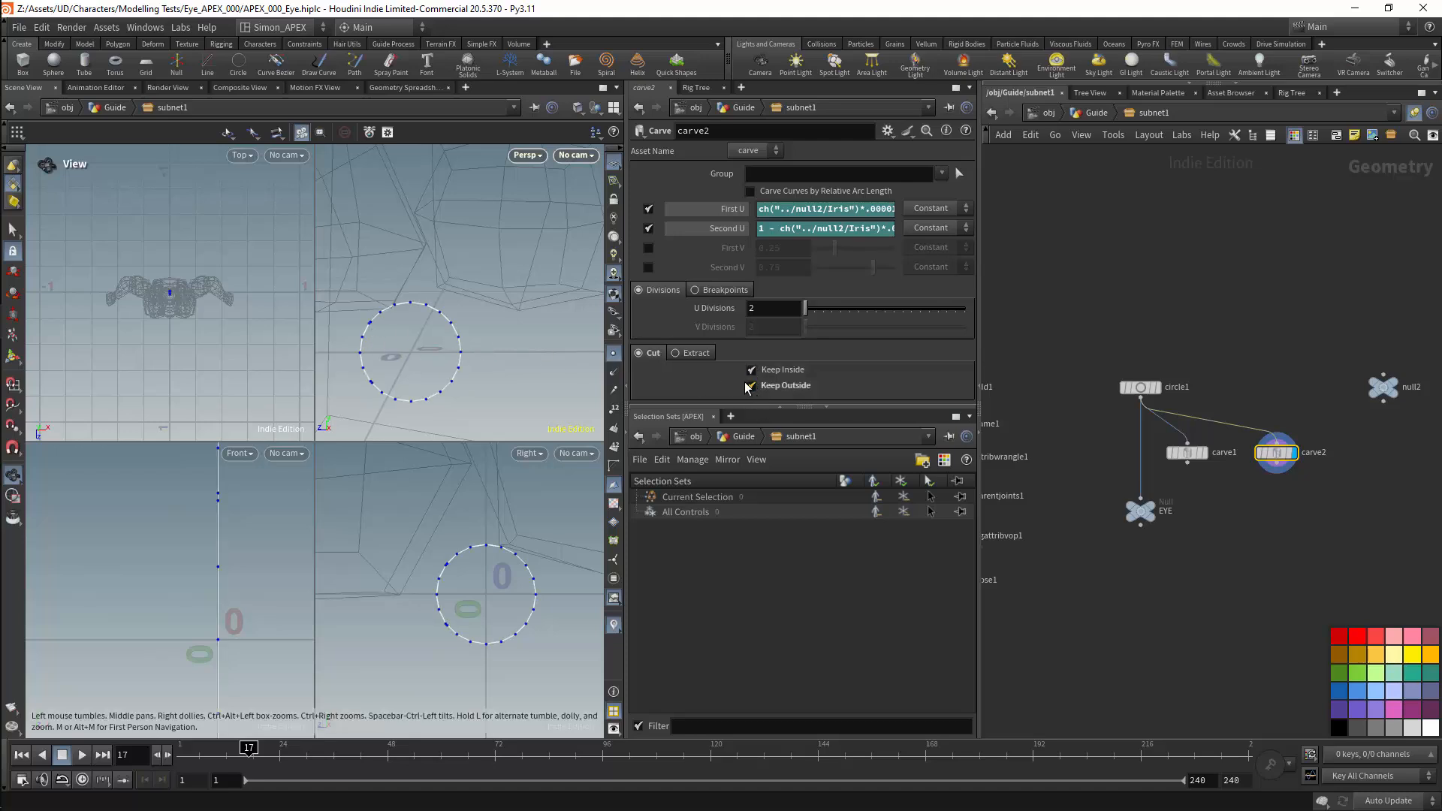
{"action": "left_click", "coordinate": [676, 352]}
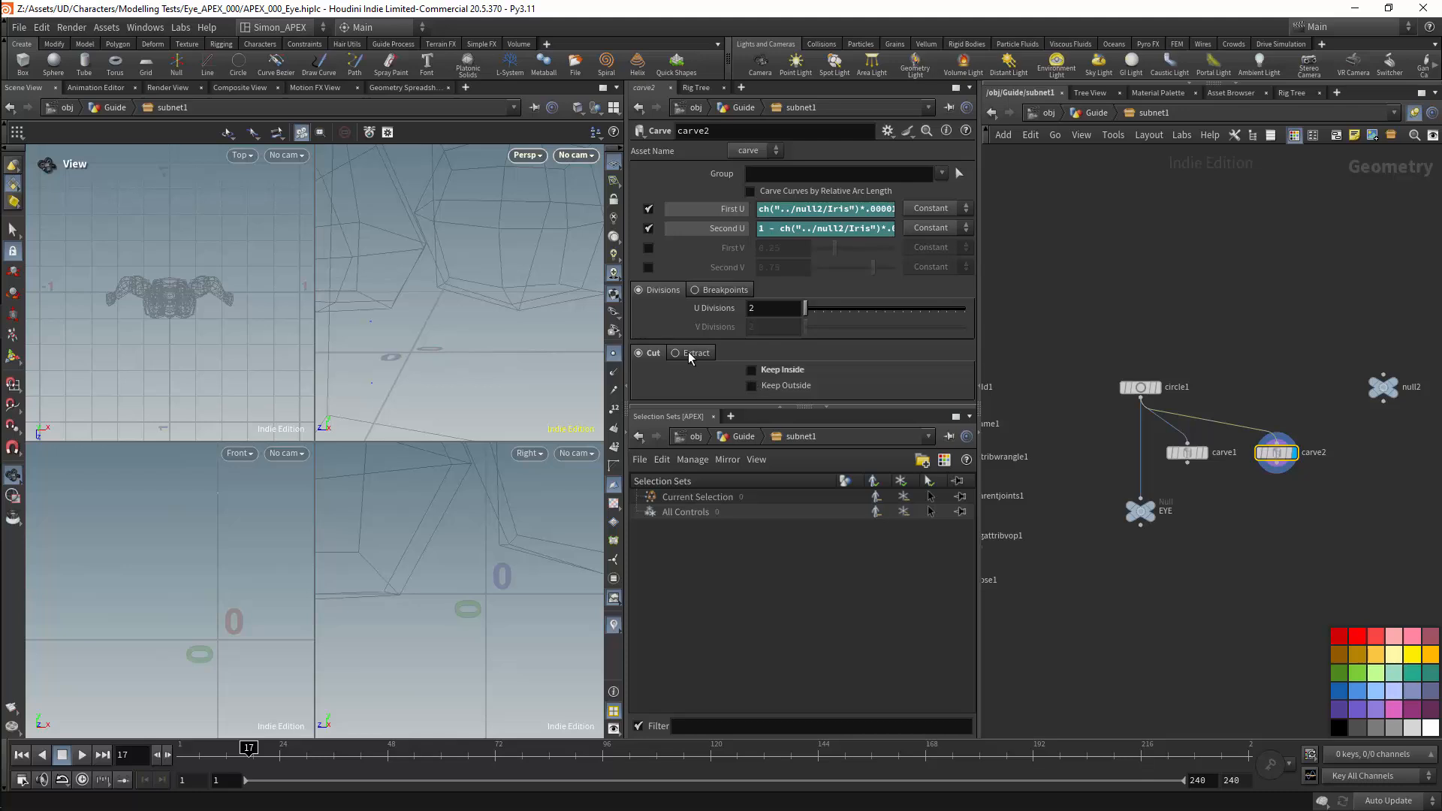
{"action": "left_click", "coordinate": [676, 352]}
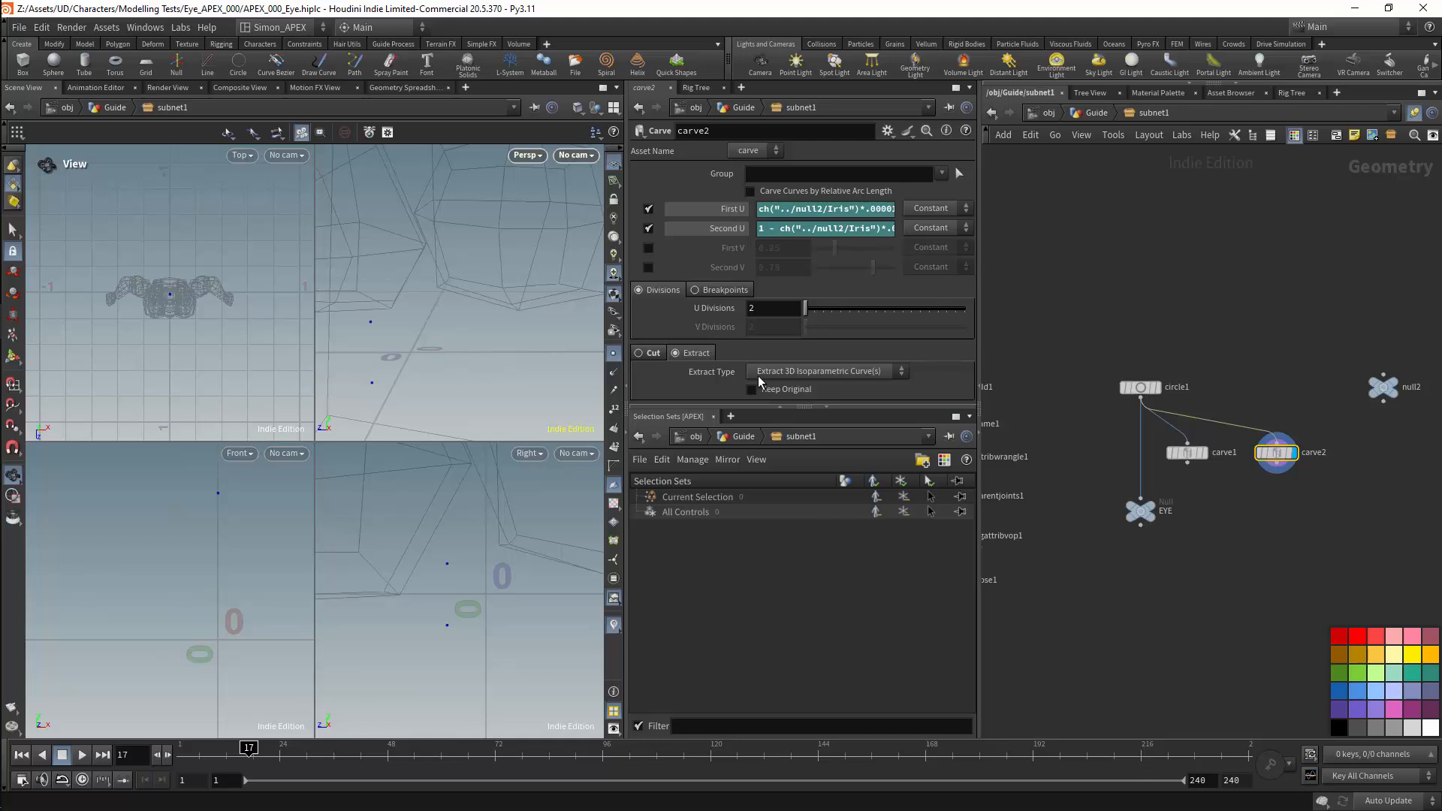
{"action": "left_click", "coordinate": [820, 370]}
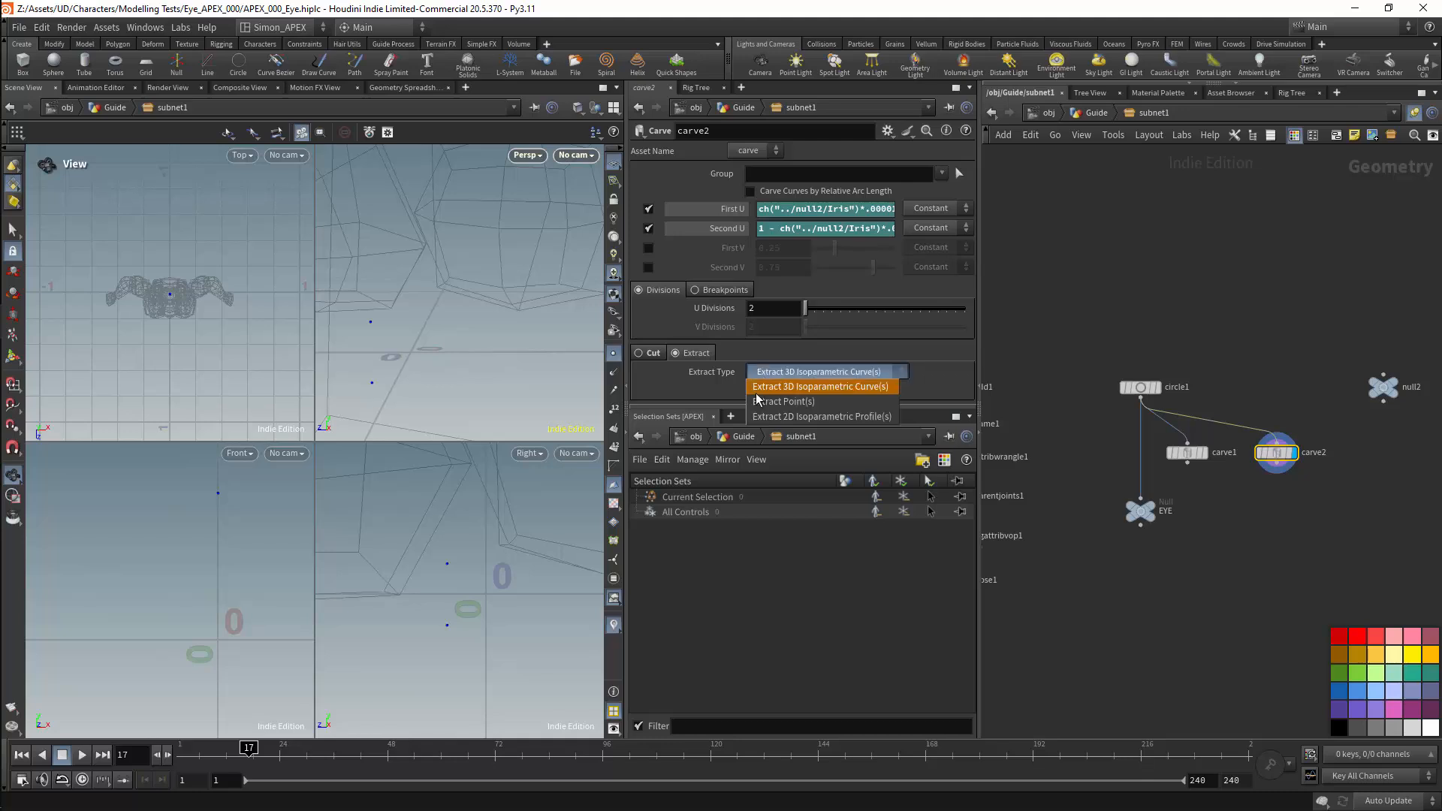
{"action": "mouse_move", "coordinate": [782, 401]}
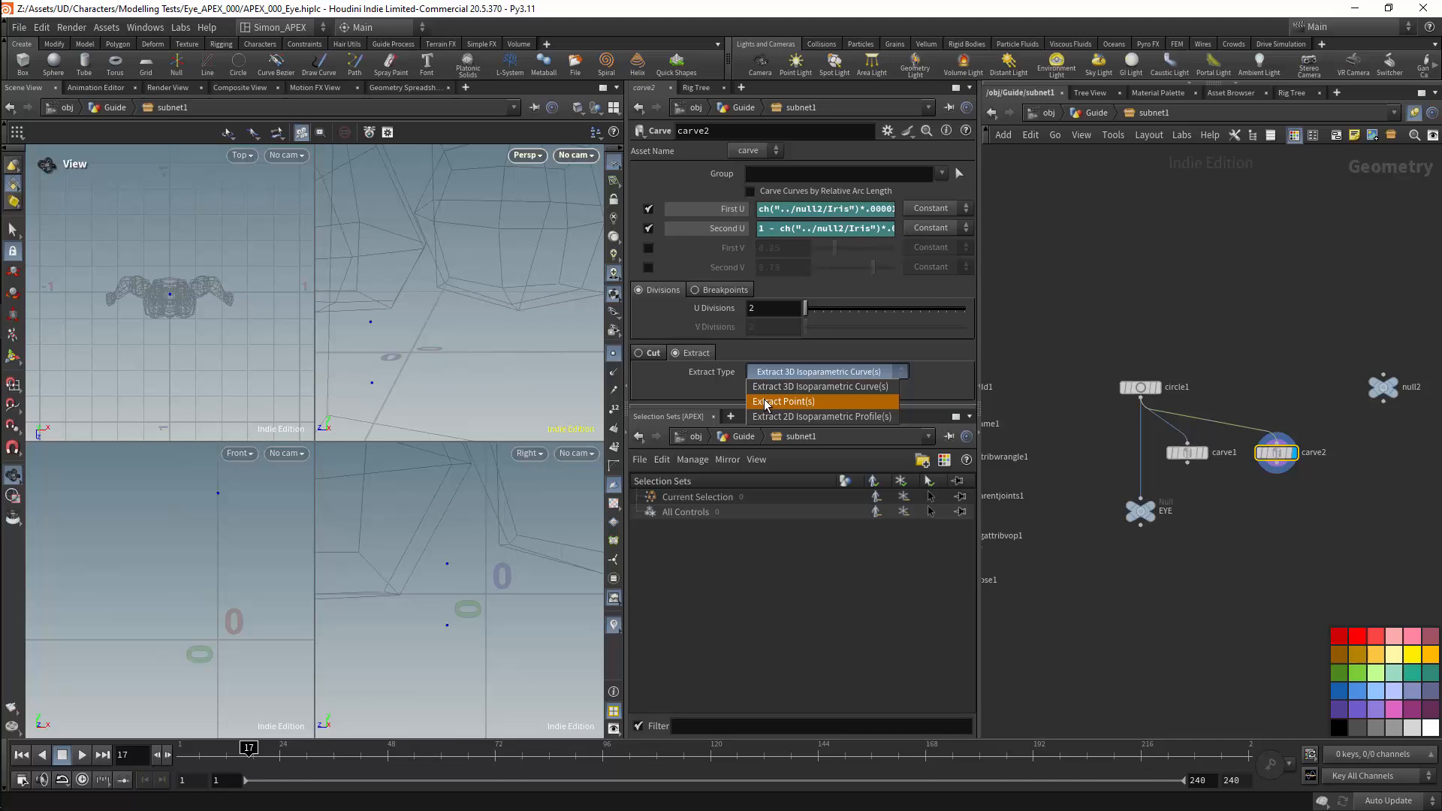
{"action": "left_click", "coordinate": [783, 401]}
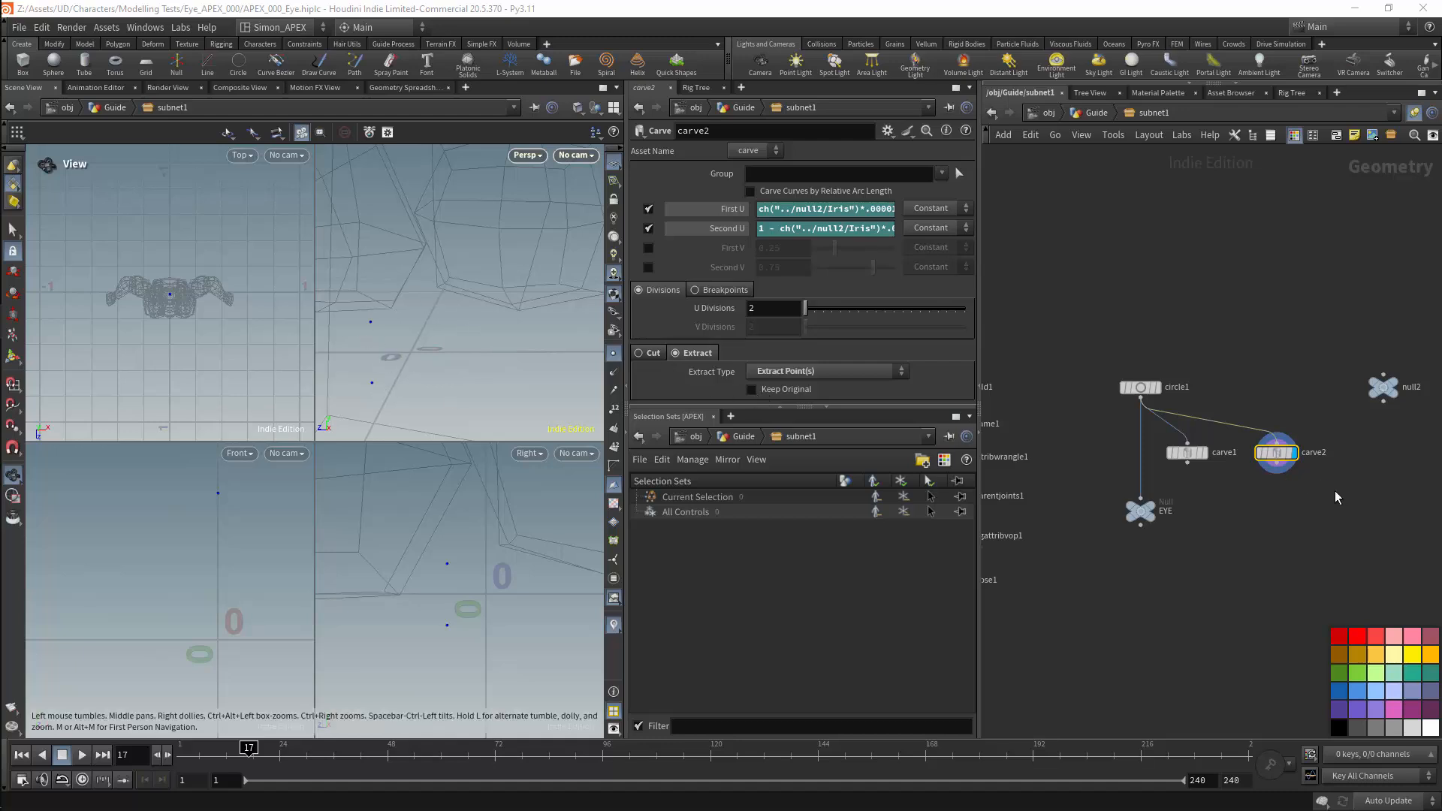
Add an add2 node after carve2 and show its Polygons options
{"action": "key", "text": "tab"}
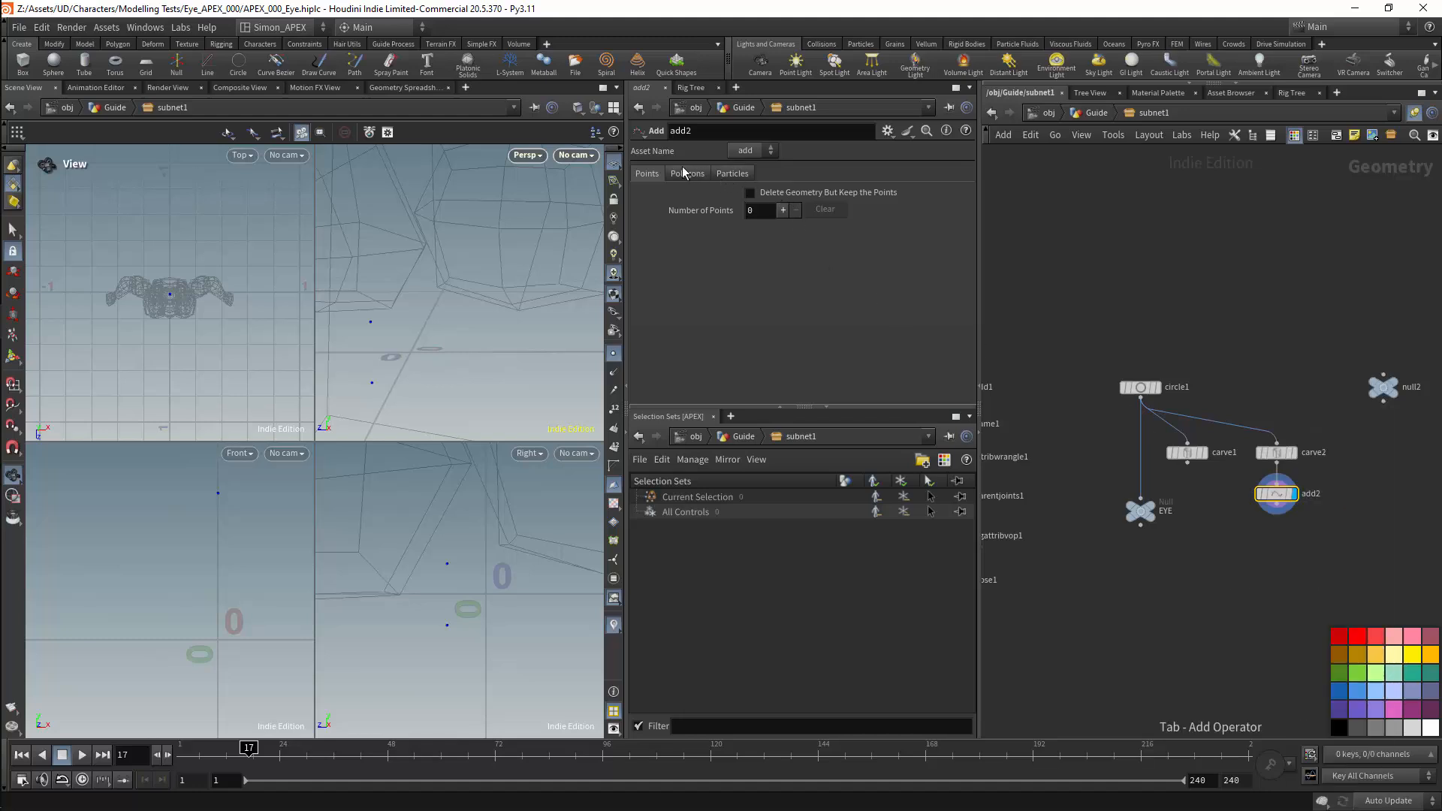
{"action": "left_click", "coordinate": [686, 173]}
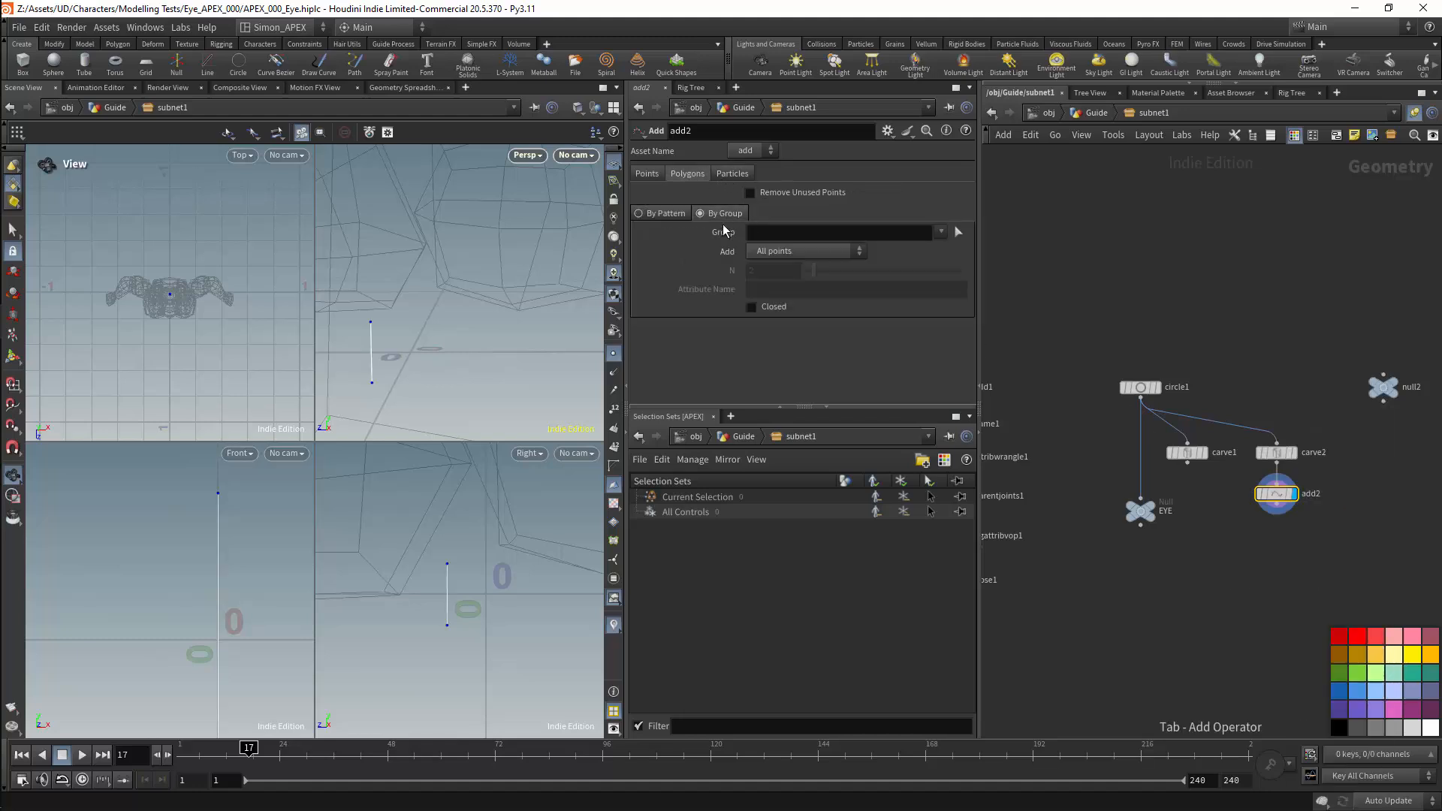
{"action": "mouse_move", "coordinate": [406, 383]}
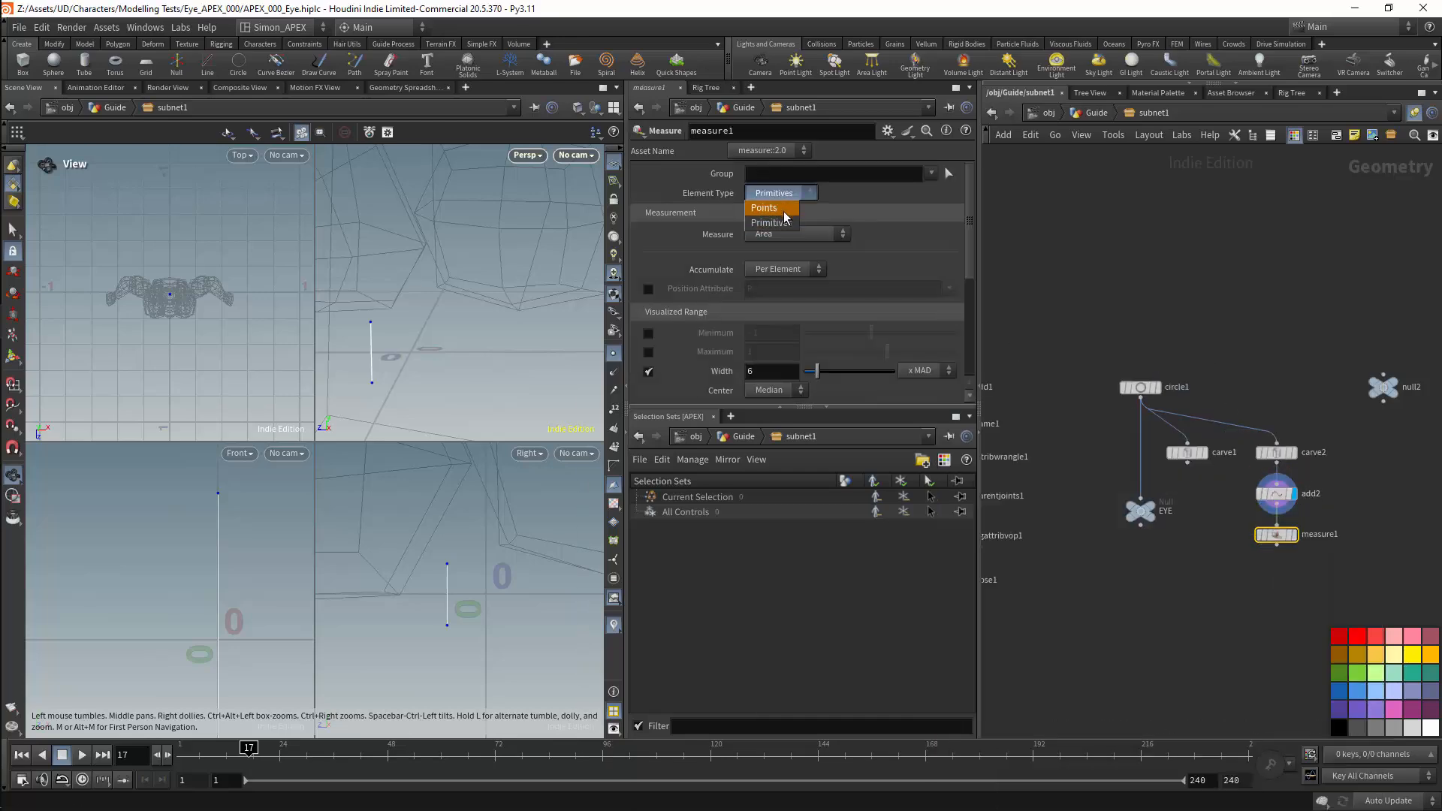
Set measure1 to measure primitive perimeter, storing it as IrisDiameter
{"action": "left_click", "coordinate": [796, 234]}
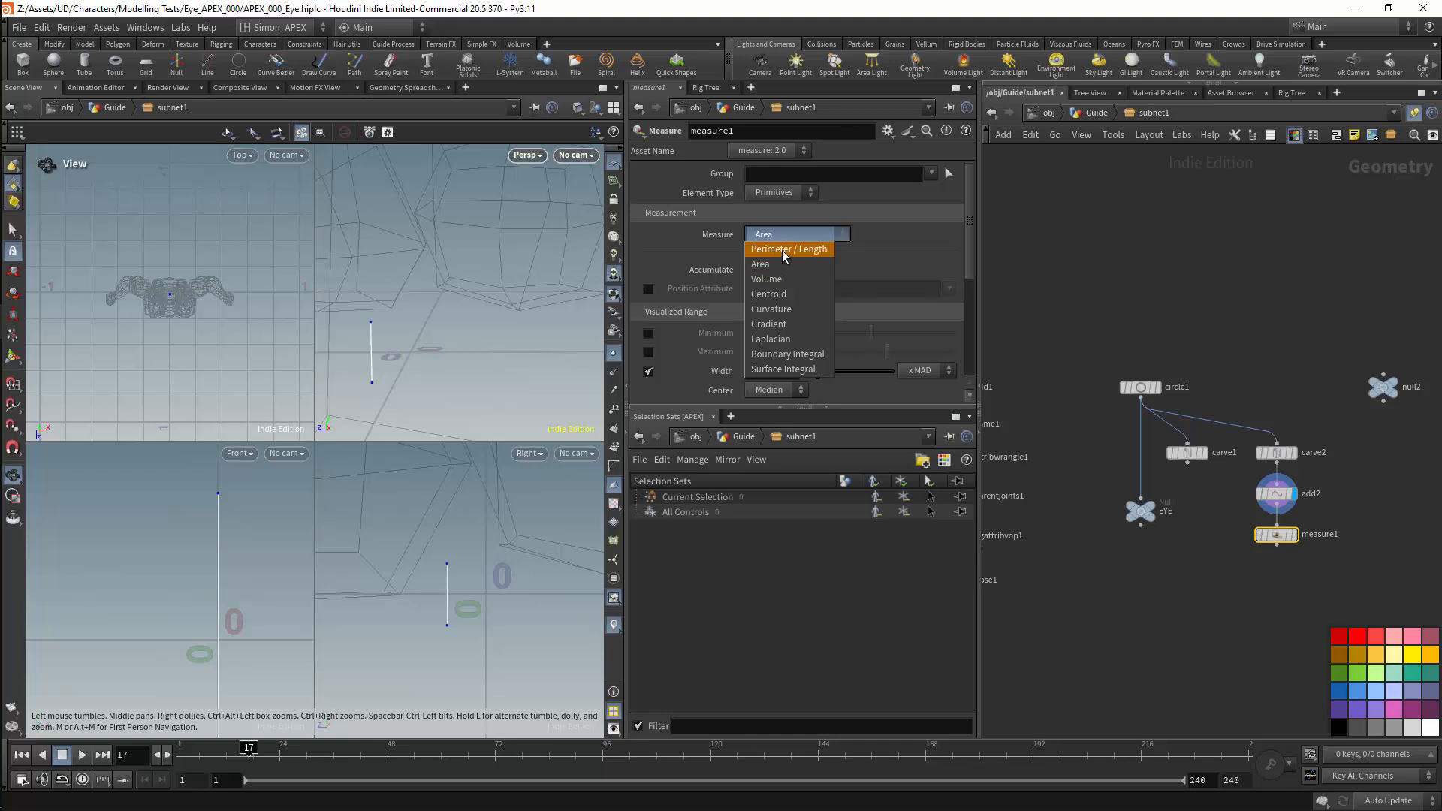
{"action": "left_click", "coordinate": [787, 248]}
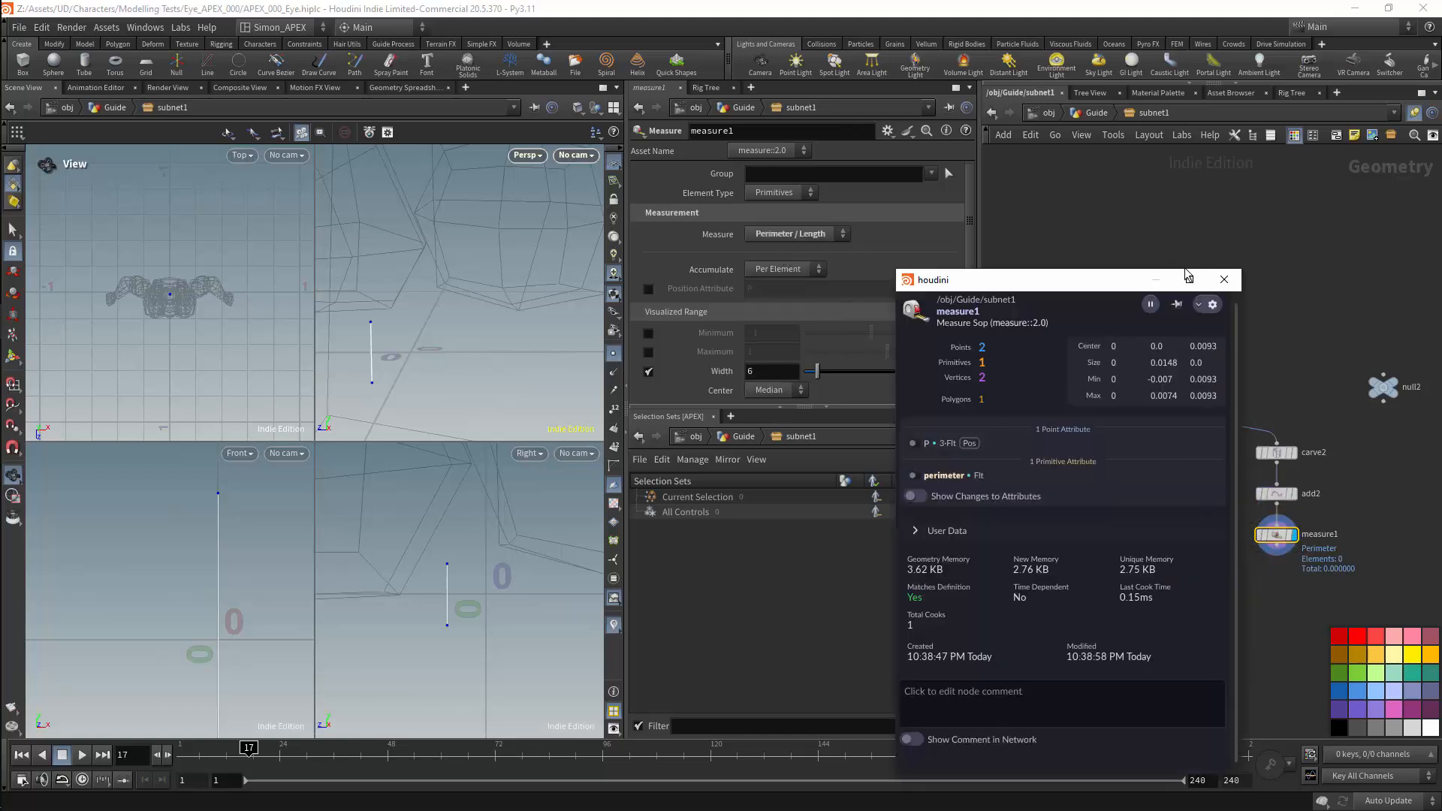
{"action": "left_click", "coordinate": [1224, 279]}
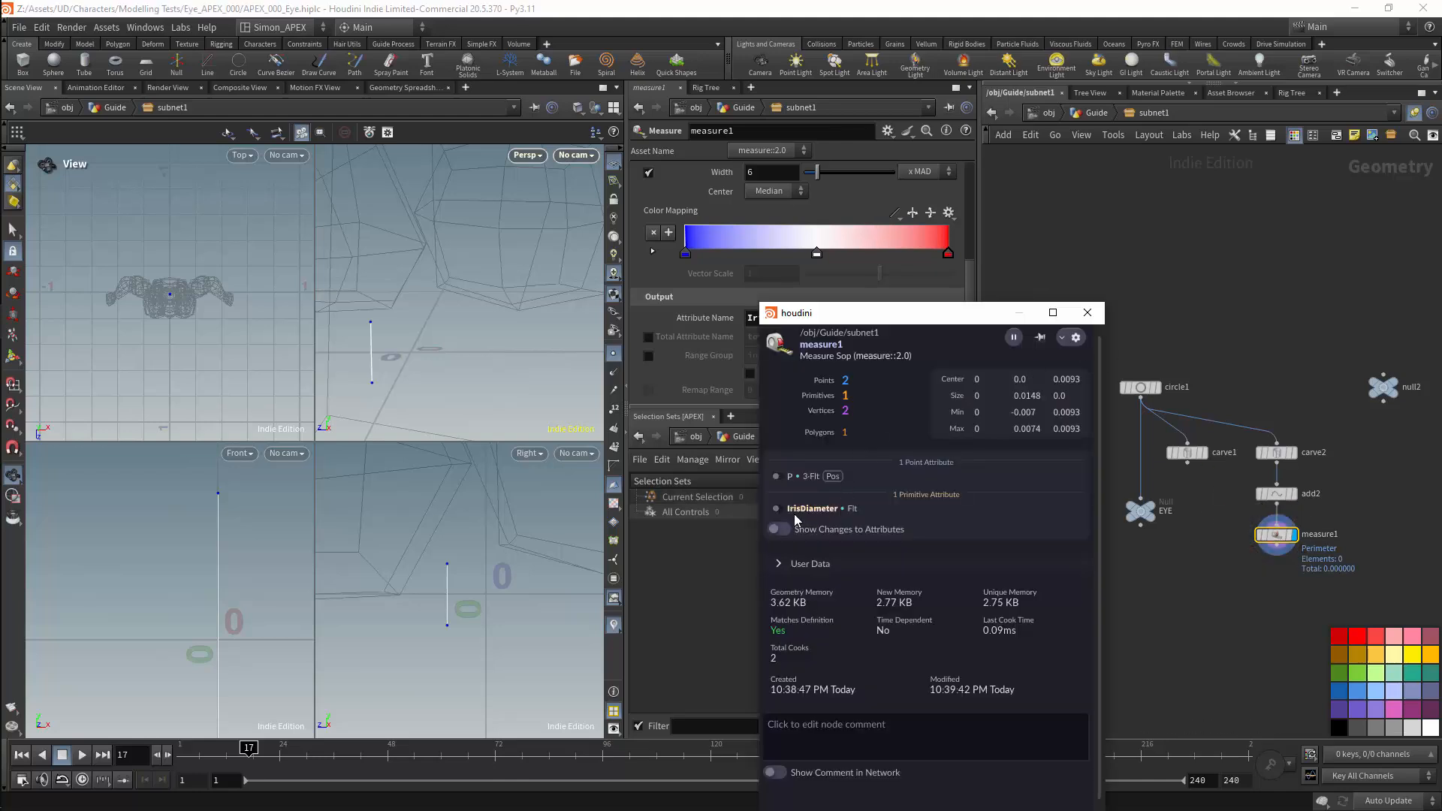
Label IrisDiameter in the viewport with a red, medium-size text visualizer
{"action": "left_click", "coordinate": [1086, 312]}
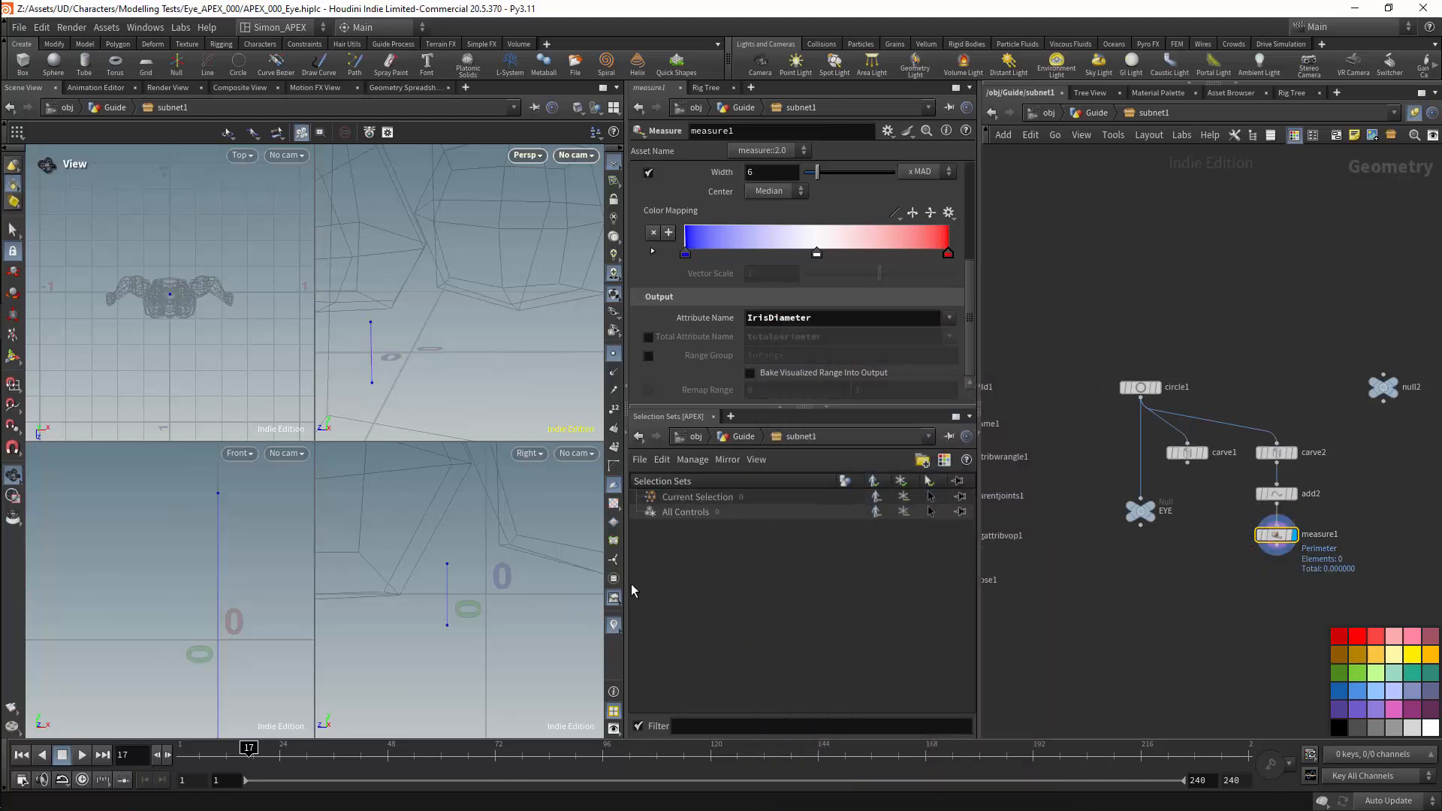
{"action": "left_click", "coordinate": [718, 483]}
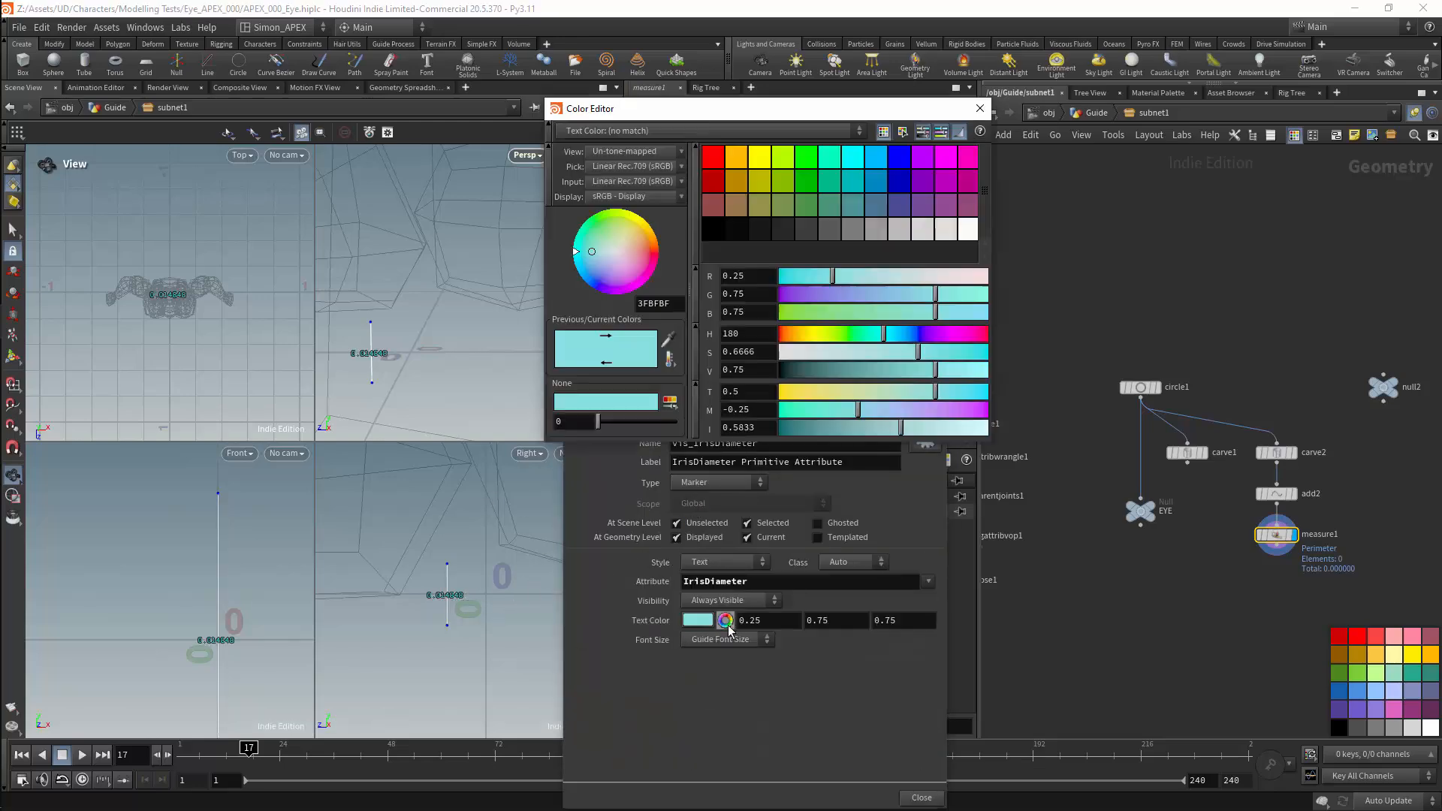
{"action": "left_click", "coordinate": [724, 639]}
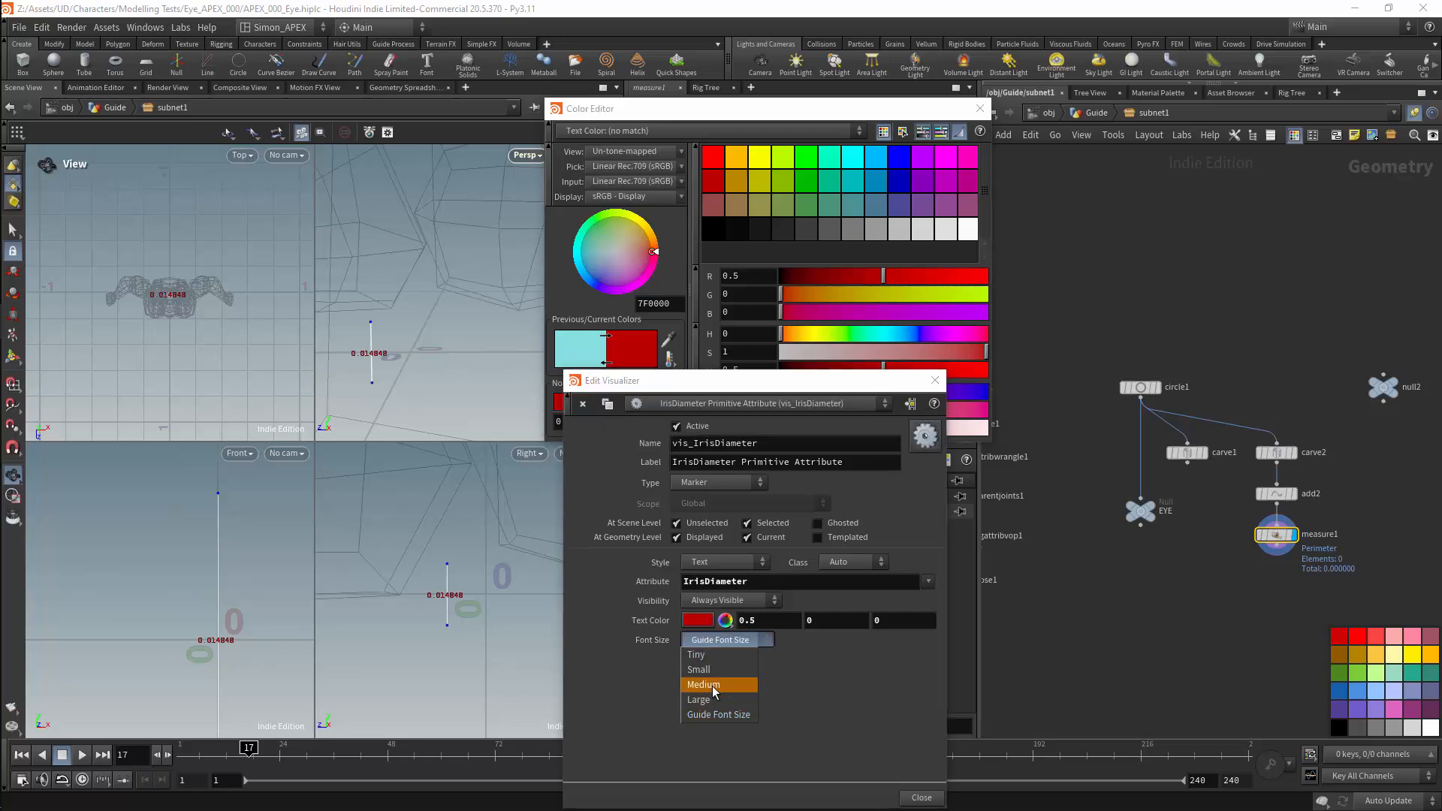
{"action": "left_click", "coordinate": [704, 685]}
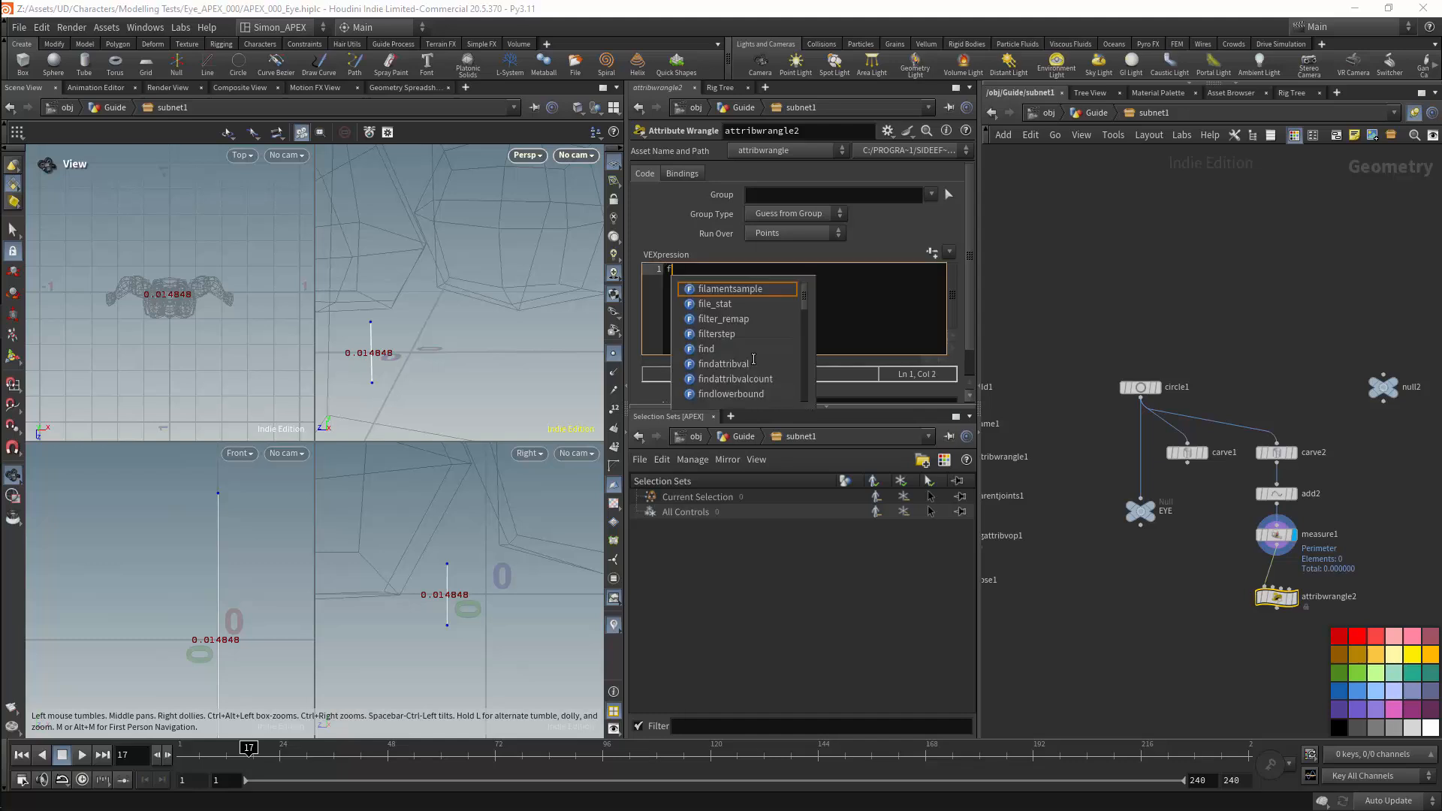
Enter f@IrisDiameter = f@IrisDiameter * 1000 in the wrangle and display the scaled labels
{"action": "type", "text": "@IrisDiameter ="}
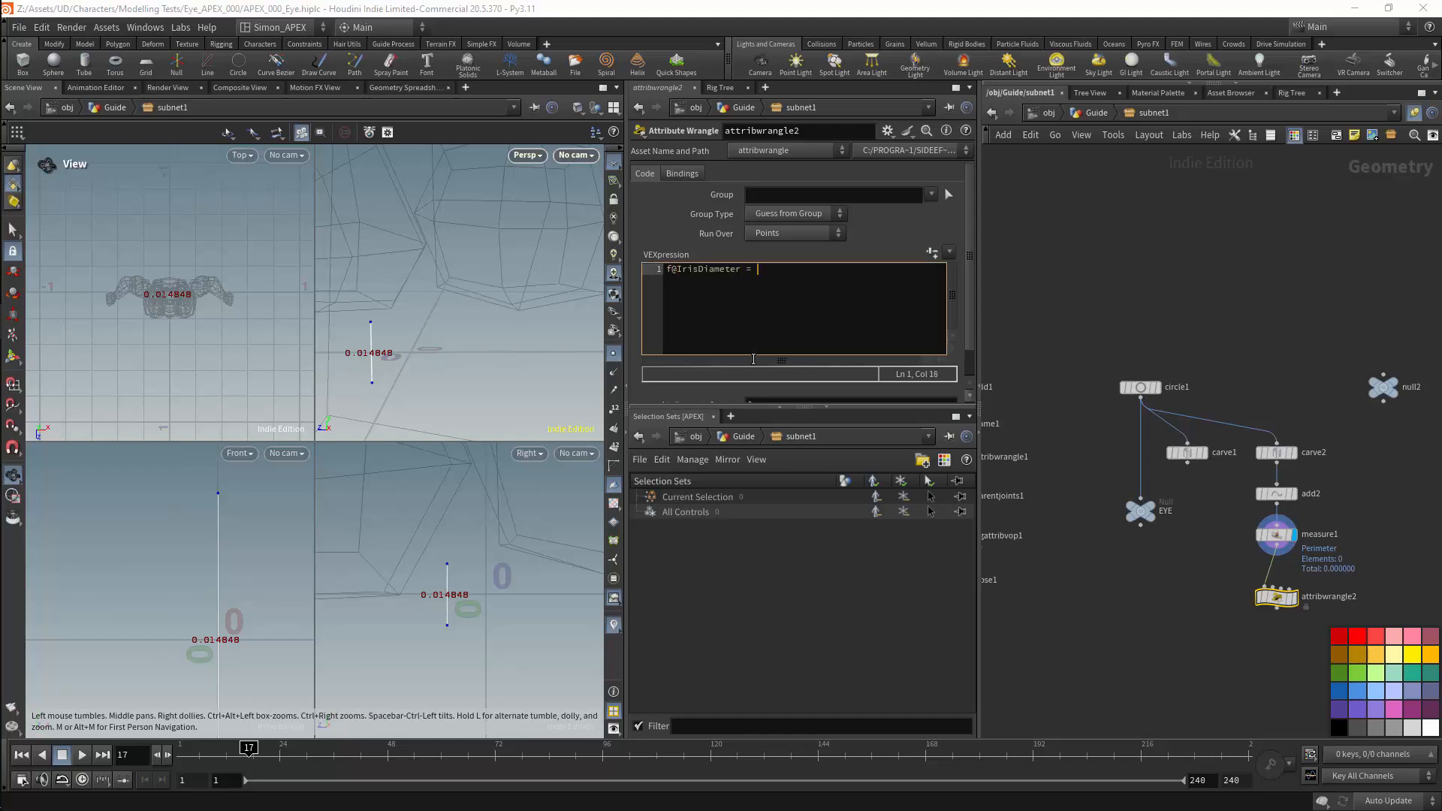
{"action": "type", "text": "f@IrisDiameter * 1000;"}
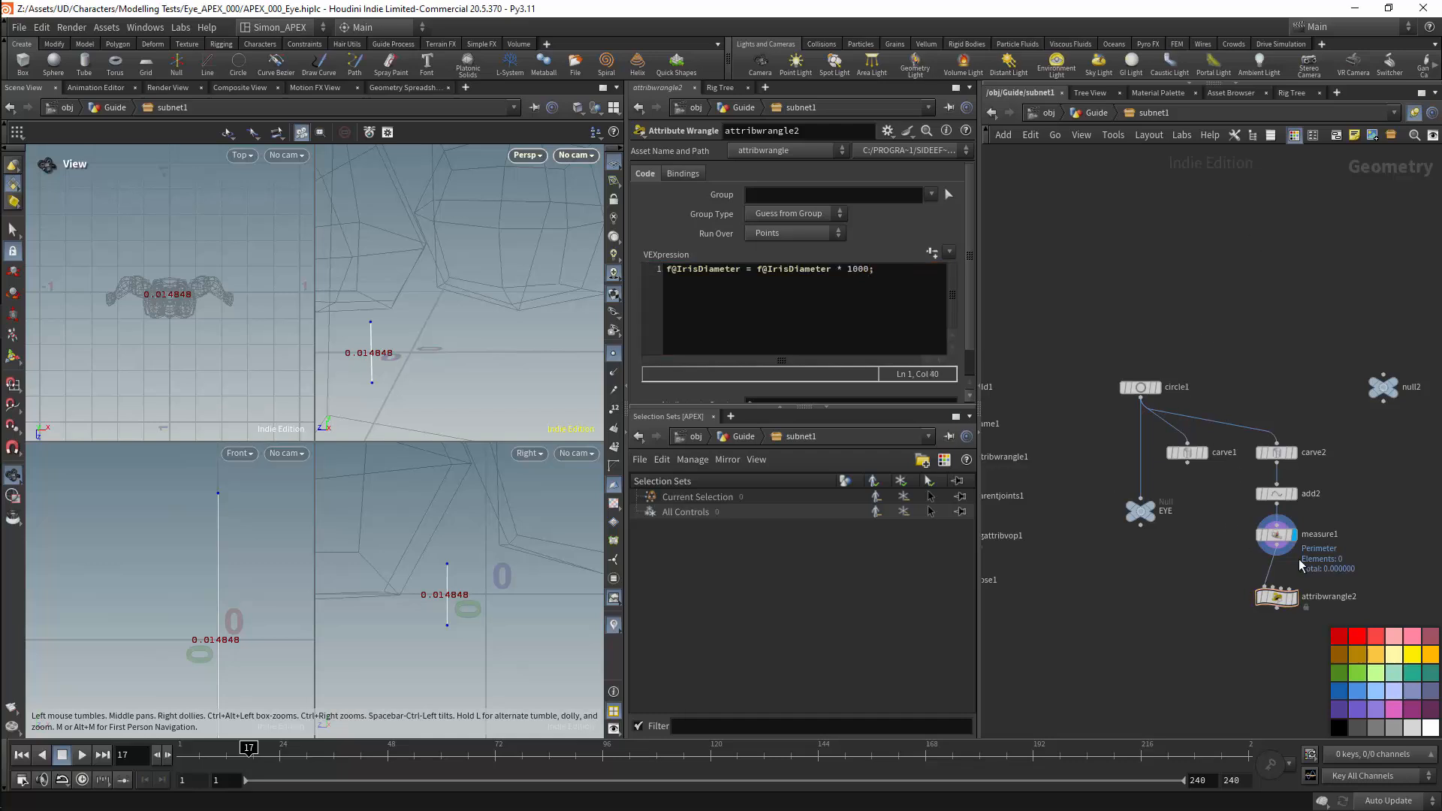
{"action": "left_click", "coordinate": [794, 232]}
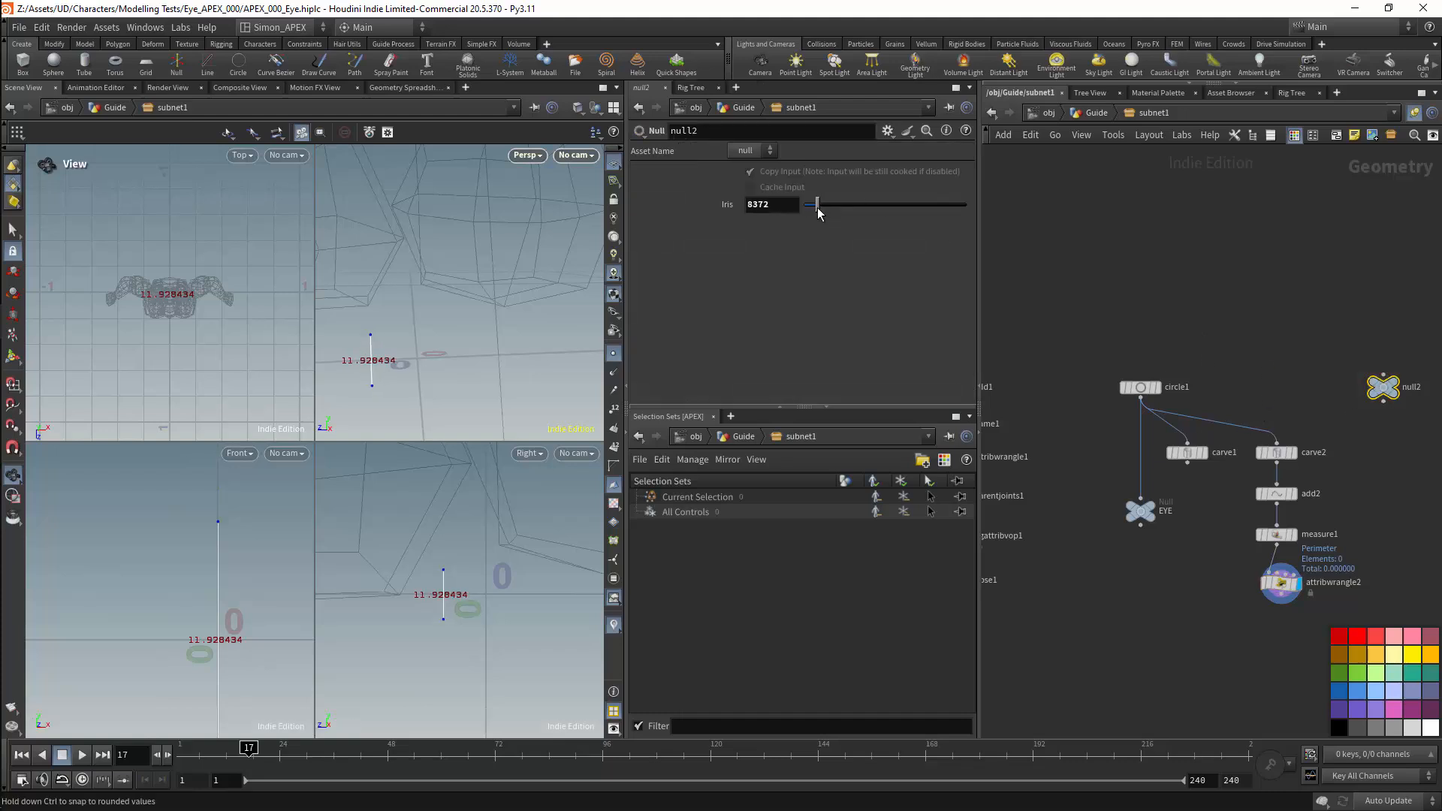
Drag null2's Iris slider while watching the diameter labels change
{"action": "left_click_drag", "start_coordinate": [814, 203], "coordinate": [818, 203]}
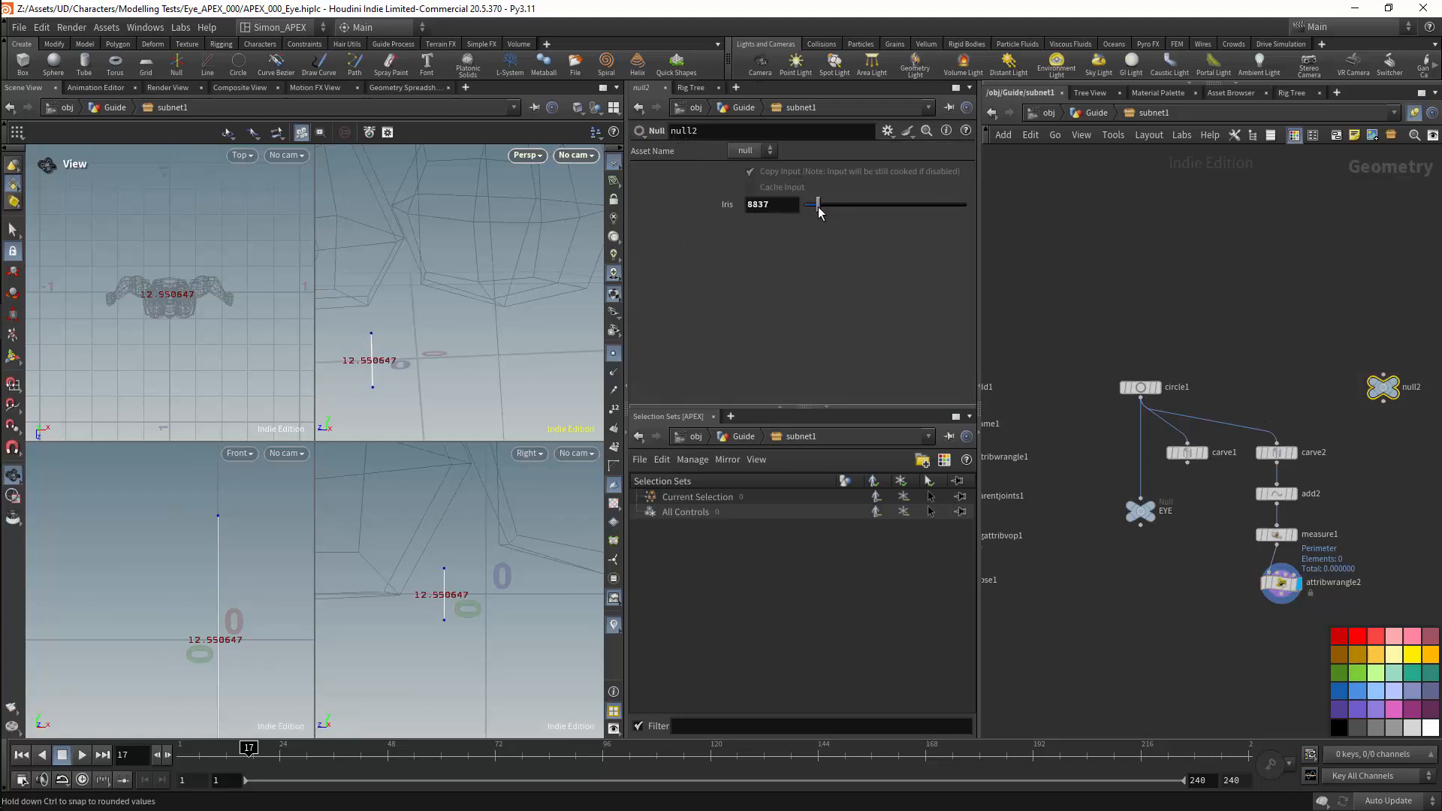
{"action": "left_click_drag", "start_coordinate": [816, 205], "coordinate": [814, 204]}
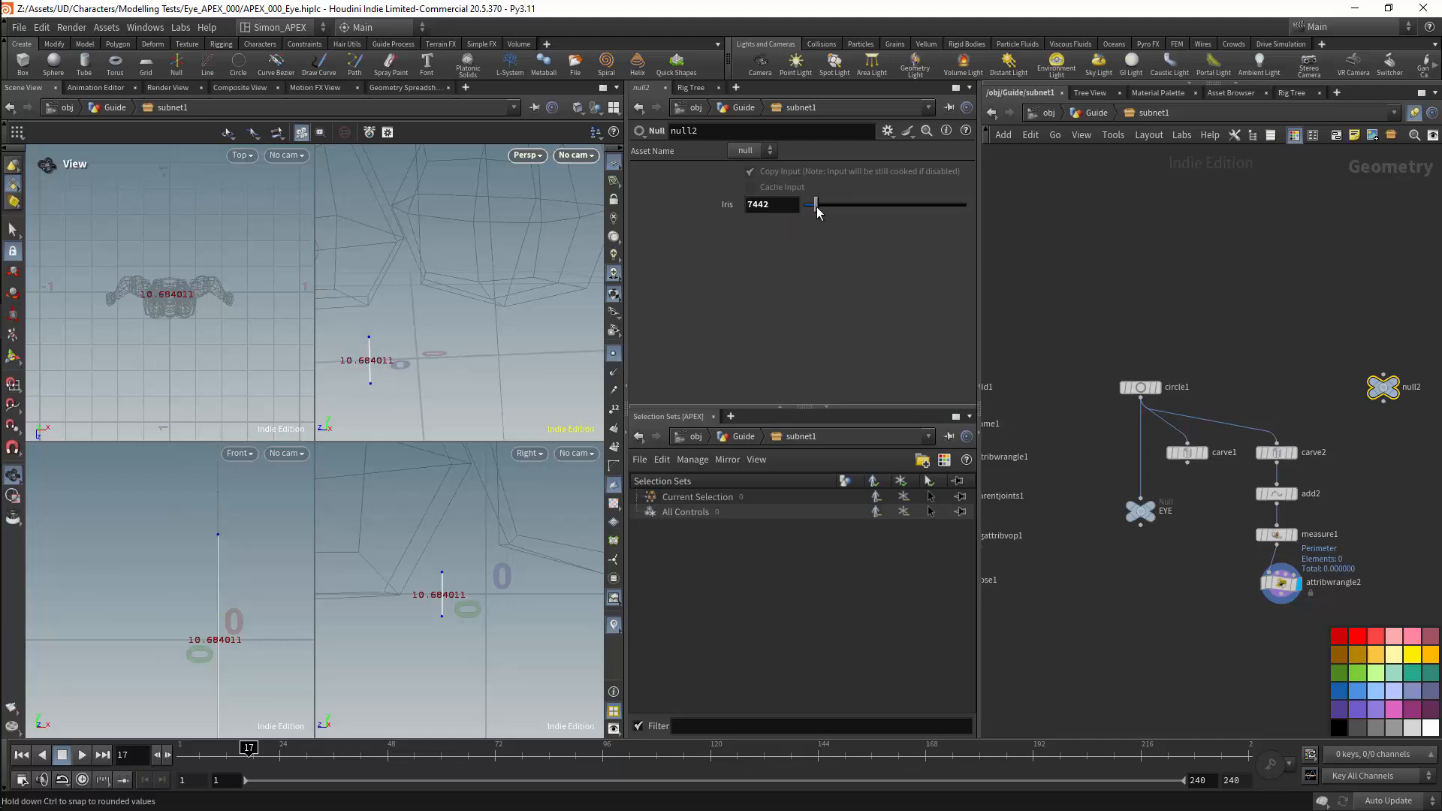
{"action": "left_click_drag", "start_coordinate": [816, 204], "coordinate": [847, 205]}
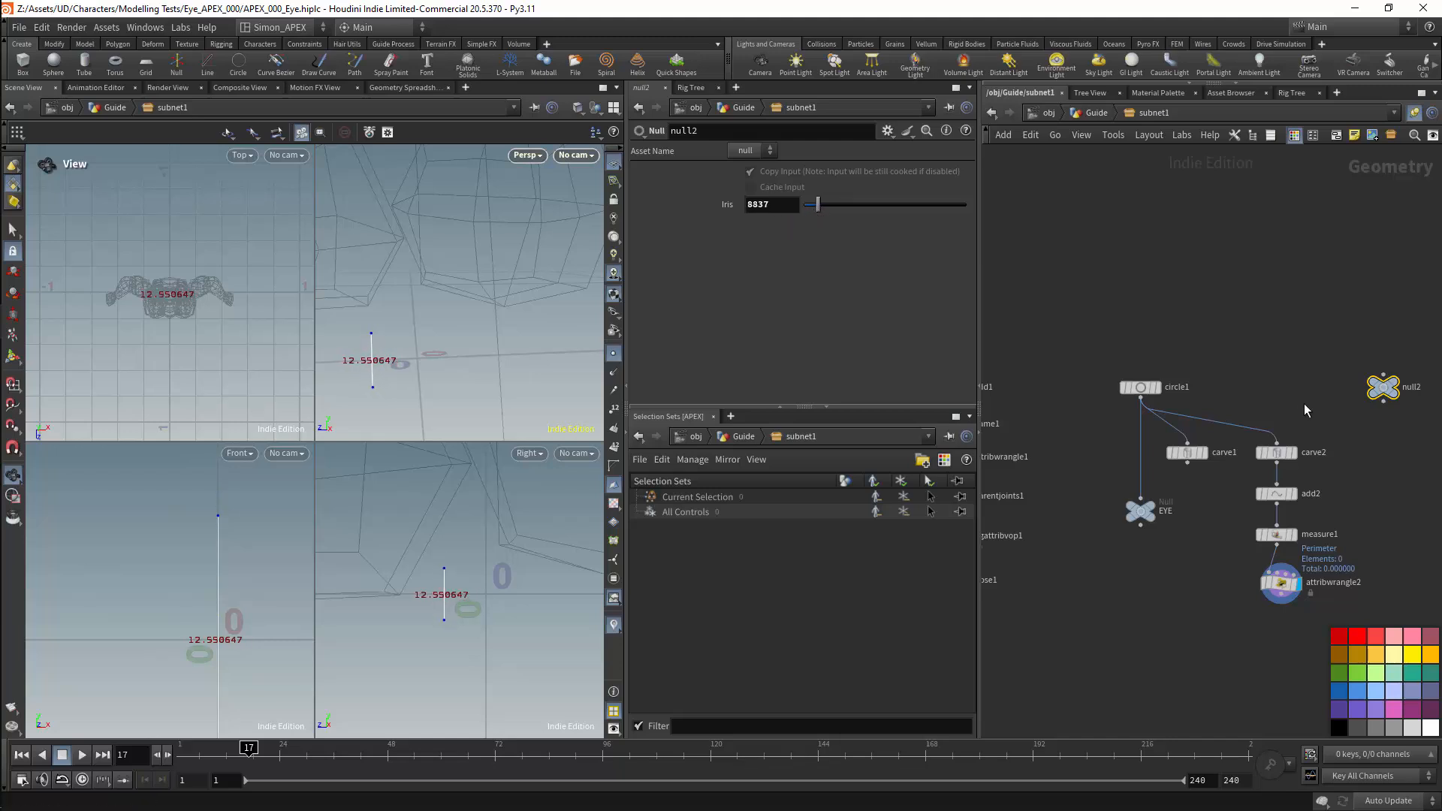
{"action": "left_click", "coordinate": [1277, 452]}
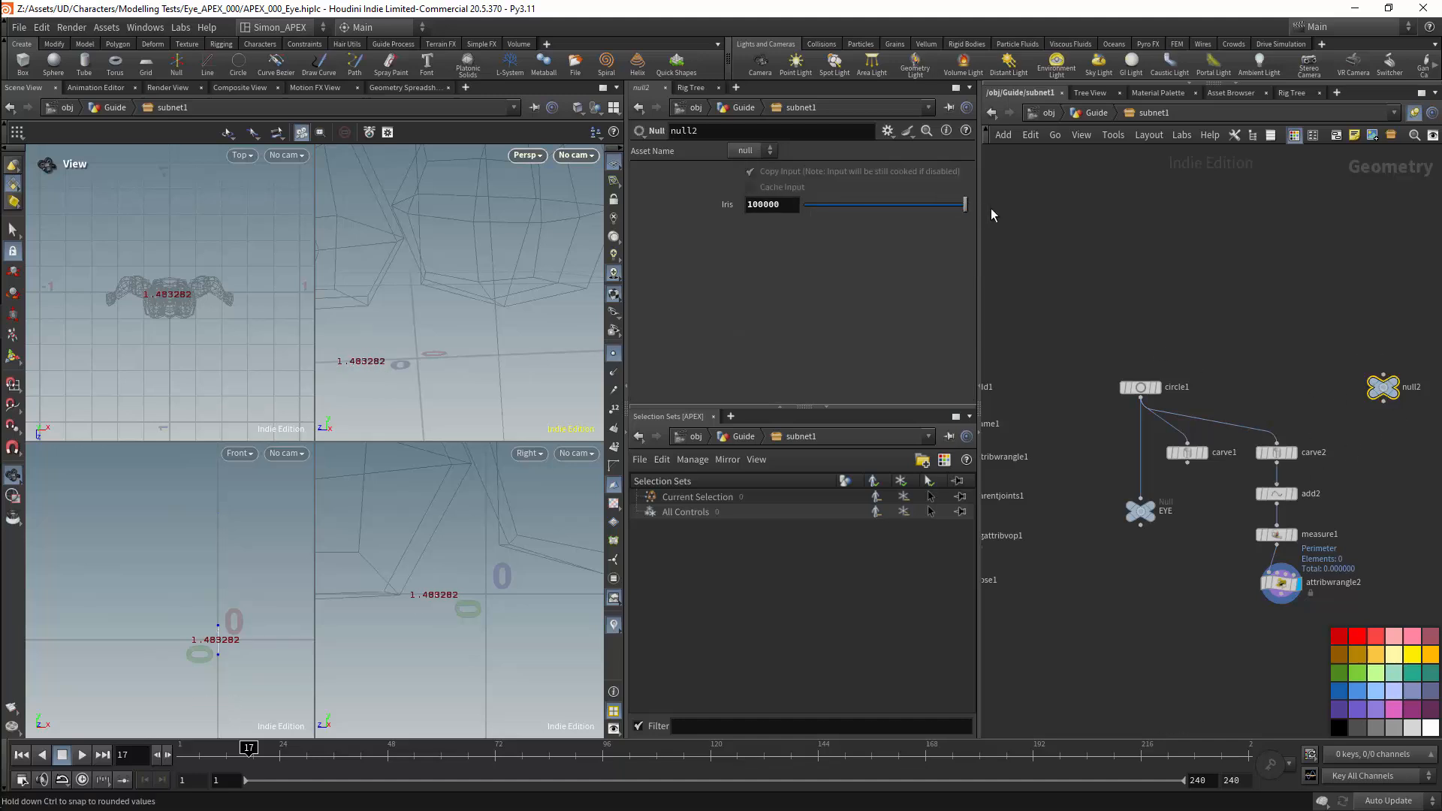
Widen the Iris parameter range in Edit Parameter Interface and set Iris to 846512
{"action": "right_click", "coordinate": [1384, 386]}
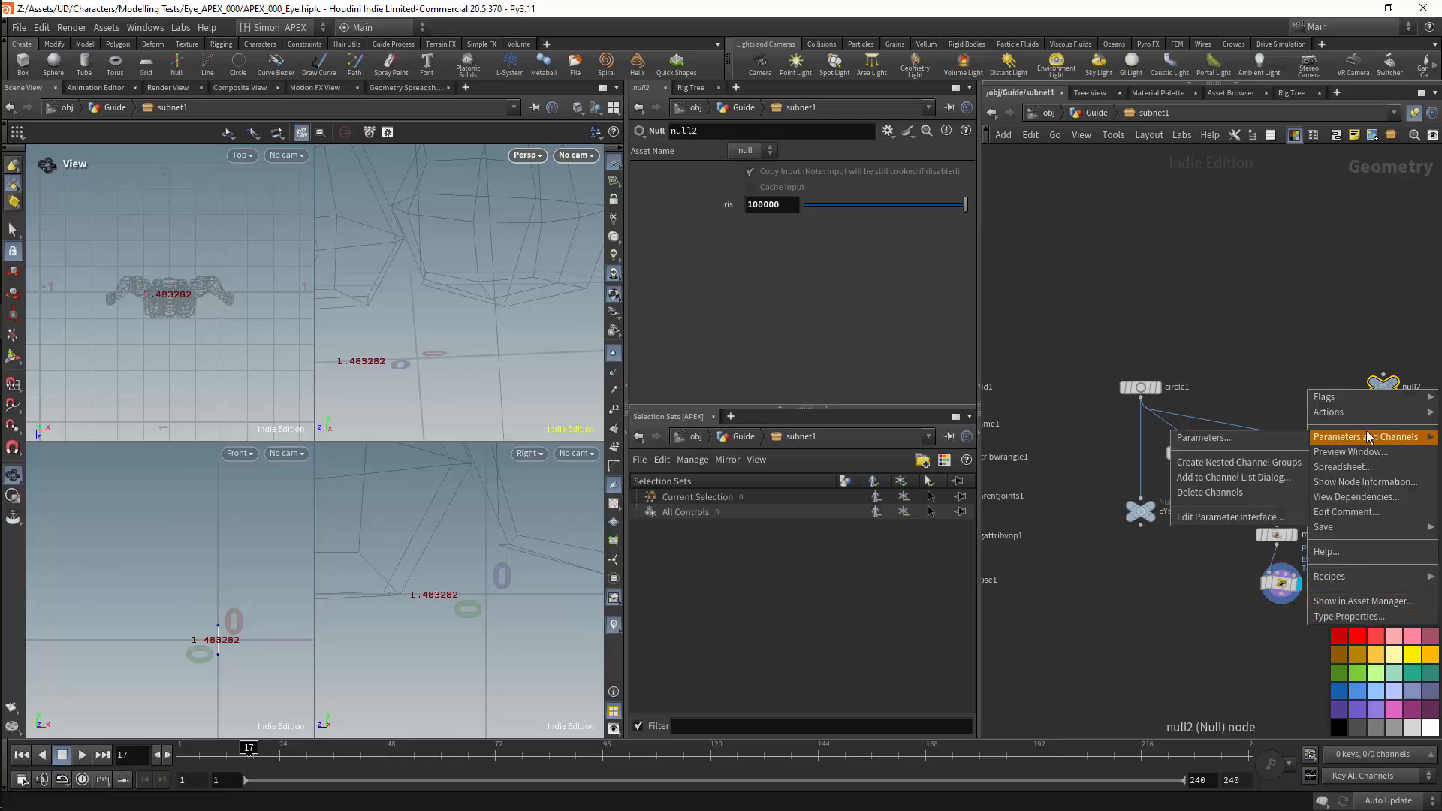
{"action": "left_click", "coordinate": [1230, 516]}
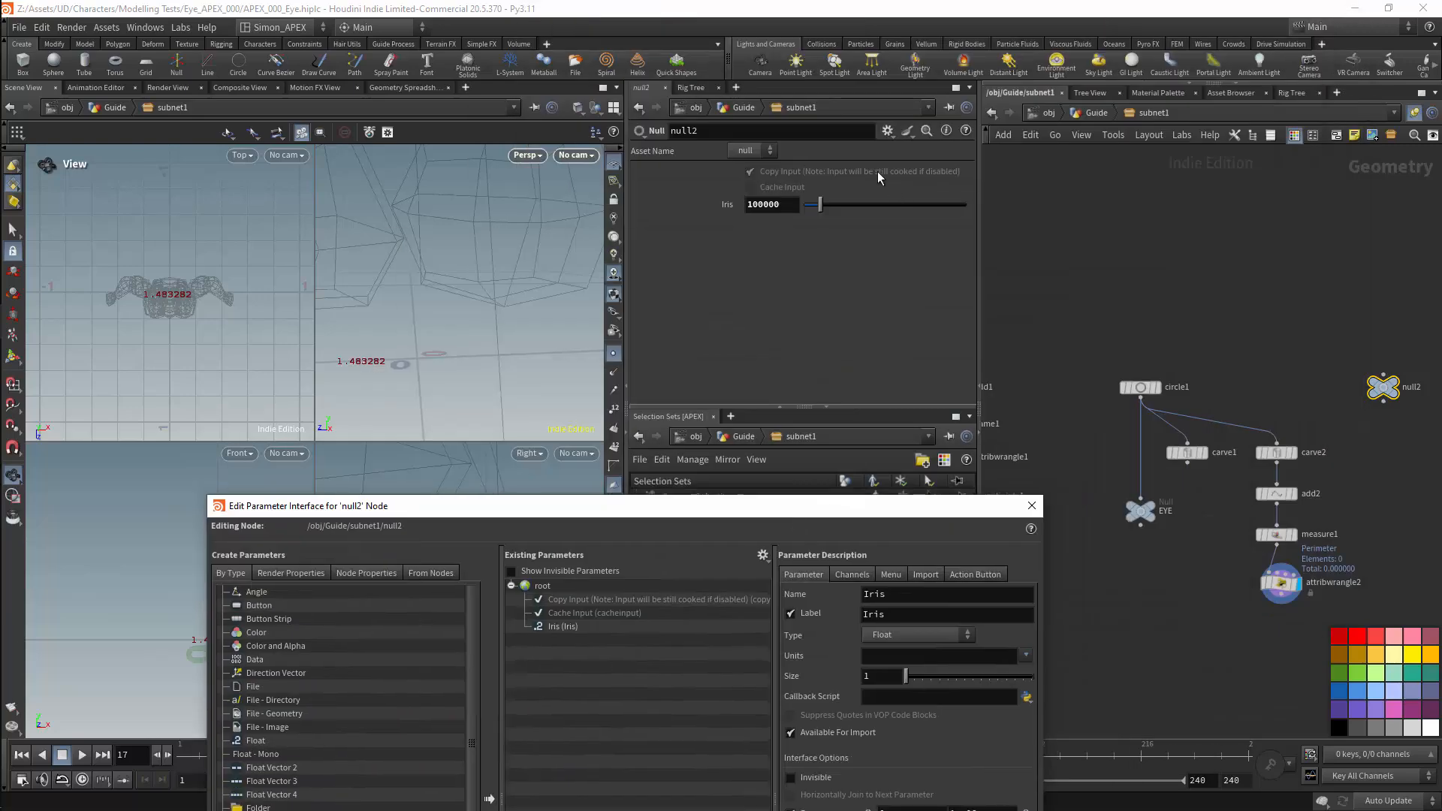
{"action": "left_click_drag", "start_coordinate": [813, 204], "coordinate": [936, 204]}
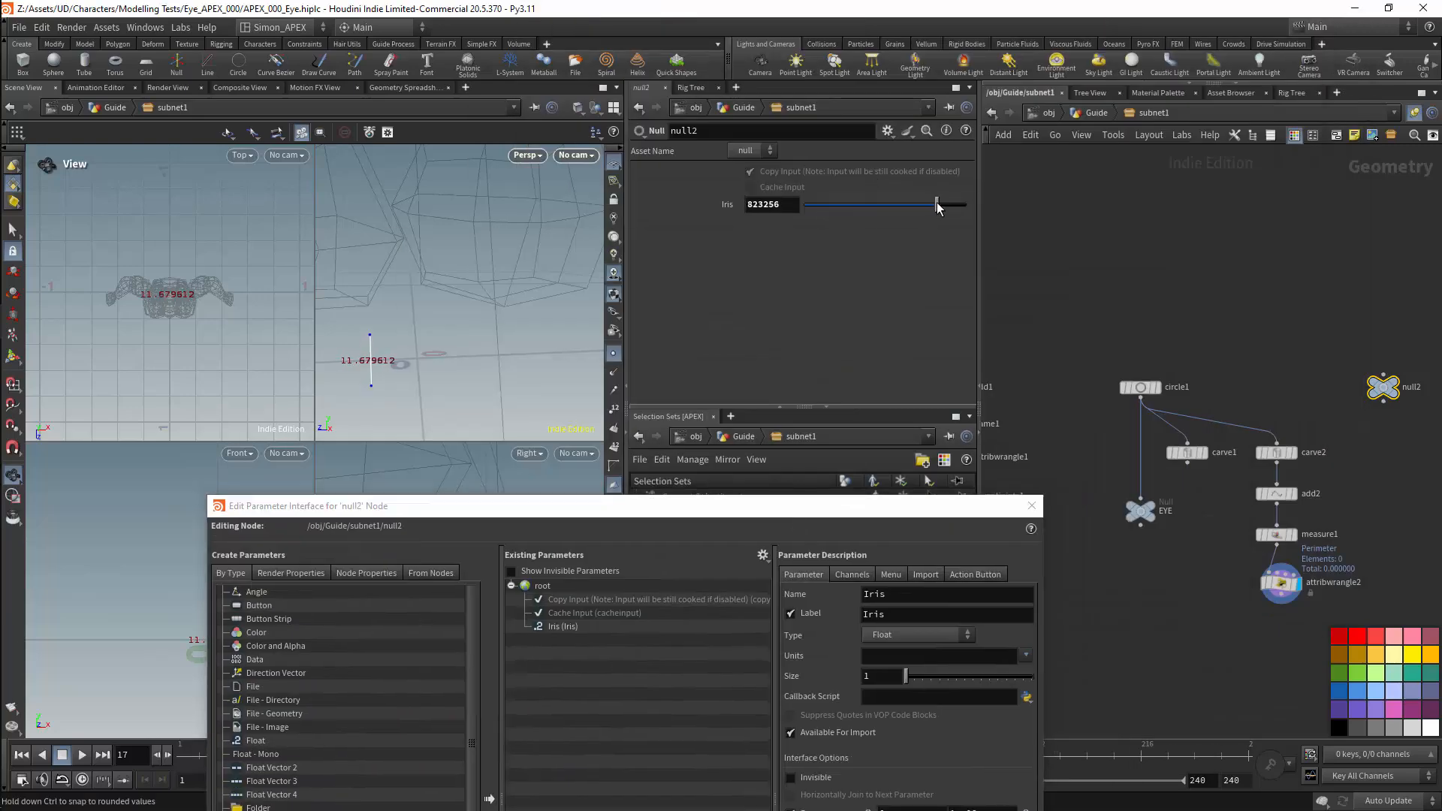
{"action": "left_click_drag", "start_coordinate": [937, 204], "coordinate": [942, 204]}
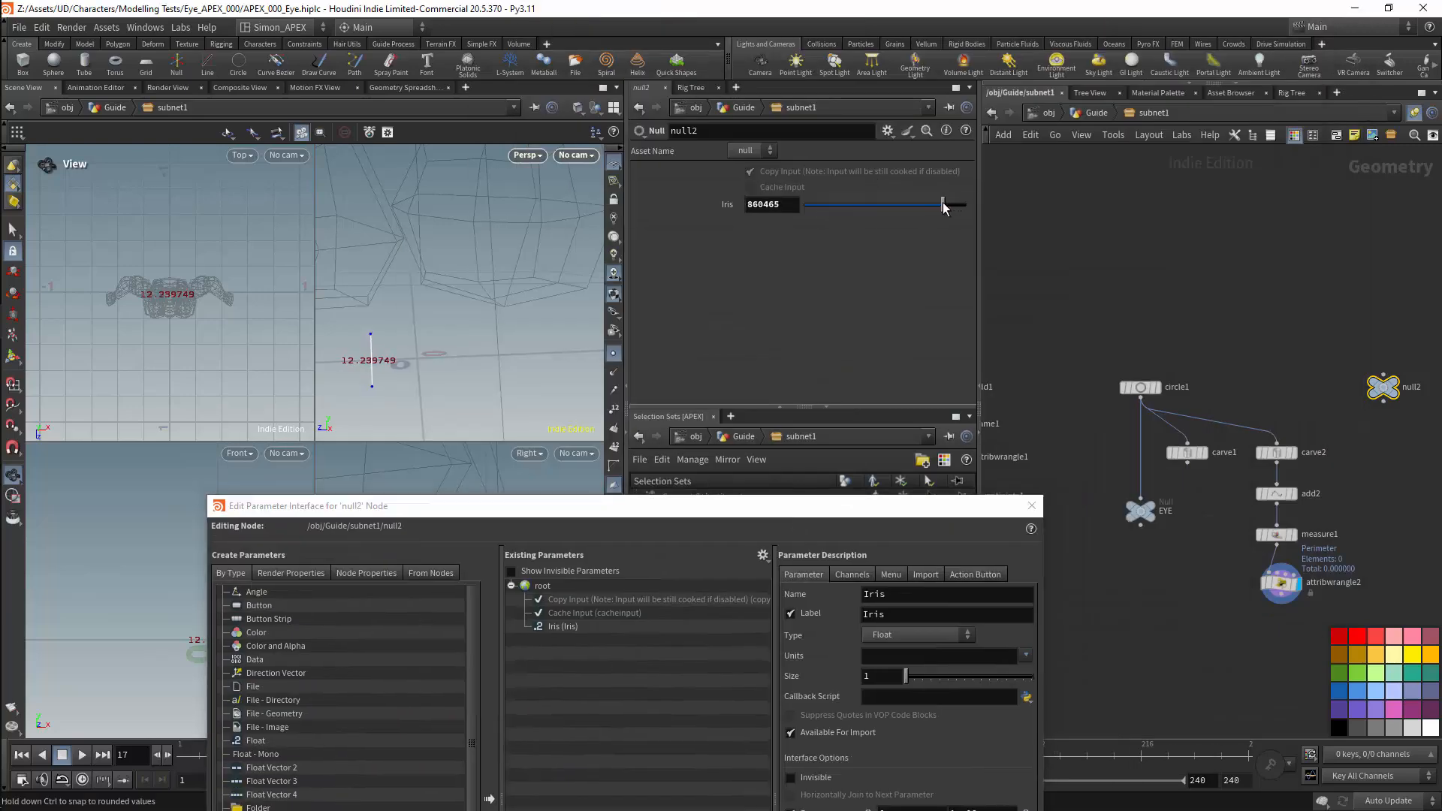
{"action": "left_click_drag", "start_coordinate": [943, 205], "coordinate": [938, 204]}
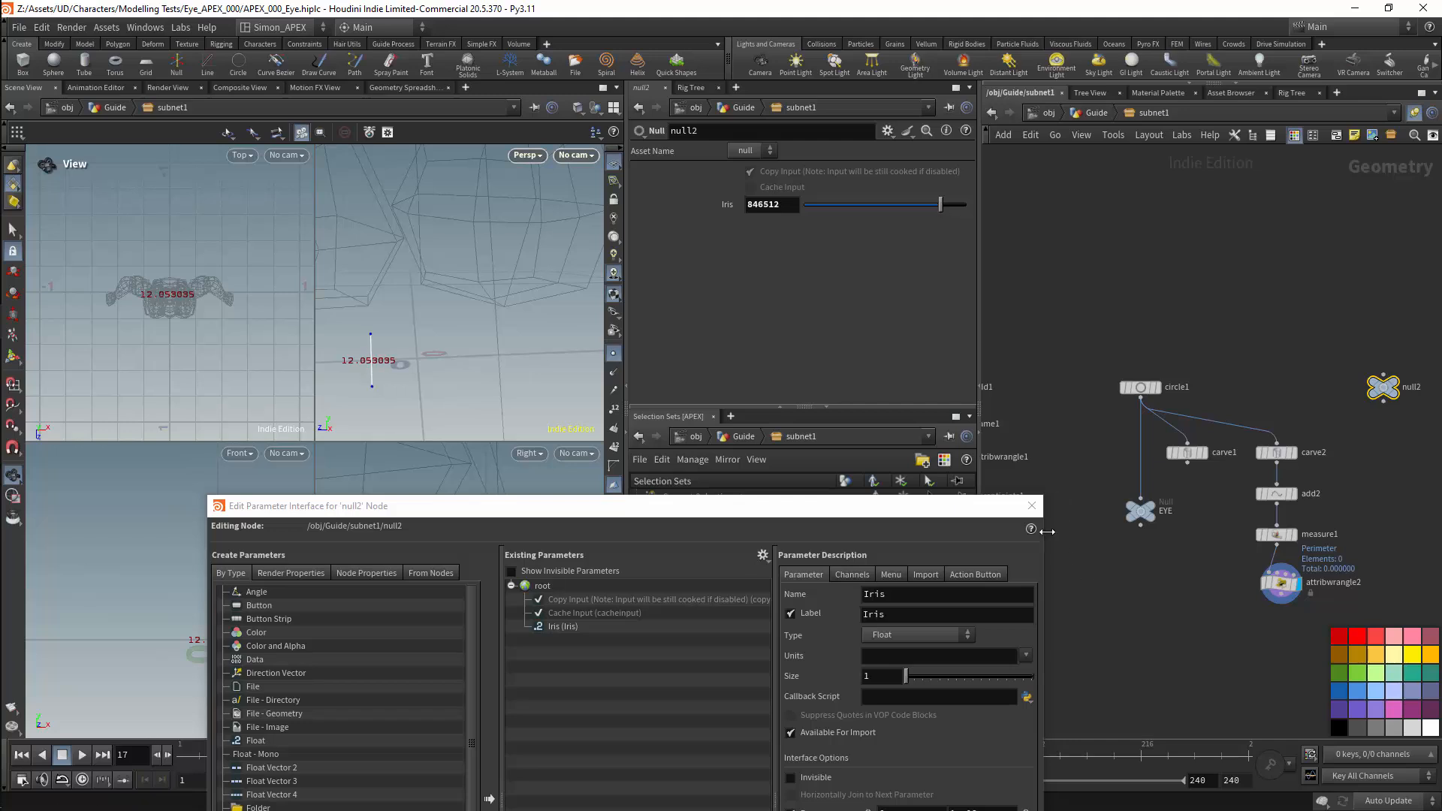
{"action": "left_click", "coordinate": [1031, 505]}
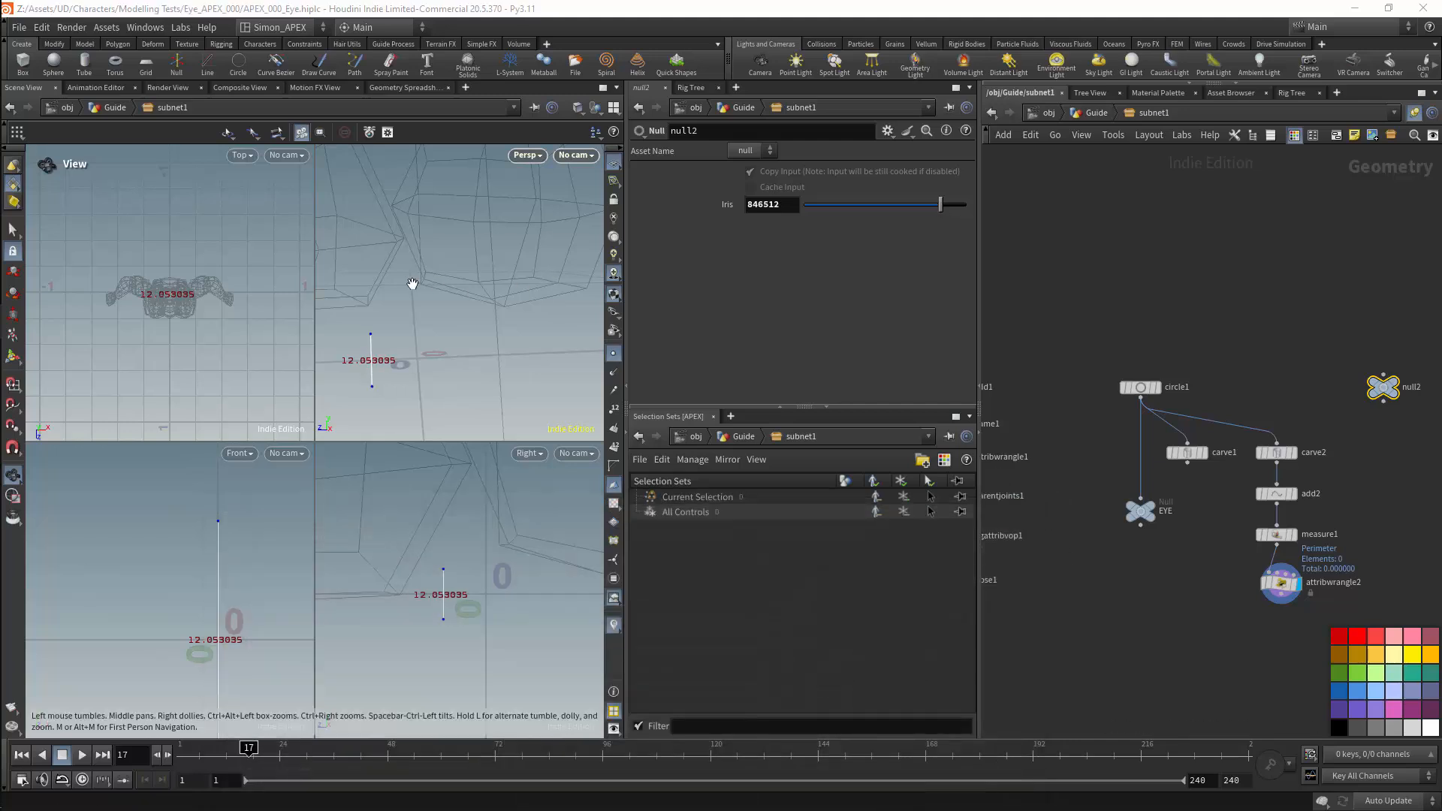
Enable Keep Outside on carve1 so both sides of the cut remain
{"action": "left_click", "coordinate": [1186, 451]}
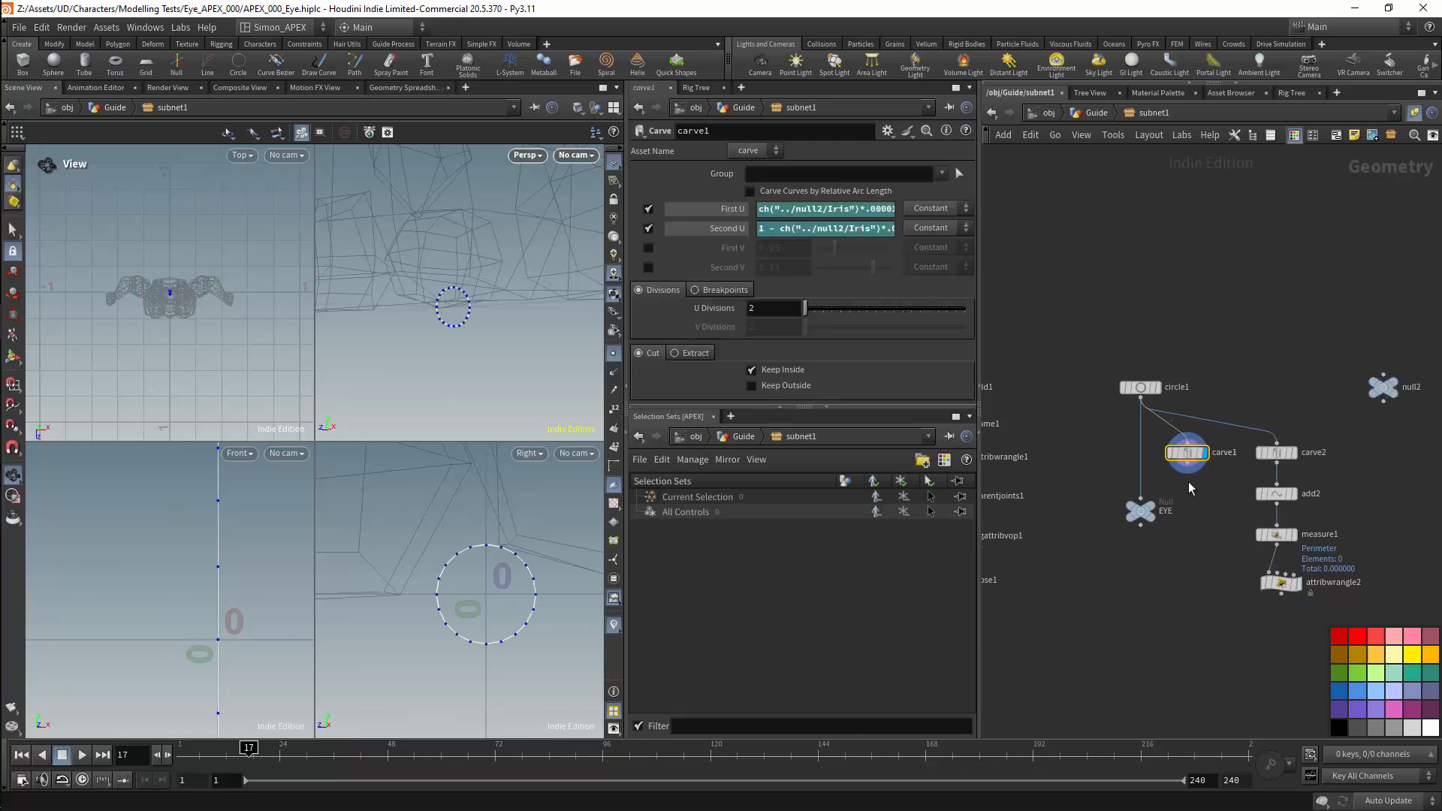
{"action": "left_click", "coordinate": [751, 385]}
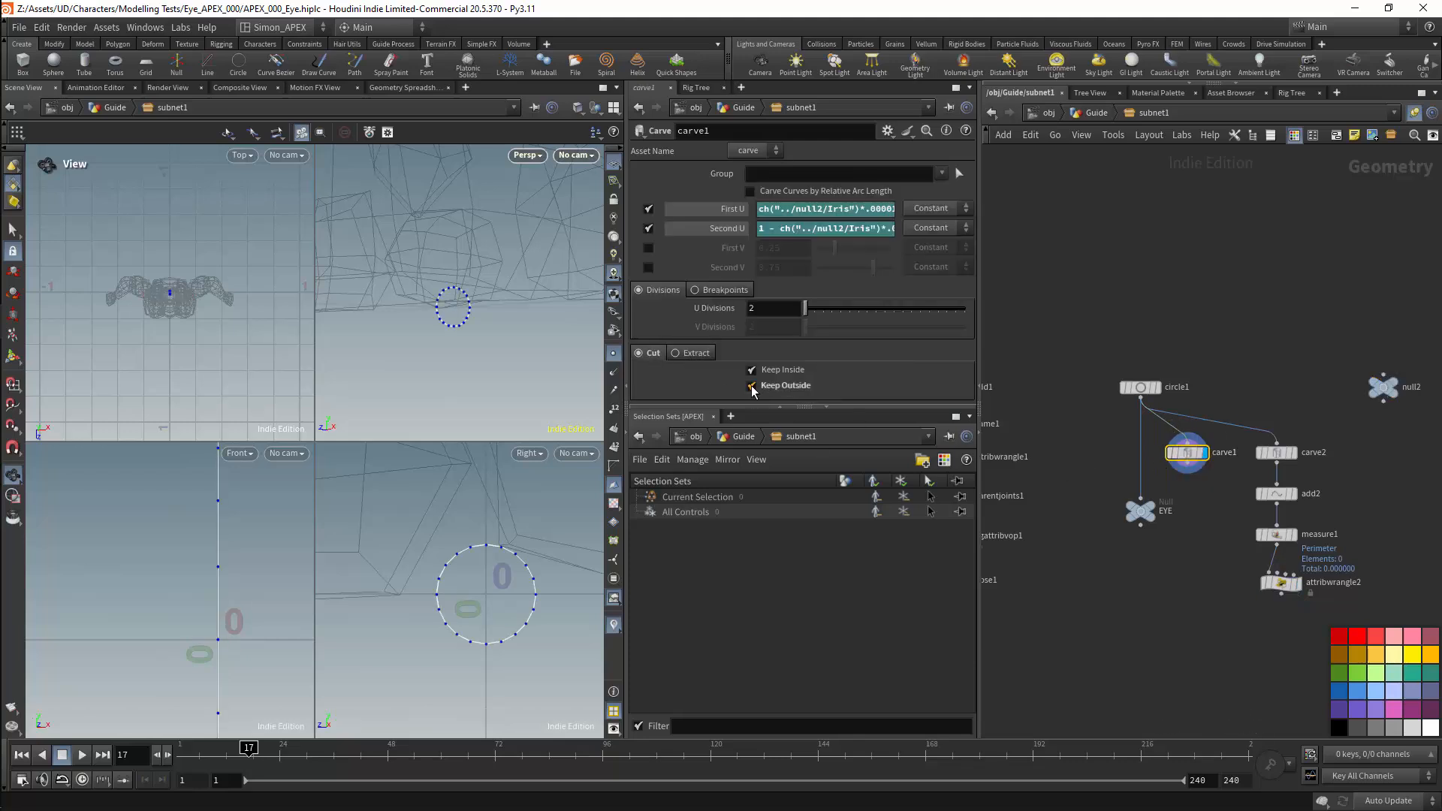
{"action": "left_click", "coordinate": [752, 384]}
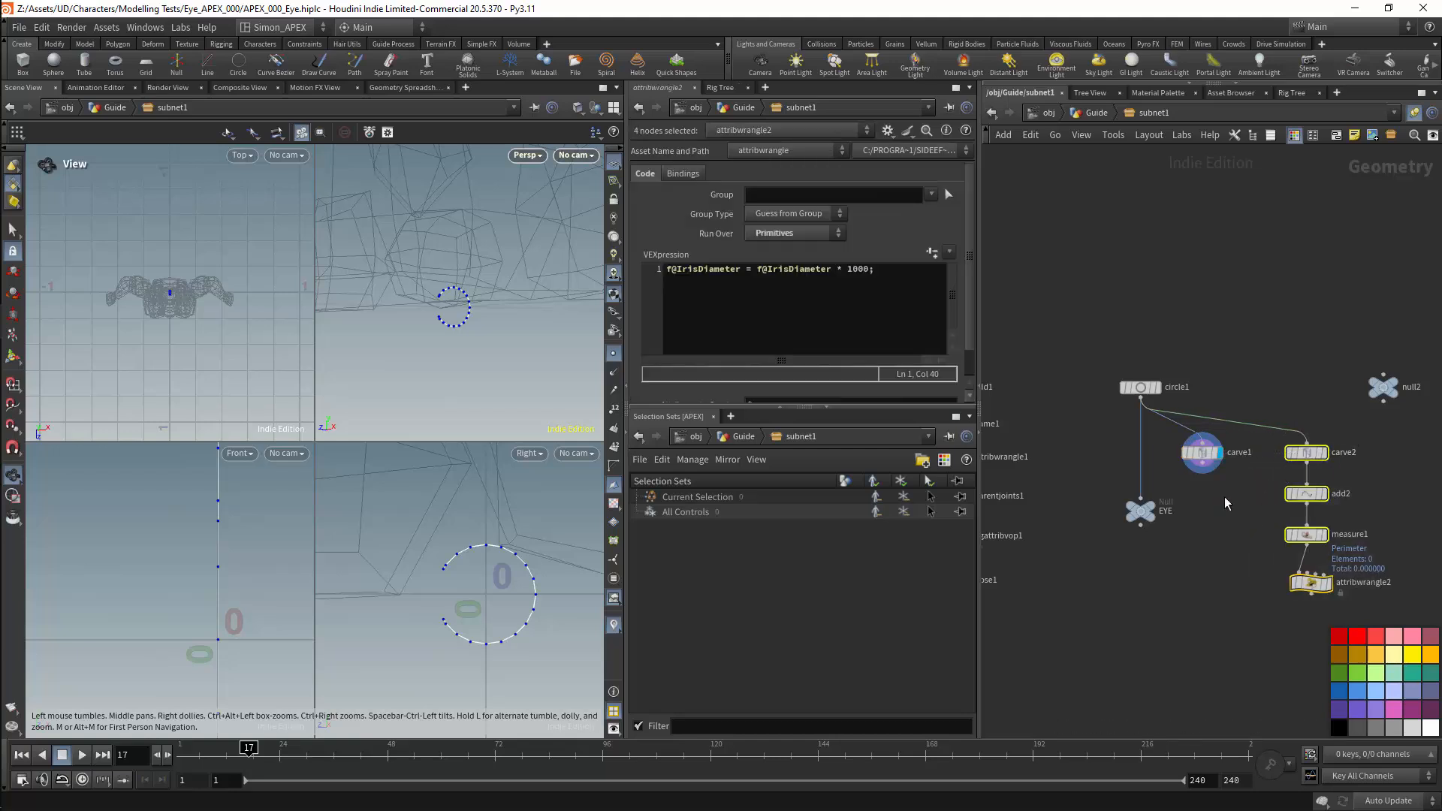
Add clip node knife1 after carve1, keeping primitives above a Y-facing plane
{"action": "key", "text": "Tab"}
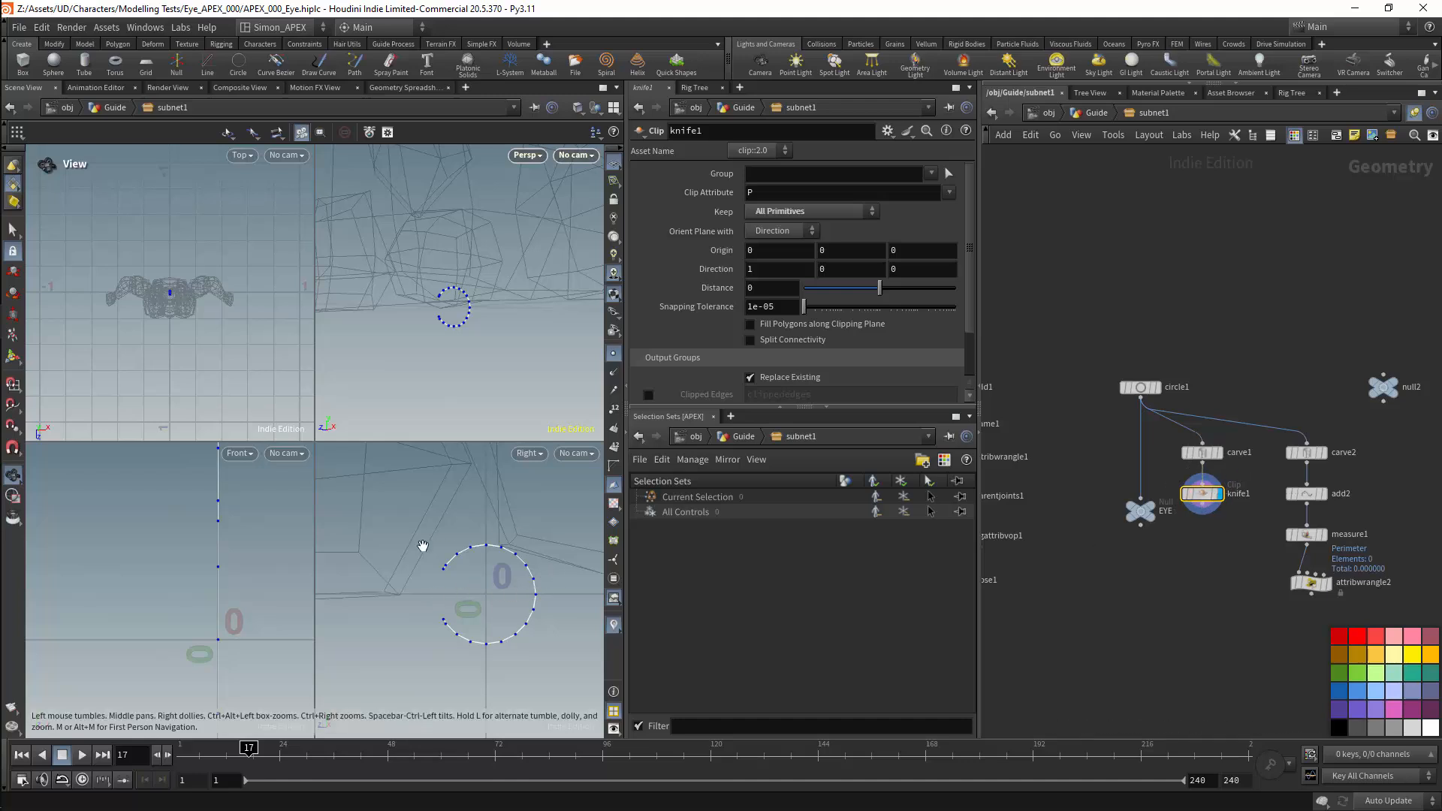
{"action": "left_click", "coordinate": [846, 269]}
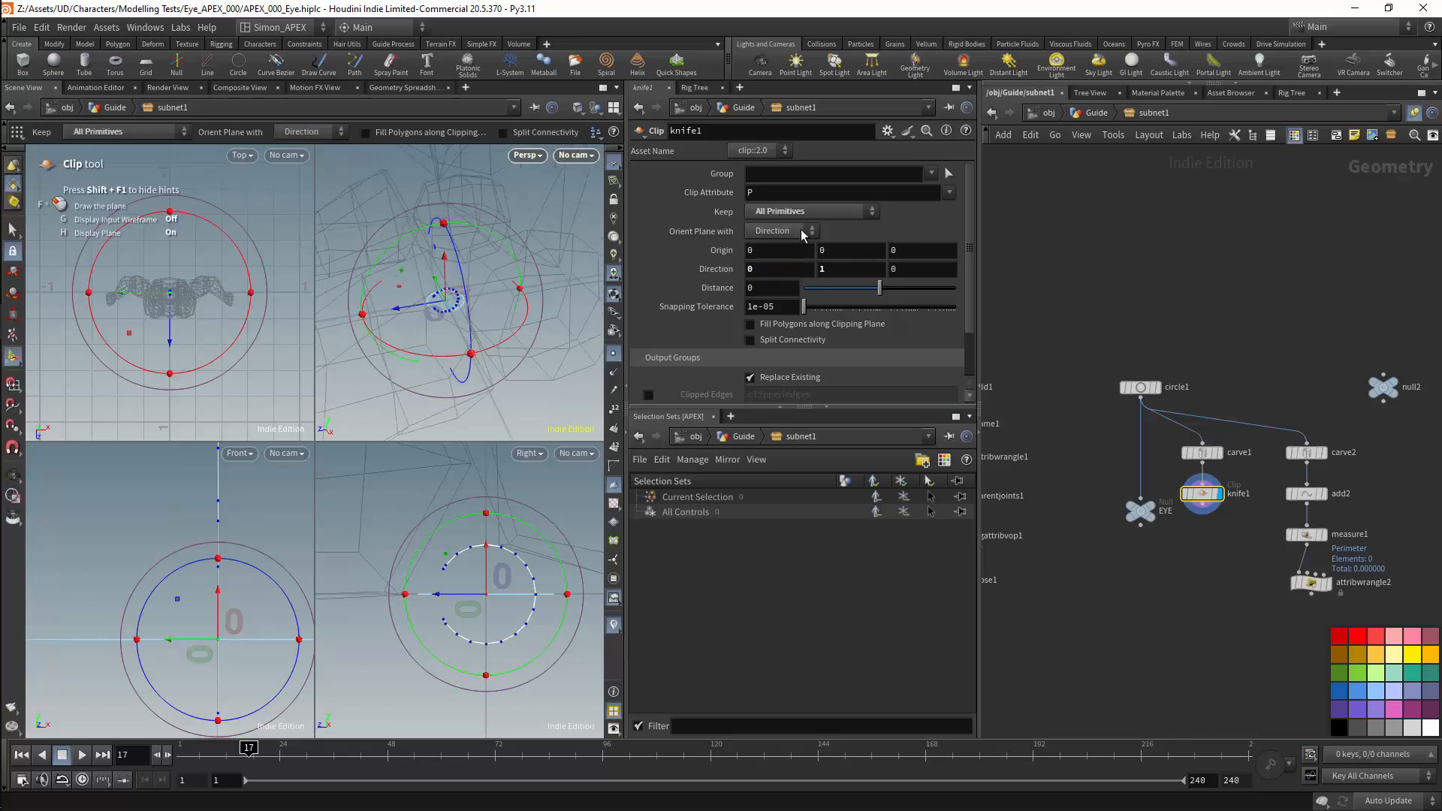
{"action": "left_click", "coordinate": [810, 210]}
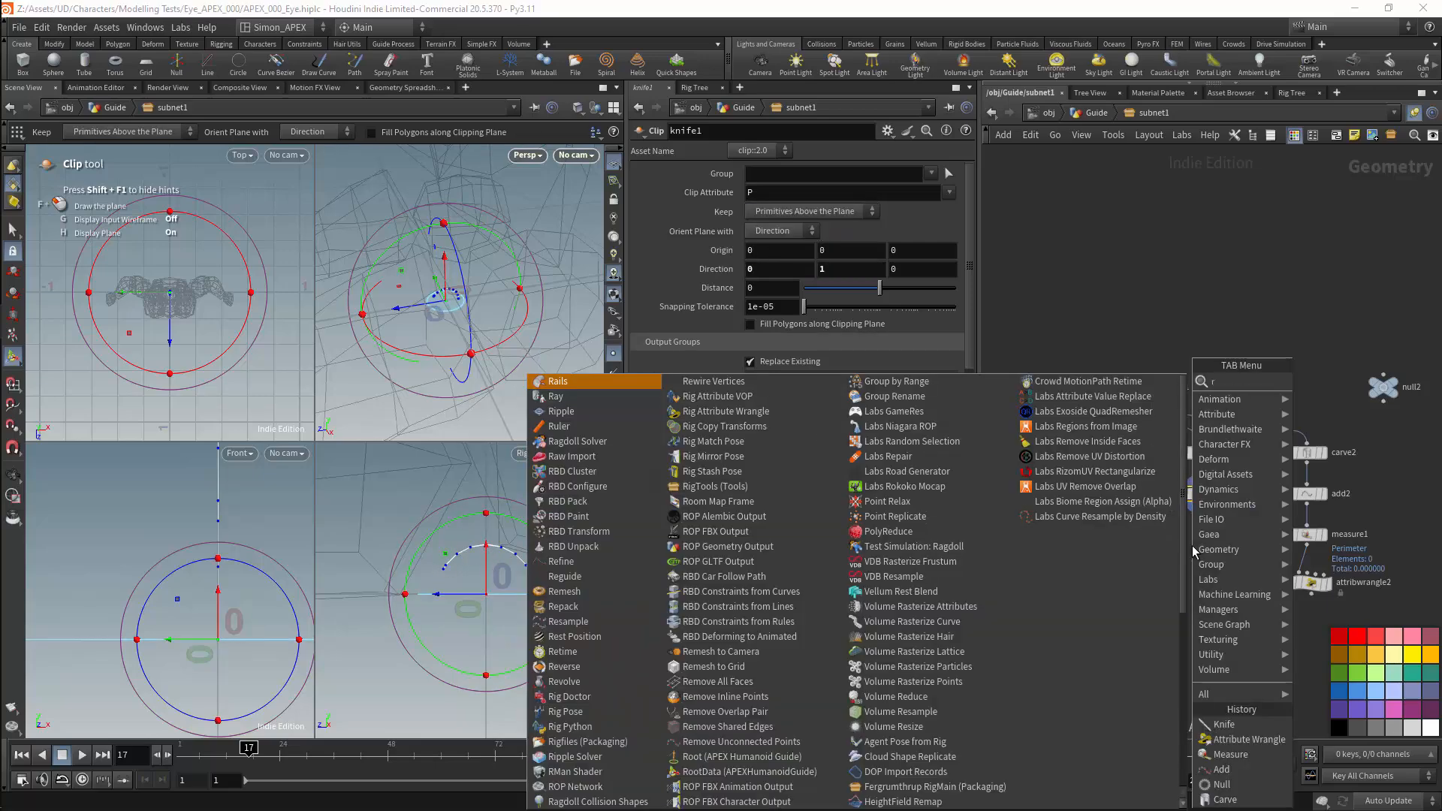
Raise revolve1's divisions to 24 for the eyeball sphere
{"action": "left_click", "coordinate": [562, 681]}
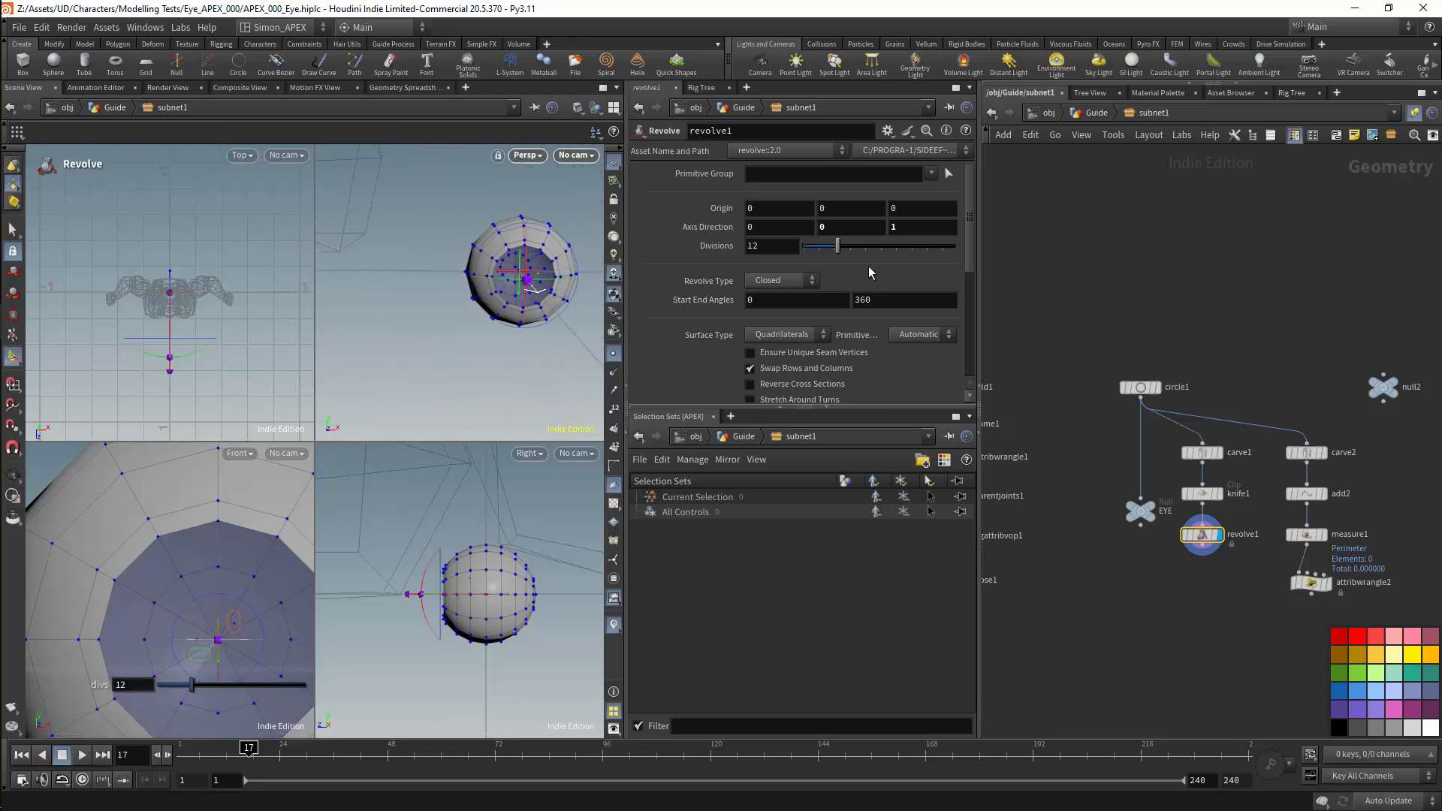
{"action": "left_click_drag", "start_coordinate": [821, 245], "coordinate": [883, 245]}
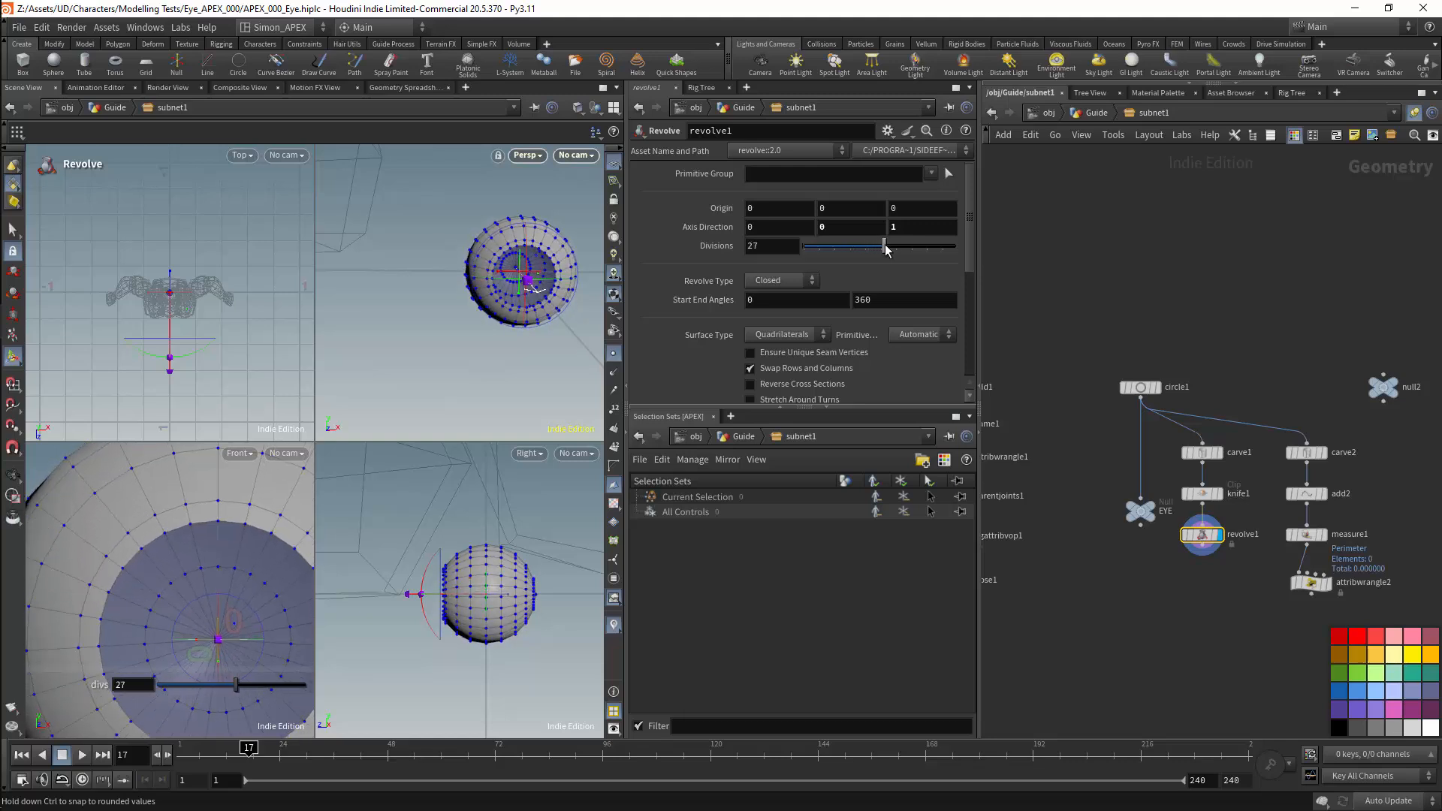
{"action": "left_click_drag", "start_coordinate": [881, 246], "coordinate": [890, 246]}
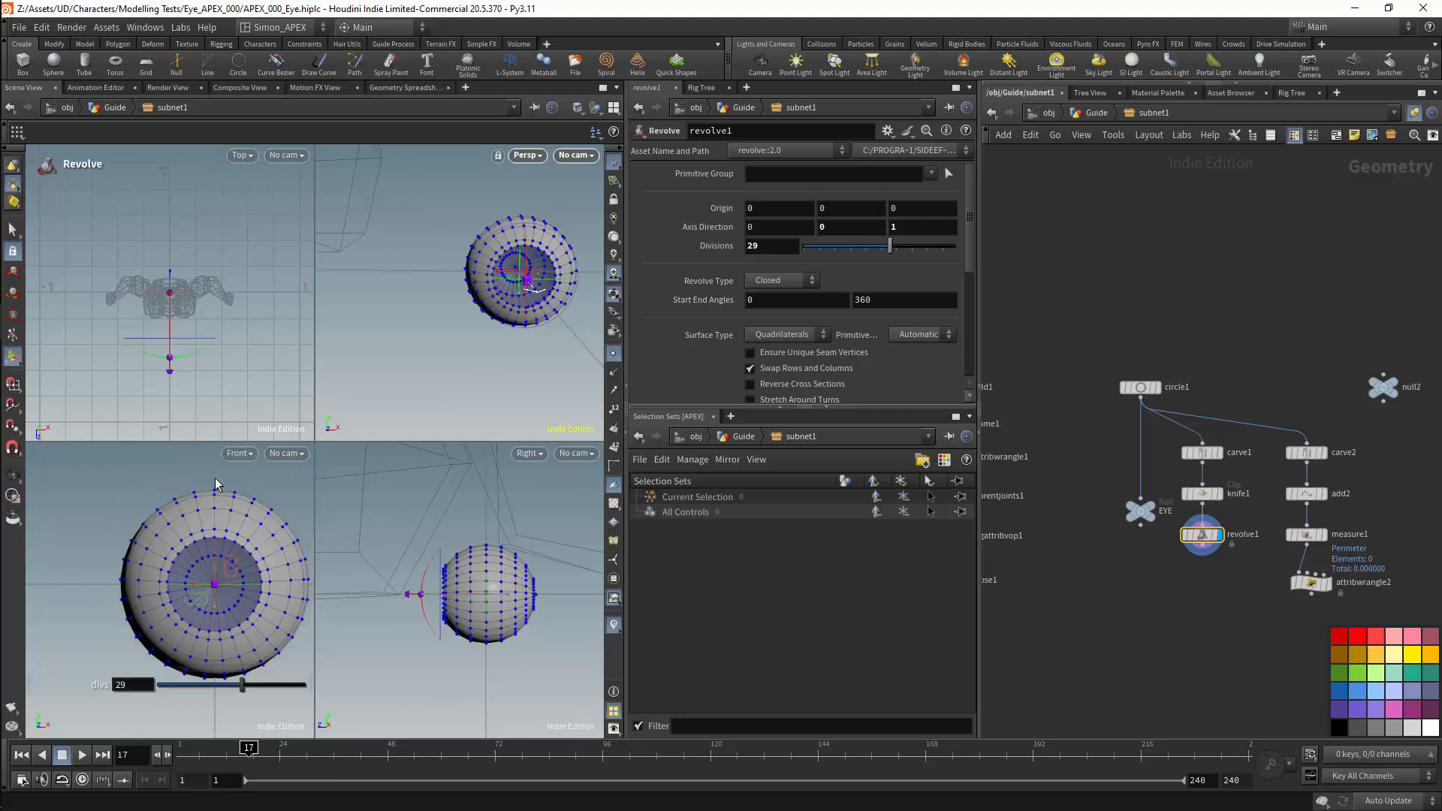
{"action": "mouse_move", "coordinate": [900, 275]}
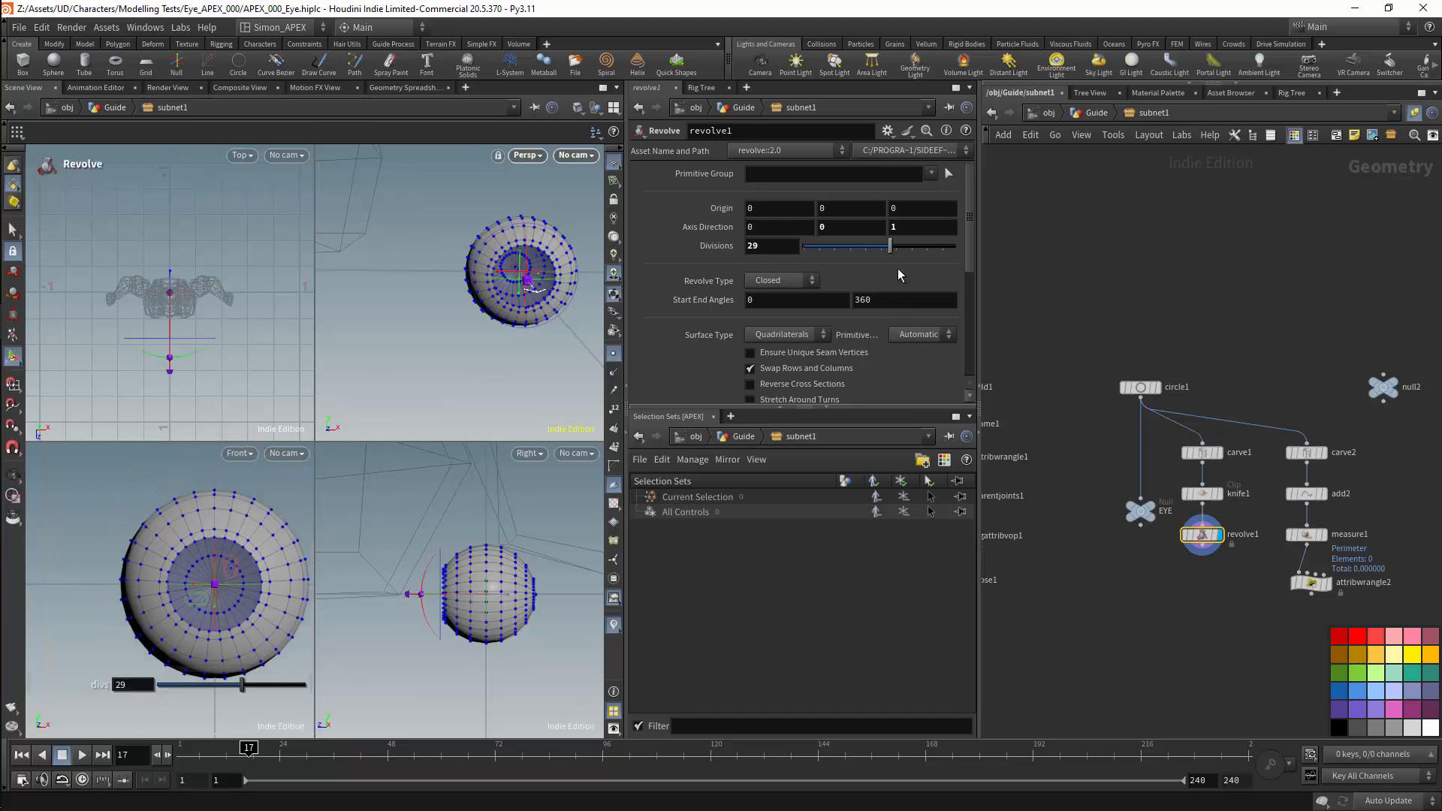
{"action": "left_click_drag", "start_coordinate": [887, 245], "coordinate": [874, 245]}
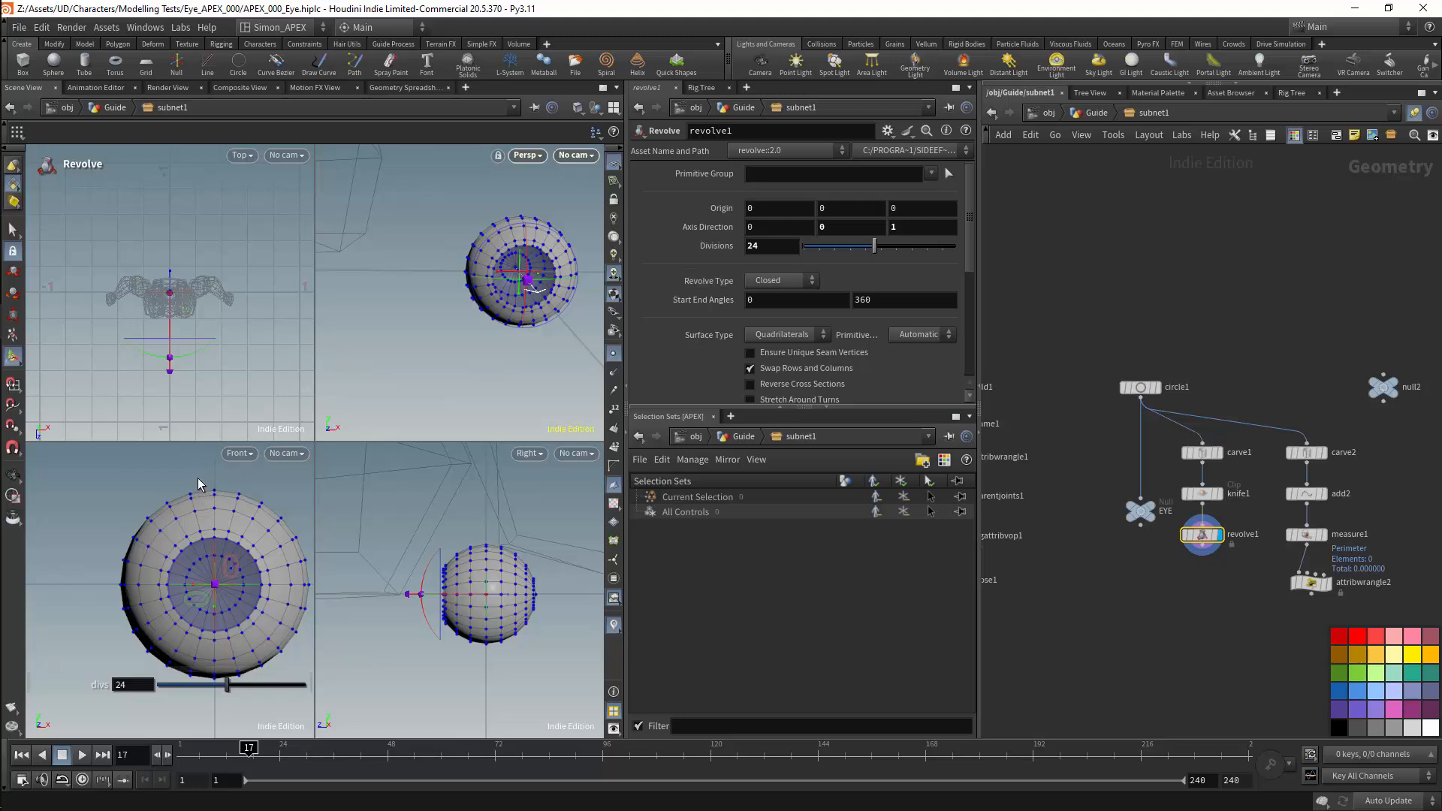
{"action": "mouse_move", "coordinate": [131, 595]}
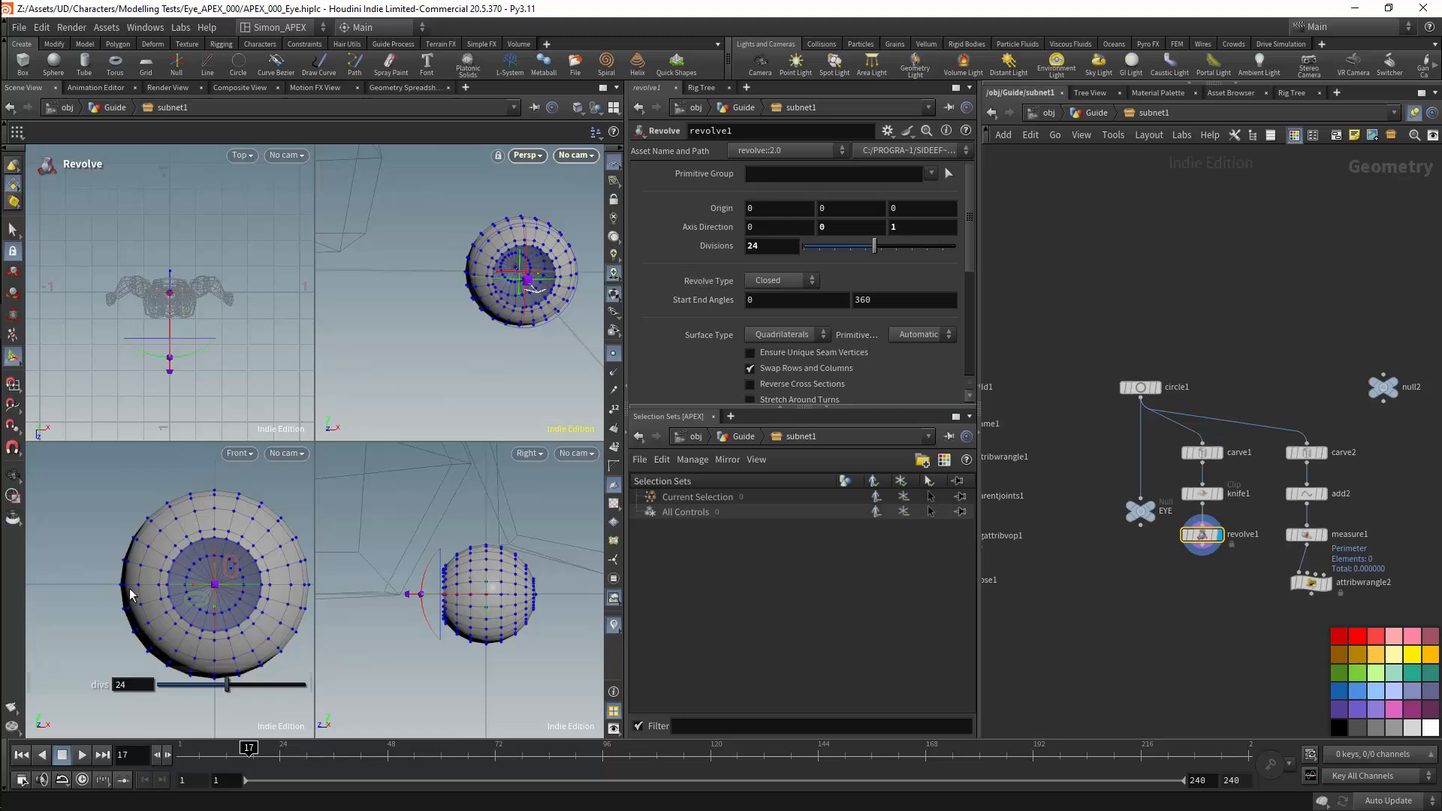
{"action": "mouse_move", "coordinate": [1182, 610]}
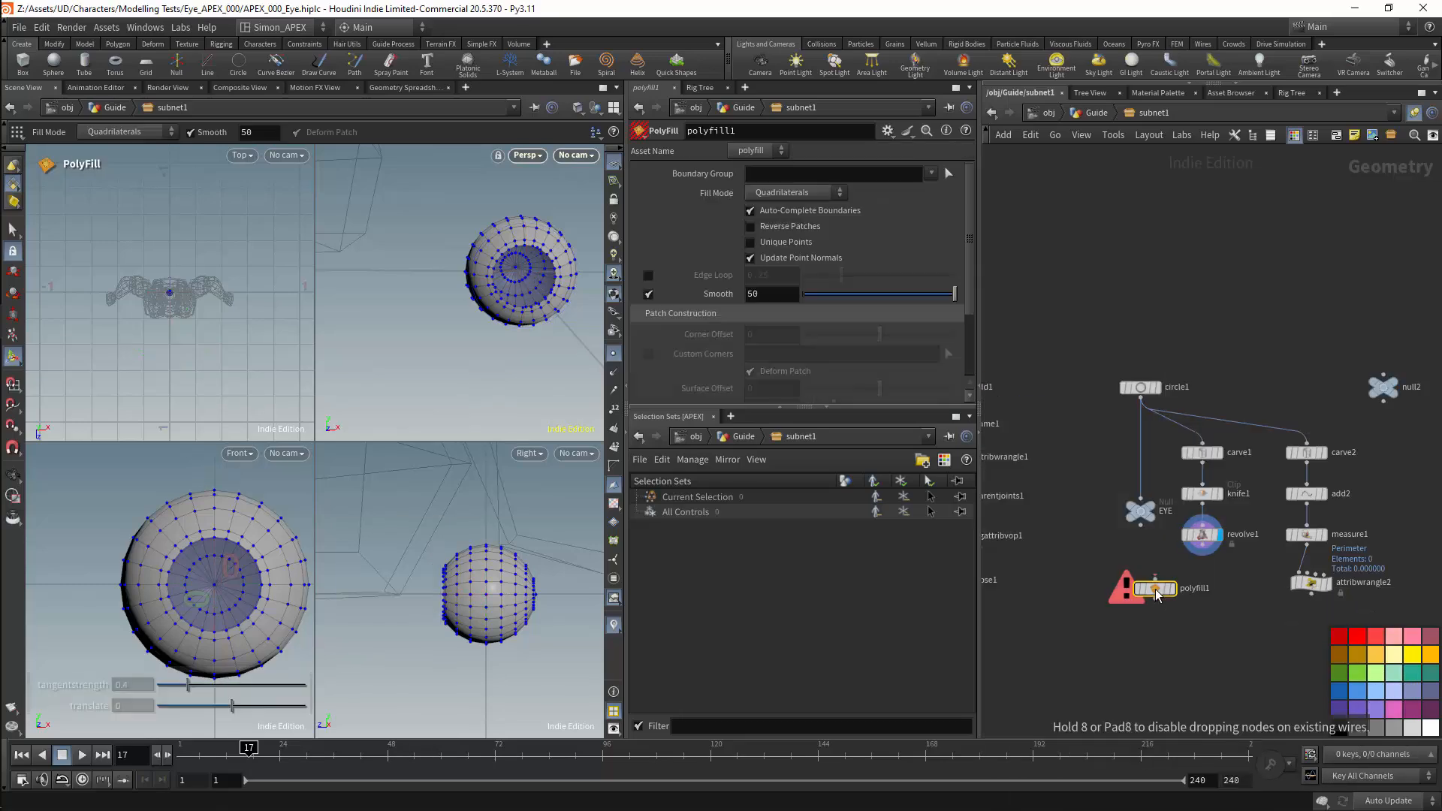
Wire polyfill1 under revolve1 and turn on the revolve's end caps
{"action": "left_click", "coordinate": [1200, 534]}
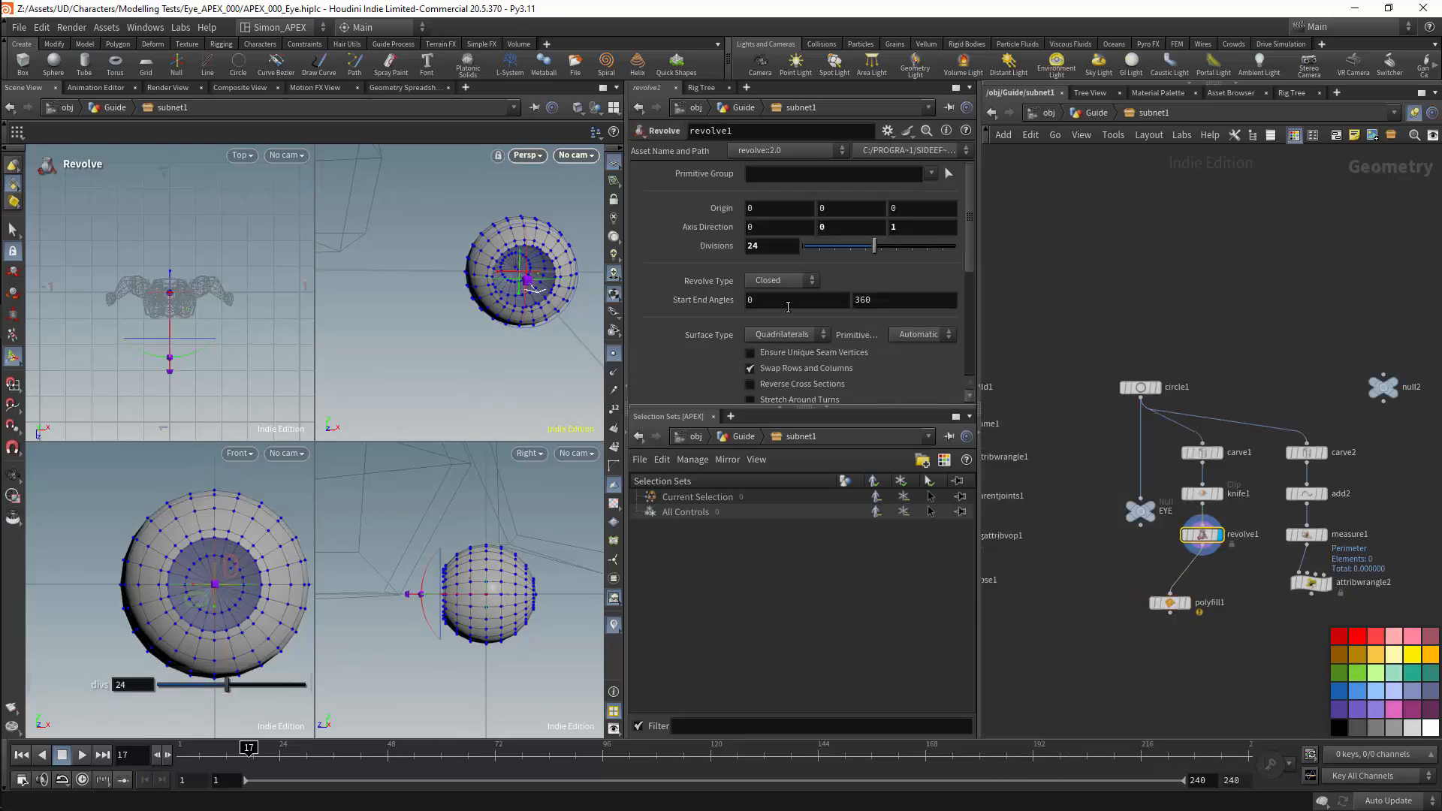
{"action": "scroll", "scroll_direction": "down", "scroll_amount": 3}
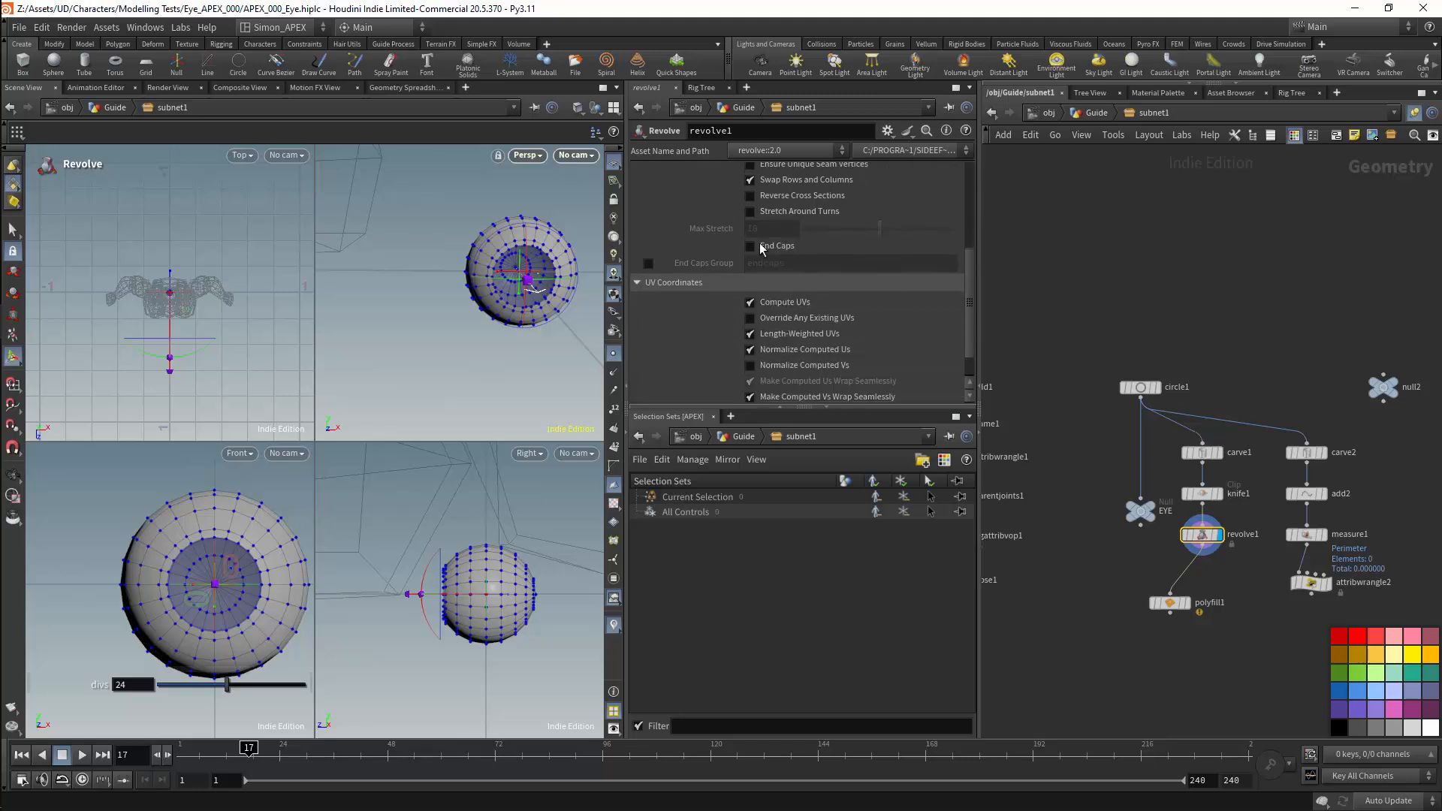
{"action": "left_click", "coordinate": [751, 246]}
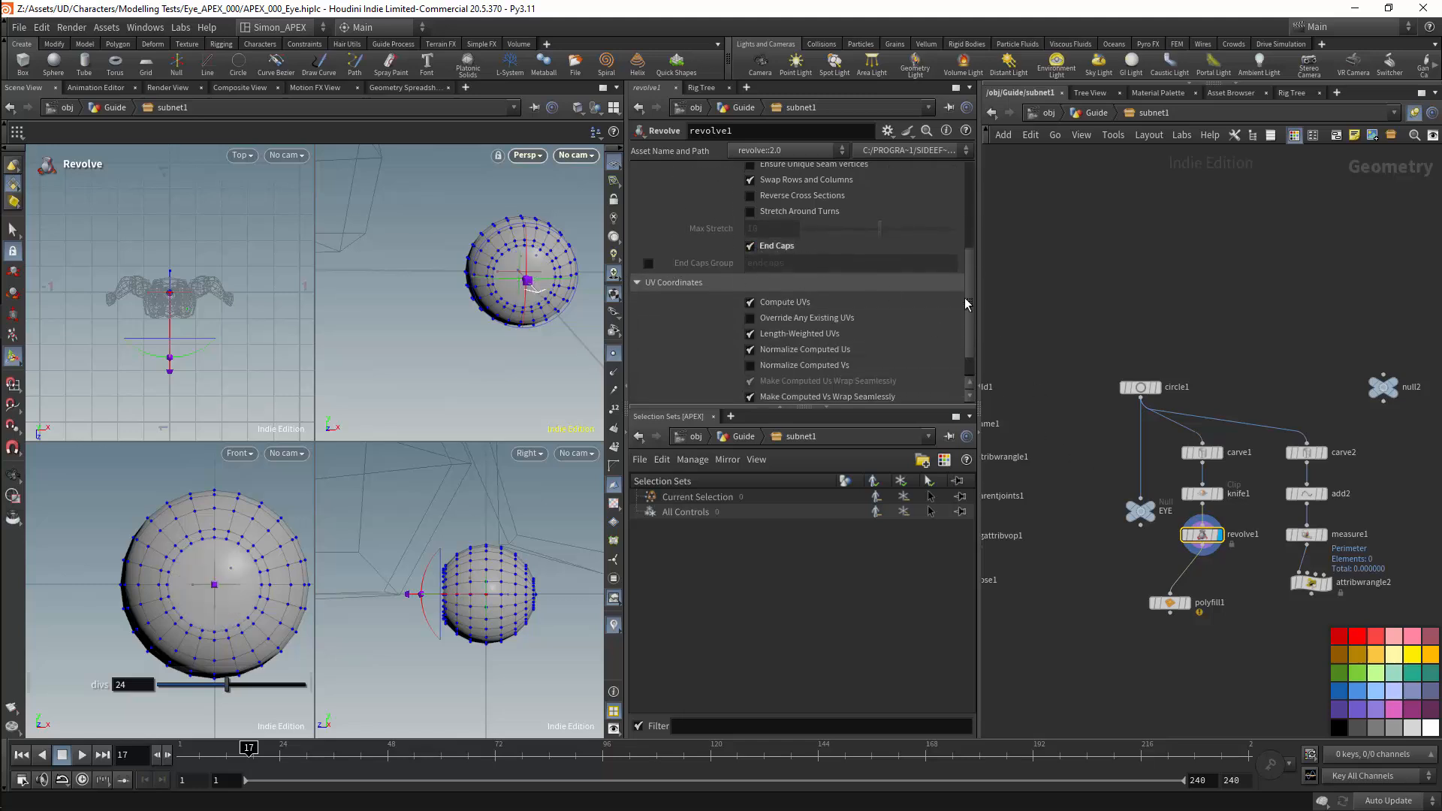
{"action": "scroll", "scroll_direction": "down", "scroll_amount": 3}
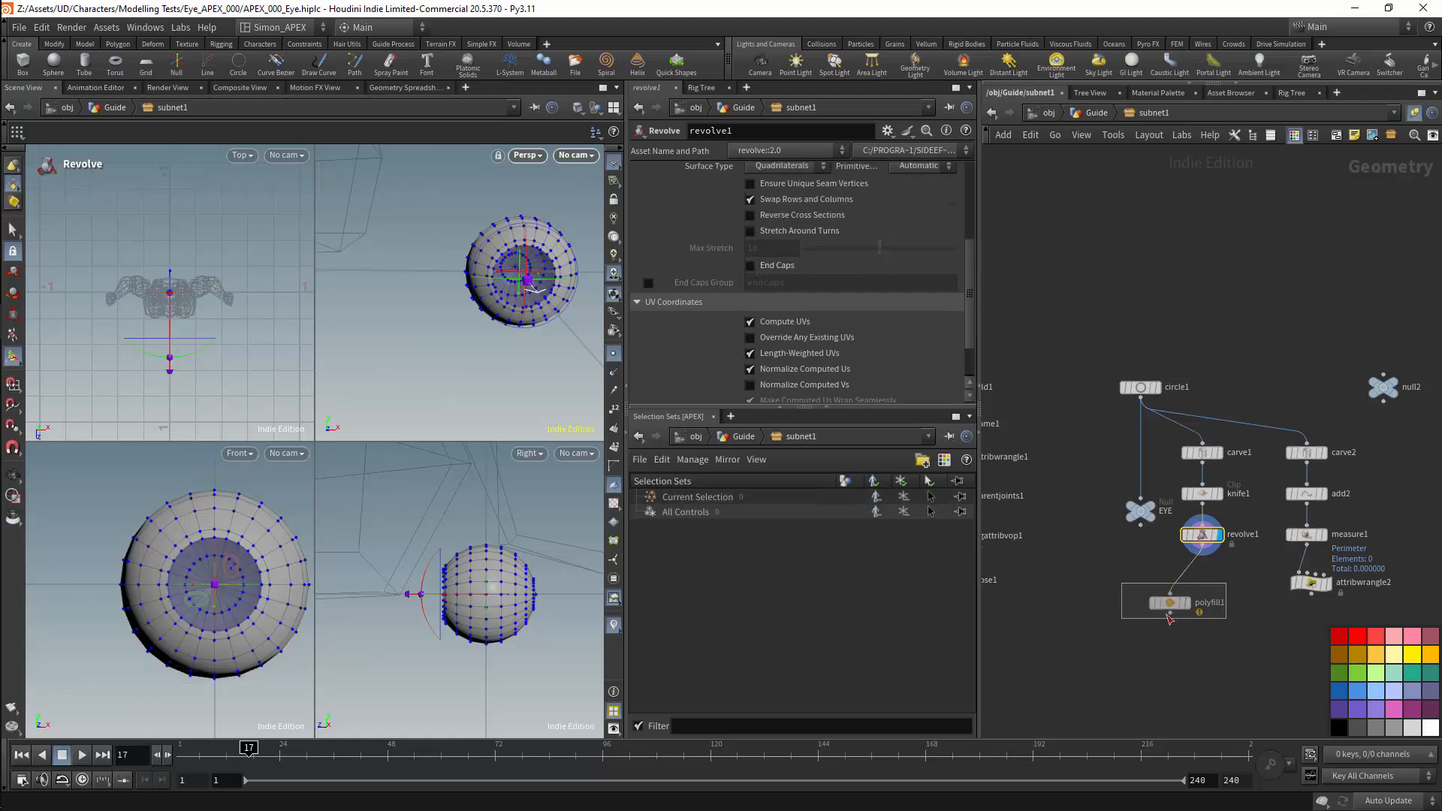
Display polyfill1 and output its filled patches to a patch group
{"action": "left_click", "coordinate": [1200, 605]}
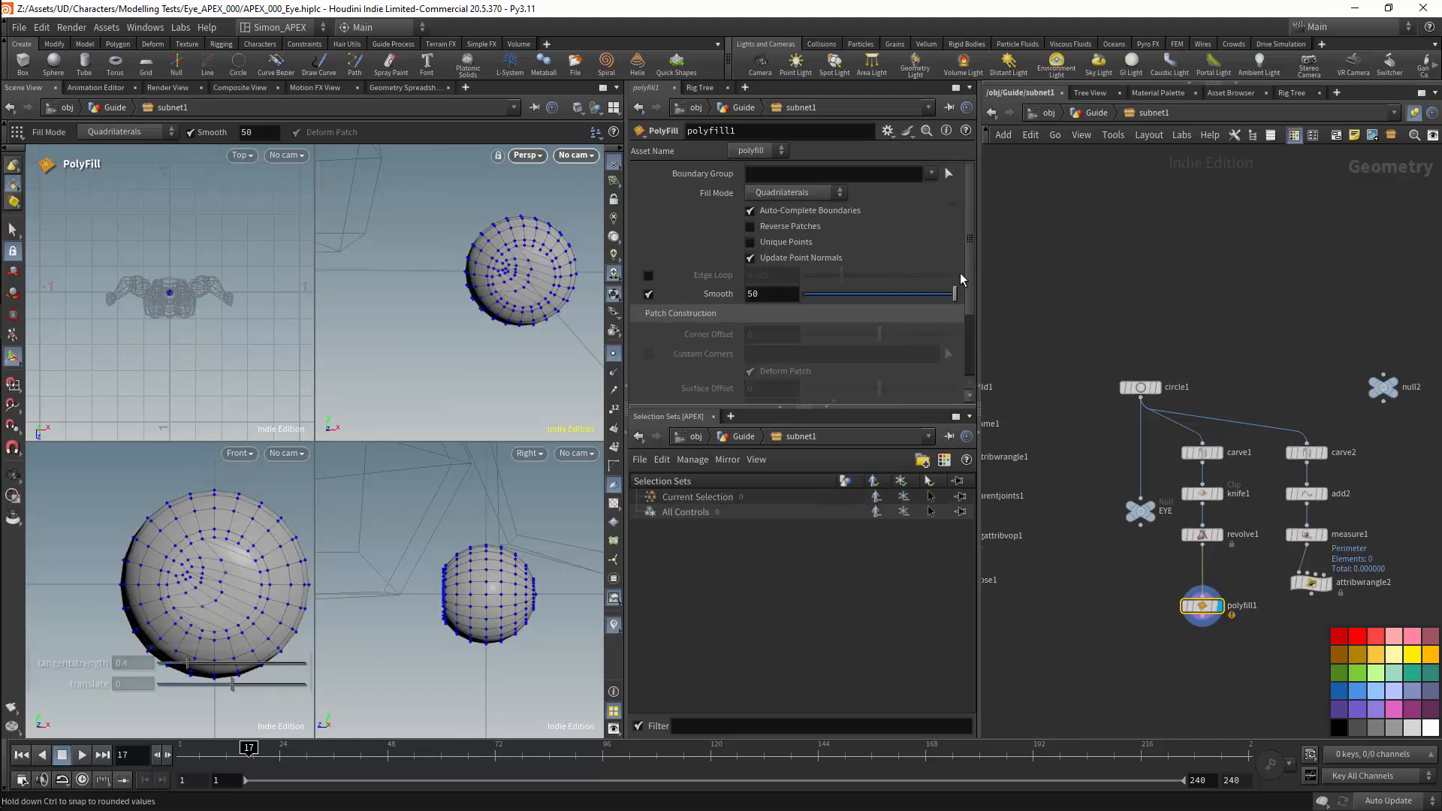
{"action": "scroll", "scroll_direction": "down", "scroll_amount": 3}
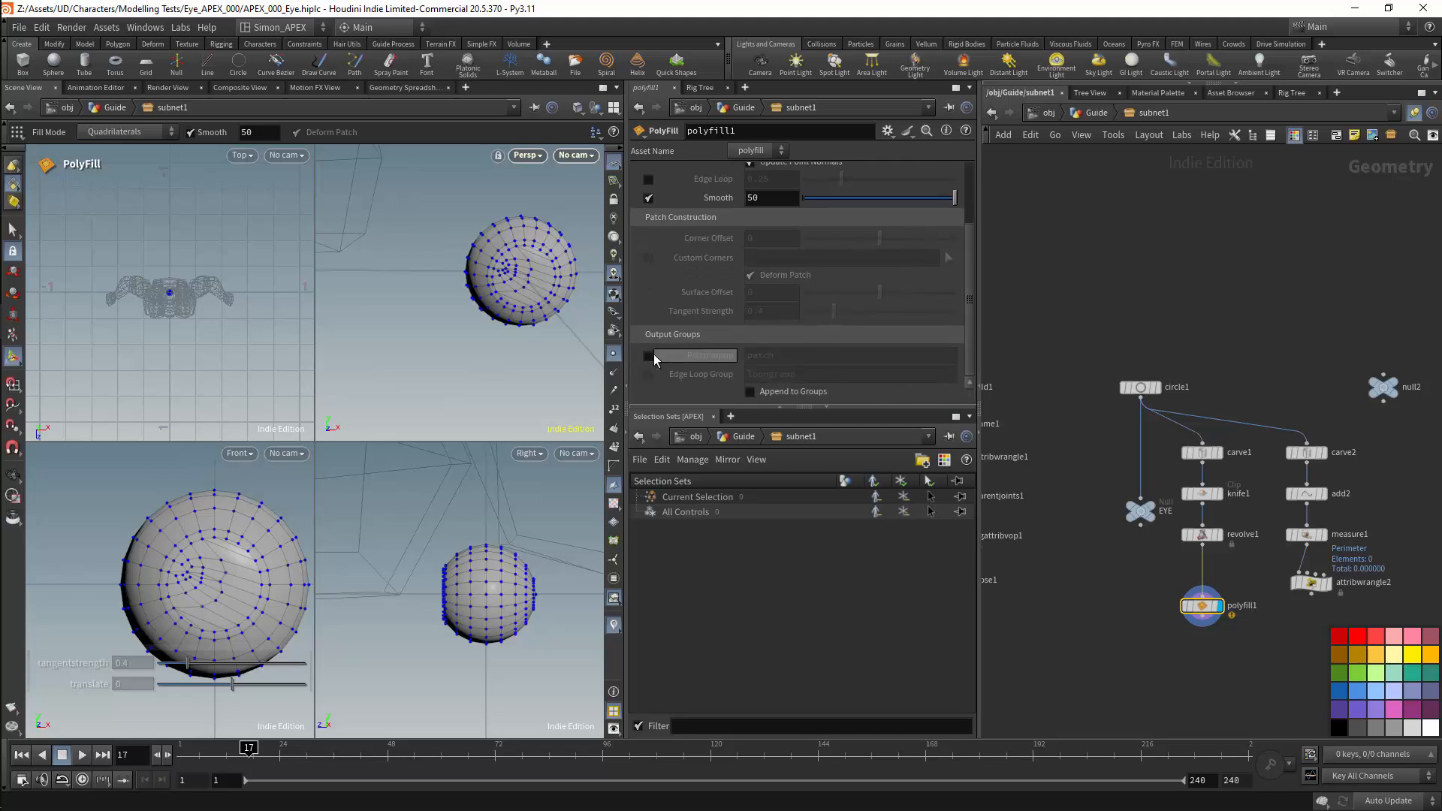
{"action": "left_click", "coordinate": [648, 355]}
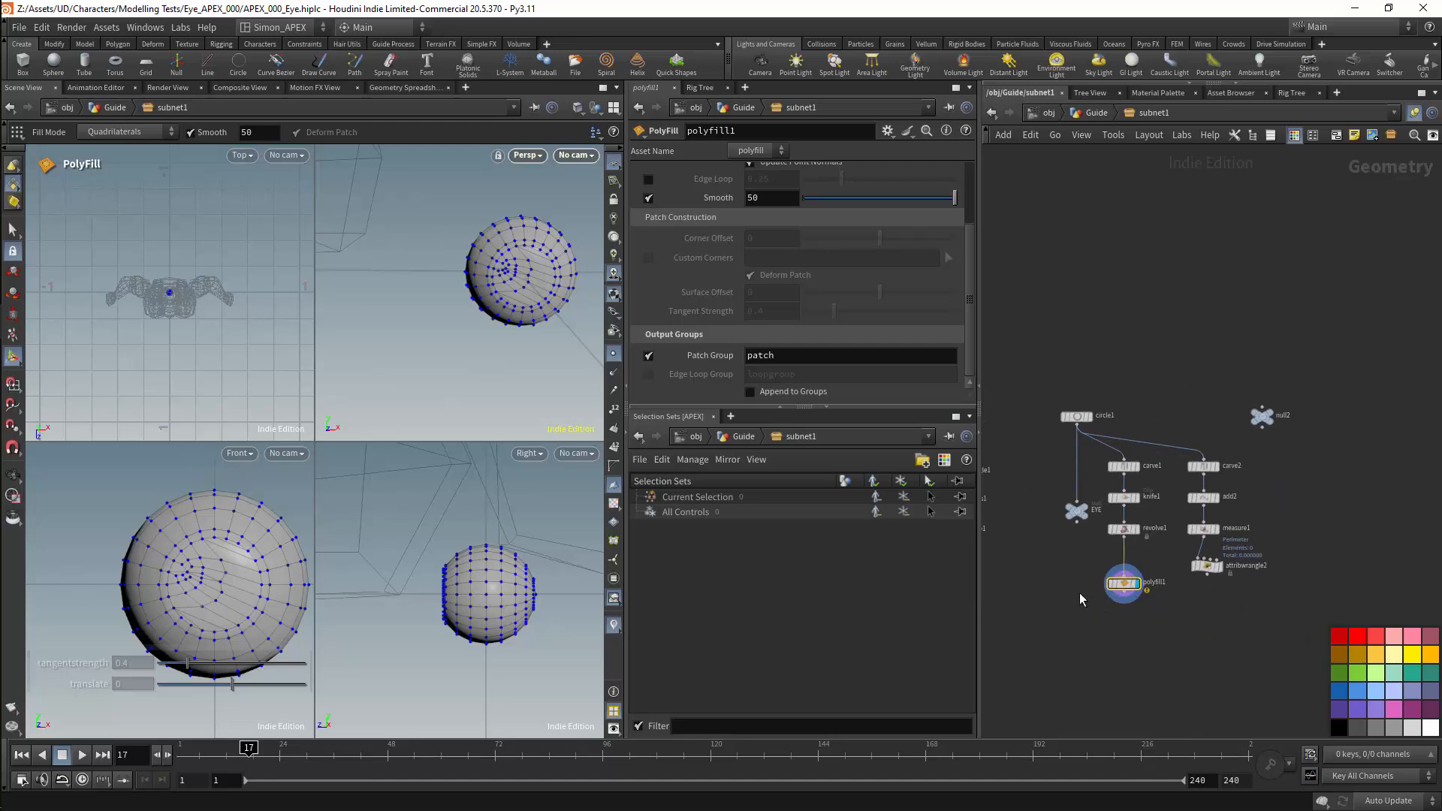
Add blast1 beneath polyfill1, then review polyfill1's info and warning
{"action": "type", "text": "blast"}
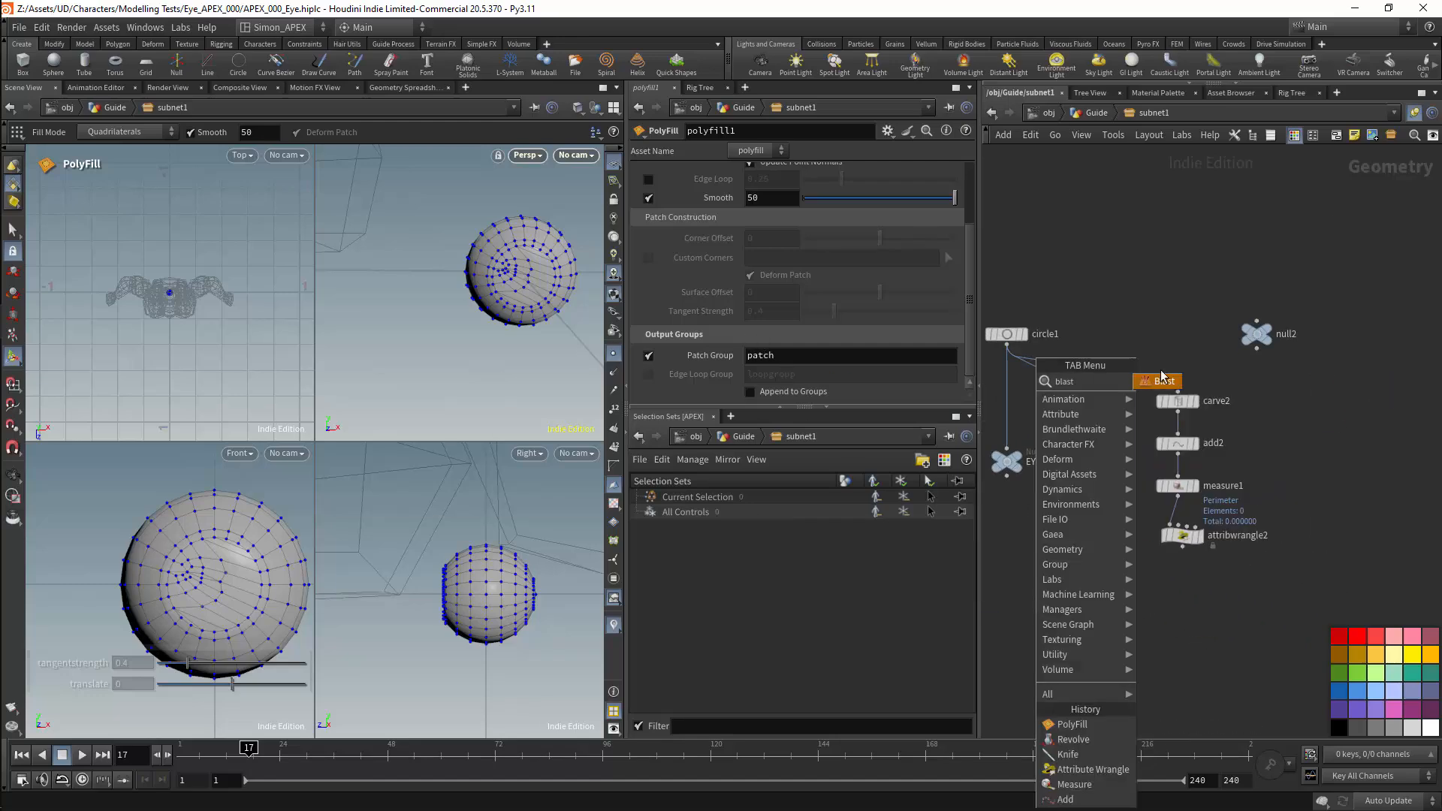
{"action": "left_click", "coordinate": [1162, 381]}
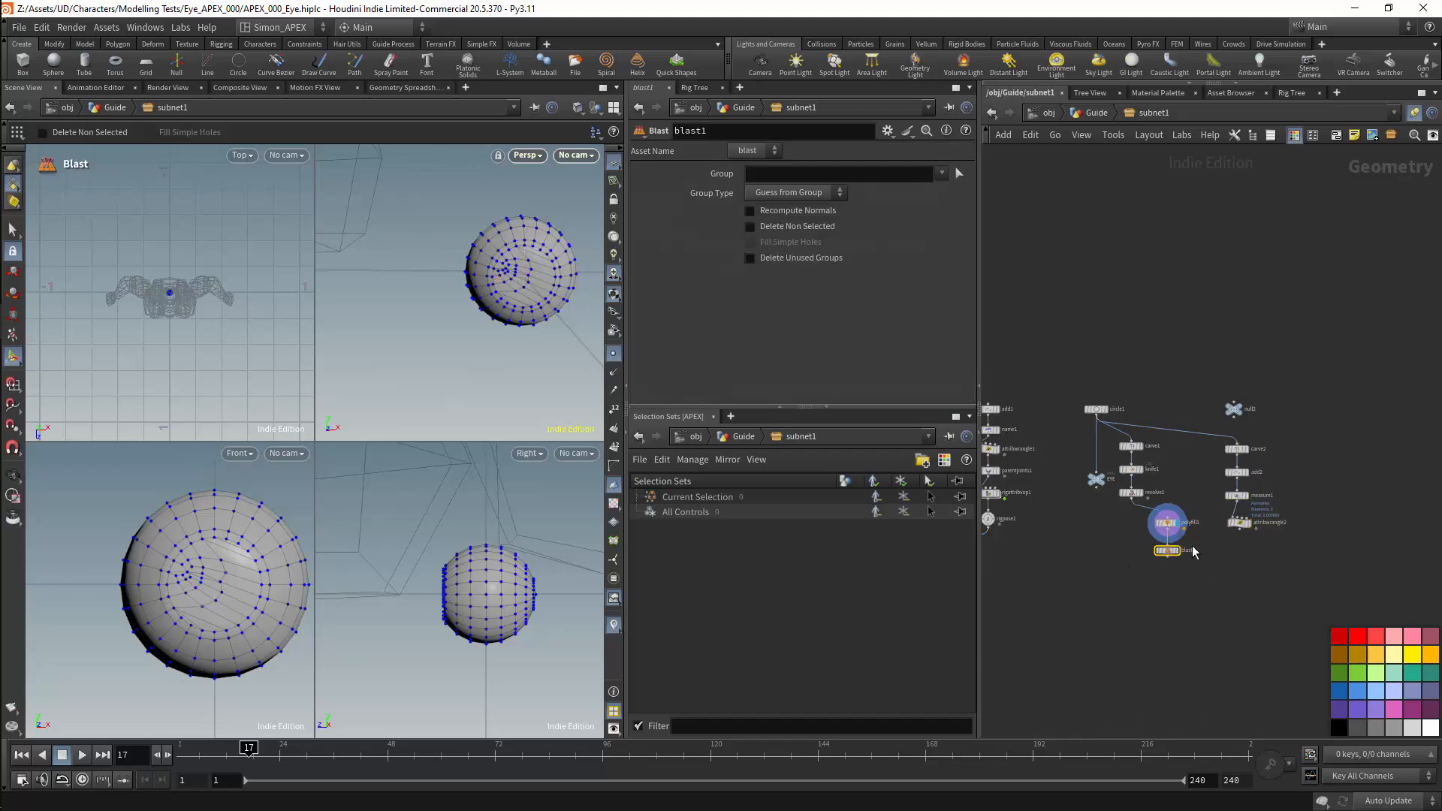
{"action": "left_click", "coordinate": [750, 226]}
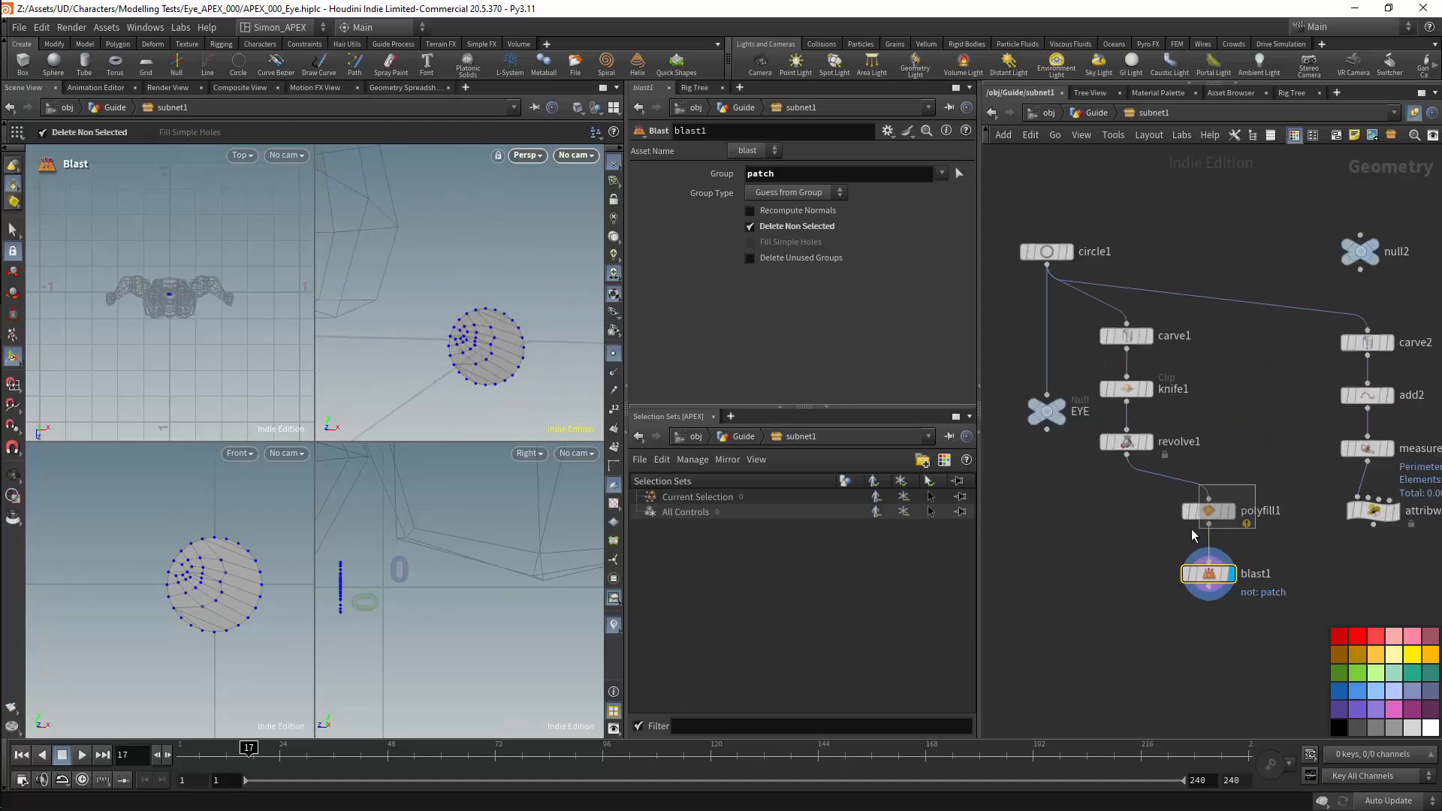
{"action": "left_click", "coordinate": [1208, 511]}
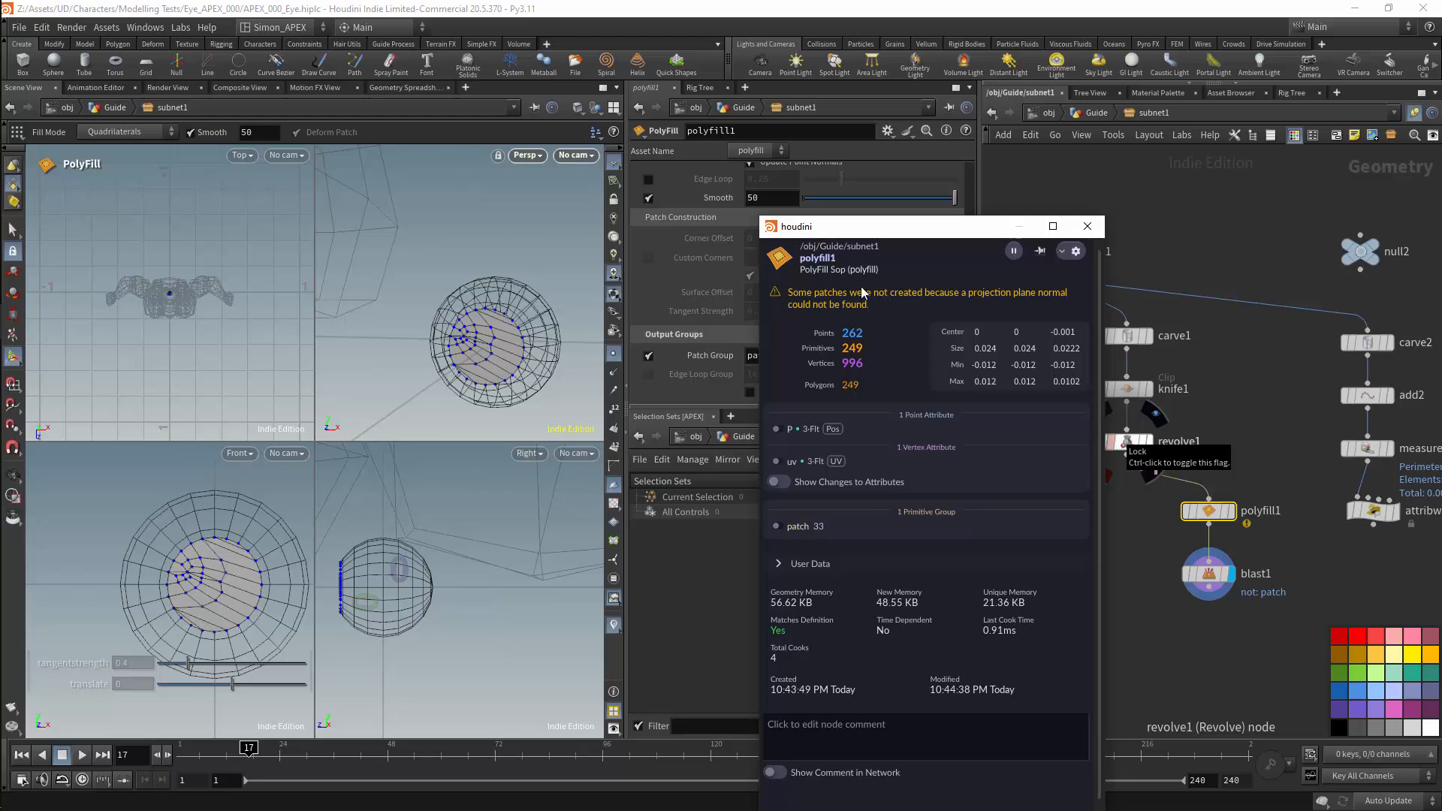
{"action": "mouse_move", "coordinate": [1040, 298]}
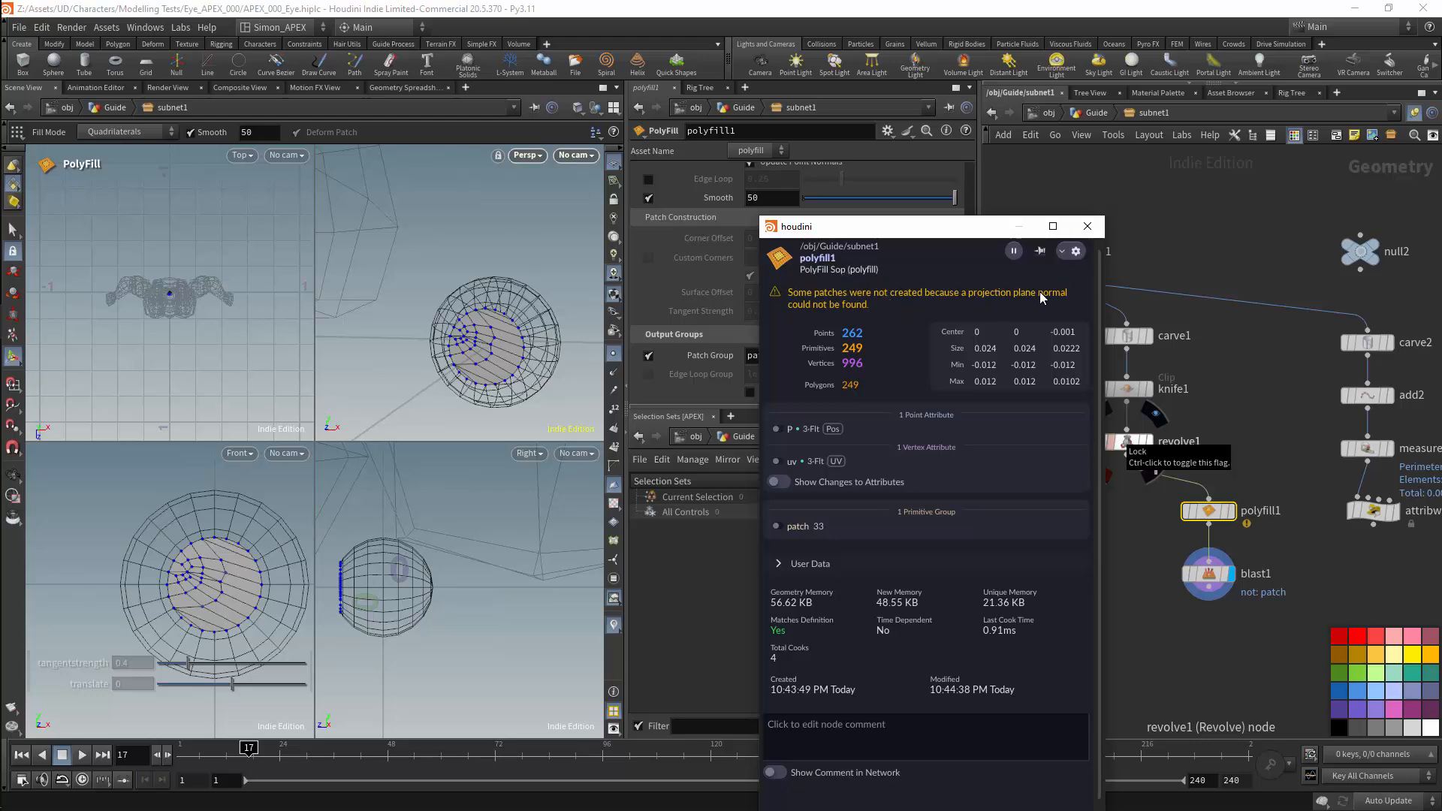
{"action": "left_click", "coordinate": [1087, 226]}
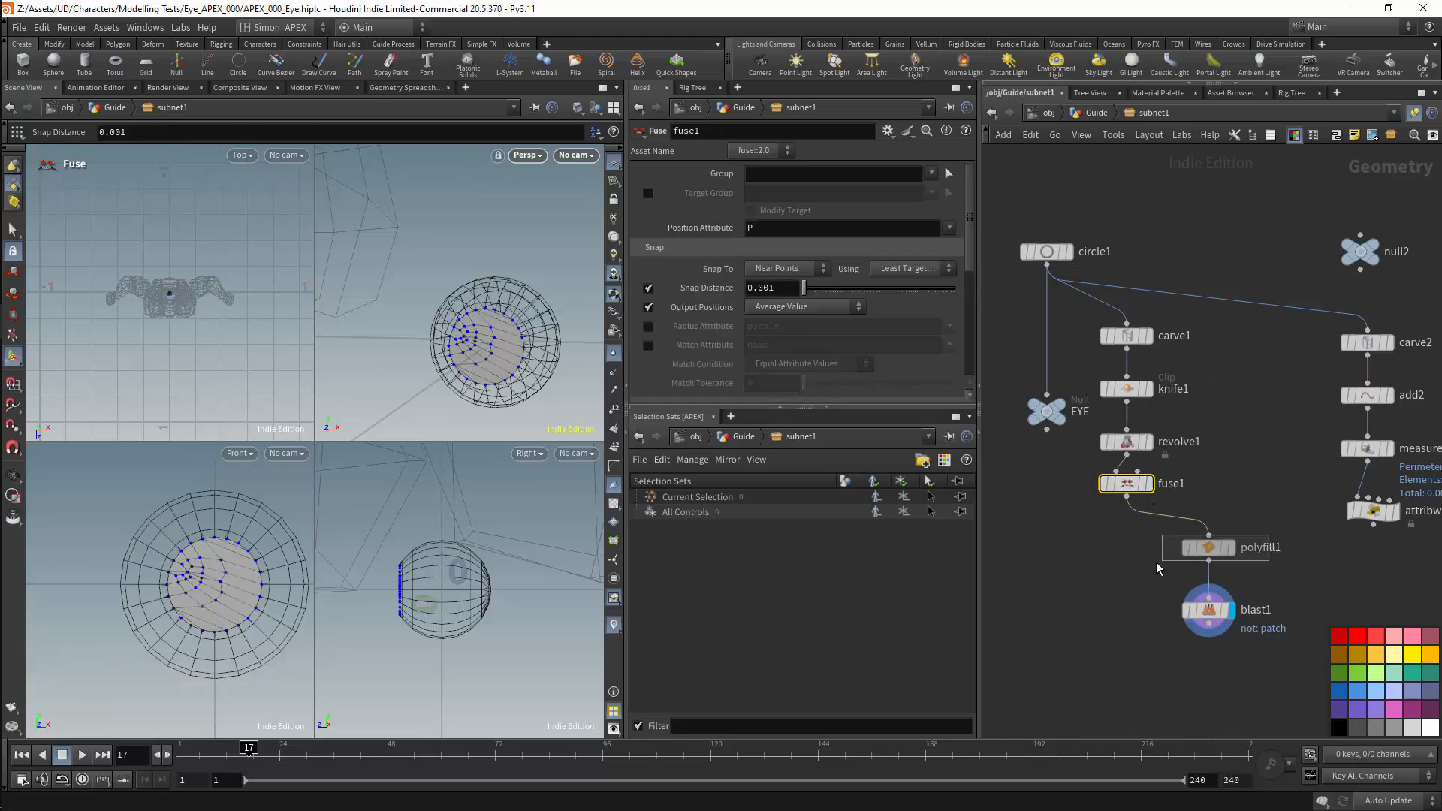
View the fused fill output, then display revolve1's 24-division sphere
{"action": "left_click", "coordinate": [1208, 548]}
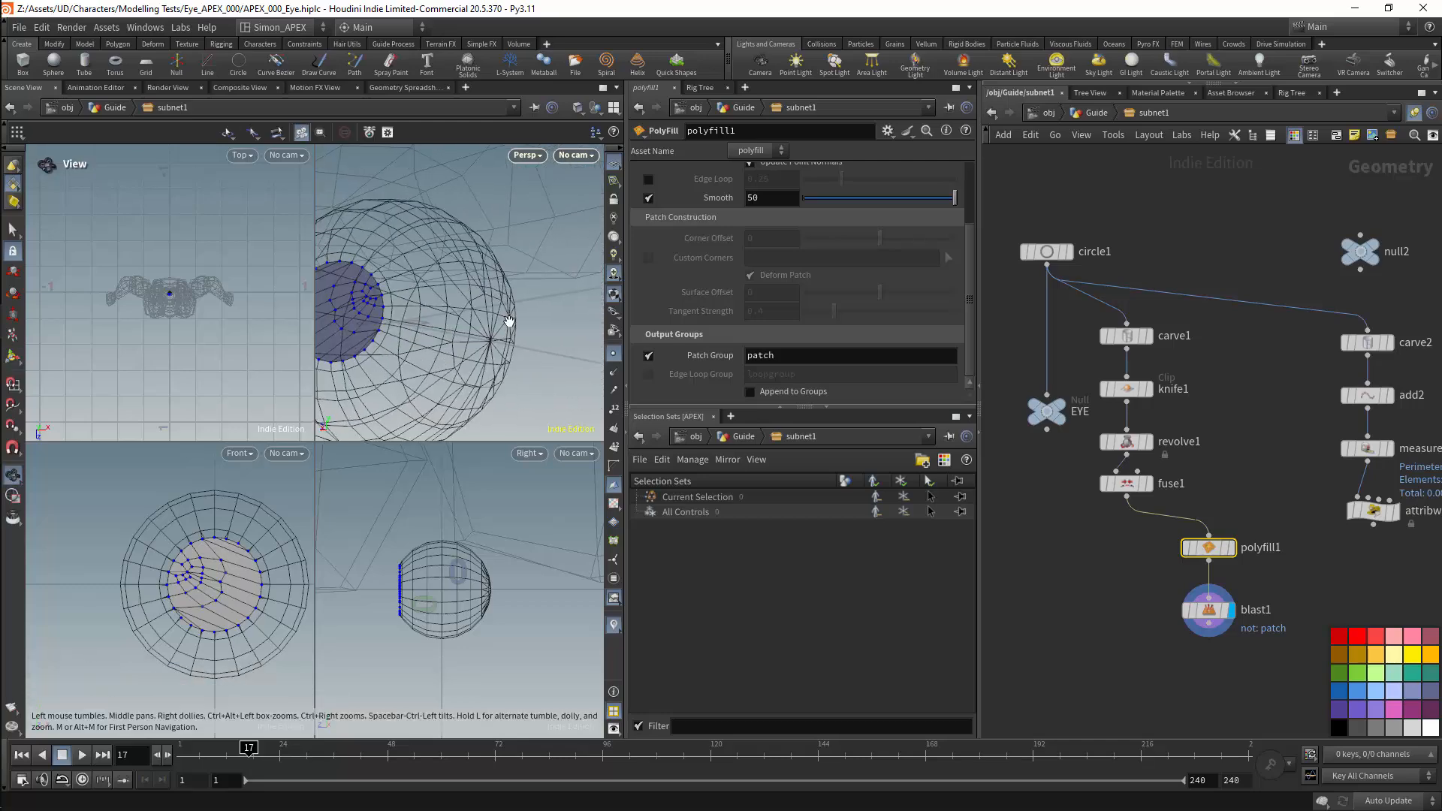
{"action": "left_click", "coordinate": [1126, 442]}
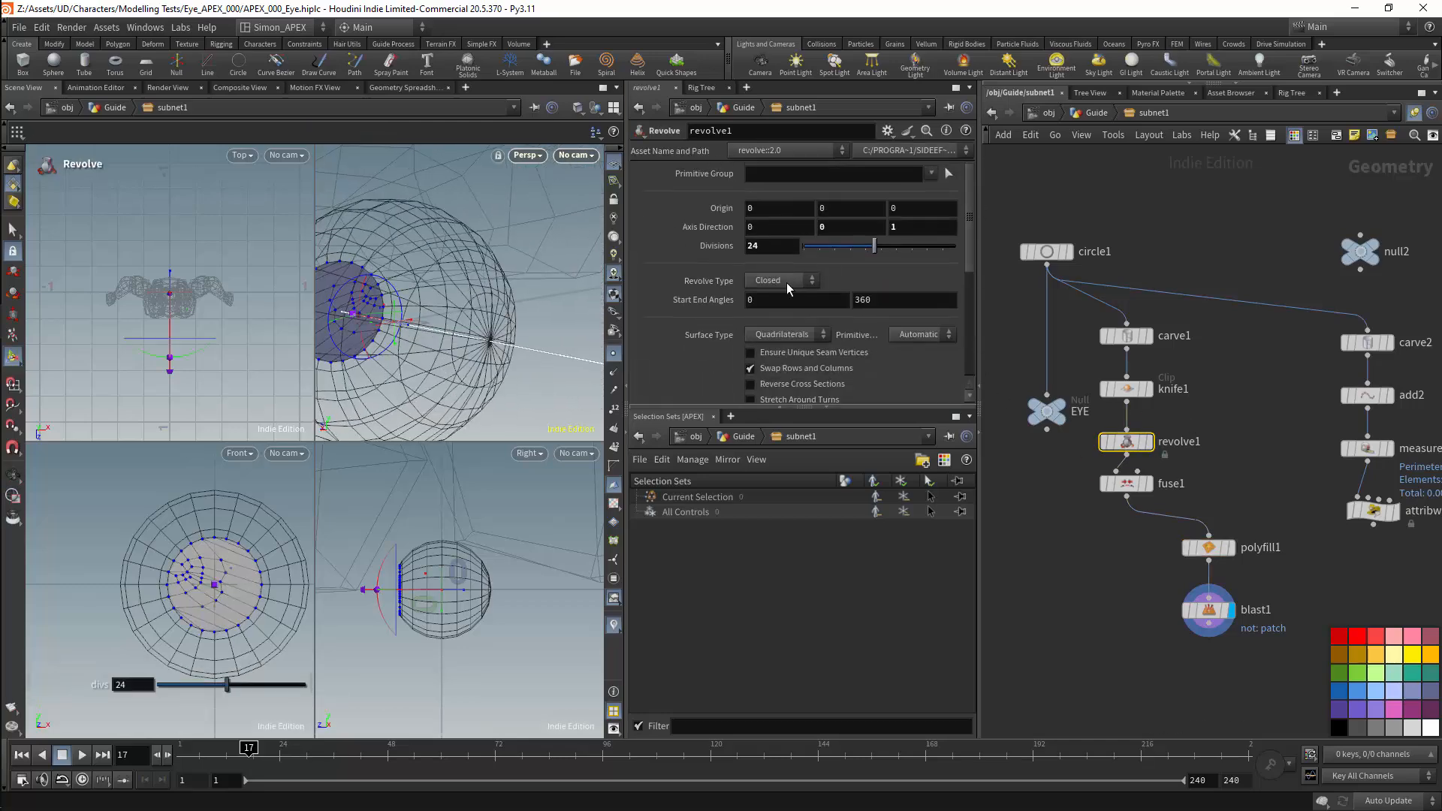
{"action": "scroll", "scroll_direction": "down", "scroll_amount": 3}
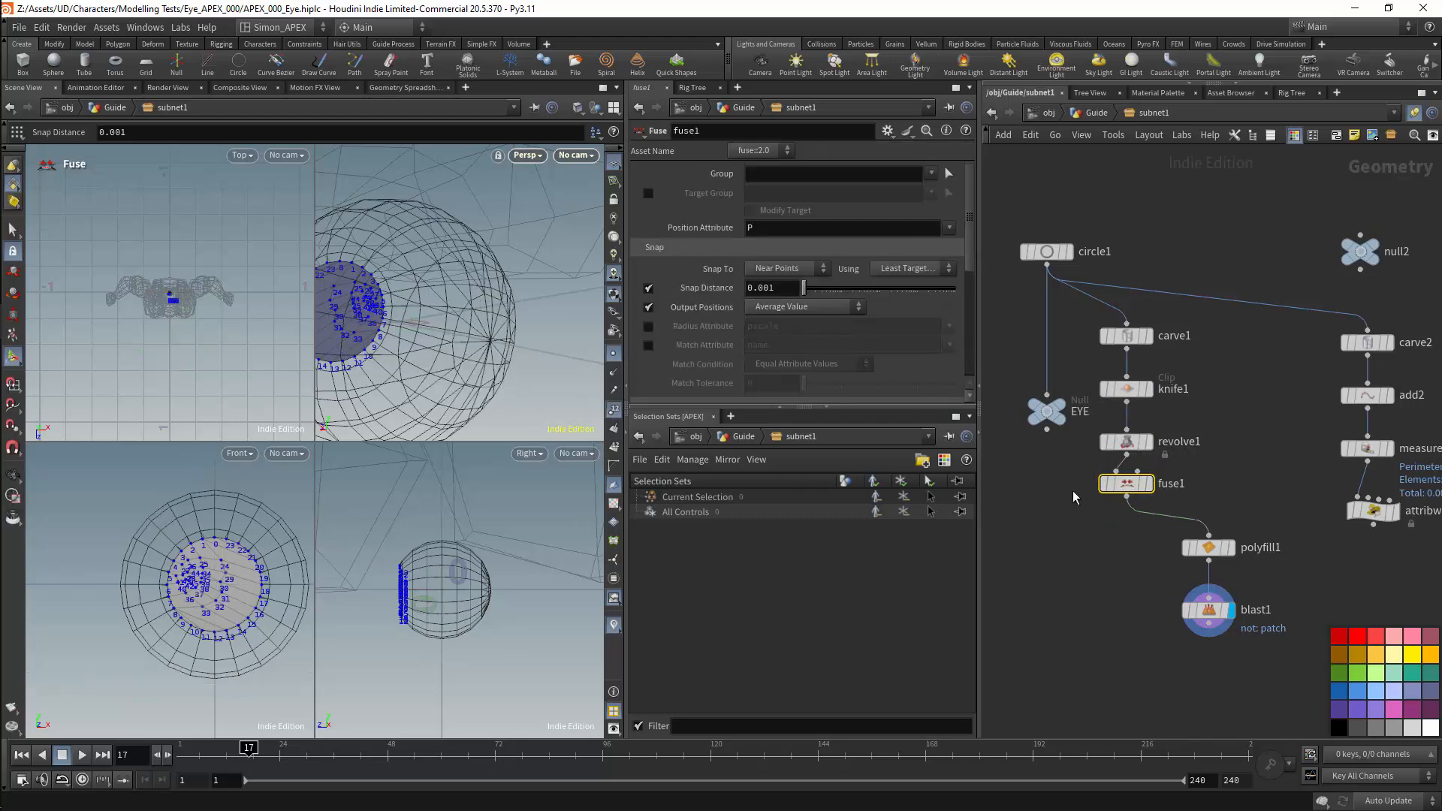
{"action": "left_click", "coordinate": [1125, 442]}
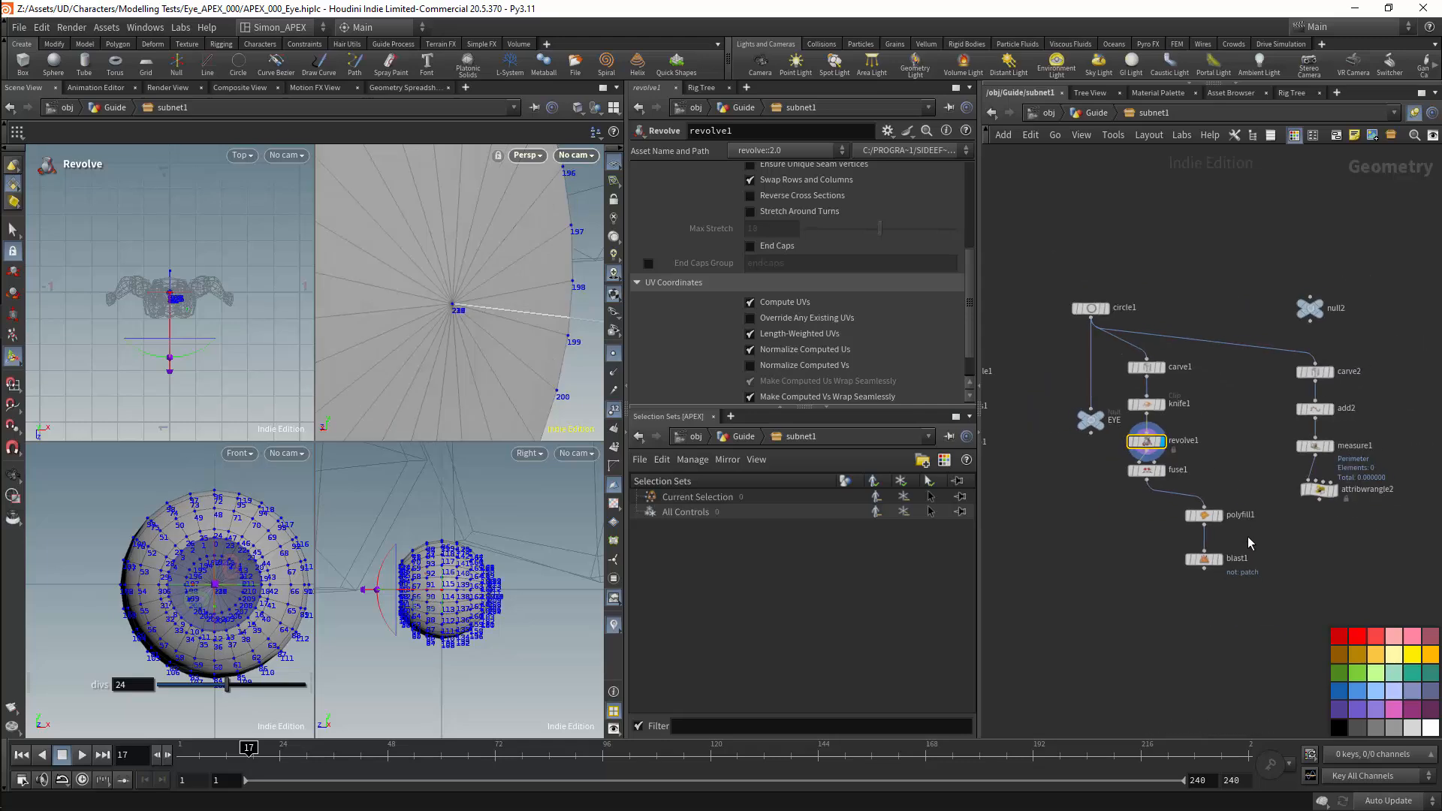
Switch polyfill1's fill mode to Quadrilateral Grid
{"action": "left_click", "coordinate": [1204, 514]}
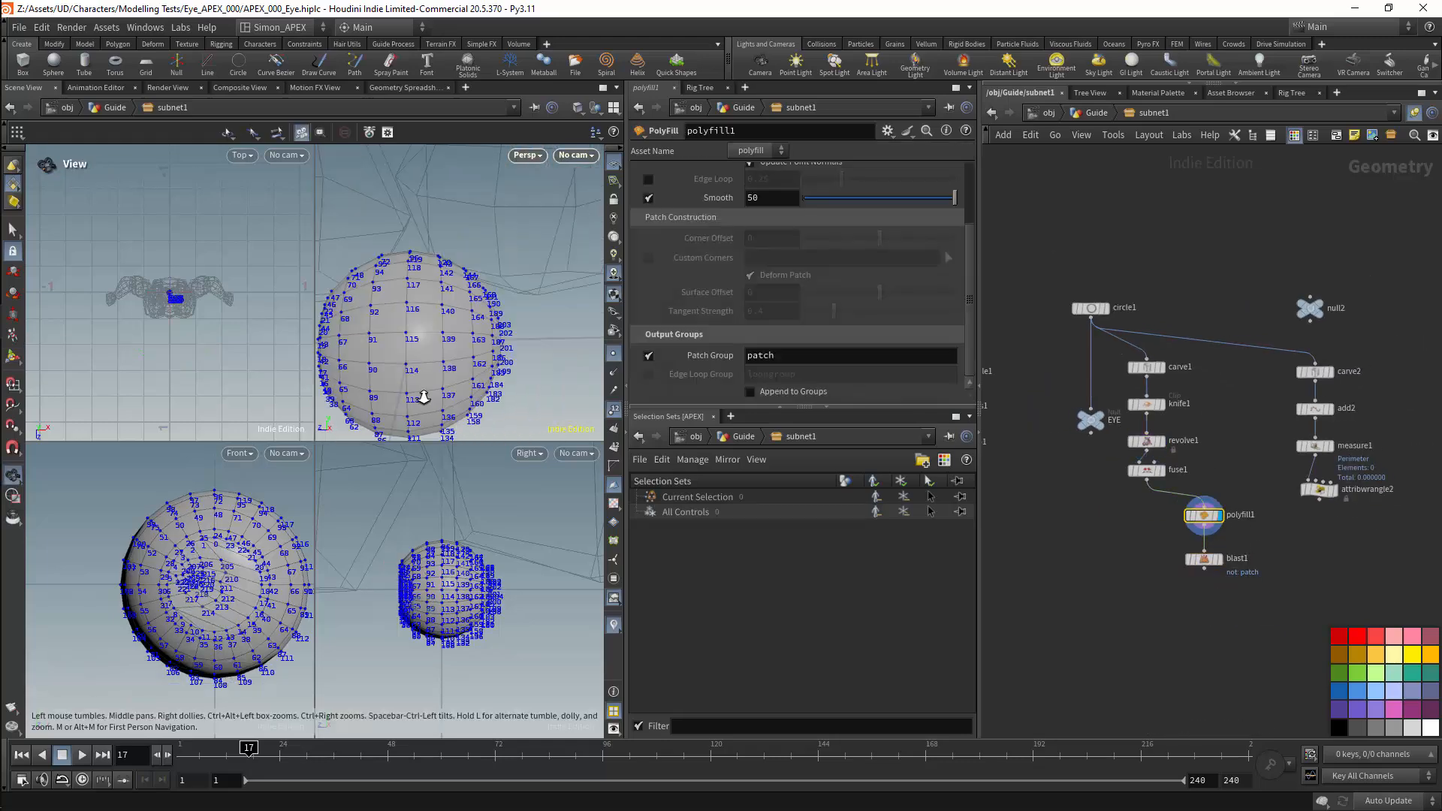
{"action": "left_click", "coordinate": [1203, 558]}
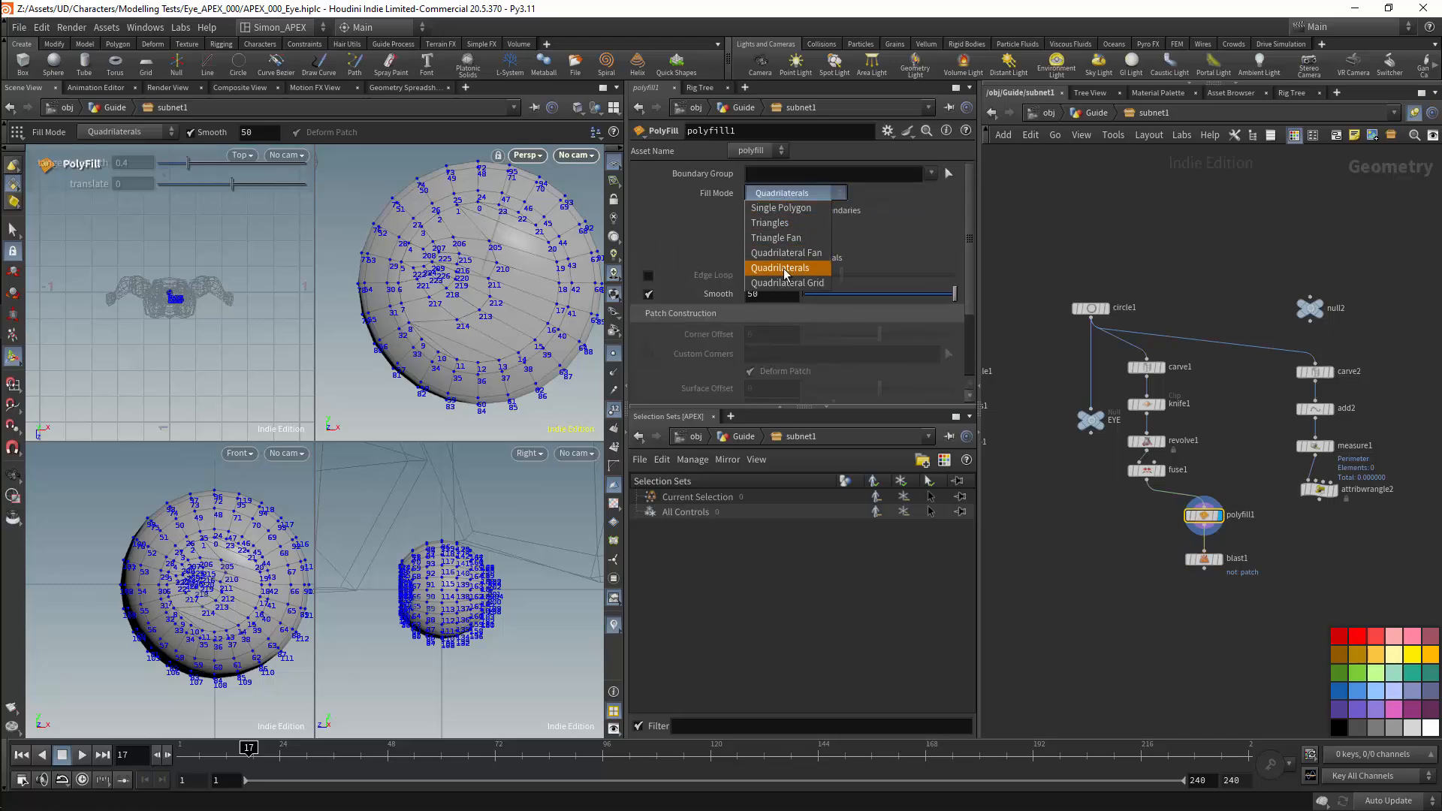
{"action": "left_click", "coordinate": [788, 282]}
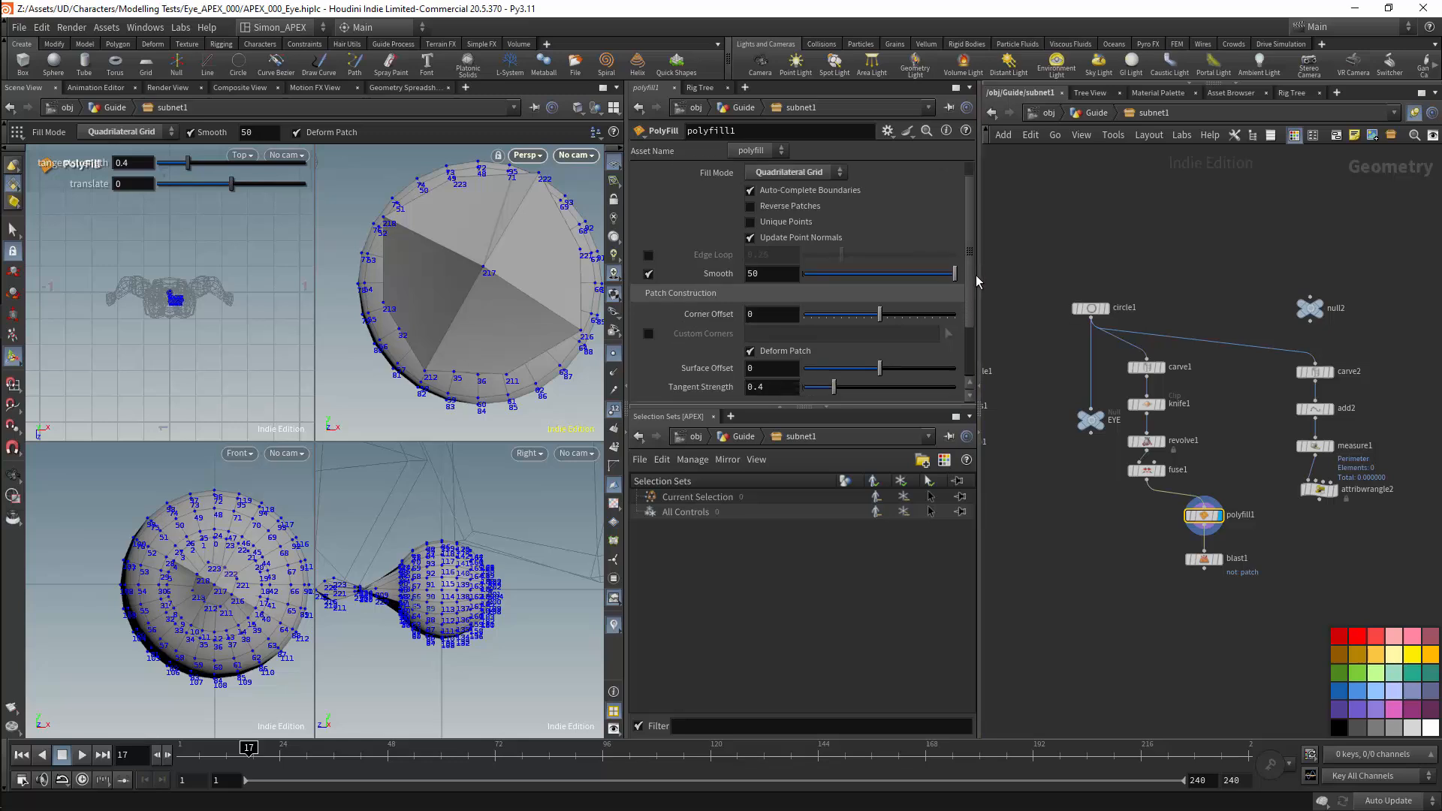
Lower polyfill1's tangent strength to 0.04 and turn off Deform Patch
{"action": "scroll", "scroll_direction": "down", "scroll_amount": 3}
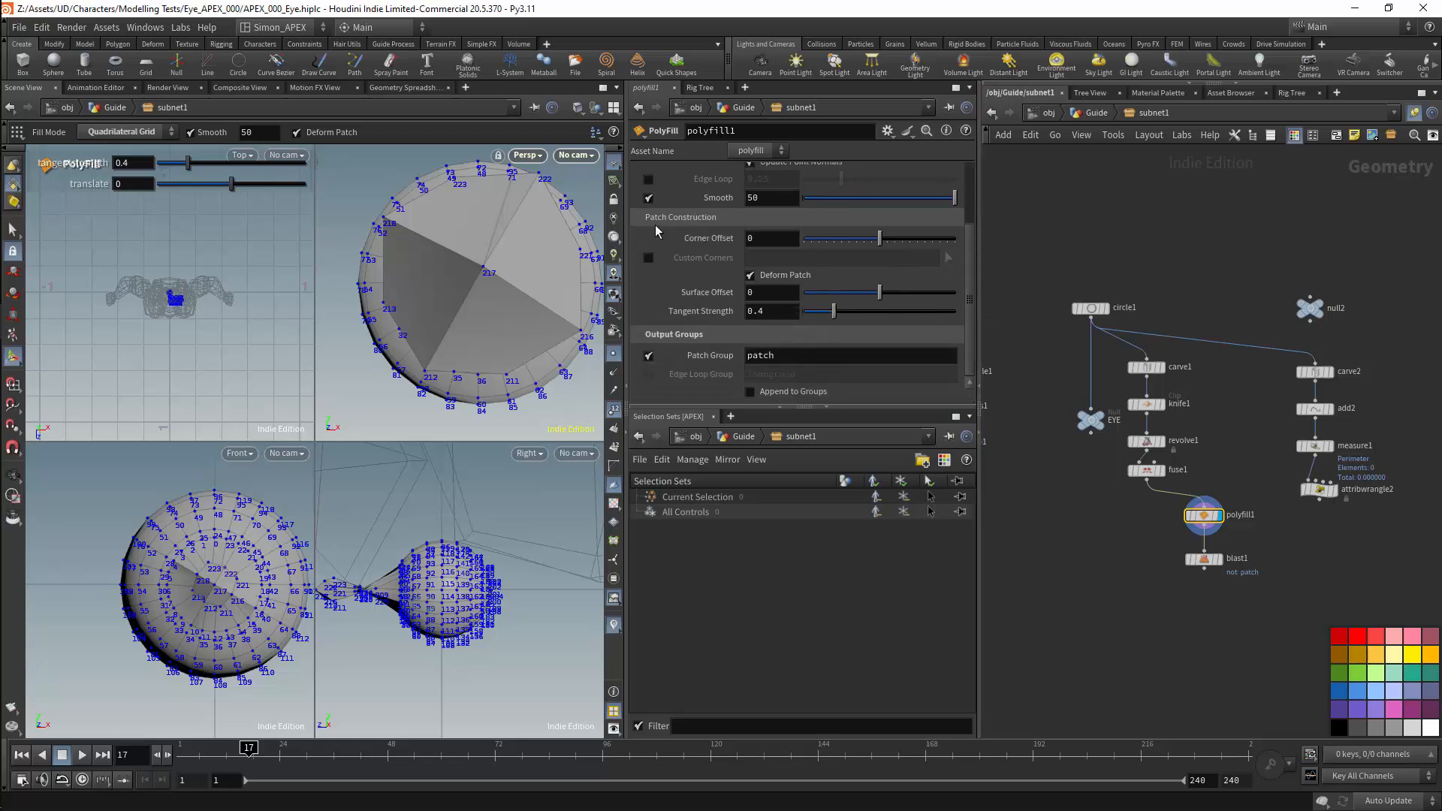
{"action": "mouse_move", "coordinate": [544, 476]}
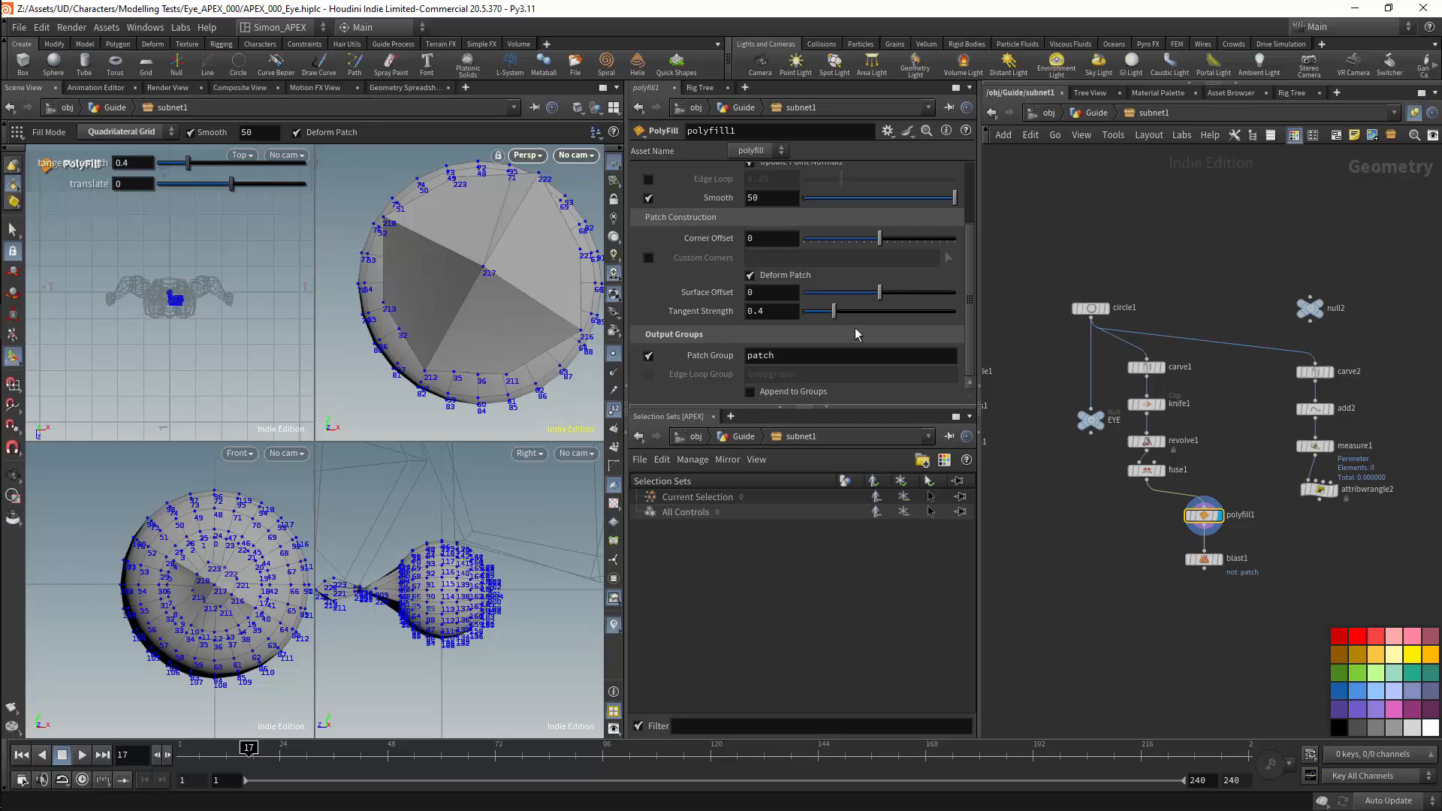
{"action": "left_click_drag", "start_coordinate": [832, 311], "coordinate": [824, 311]}
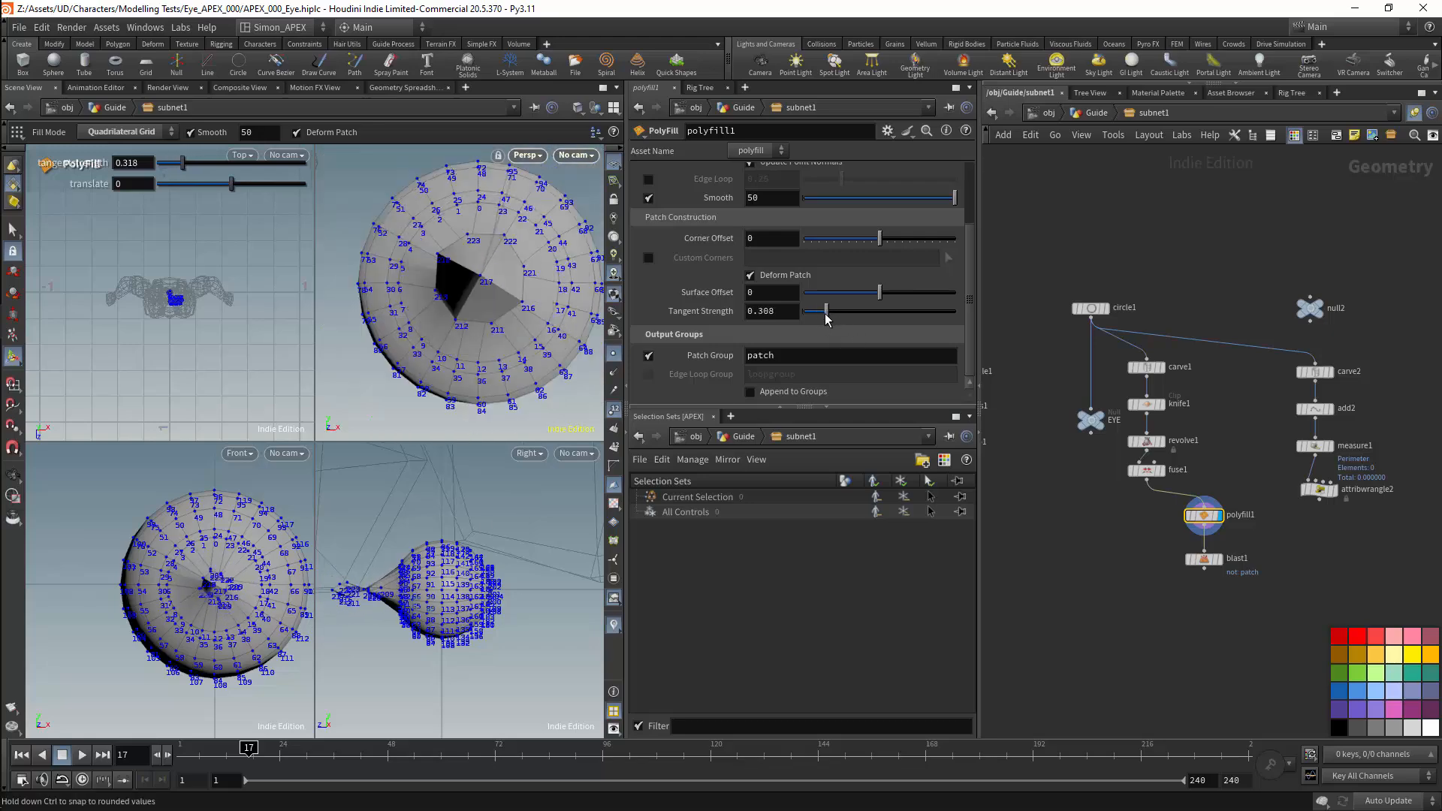
{"action": "left_click_drag", "start_coordinate": [826, 311], "coordinate": [808, 311]}
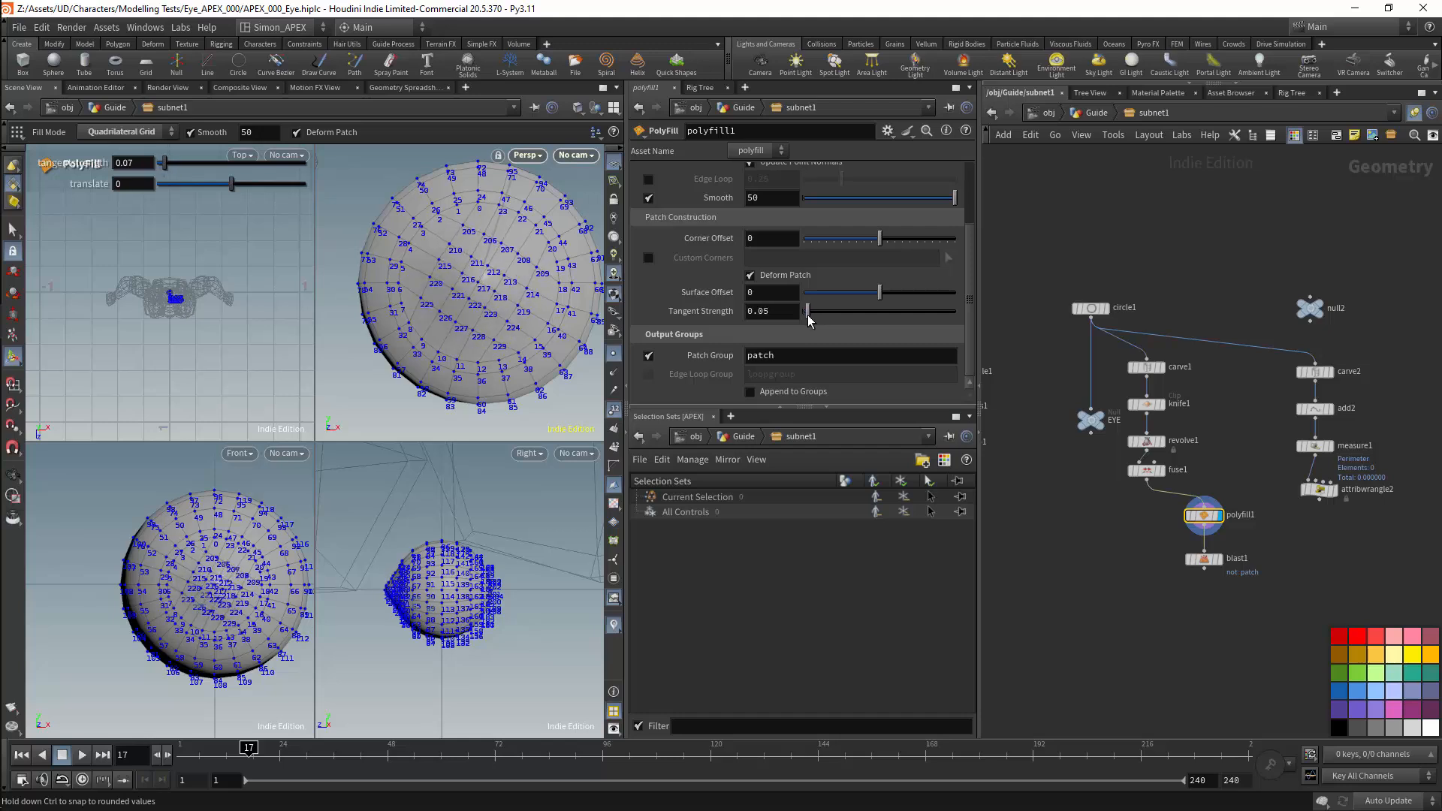
{"action": "left_click_drag", "start_coordinate": [786, 311], "coordinate": [782, 311]}
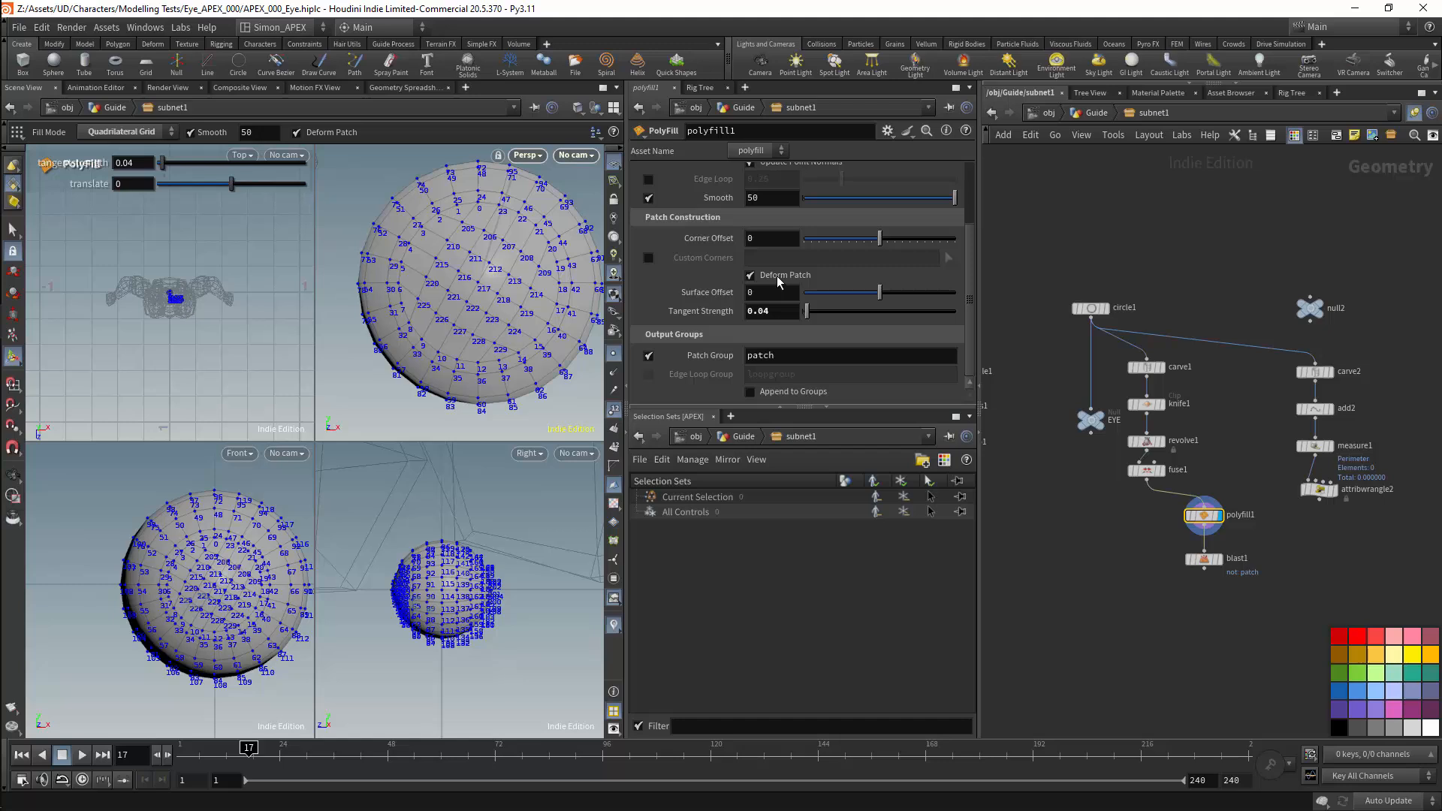
{"action": "left_click", "coordinate": [751, 274]}
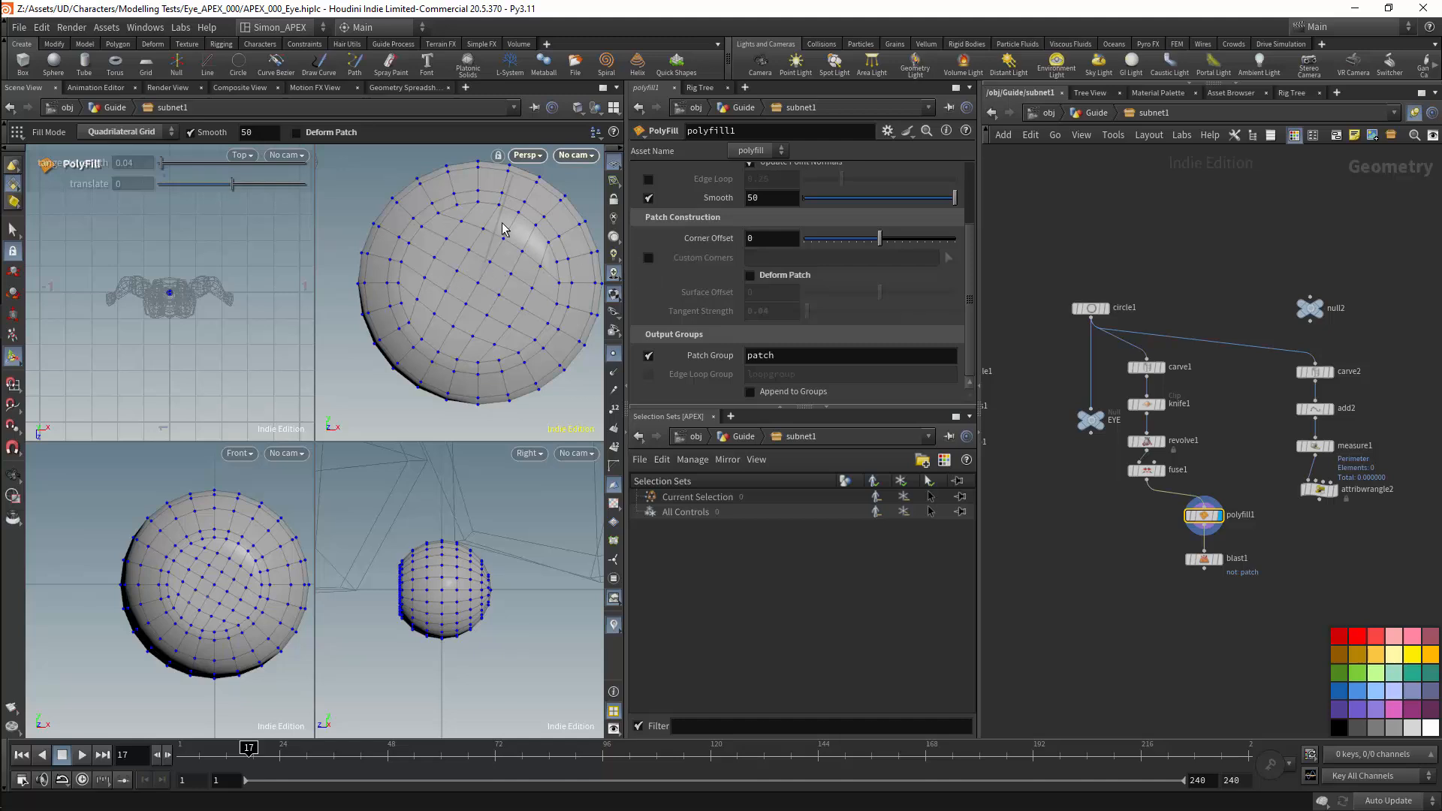
{"action": "mouse_move", "coordinate": [458, 335]}
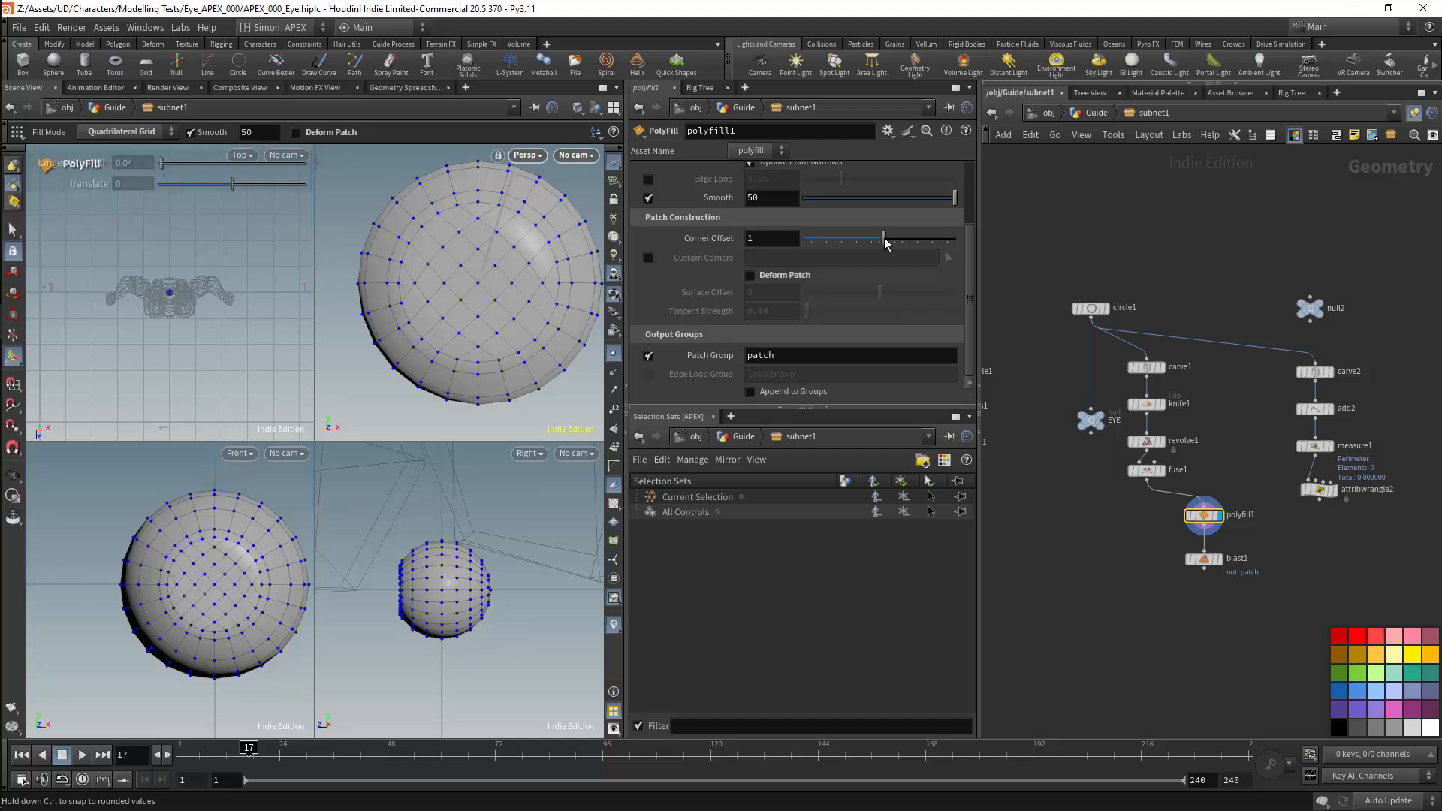
Try several corner offsets on polyfill1, settle on -2, and orbit to inspect the grid
{"action": "left_click_drag", "start_coordinate": [883, 239], "coordinate": [872, 239]}
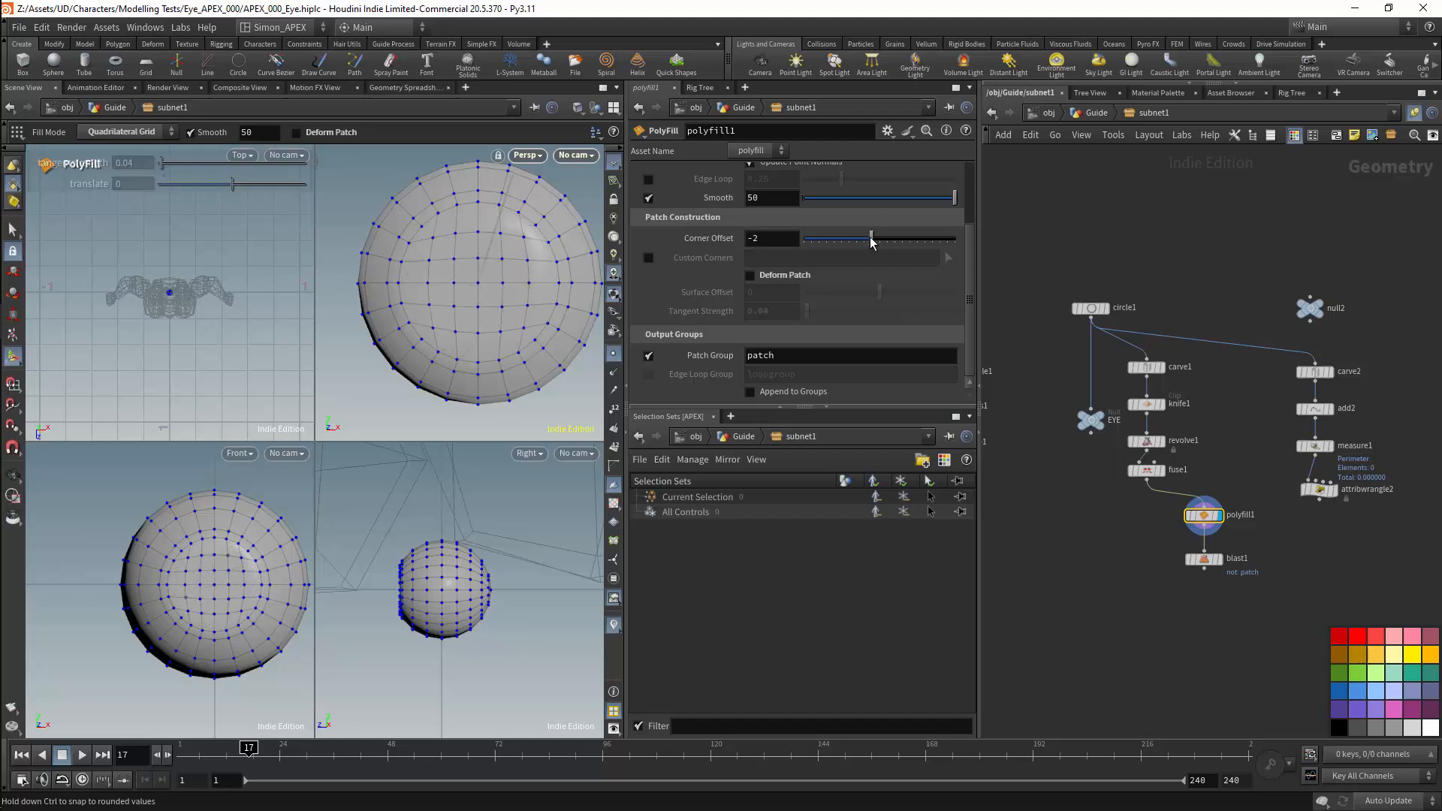
{"action": "left_click_drag", "start_coordinate": [872, 239], "coordinate": [865, 239]}
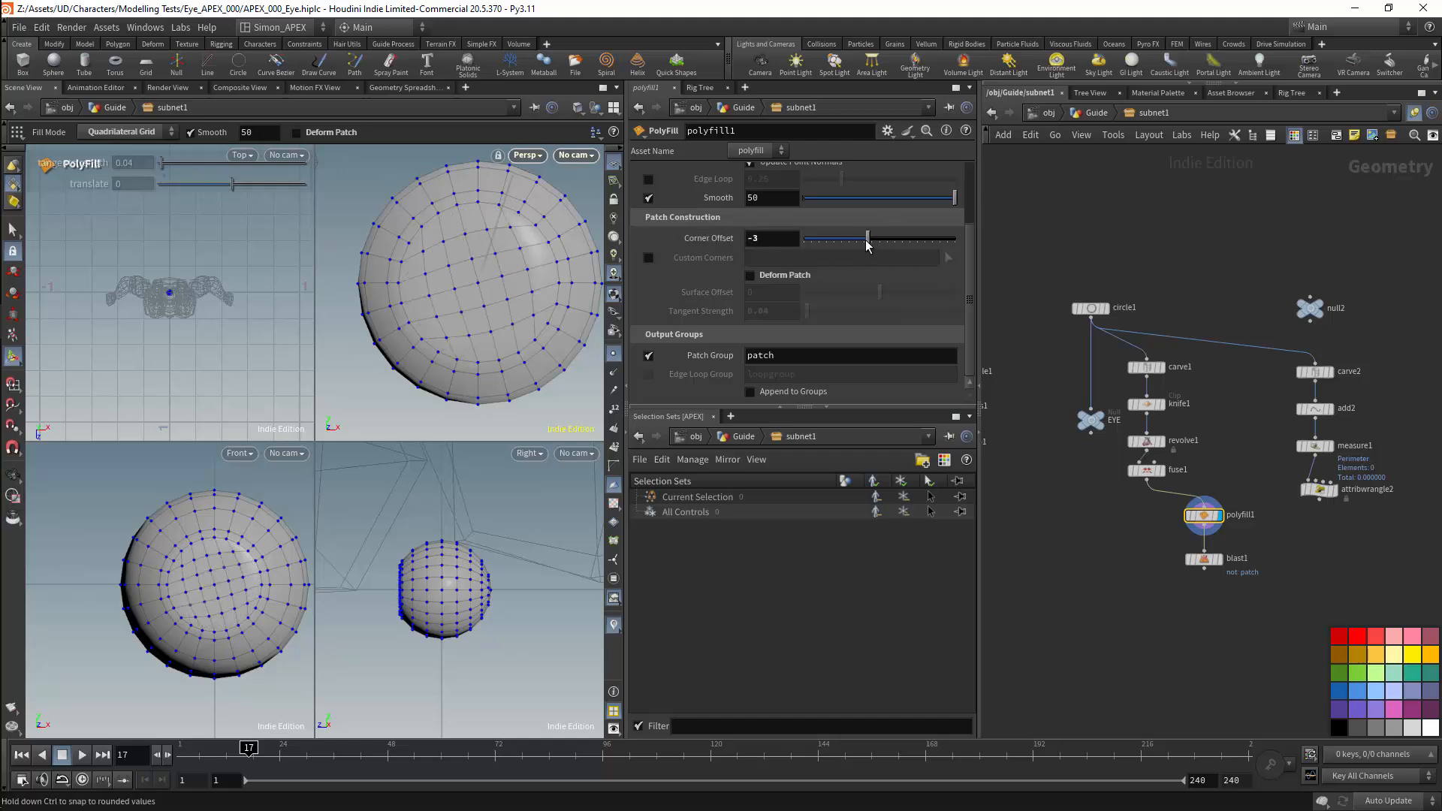
{"action": "left_click_drag", "start_coordinate": [865, 238], "coordinate": [872, 238]}
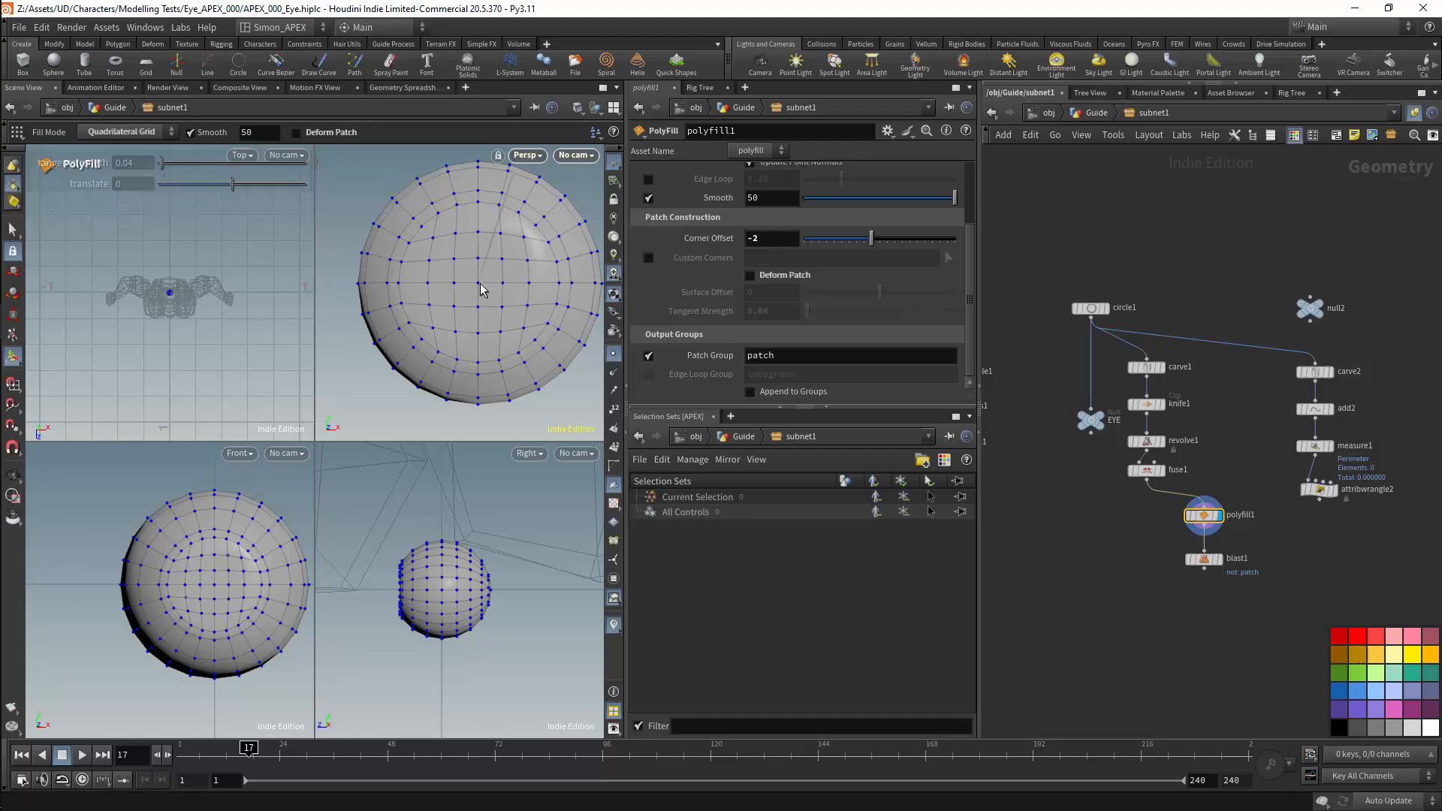
{"action": "mouse_move", "coordinate": [691, 386]}
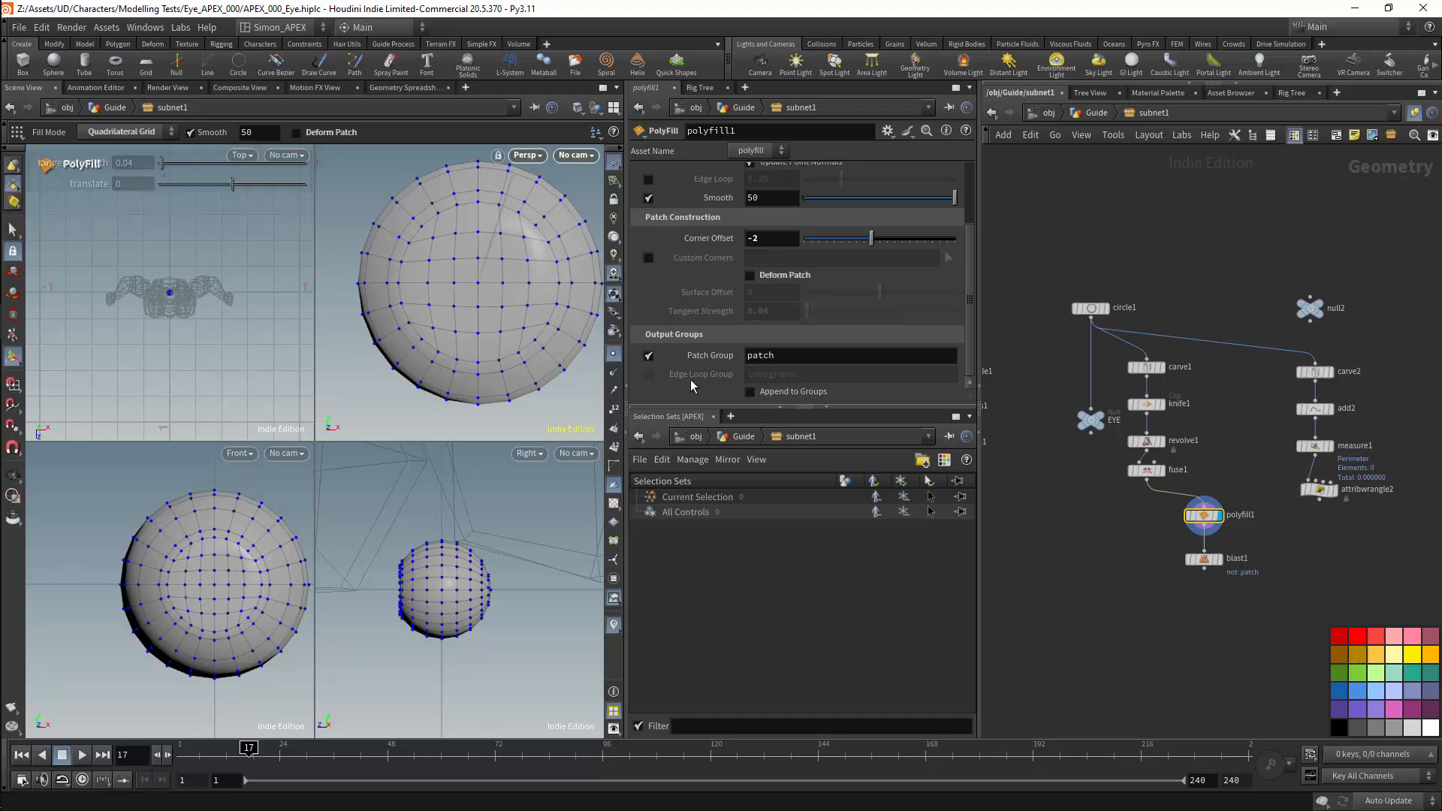
{"action": "mouse_move", "coordinate": [521, 279]}
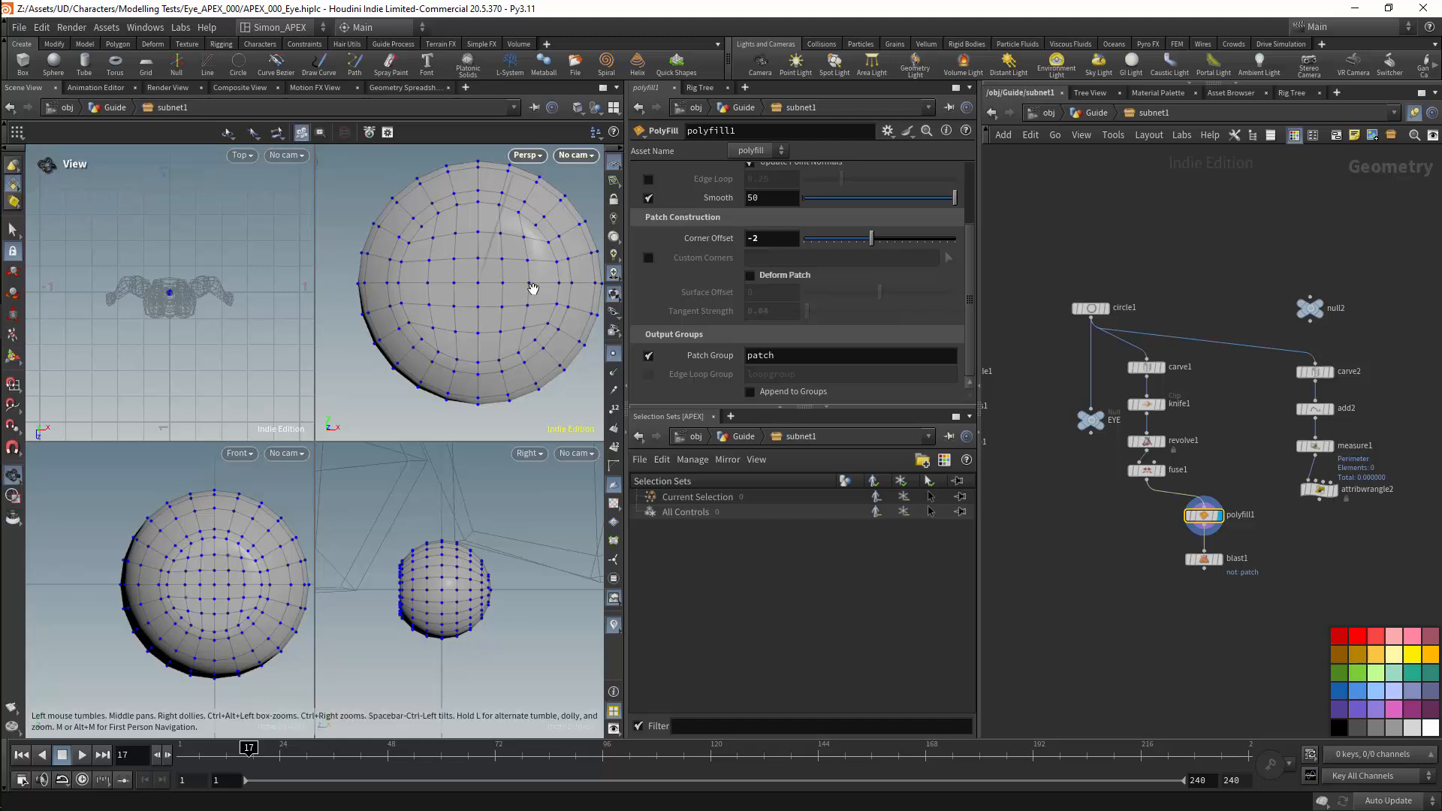
{"action": "left_click_drag", "start_coordinate": [529, 286], "coordinate": [433, 336]}
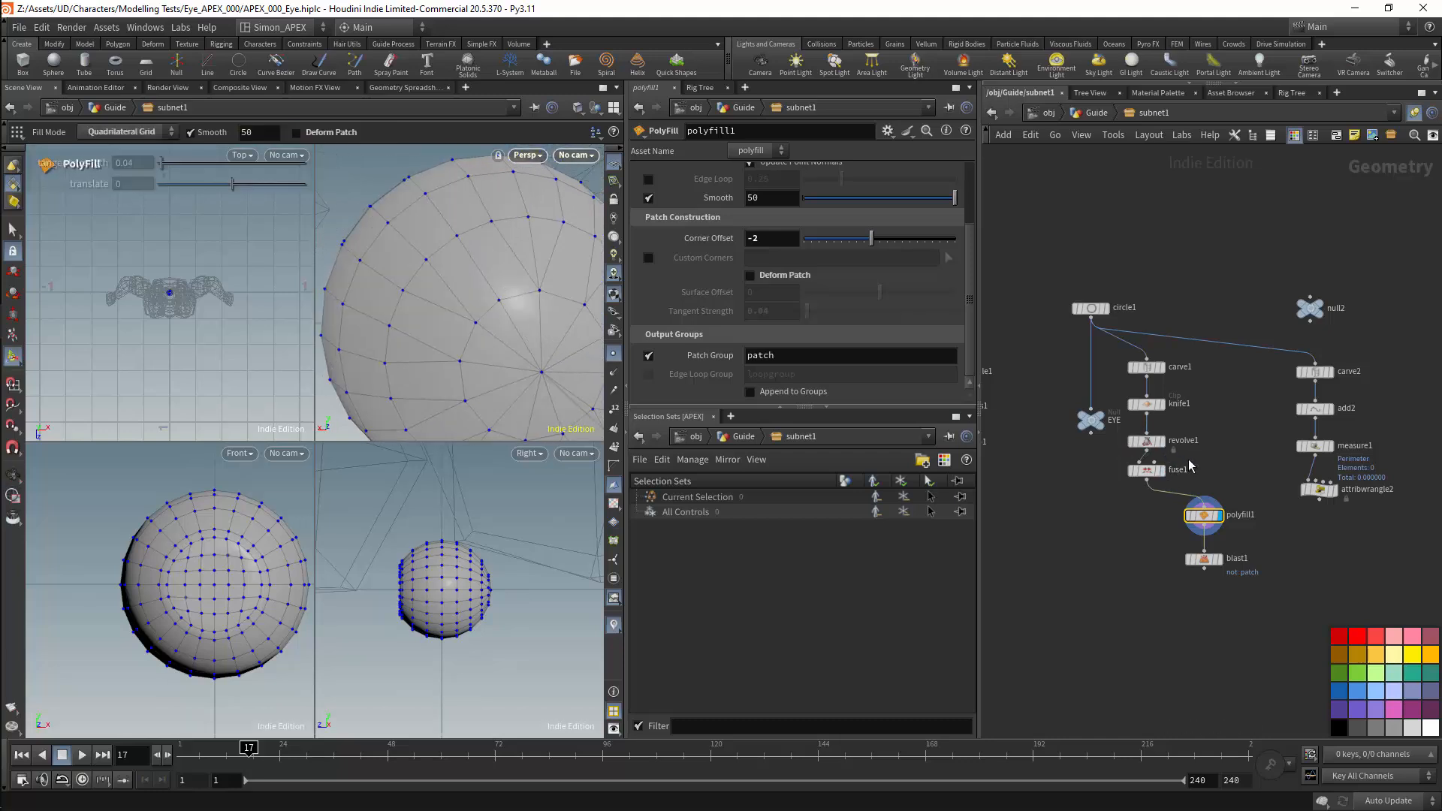
Set fuse1's Snap Distance to 0.0001
{"action": "left_click", "coordinate": [1147, 469]}
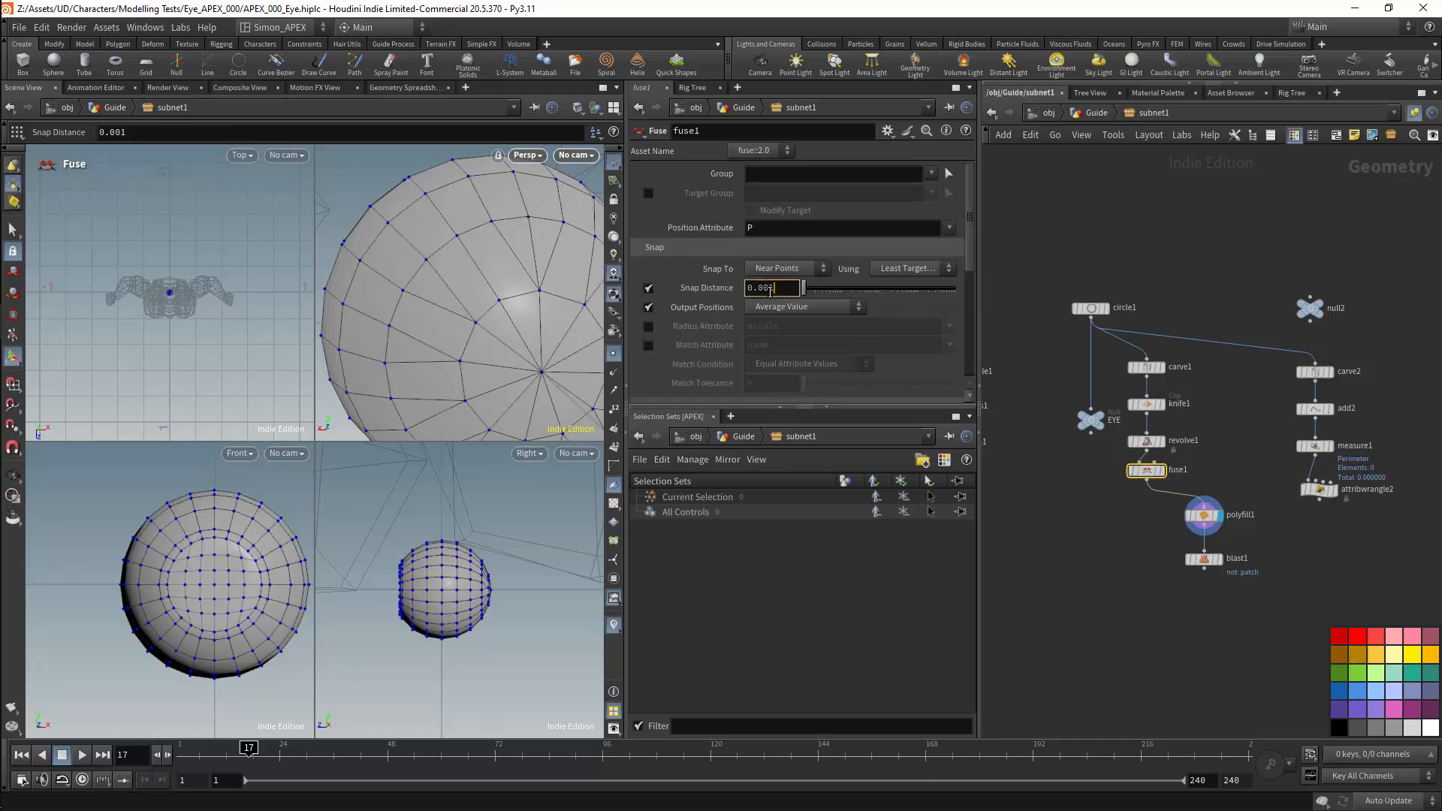
{"action": "type", "text": "0.0001"}
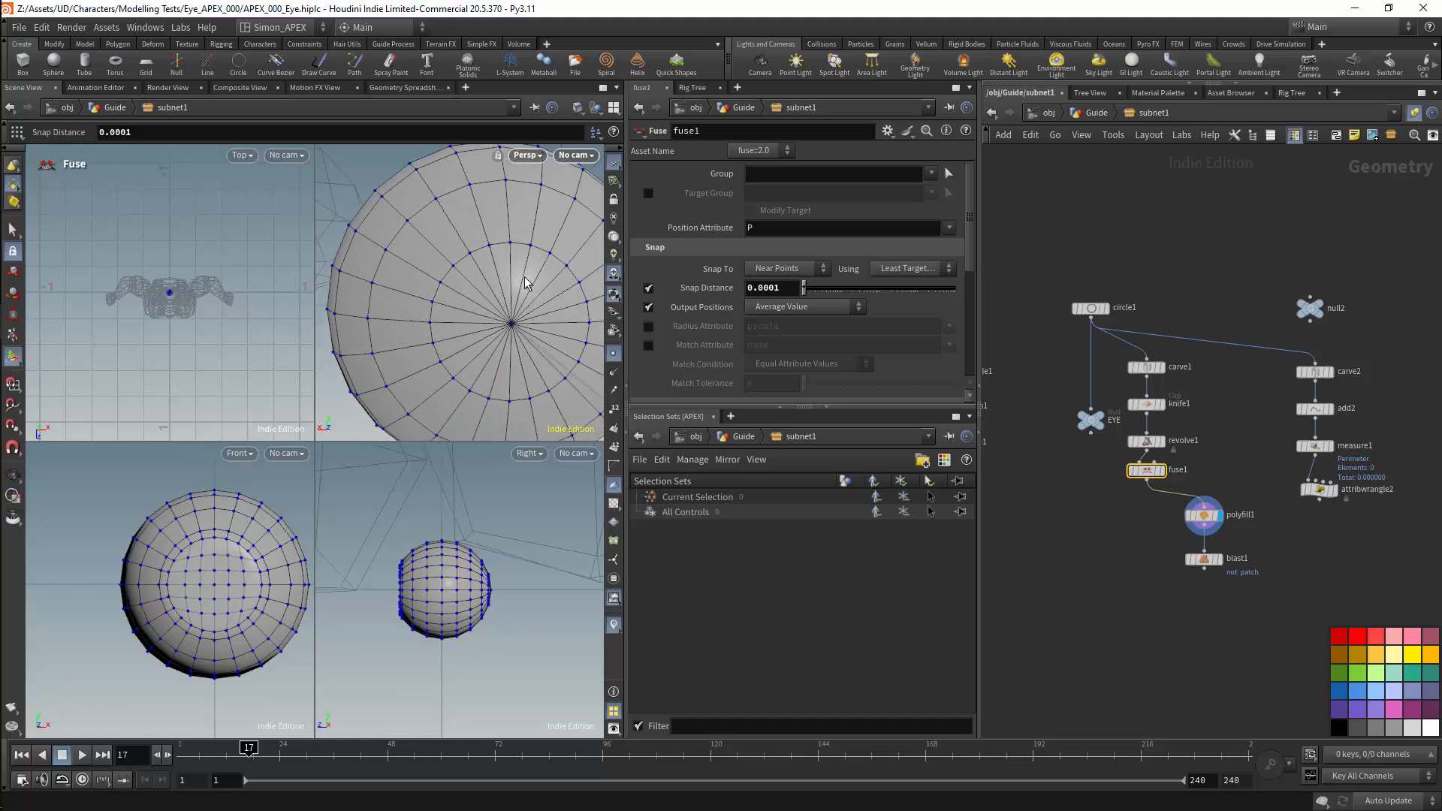
{"action": "mouse_move", "coordinate": [511, 321]}
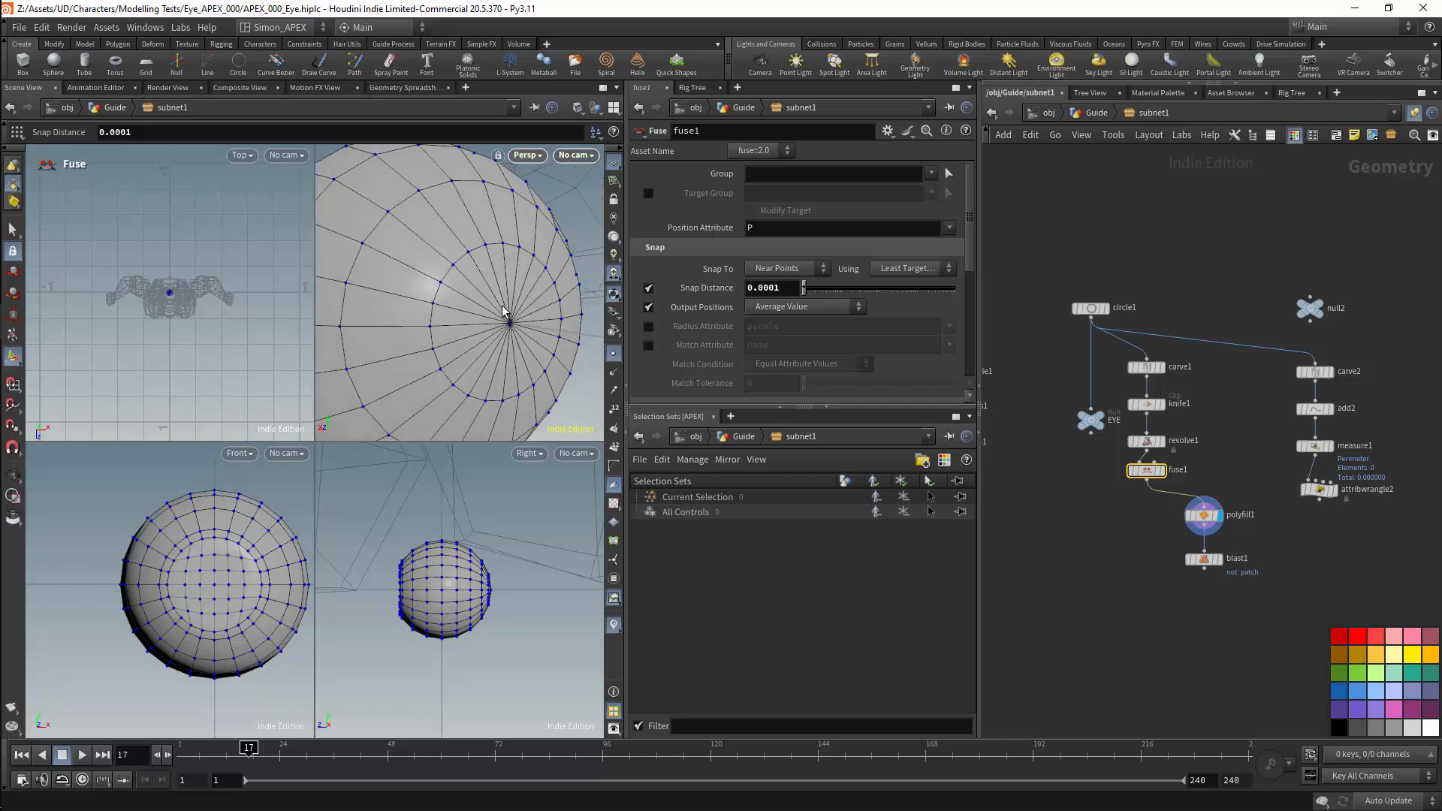
{"action": "mouse_move", "coordinate": [504, 338]}
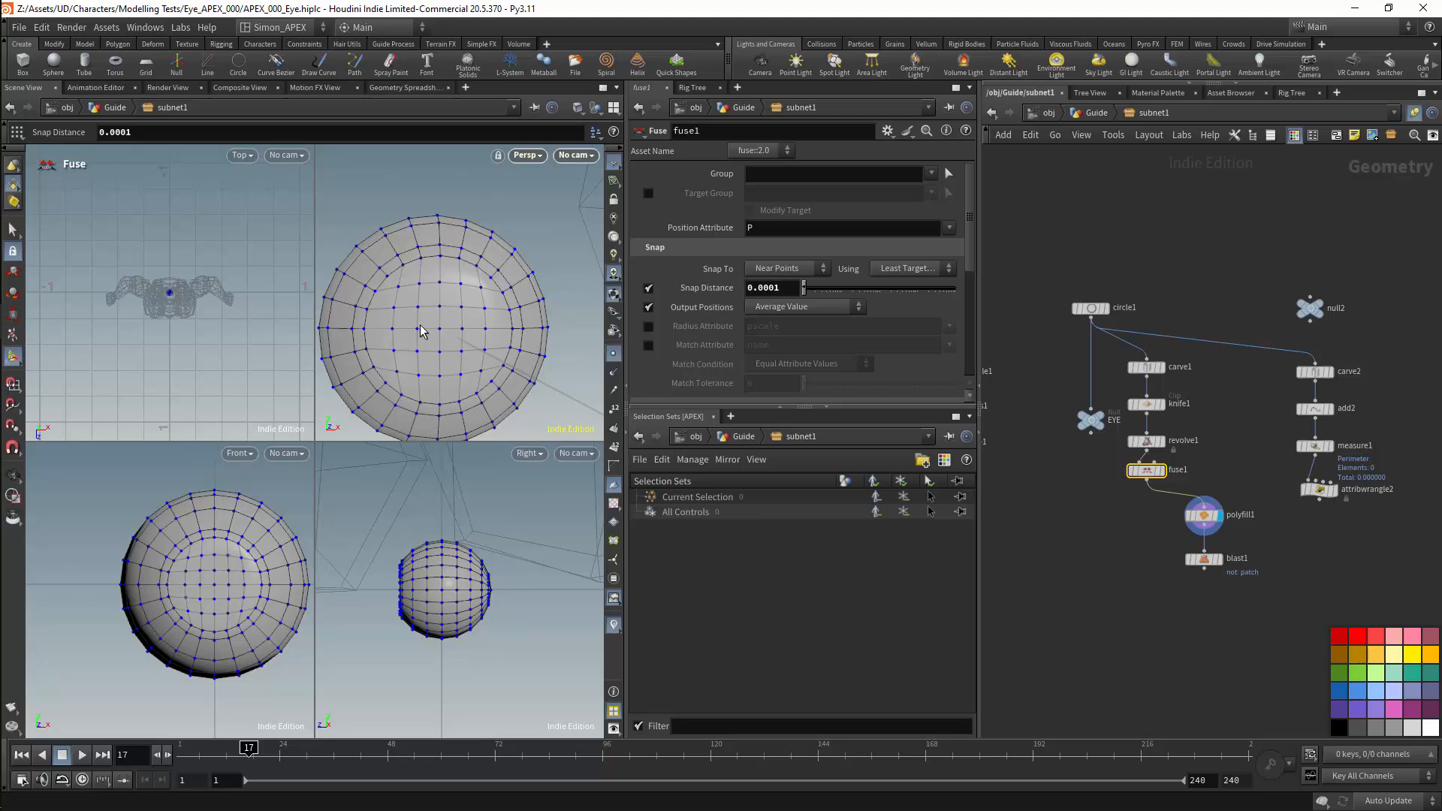
{"action": "mouse_move", "coordinate": [1261, 540]}
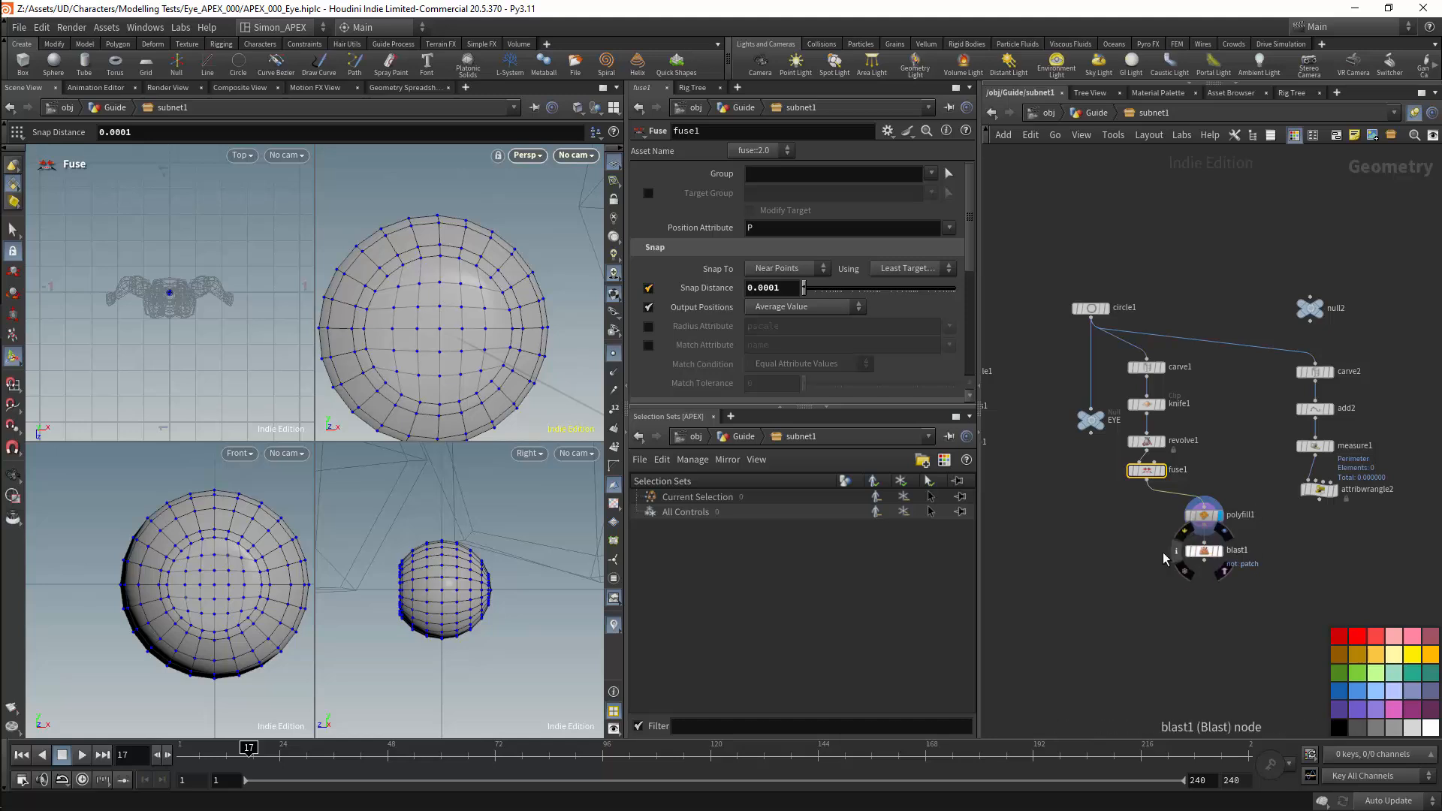
Add a PolyExtrude after blast1, push the cornea patch out slightly, and inset it
{"action": "key", "text": "tab"}
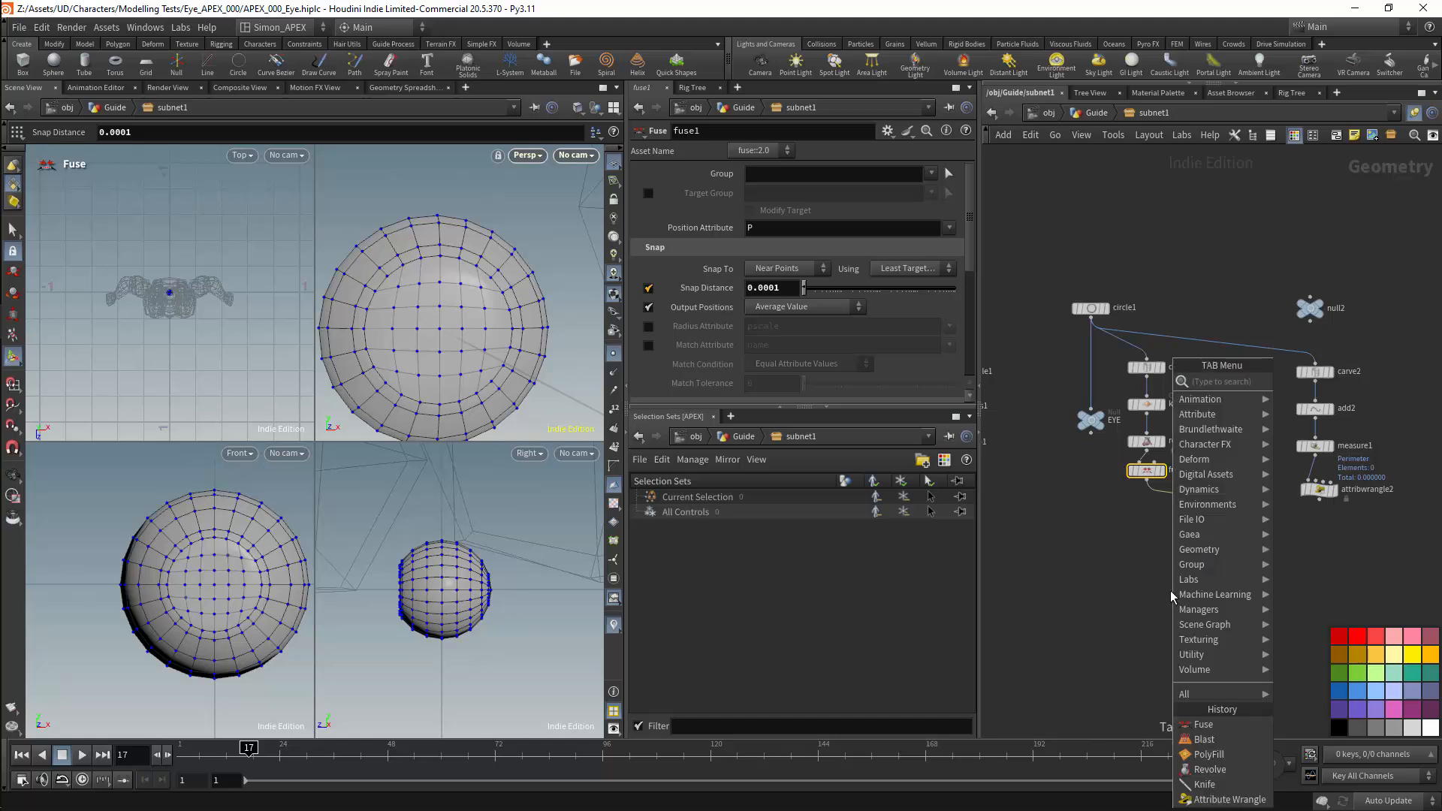
{"action": "type", "text": "polye"}
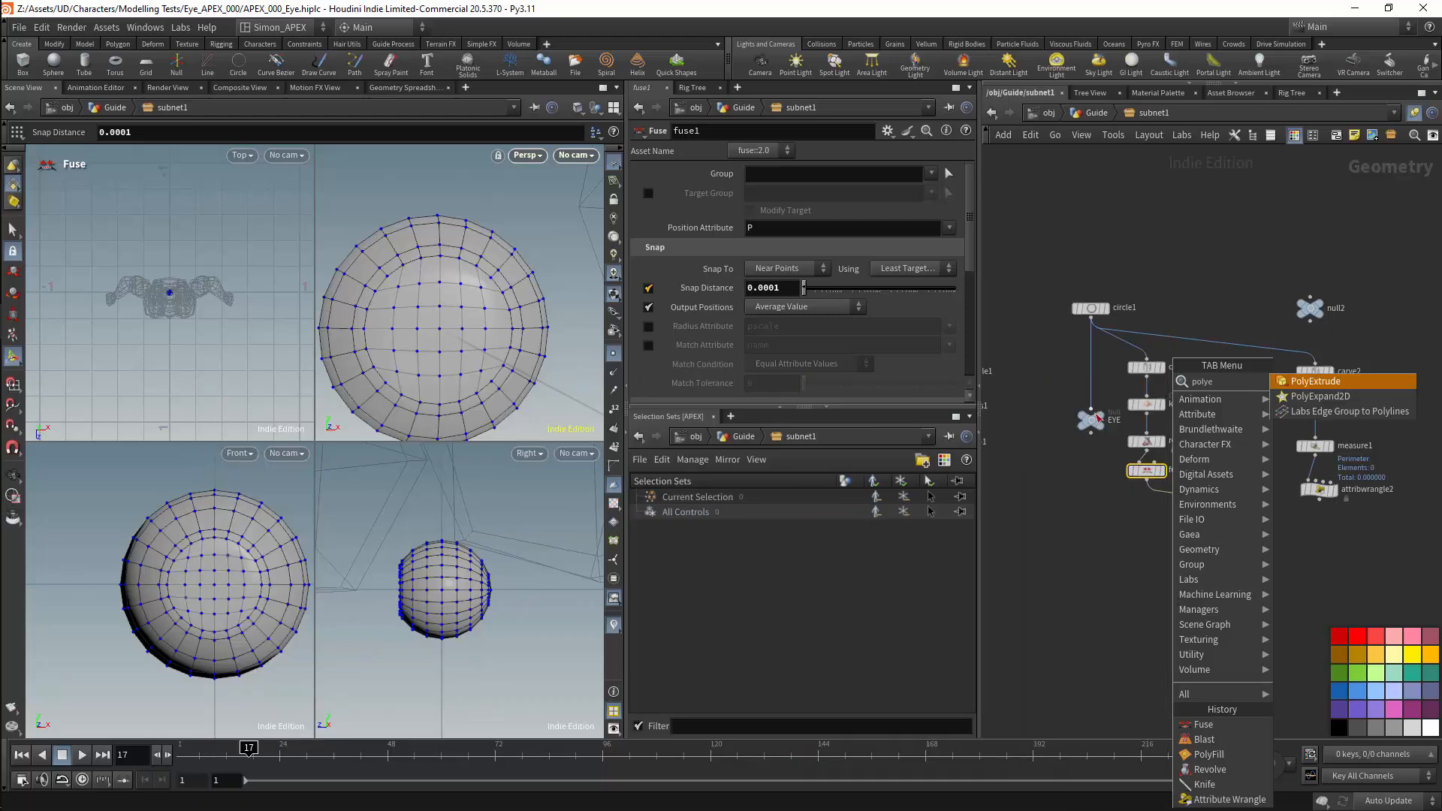
{"action": "left_click", "coordinate": [1314, 380]}
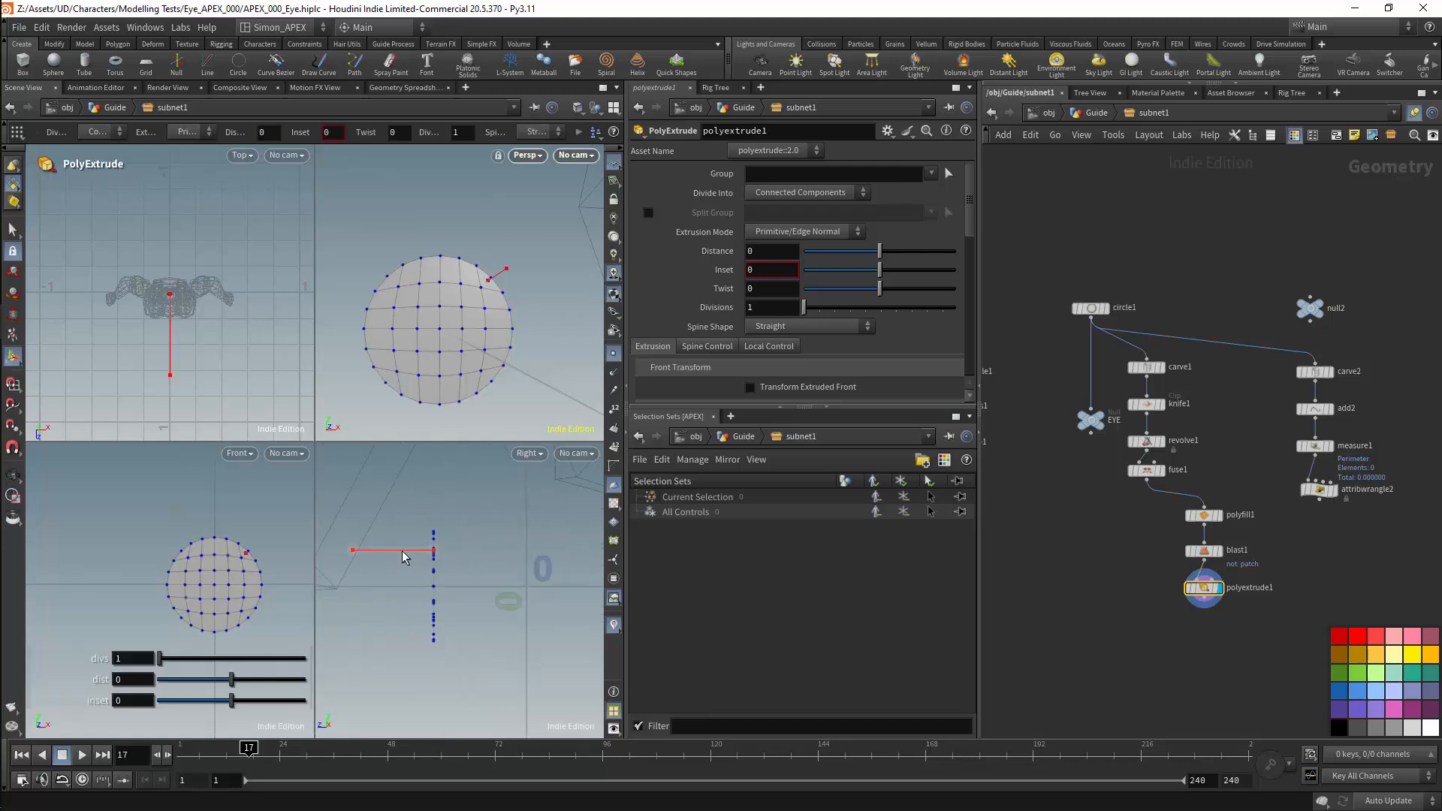
{"action": "left_click_drag", "start_coordinate": [350, 550], "coordinate": [433, 550]}
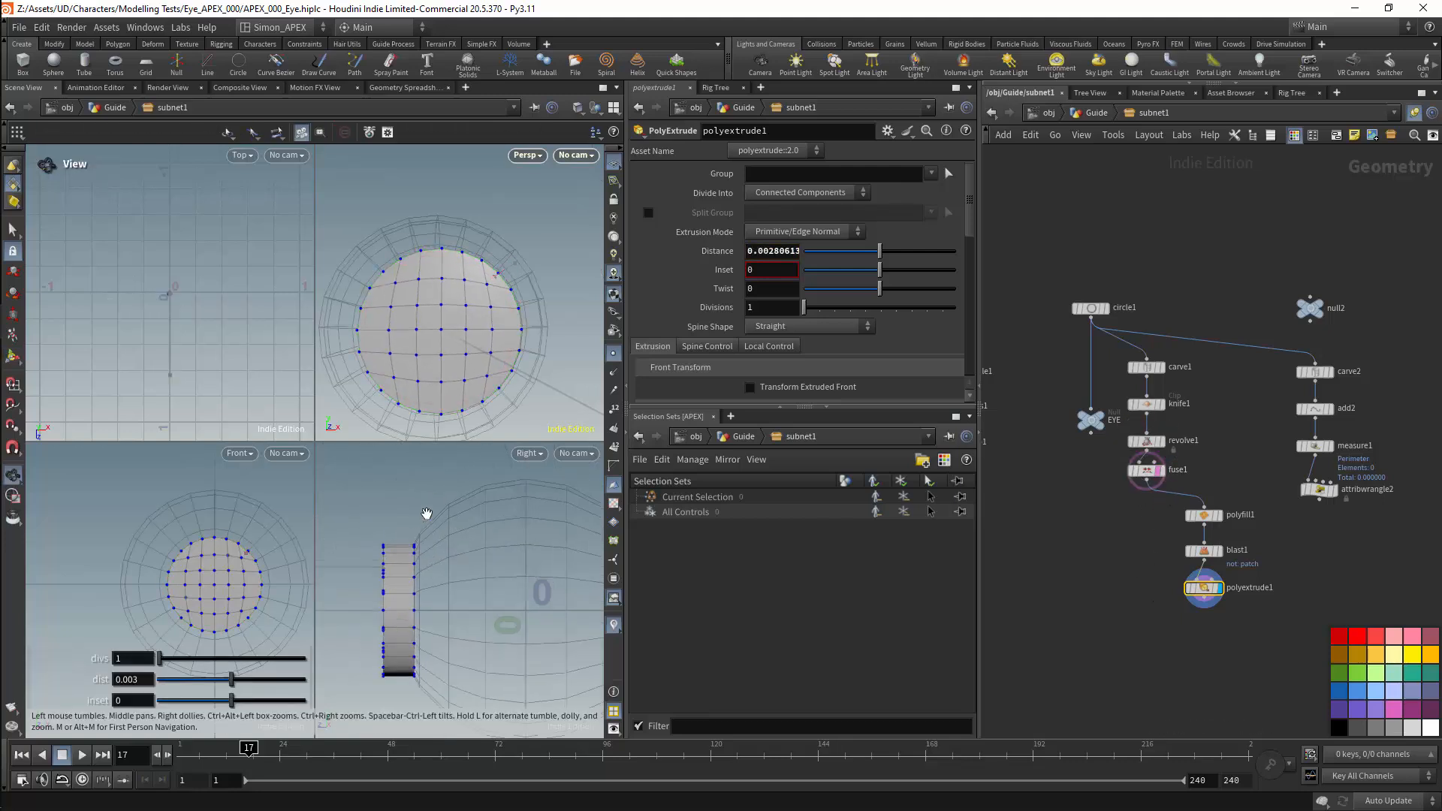
{"action": "left_click_drag", "start_coordinate": [837, 269], "coordinate": [904, 269]}
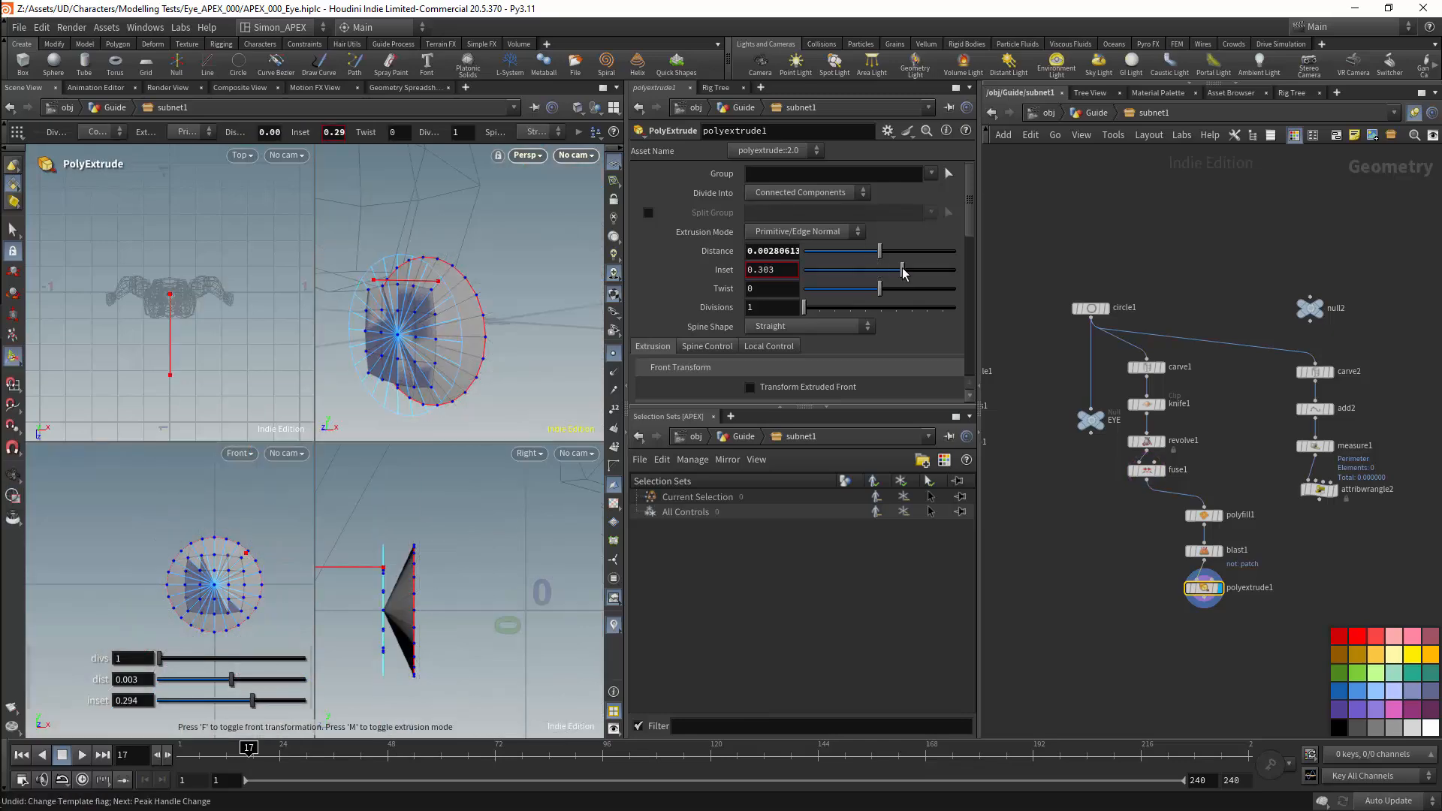
{"action": "left_click_drag", "start_coordinate": [901, 270], "coordinate": [805, 270]}
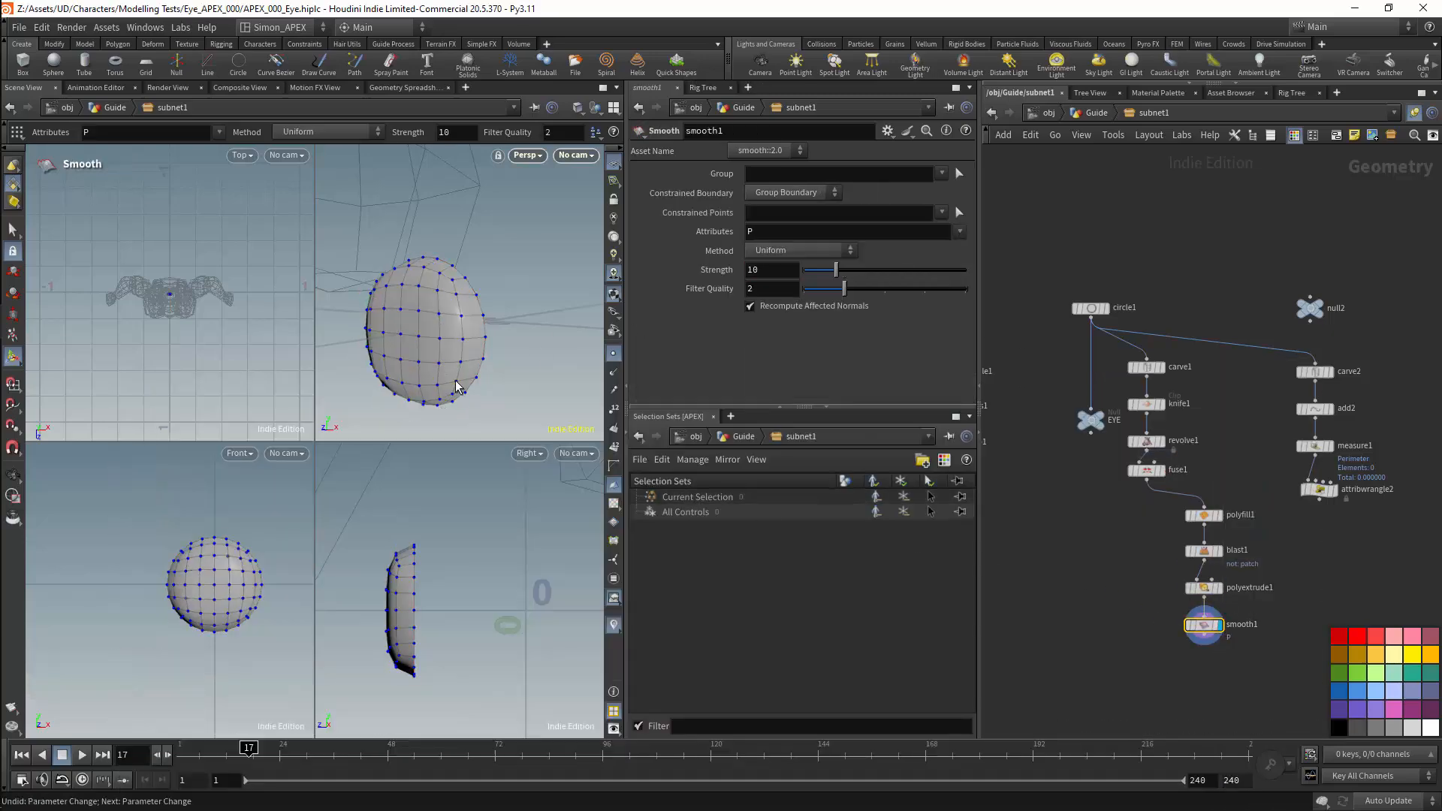
Raise the Smooth node's strength to round the extruded cornea
{"action": "left_click_drag", "start_coordinate": [836, 269], "coordinate": [963, 269]}
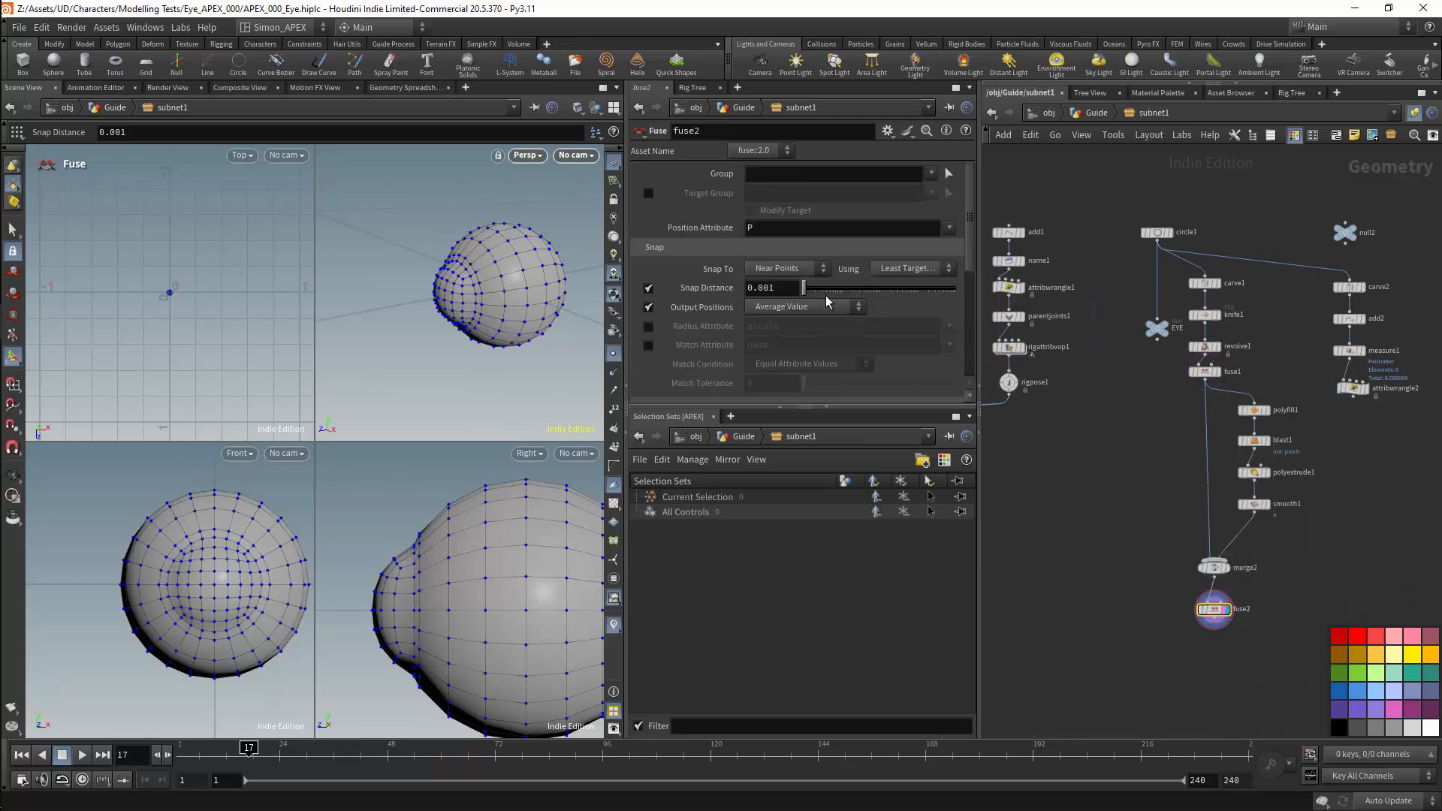
Select fuse2's Snap Distance field, currently 0.001, for editing
{"action": "left_click", "coordinate": [773, 287]}
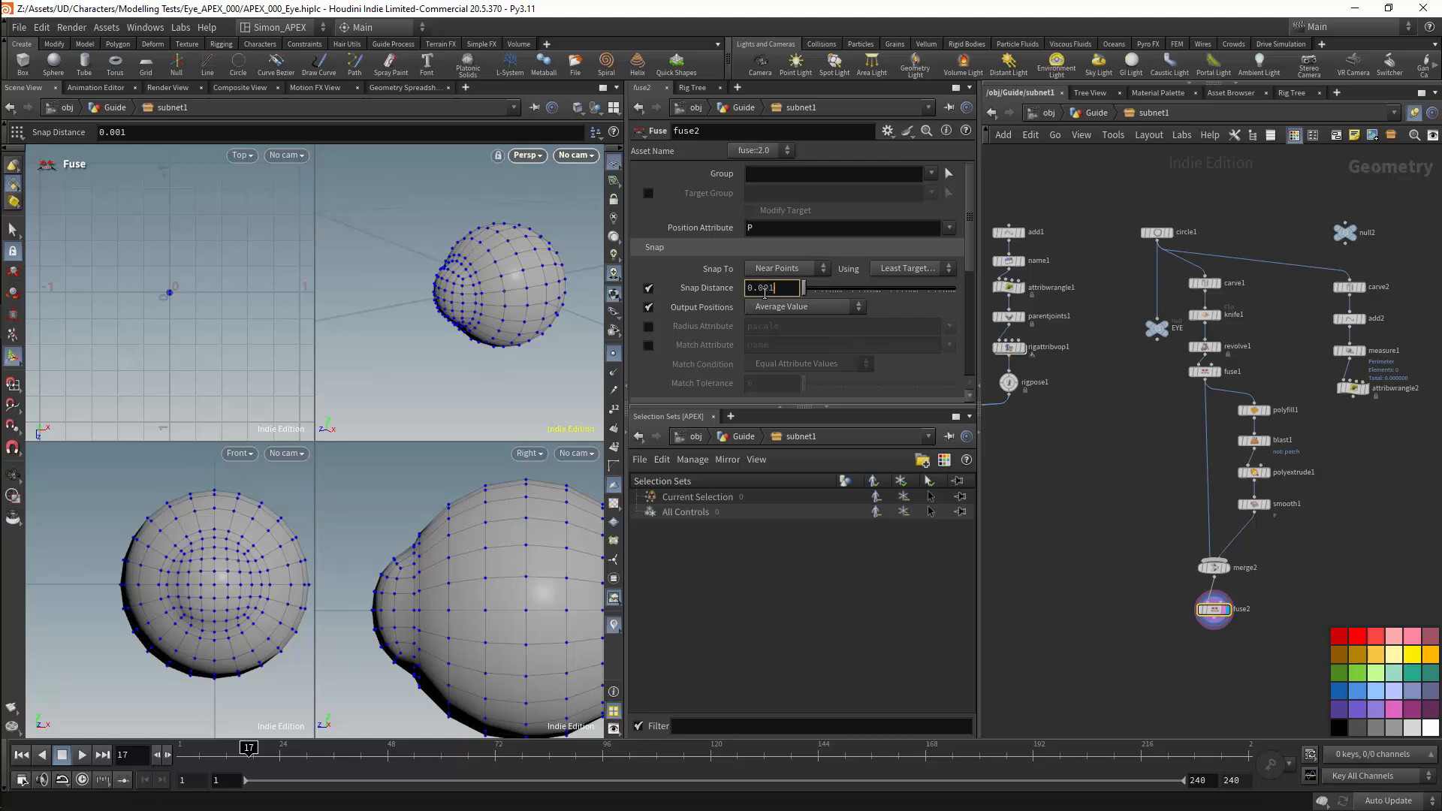